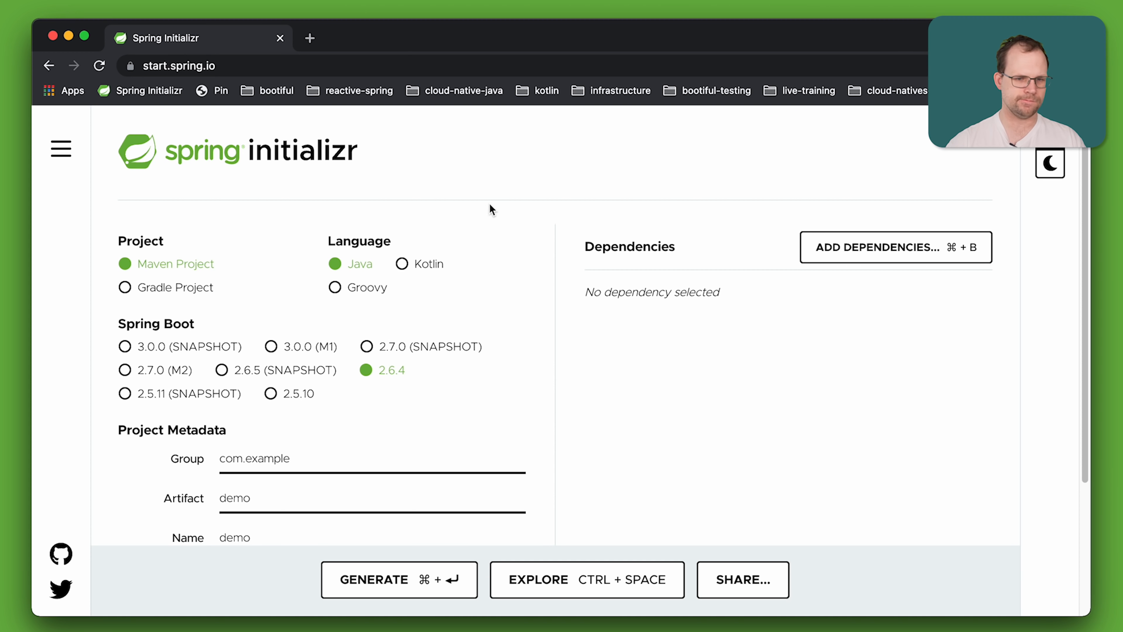
mouse_move(538, 192)
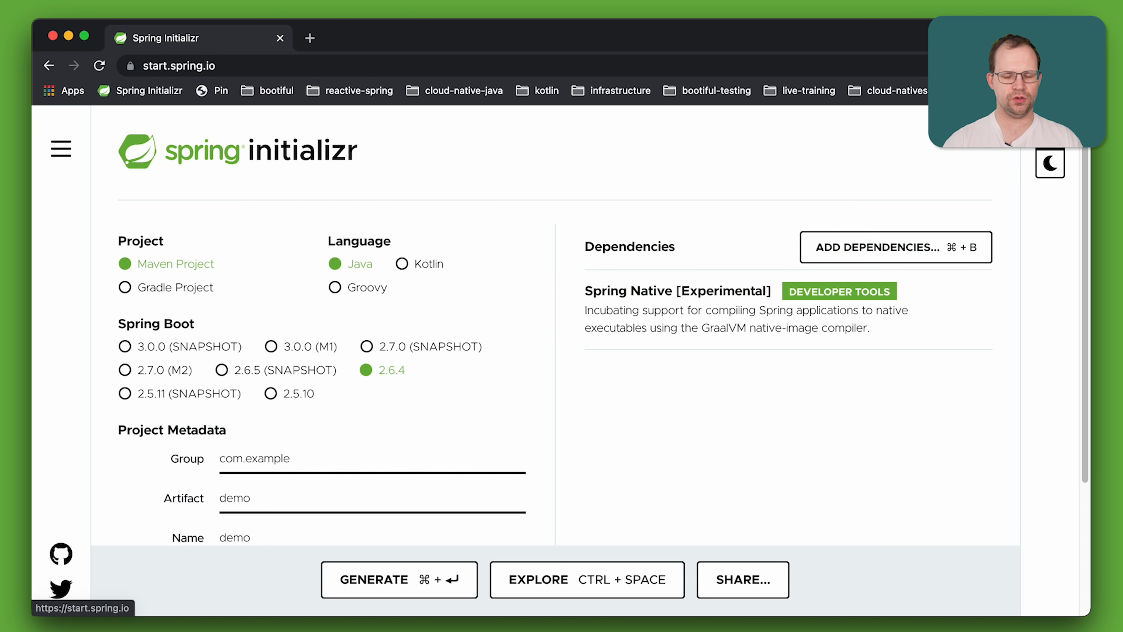
Search dependencies for 'sh', set the artifact name to shell and generate the project as shell.zip.
click(895, 247)
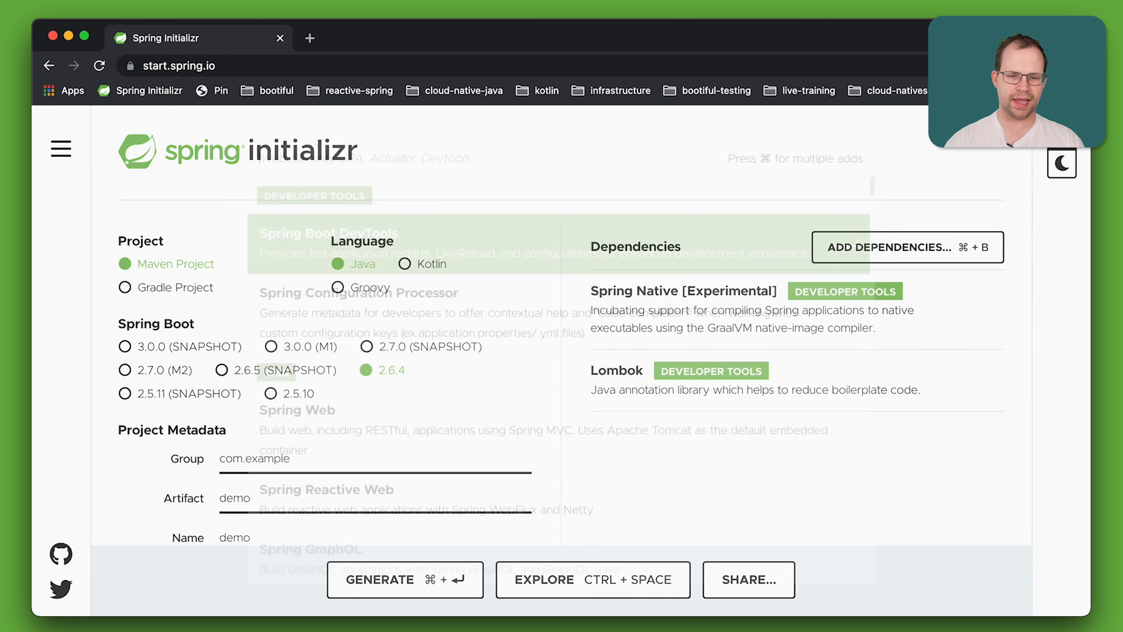
click(906, 246)
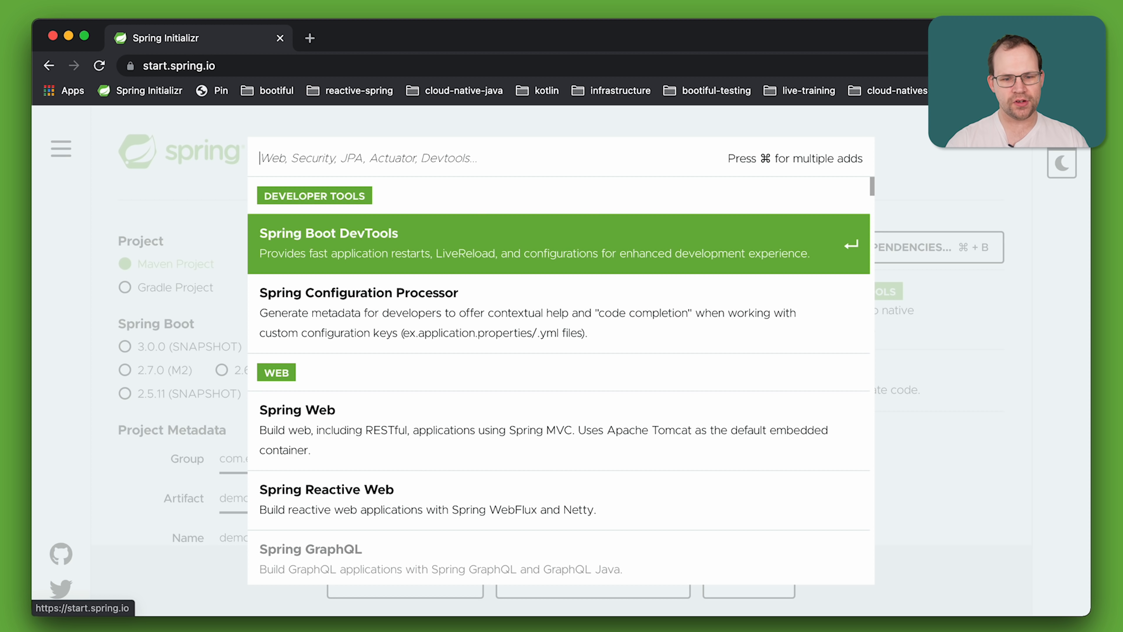
text(sh)
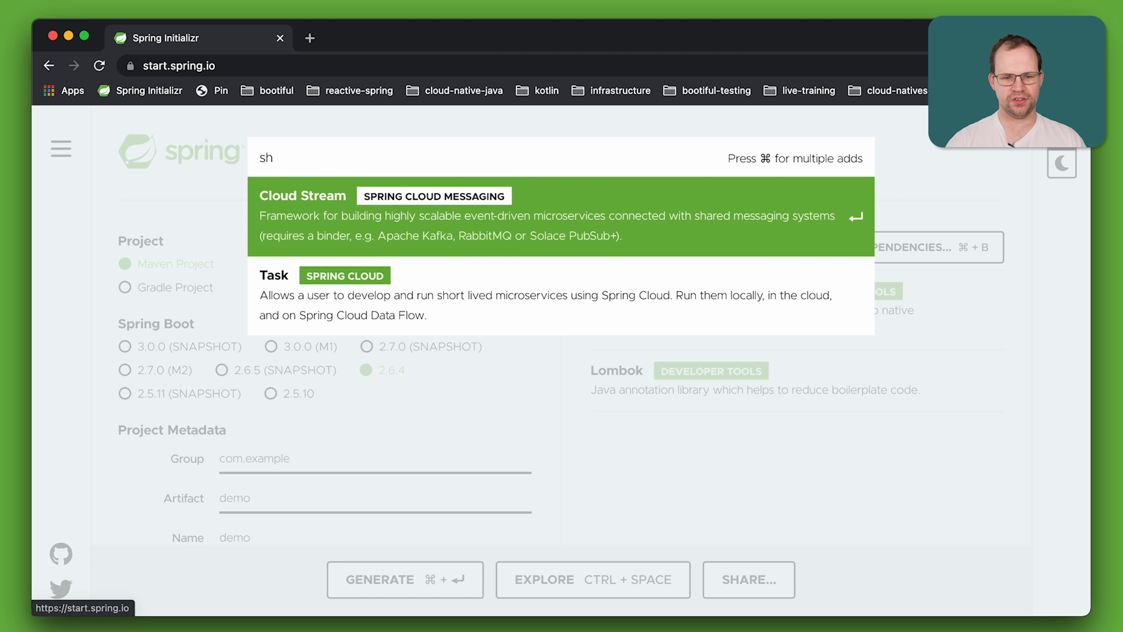
key(Escape)
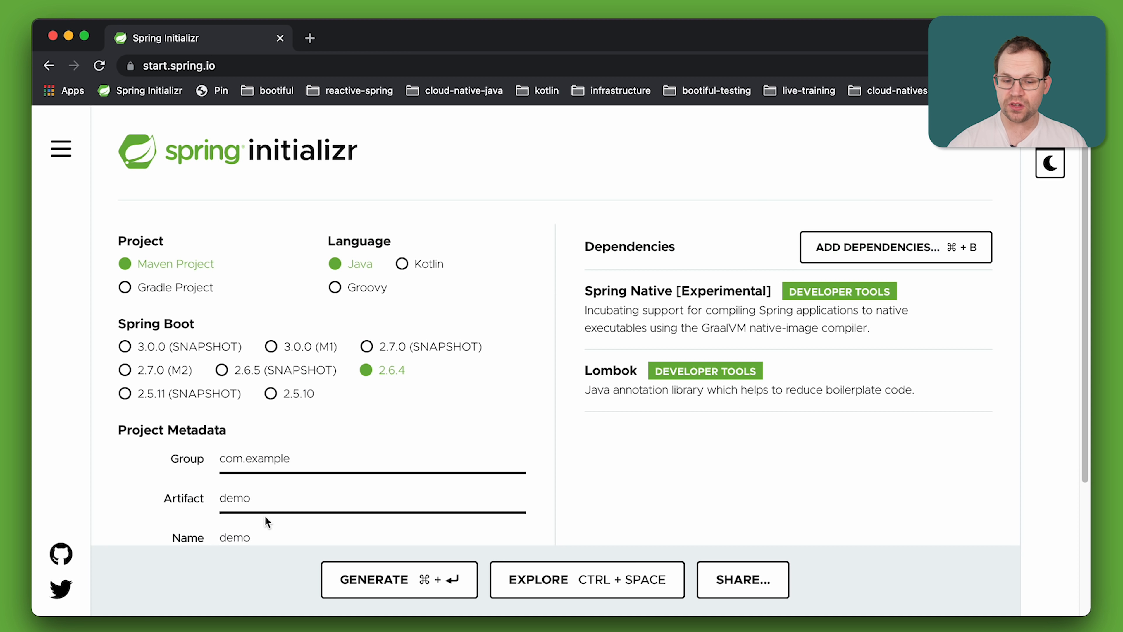
text(shell)
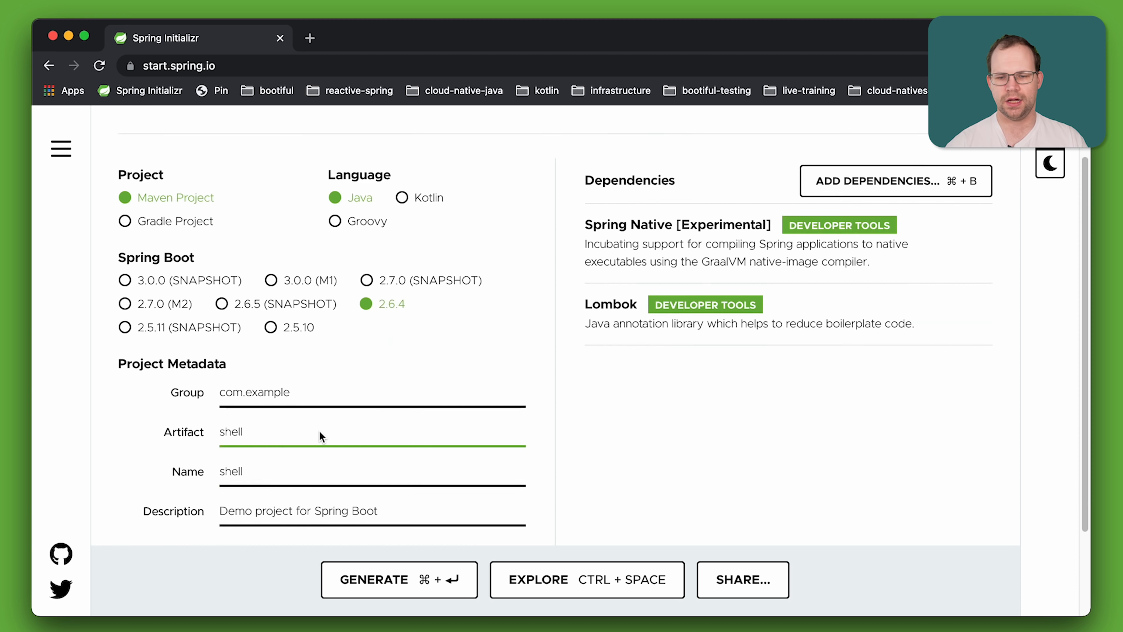
scroll(down, 3)
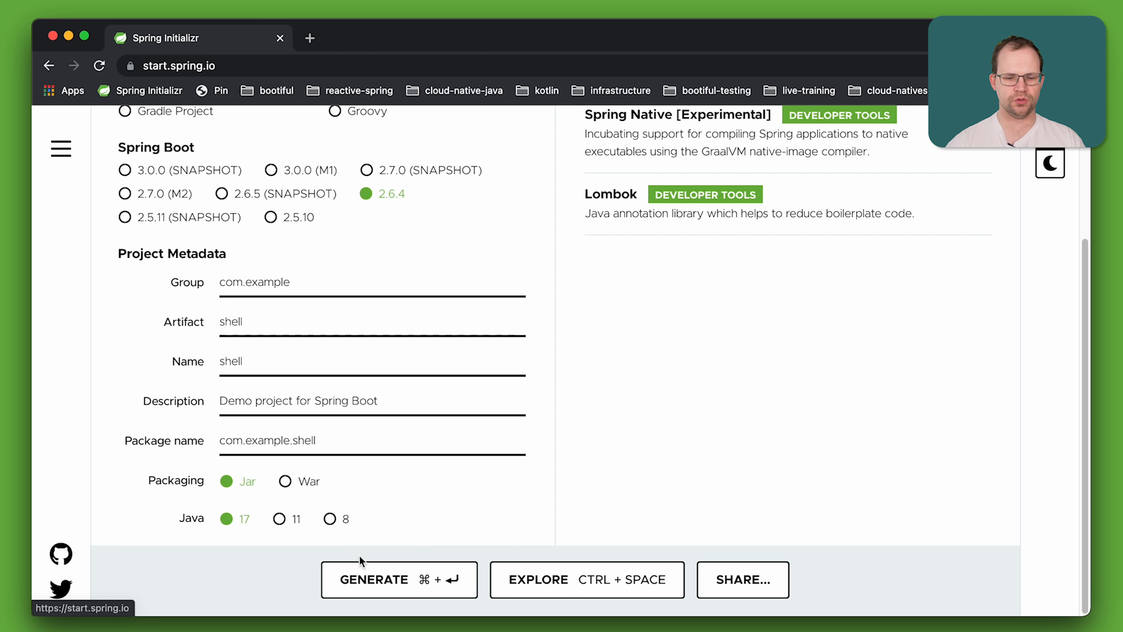
click(399, 579)
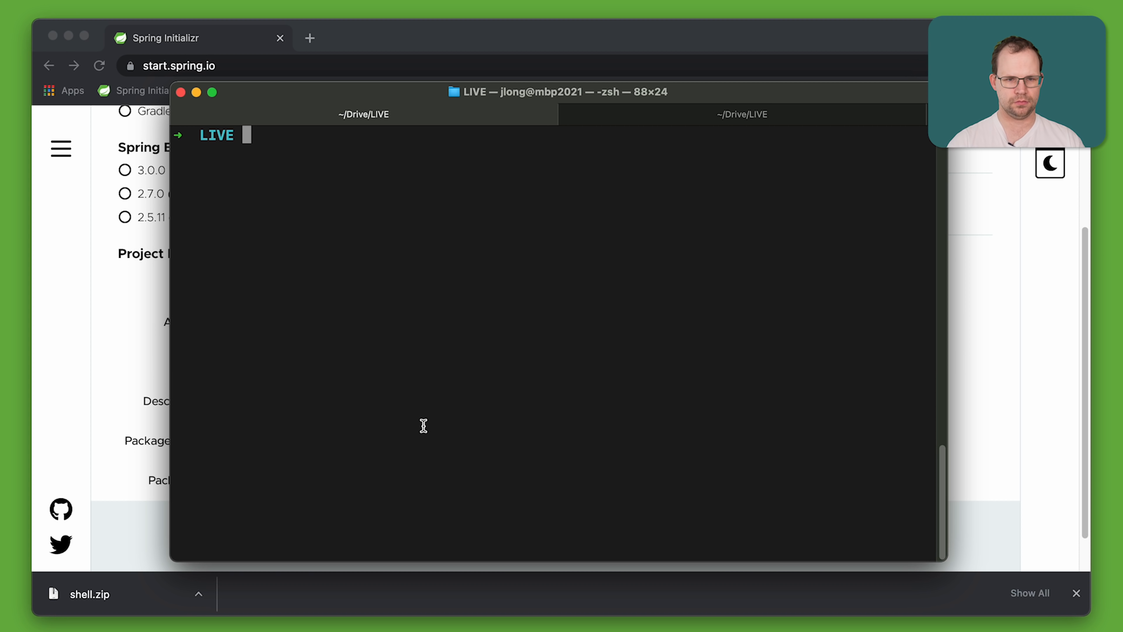
Run the Terminal command in ~/Drive/LIVE that unpacks the shell project and opens it in the IDE.
key(enter)
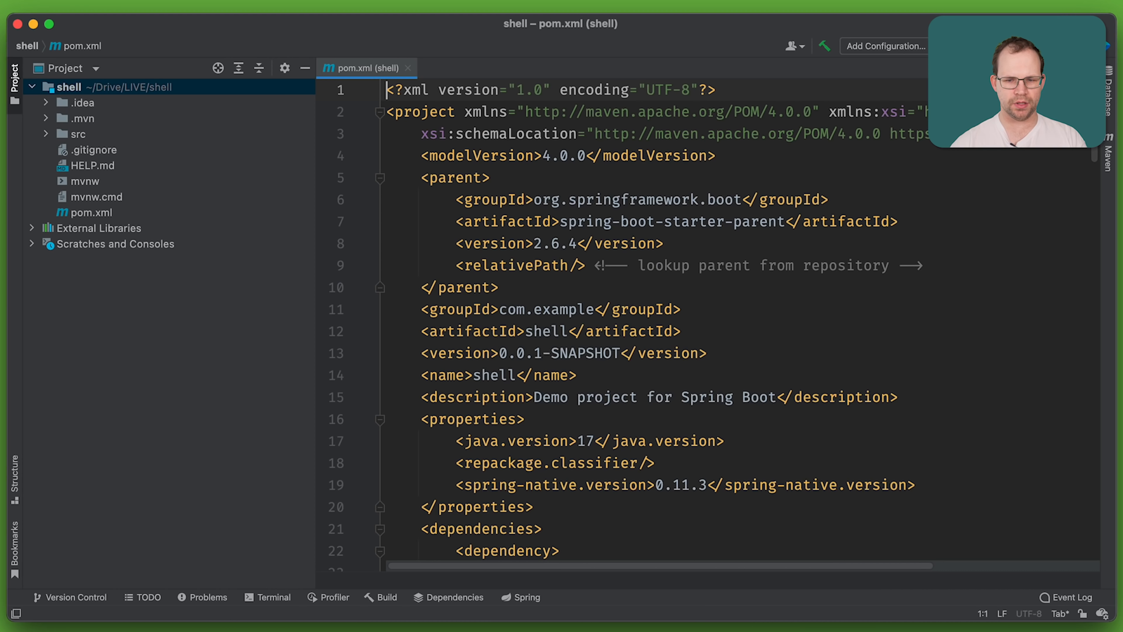
Declare the spring-shell-starter-jna dependency from org.springframework.shell at 2.1.0-SNAPSHOT in pom.xml.
scroll(down, 3)
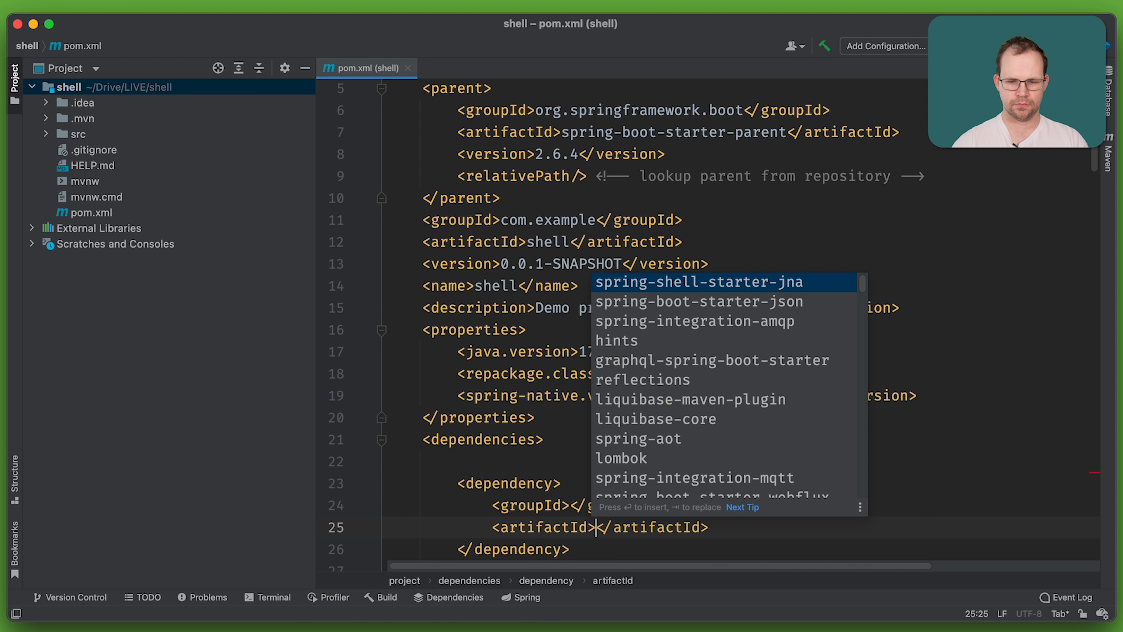
text(spring-shell-star)
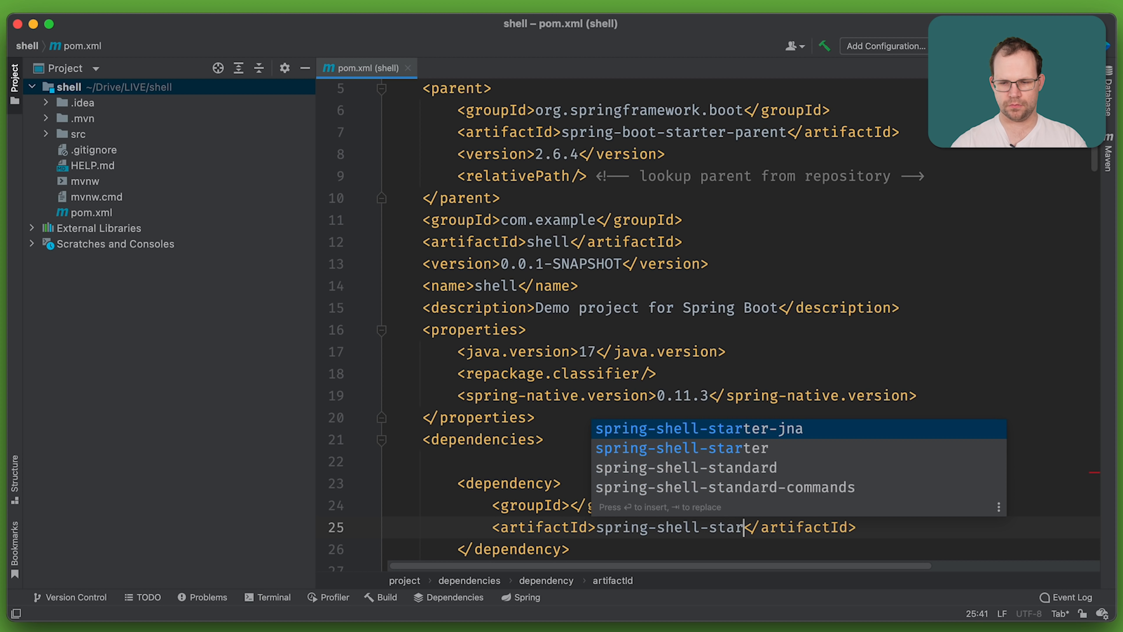
key(enter)
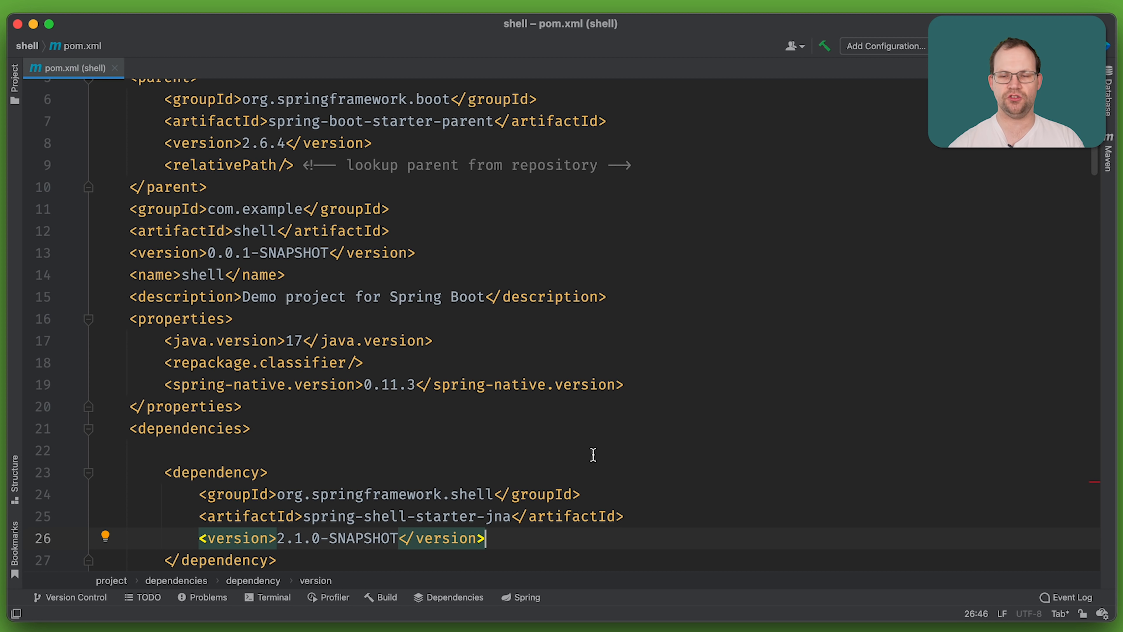
mouse_move(571, 548)
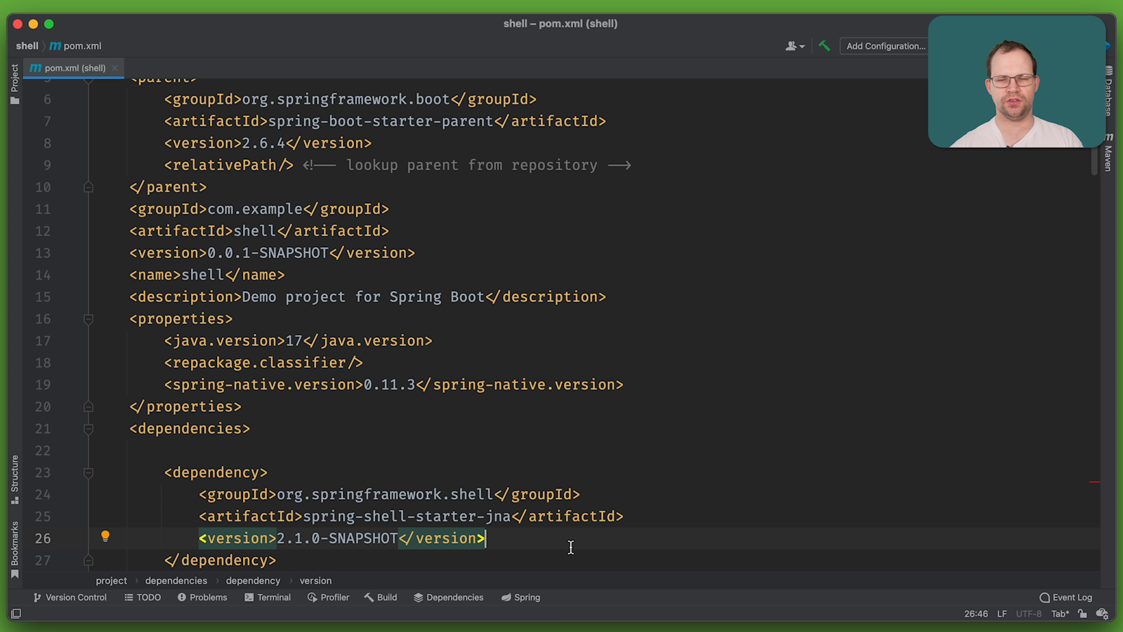
scroll(down, 3)
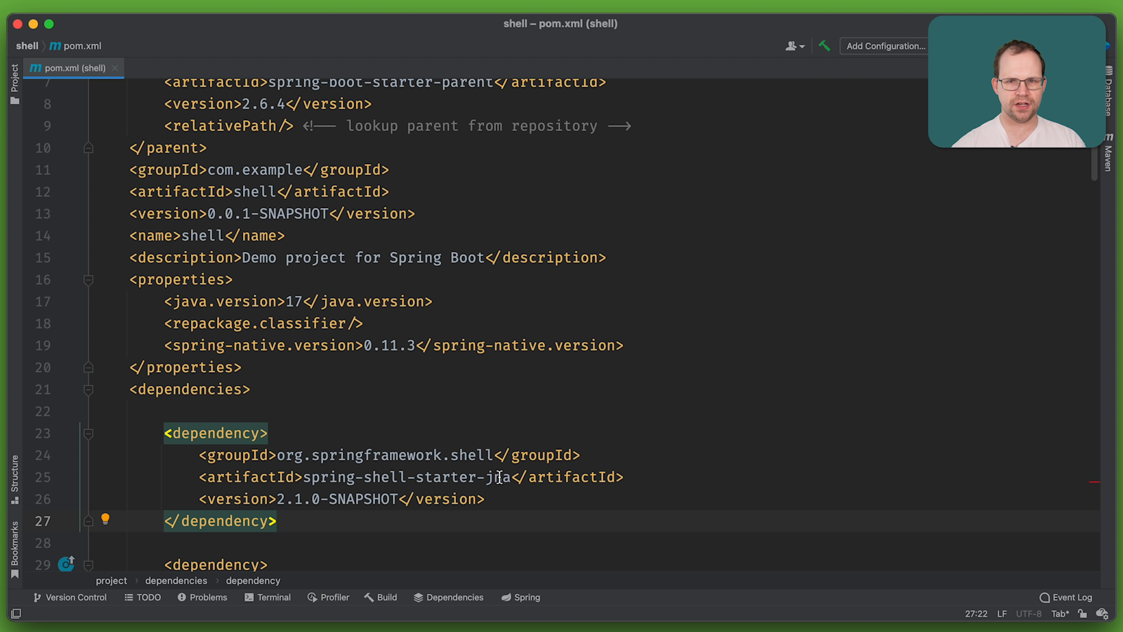
mouse_move(497, 476)
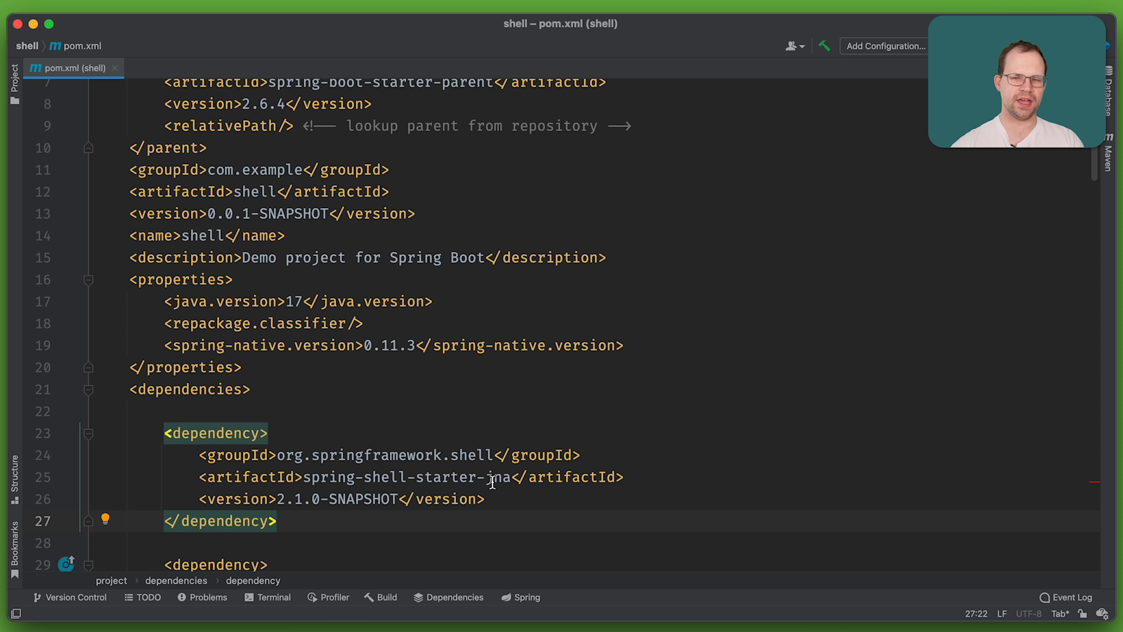
mouse_move(494, 478)
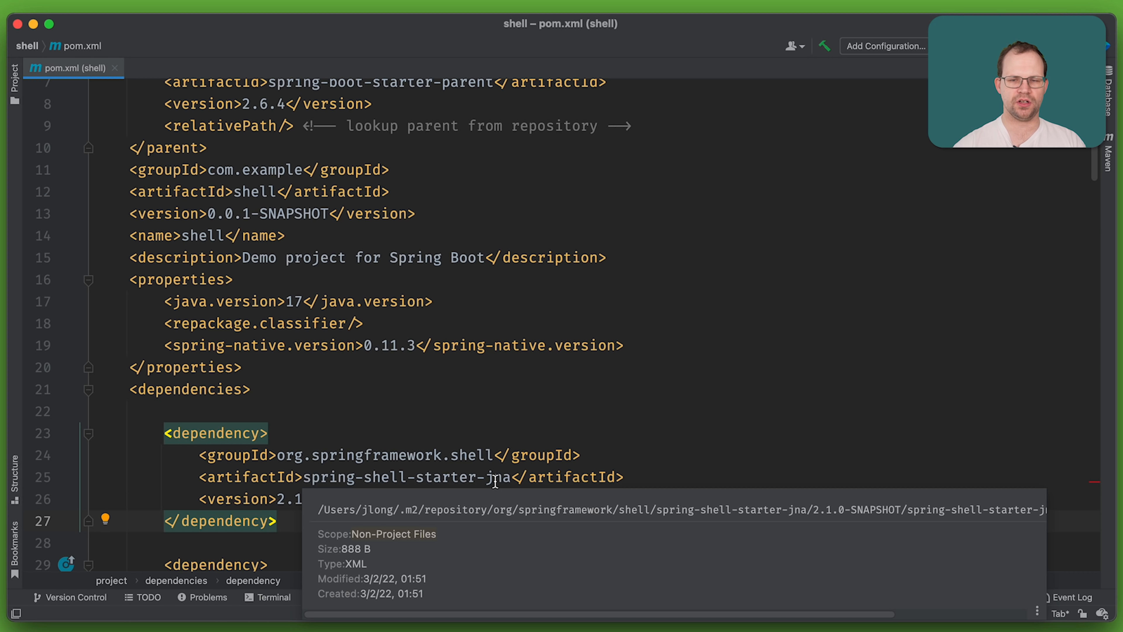
Review the rest of pom.xml and start a file search for ShellApplication.
double_click(497, 477)
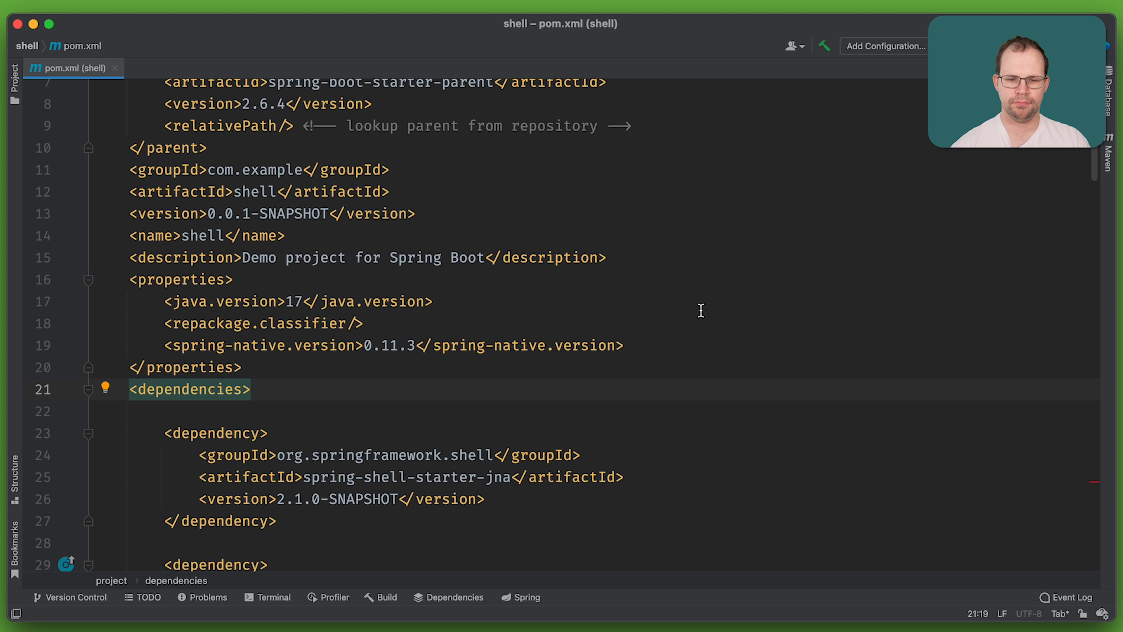
scroll(down, 3)
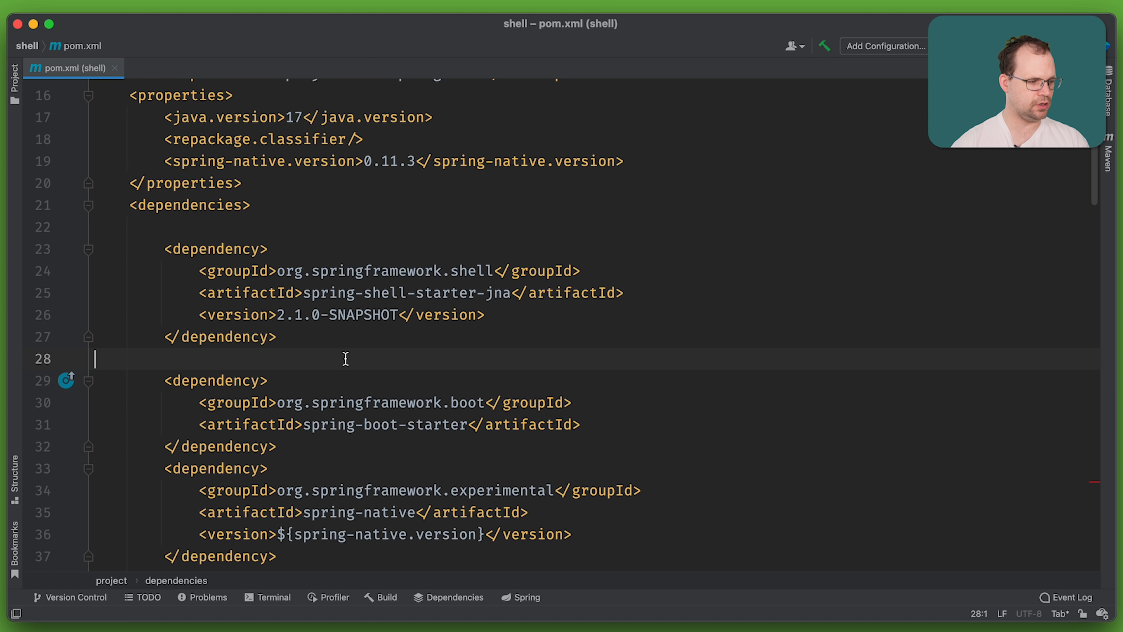
scroll(down, 3)
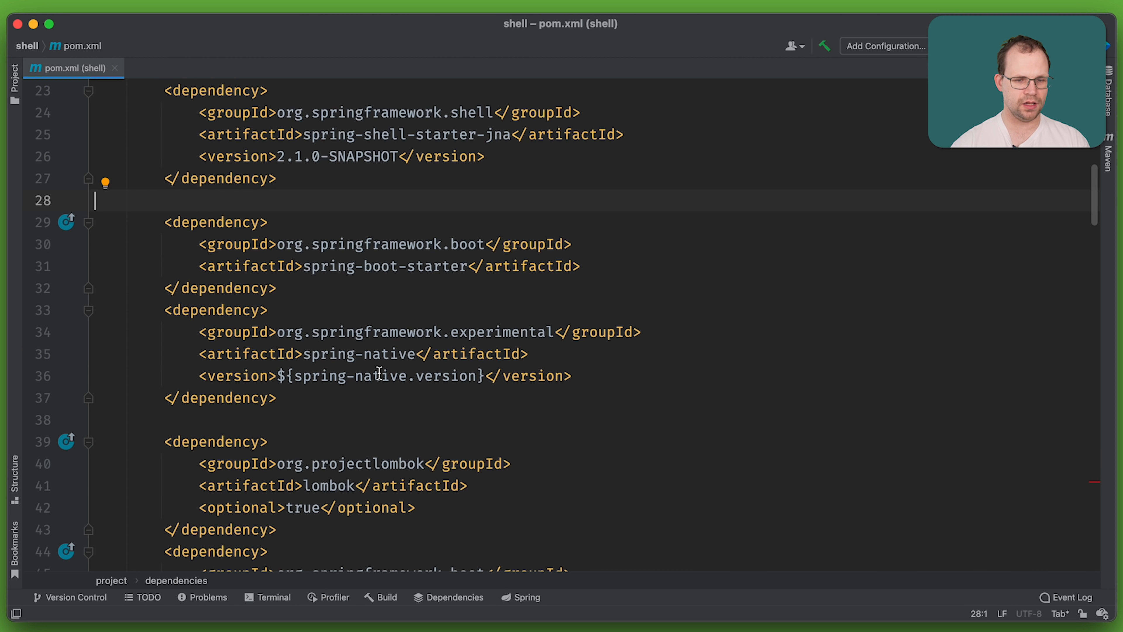
click(13, 74)
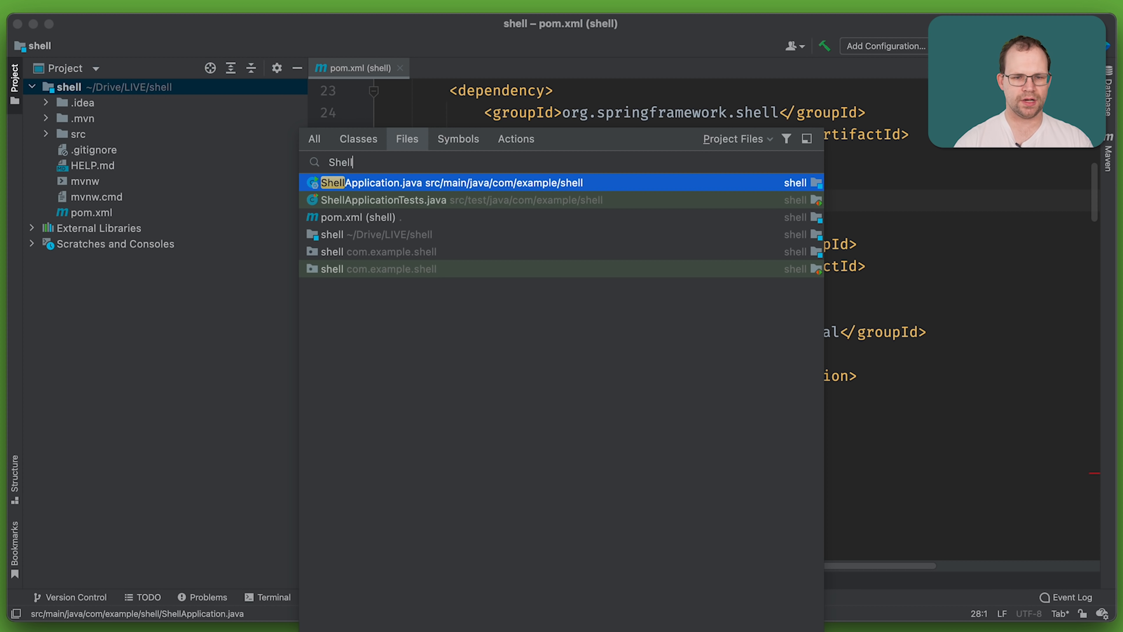
click(444, 182)
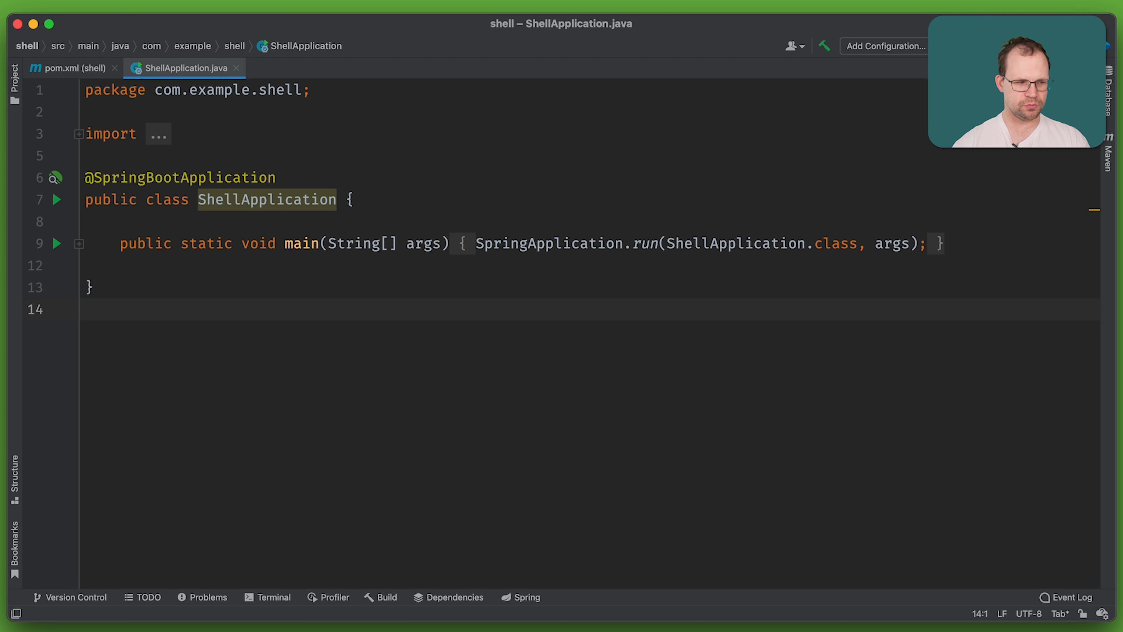
text(@ShellComponent)
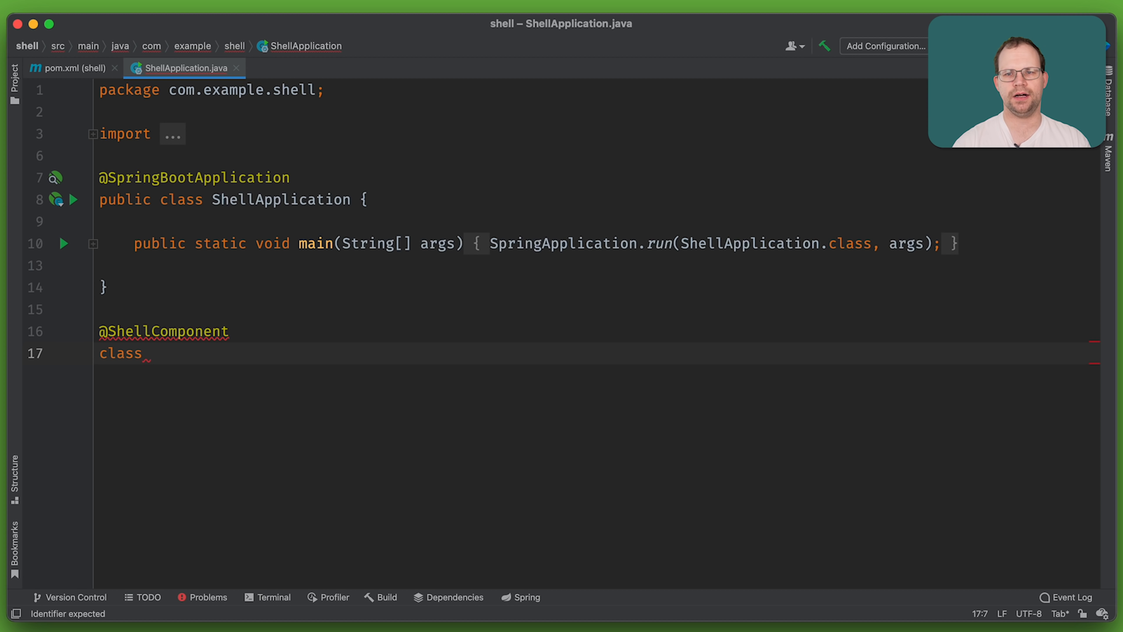
text(LoginComman)
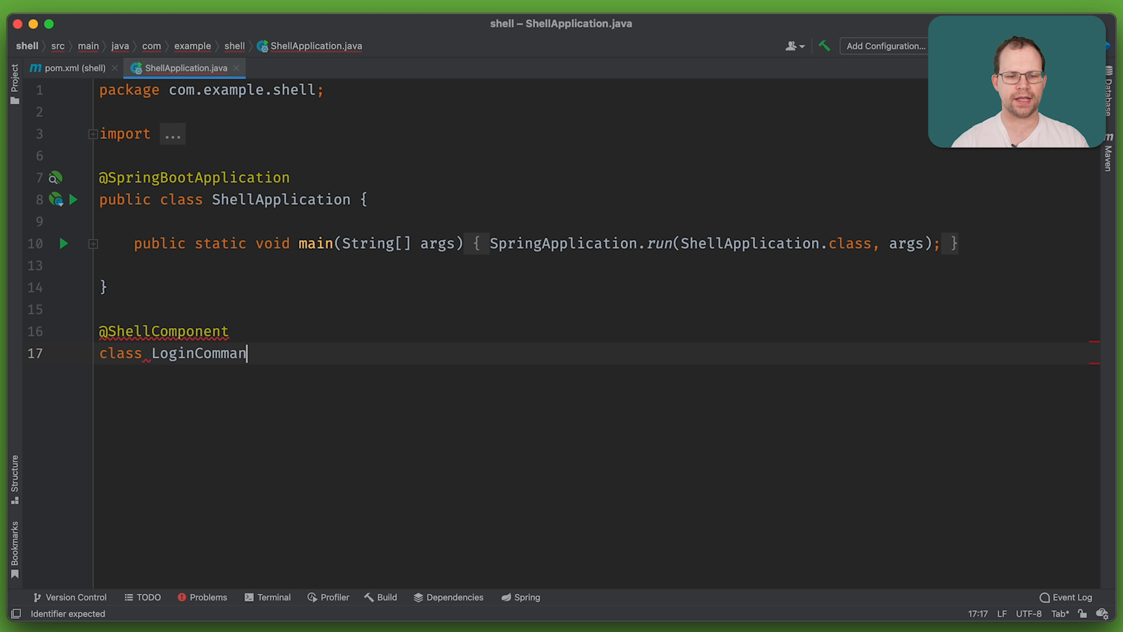
text(ds {)
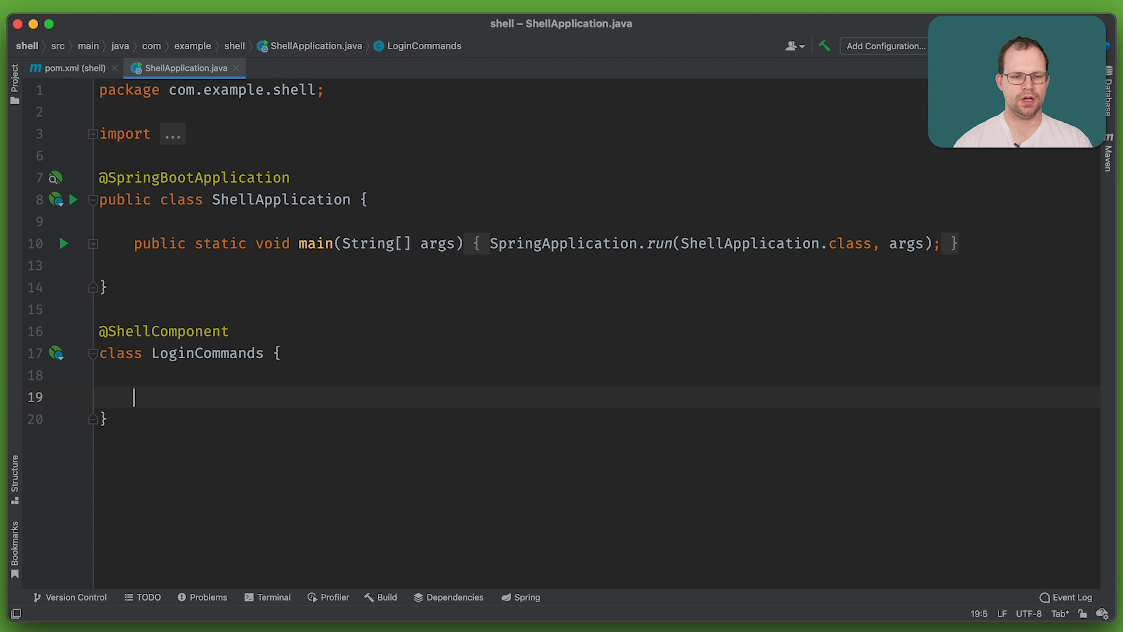
text(record)
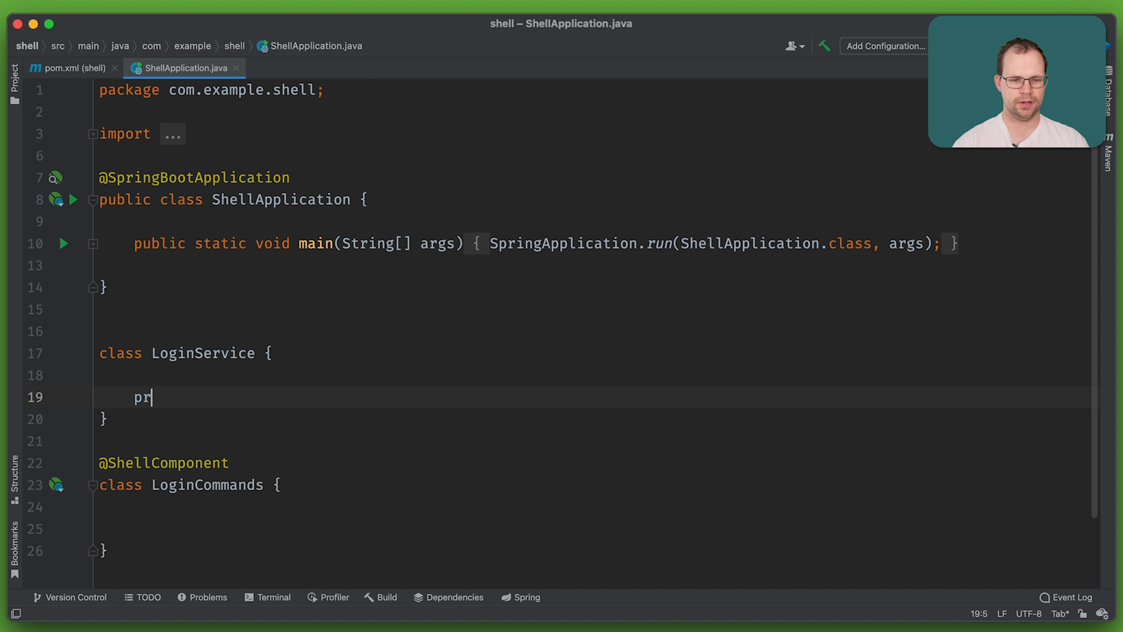
Give LoginService a private final AtomicReference user field and isLoggedIn() returning user.get() != null.
text(ivate final AtomicReference <String> user = new AtomicReference<>() ;)
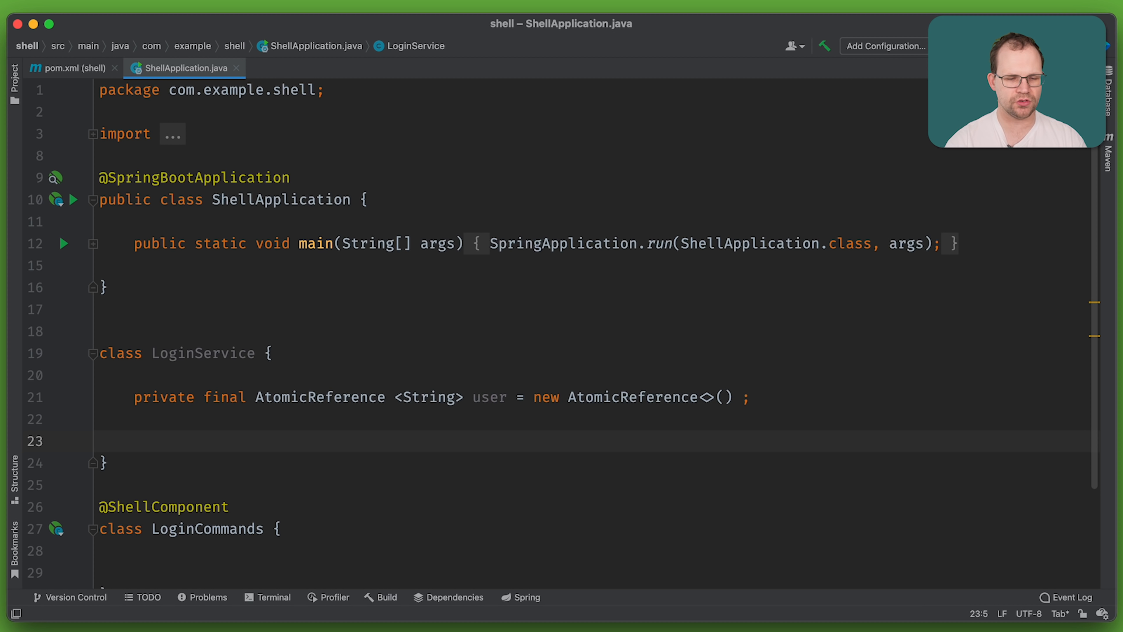
text(boolean isl)
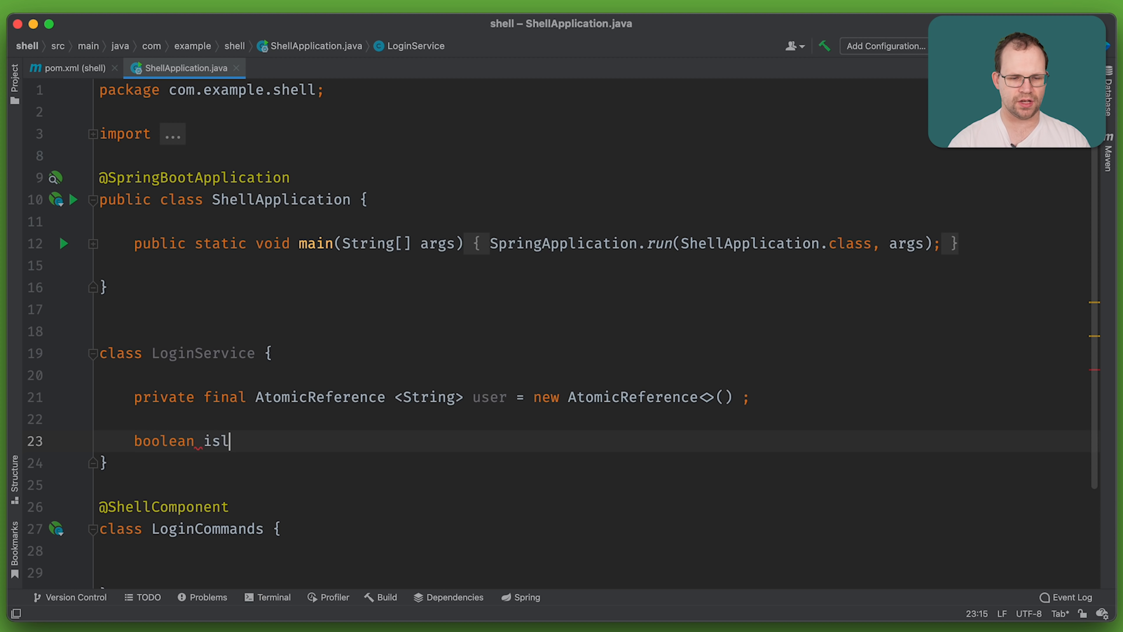
text(LoggedIn ())
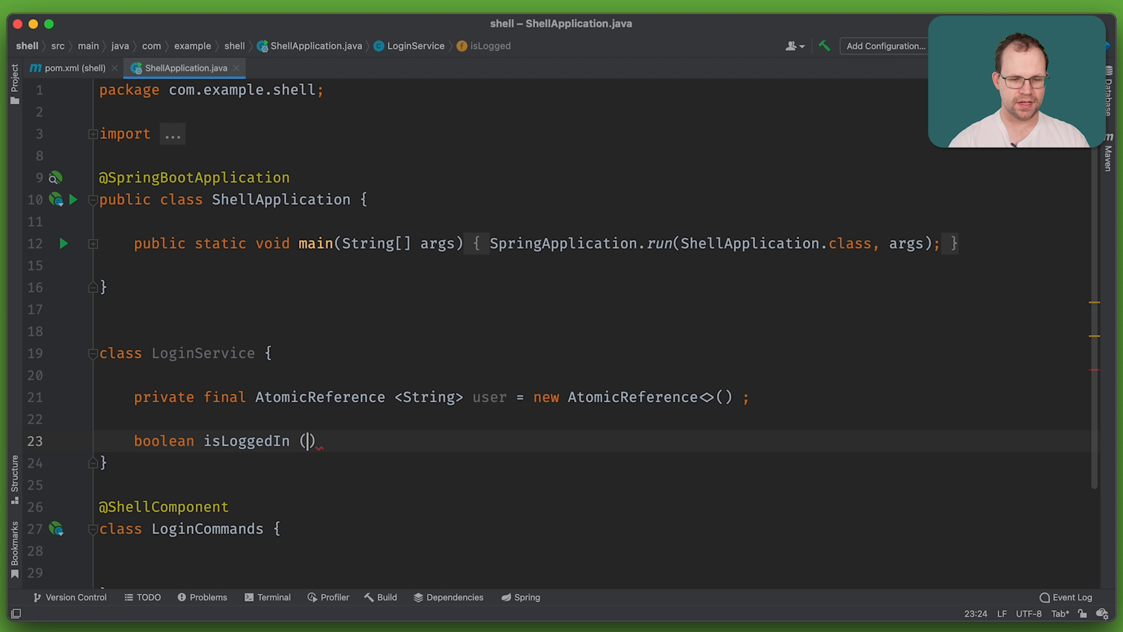
text(return this.)
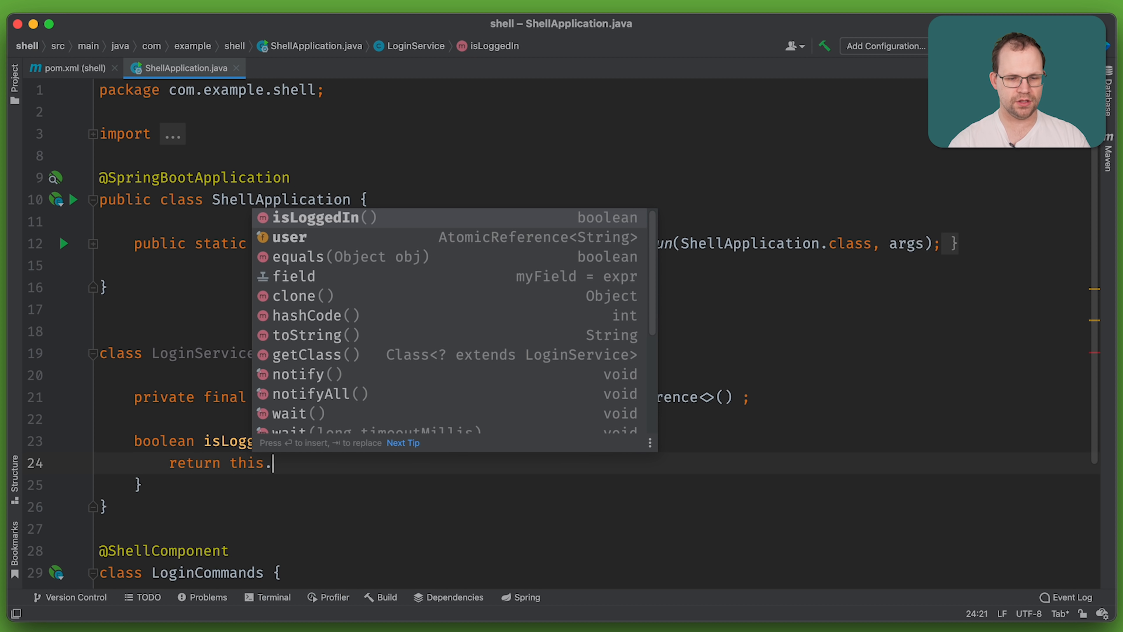
text(s)
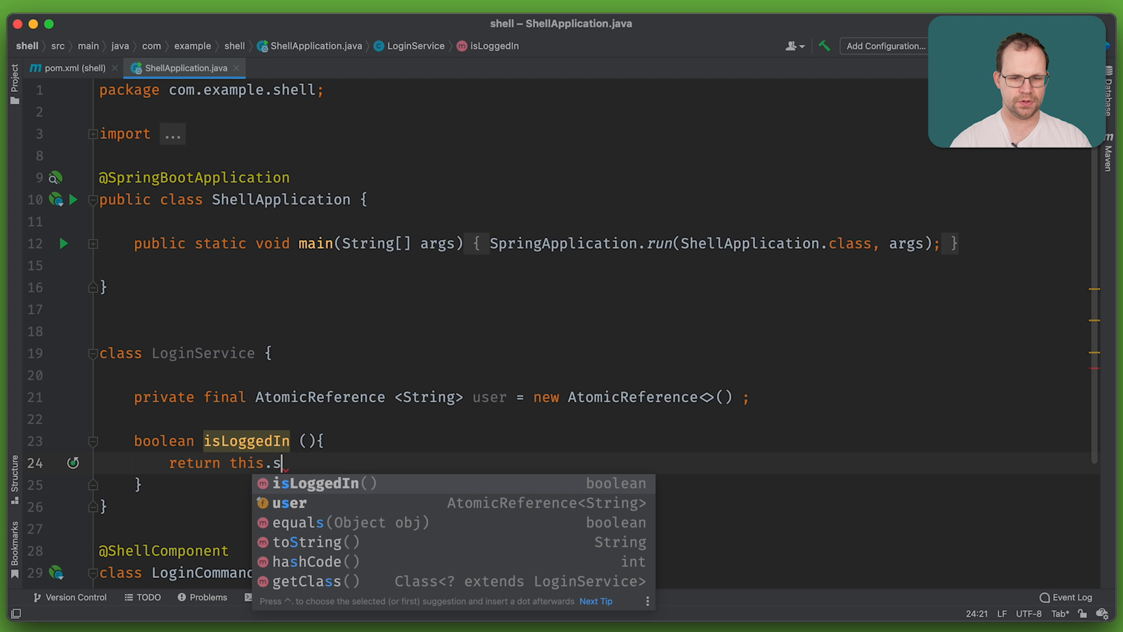
text(user.)
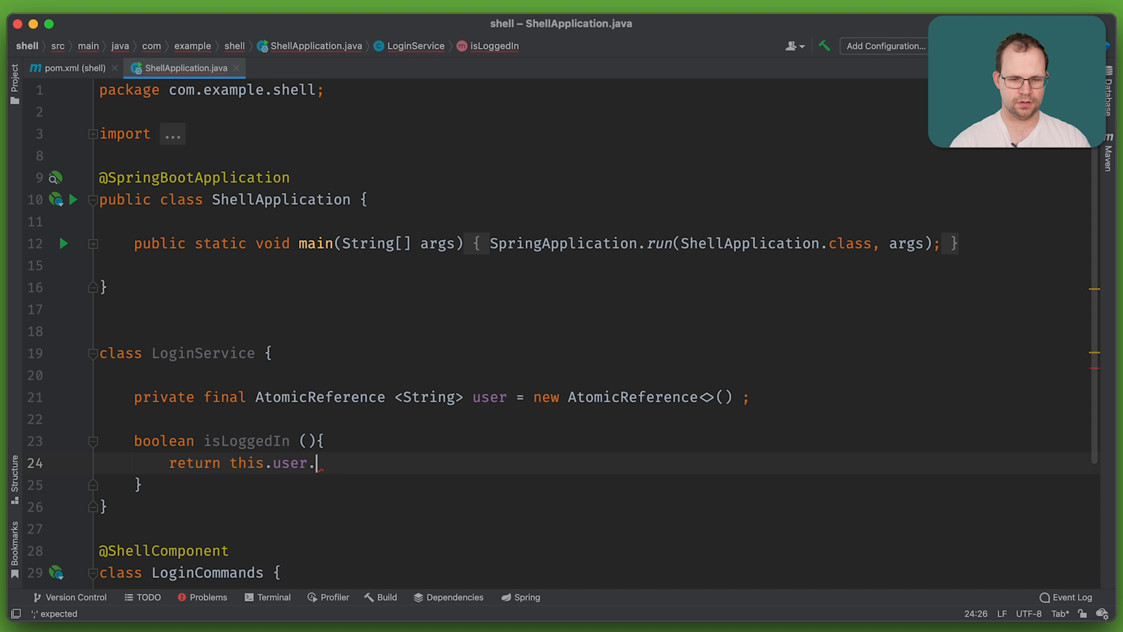
text(get() != null ;)
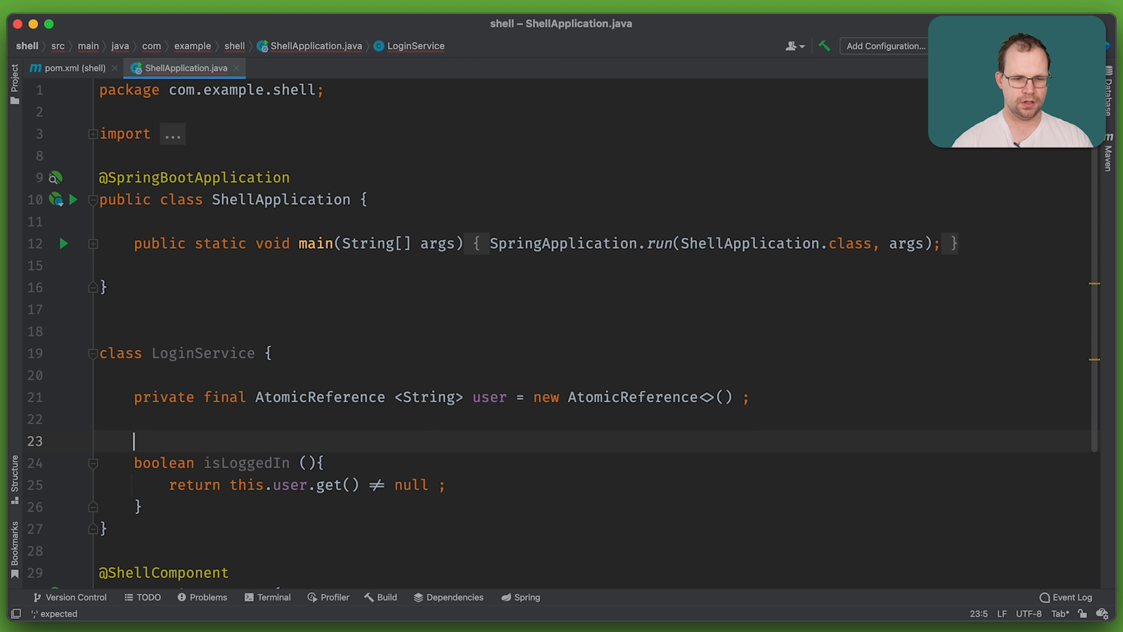
text(void log)
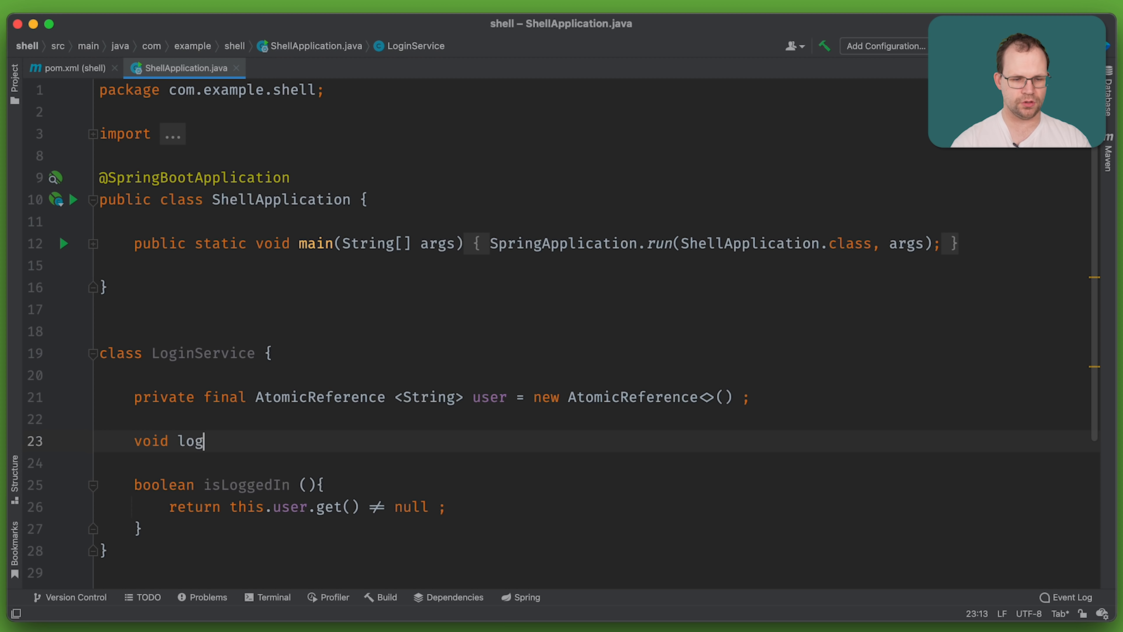
text(n)
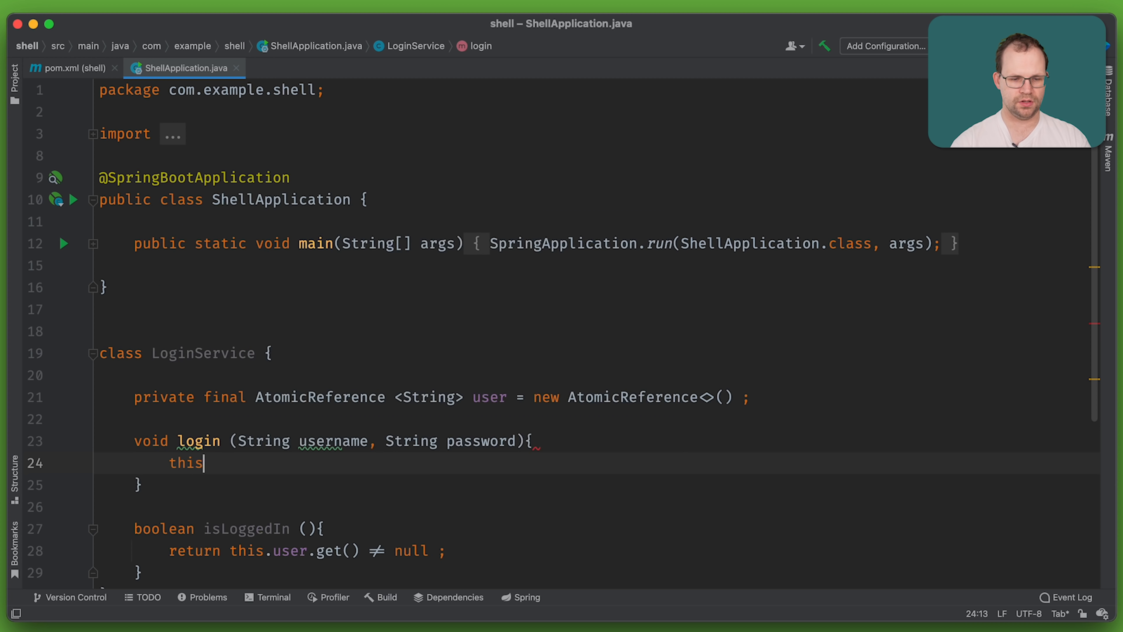
text(.user.set(username);)
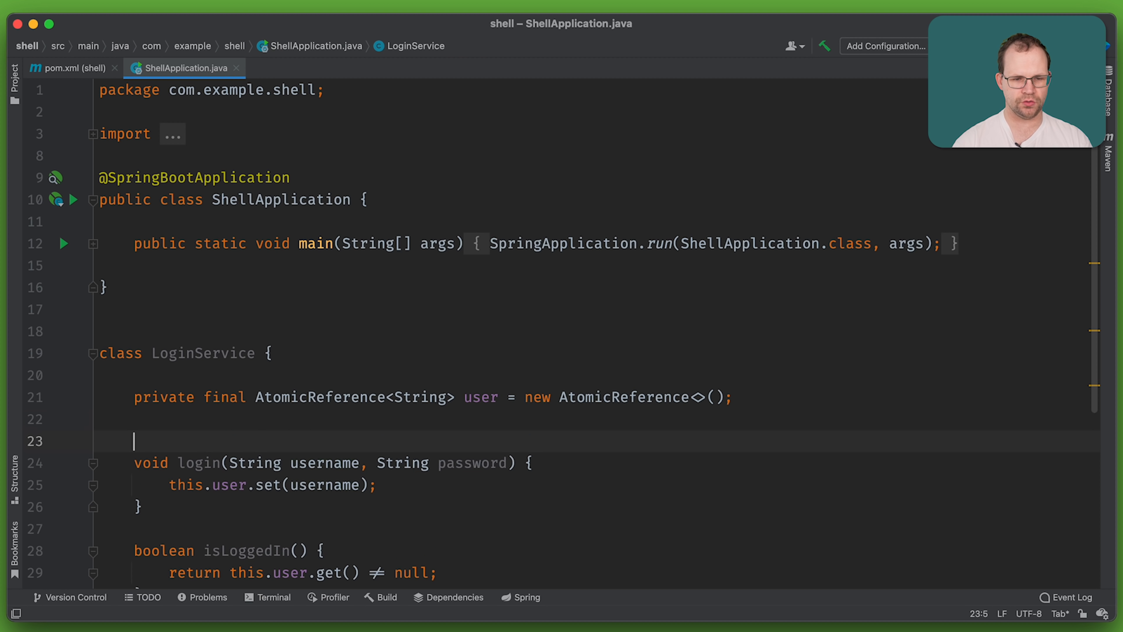
scroll(down, 3)
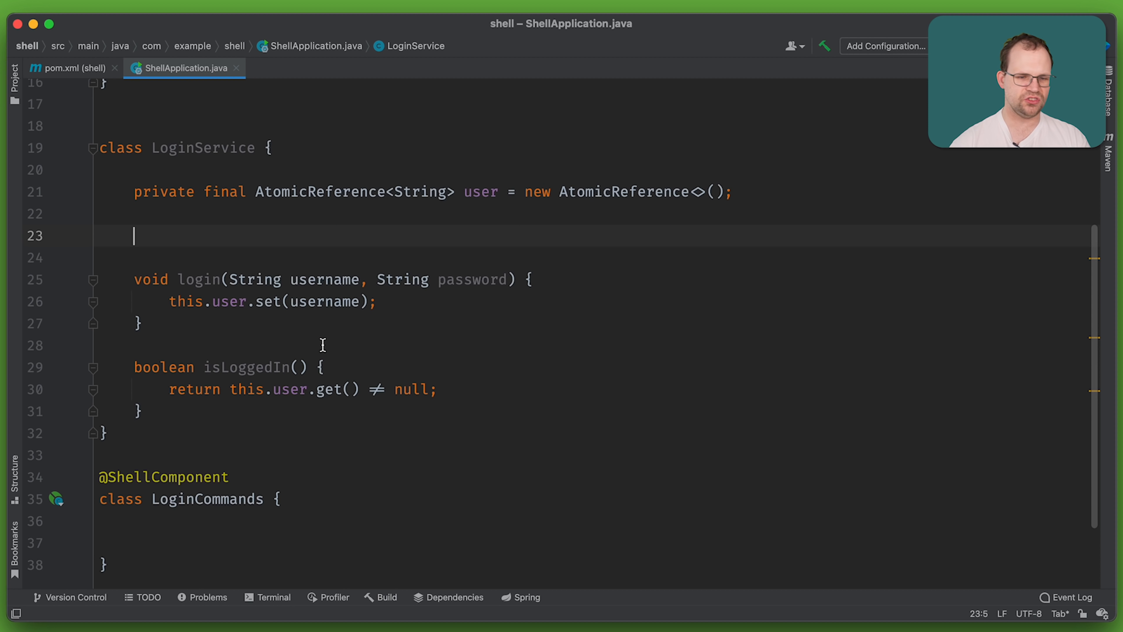
text(void logout (){)
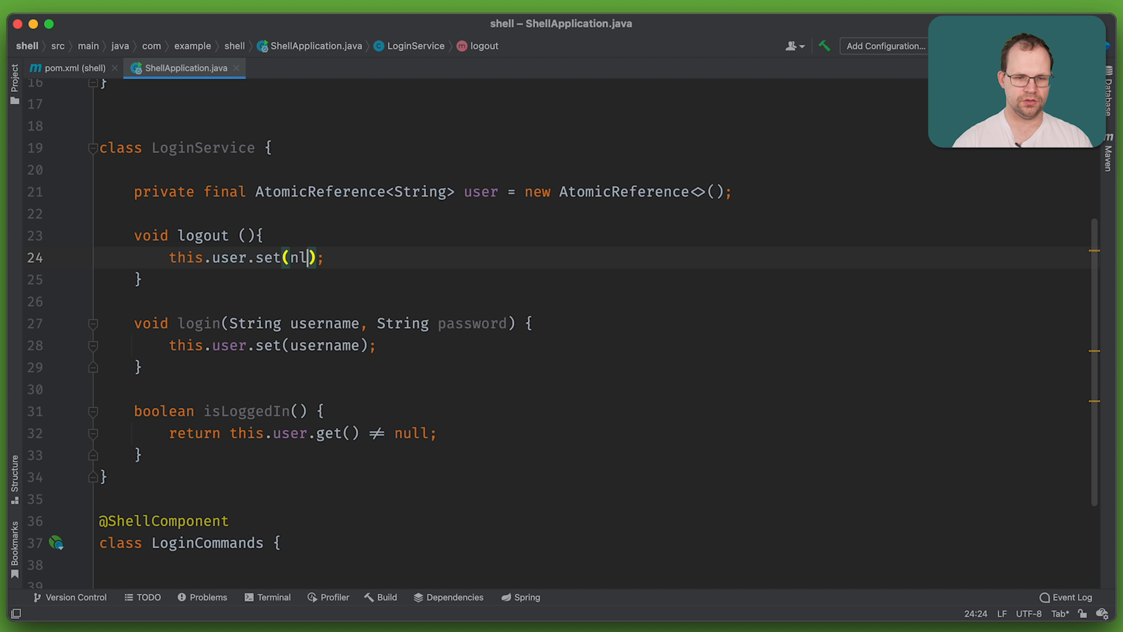
text(ll)
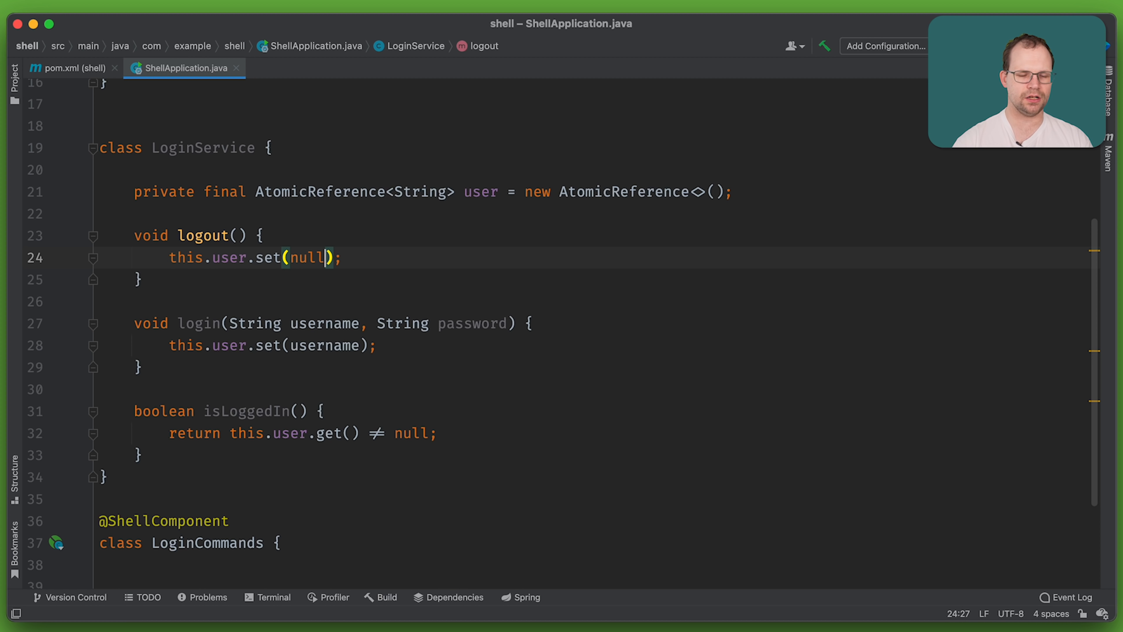
text(@Se)
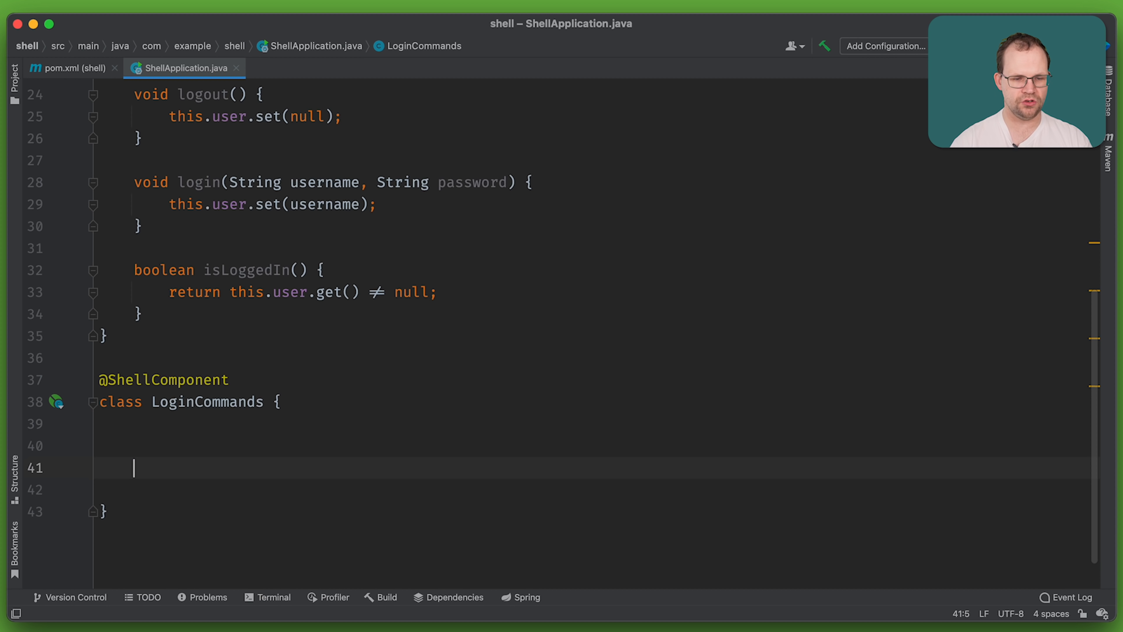
text(re)
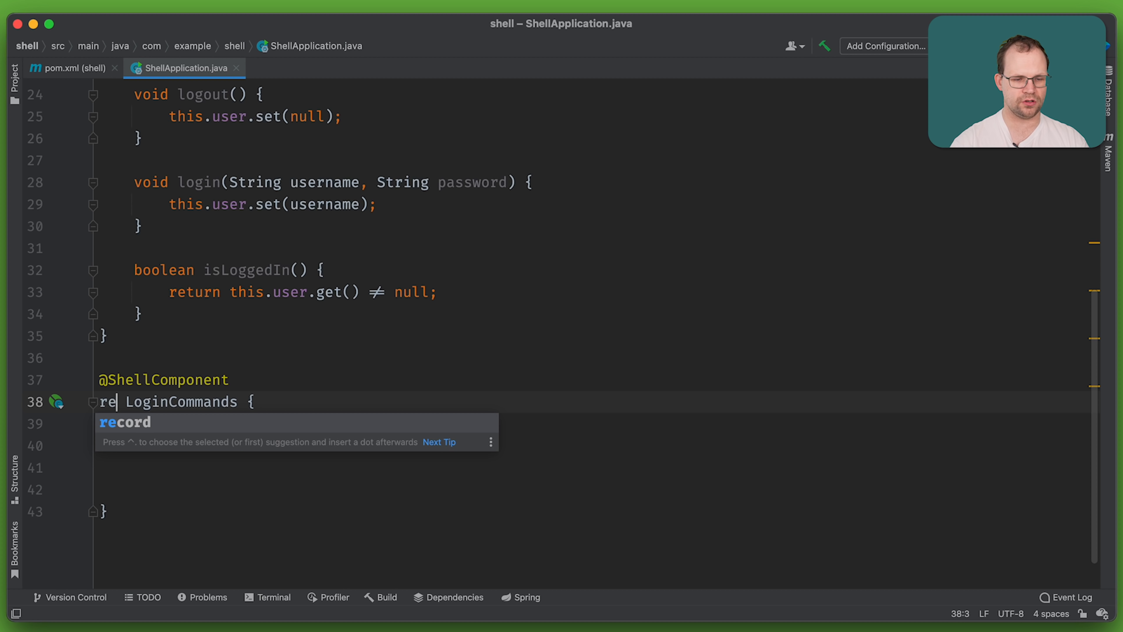
key(Tab)
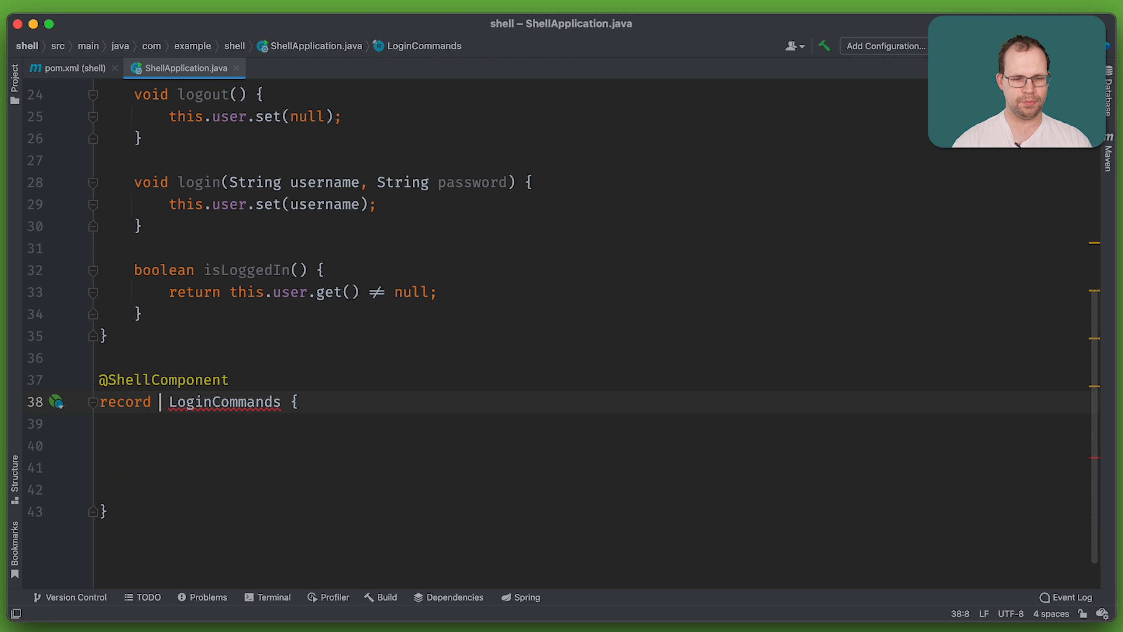
text((LoginService service)
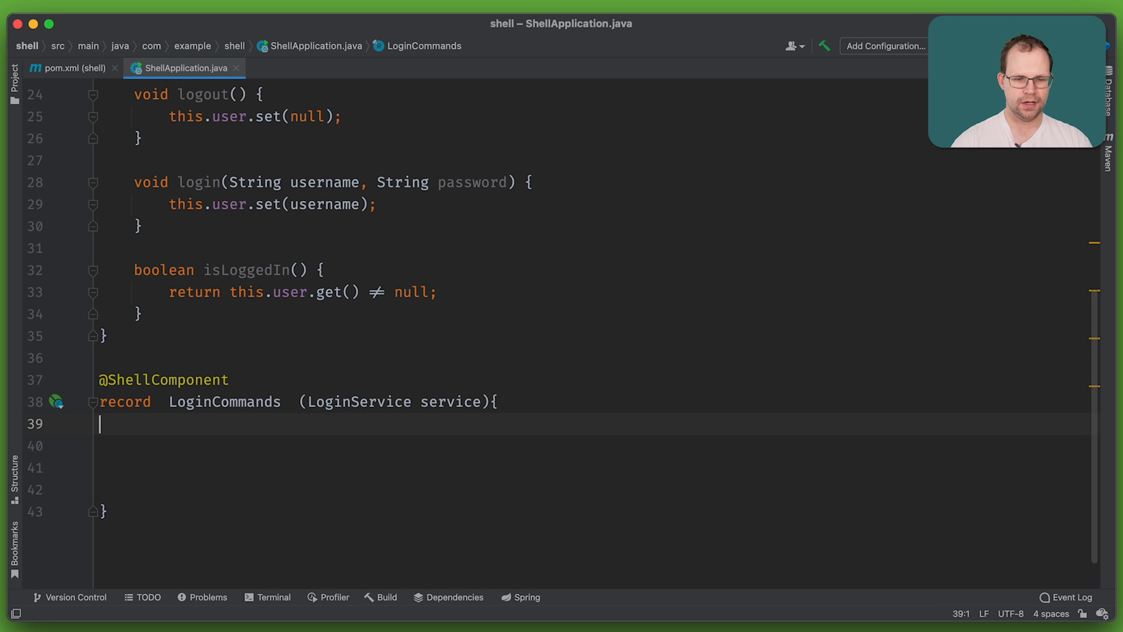
text(@)
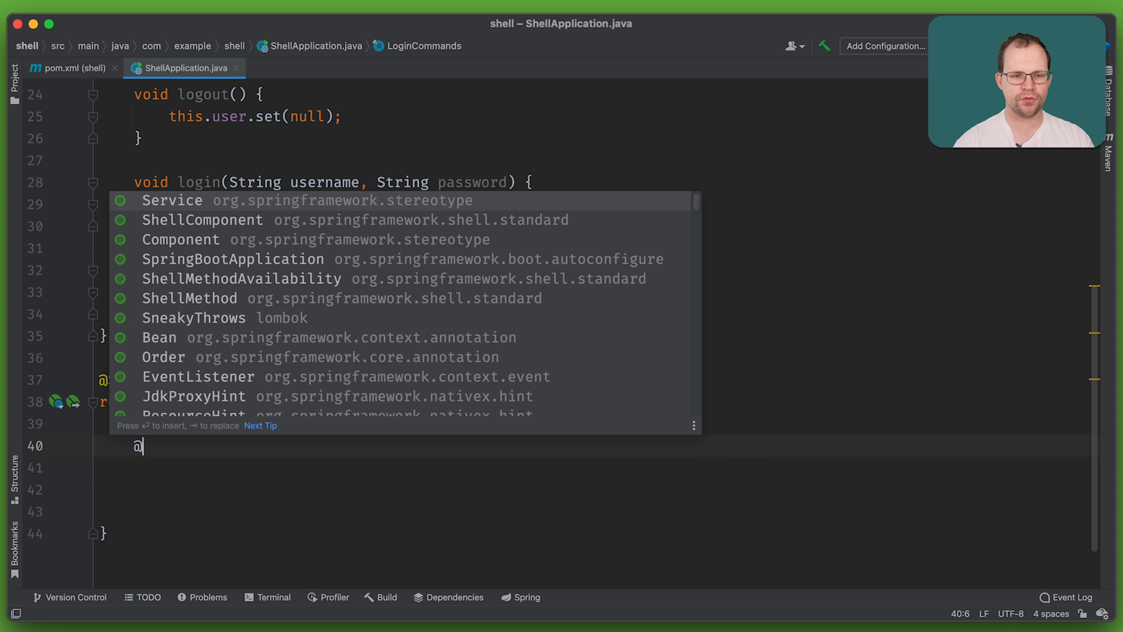
text(Sh)
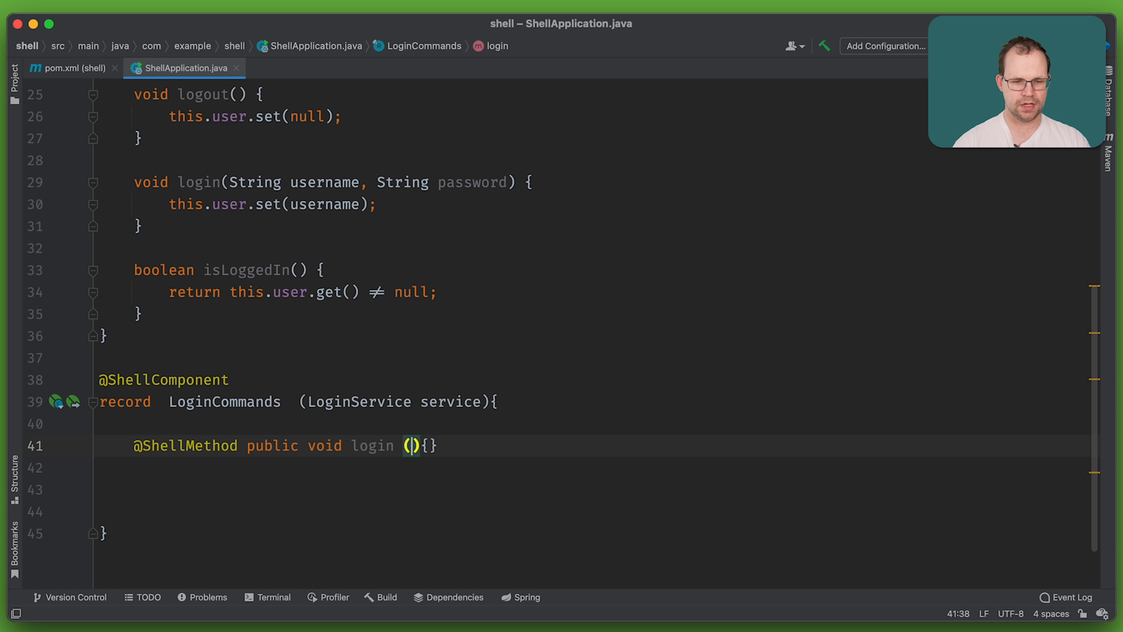
key(enter)
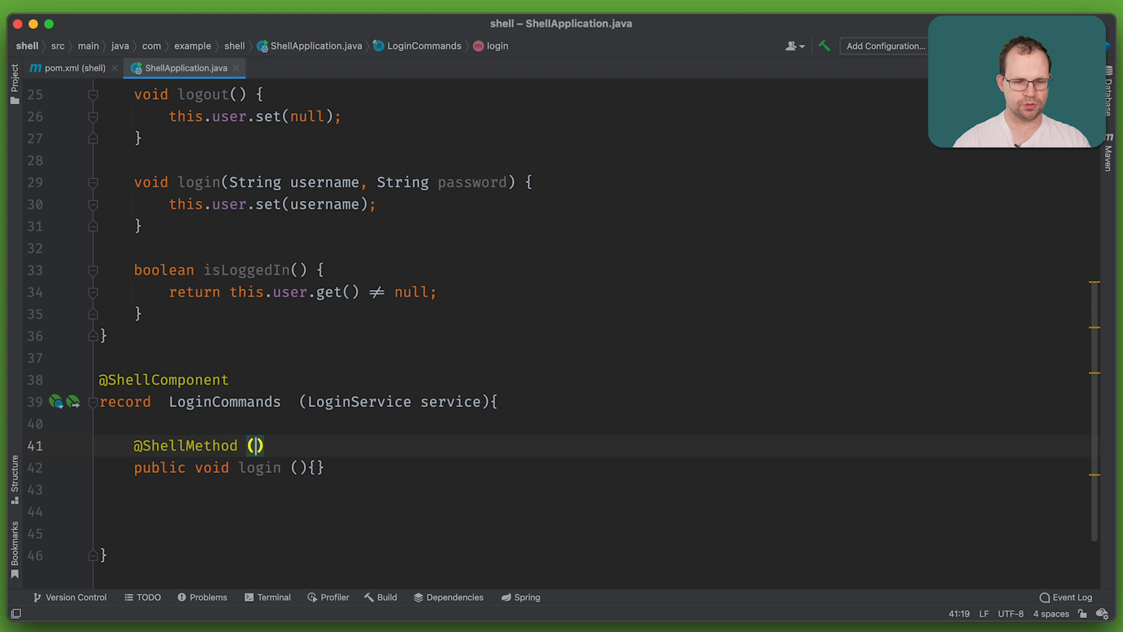
text("login")
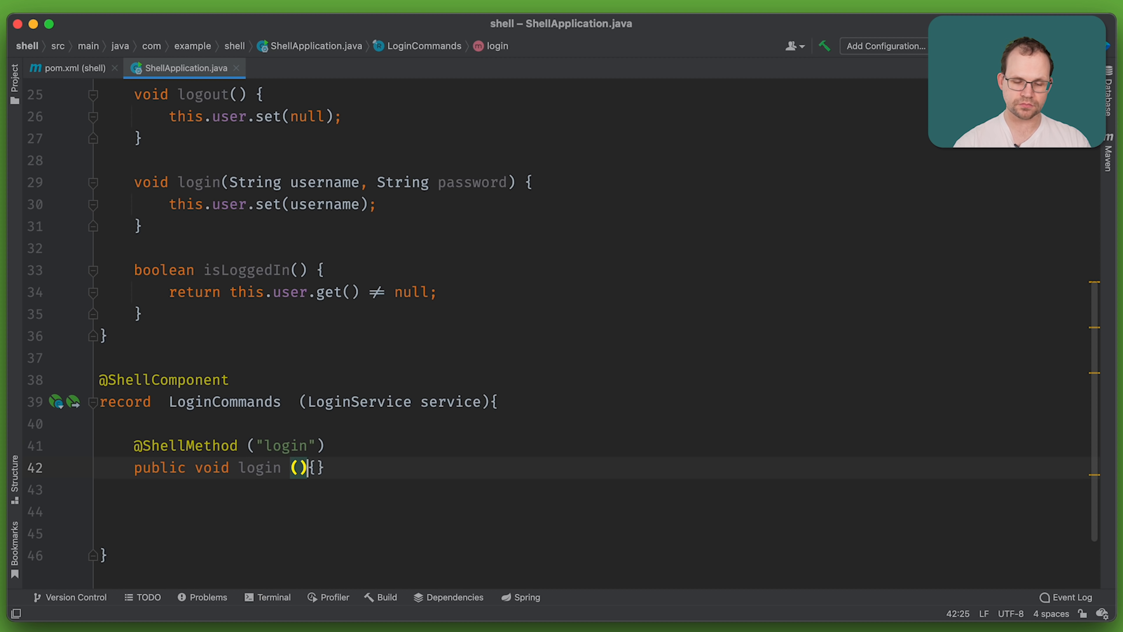
Give login String username and String password parameters delegating to this.service.login, and reformat the code.
text(String use)
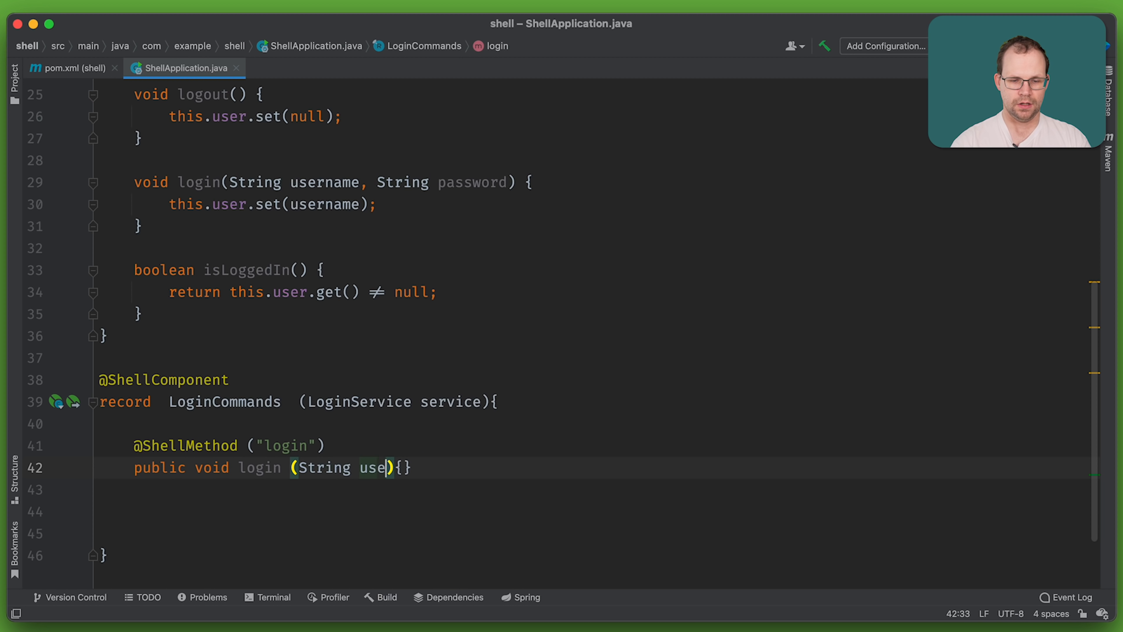
text(rname, String pas)
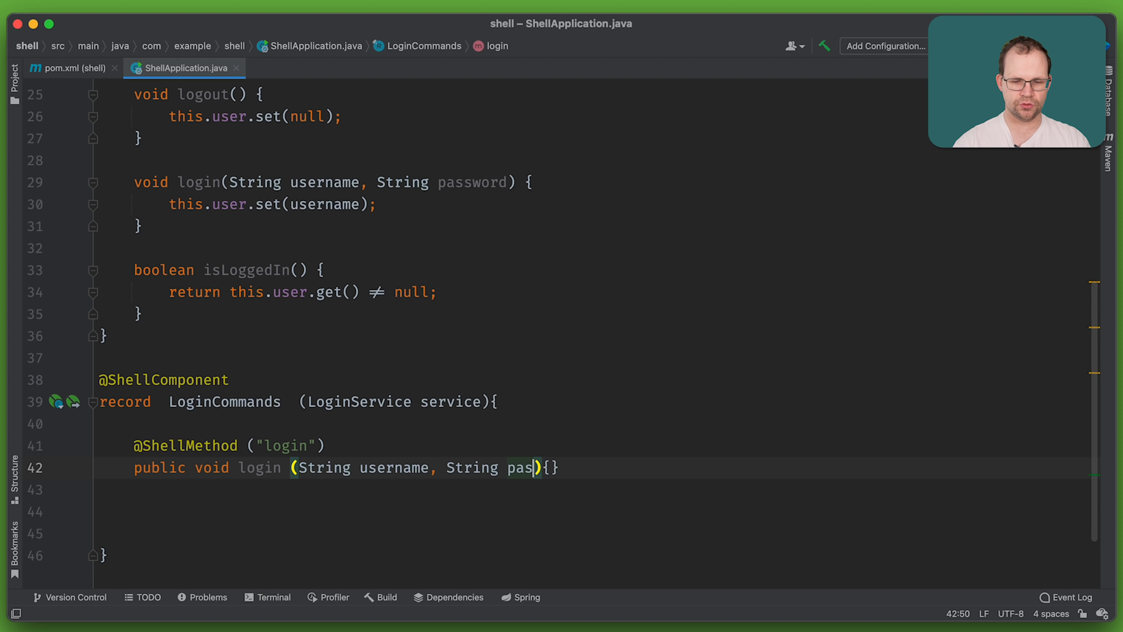
text(sword)
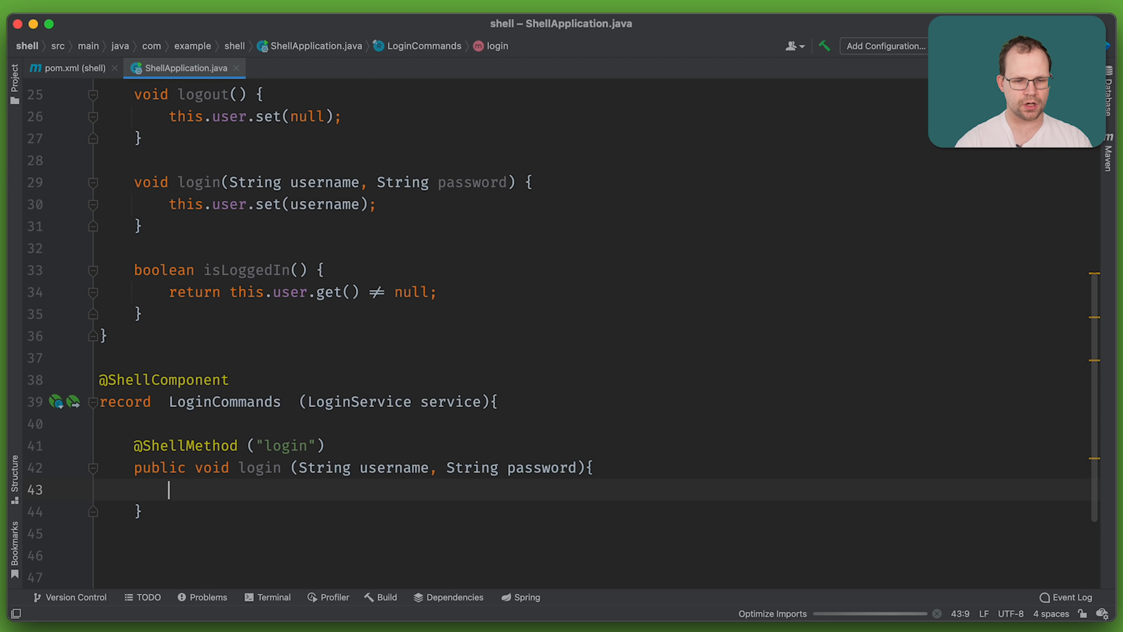
key(Cmd+Alt+L)
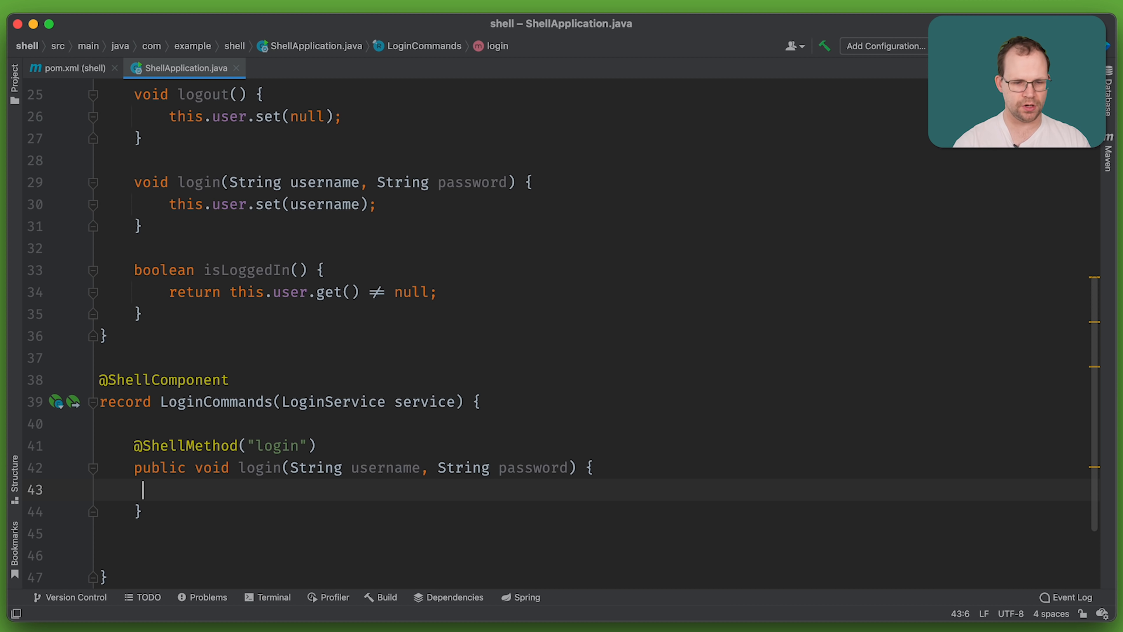
text(this.service)
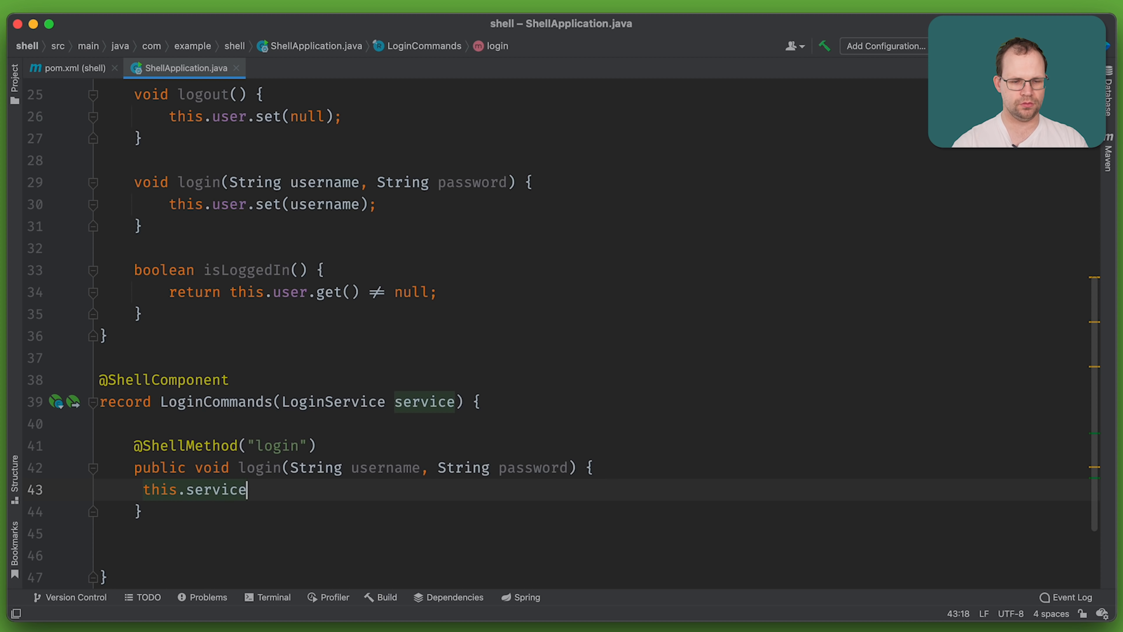
text(.login(username , password);)
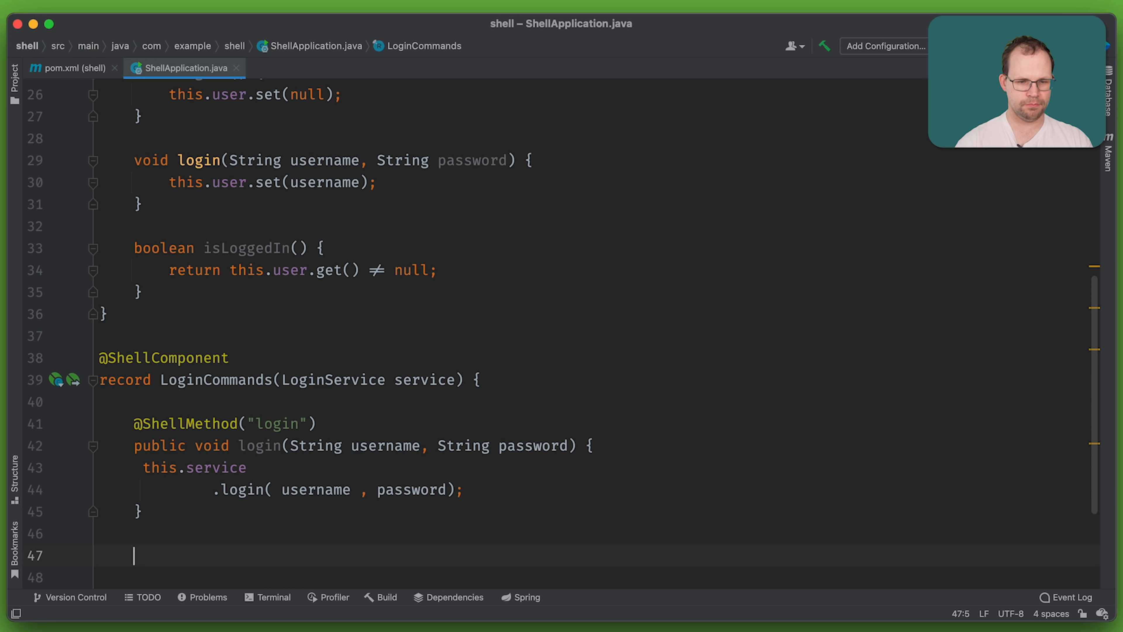
text(@ShellMethod)
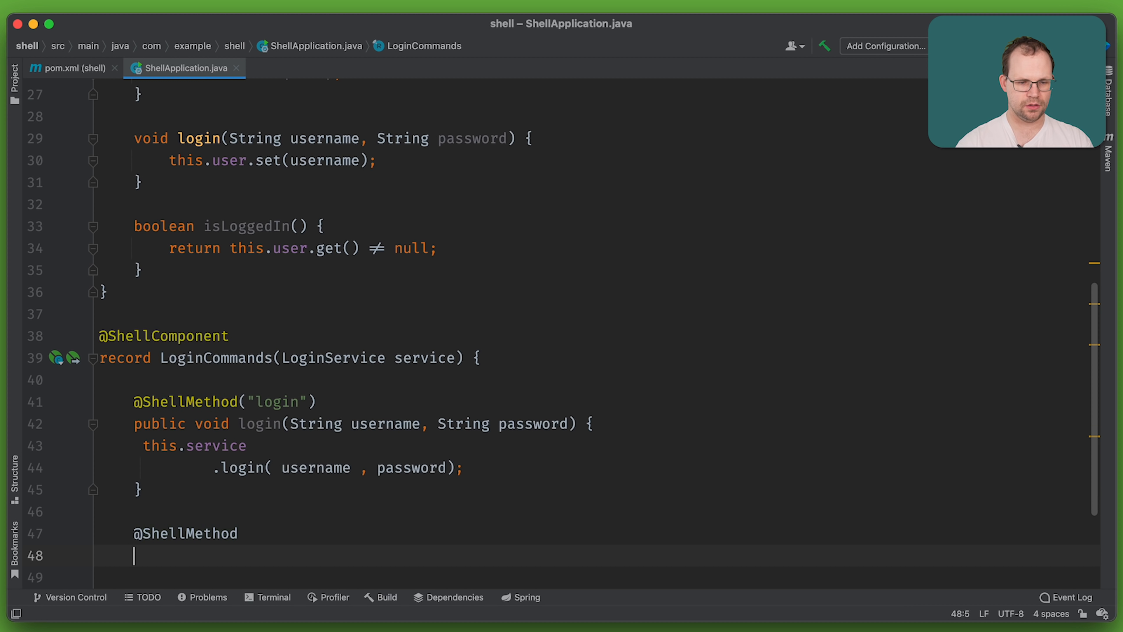
text(public void log)
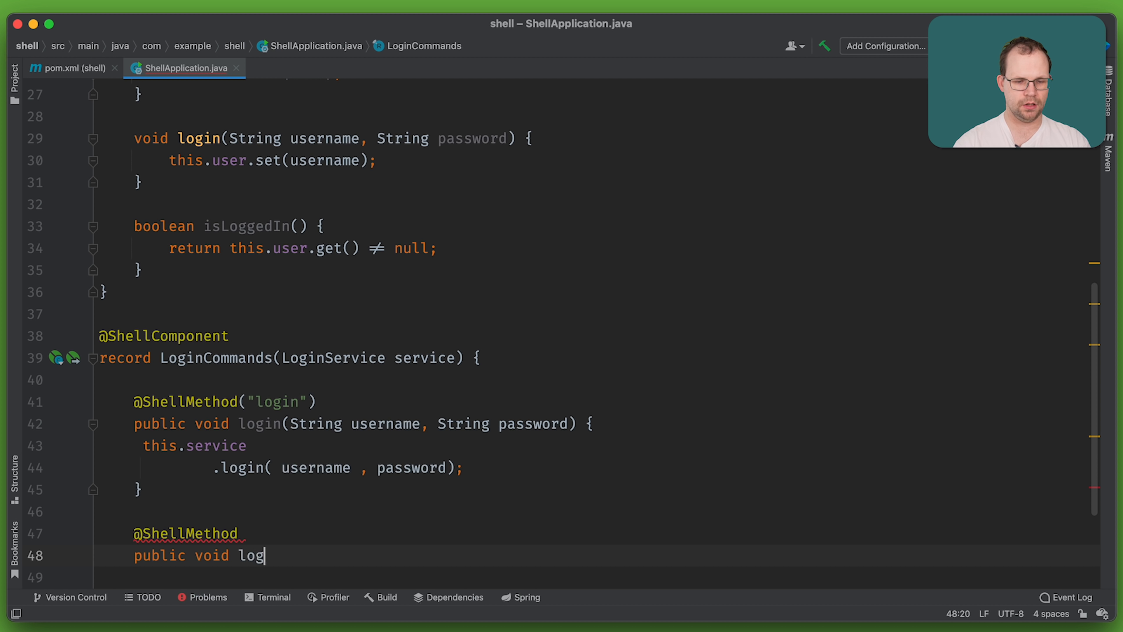
text(out (){)
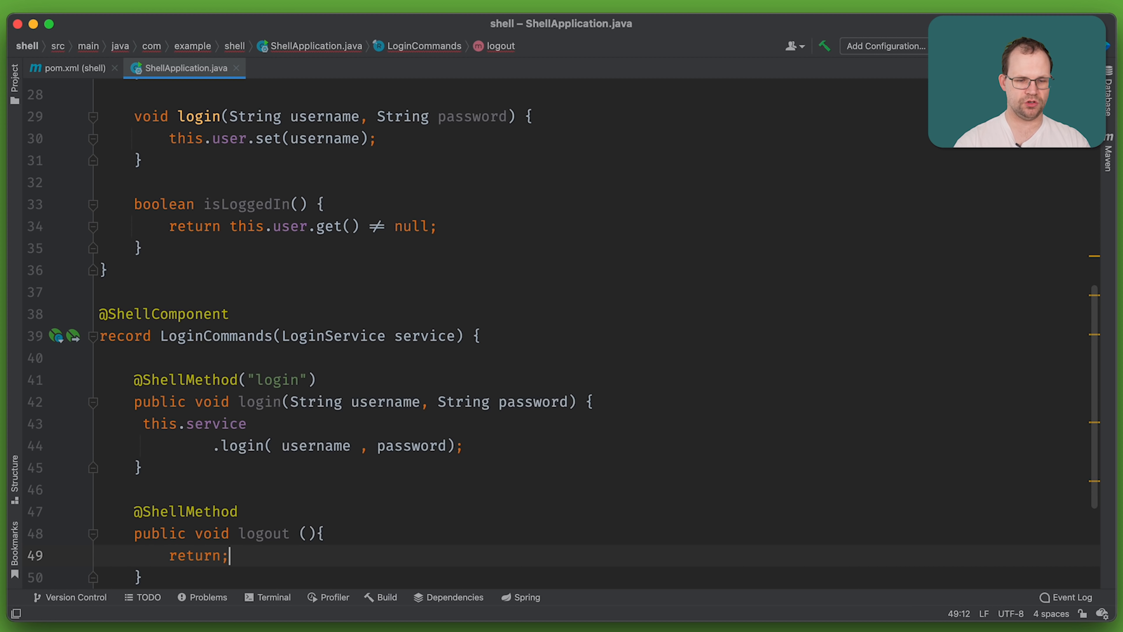
text(thi)
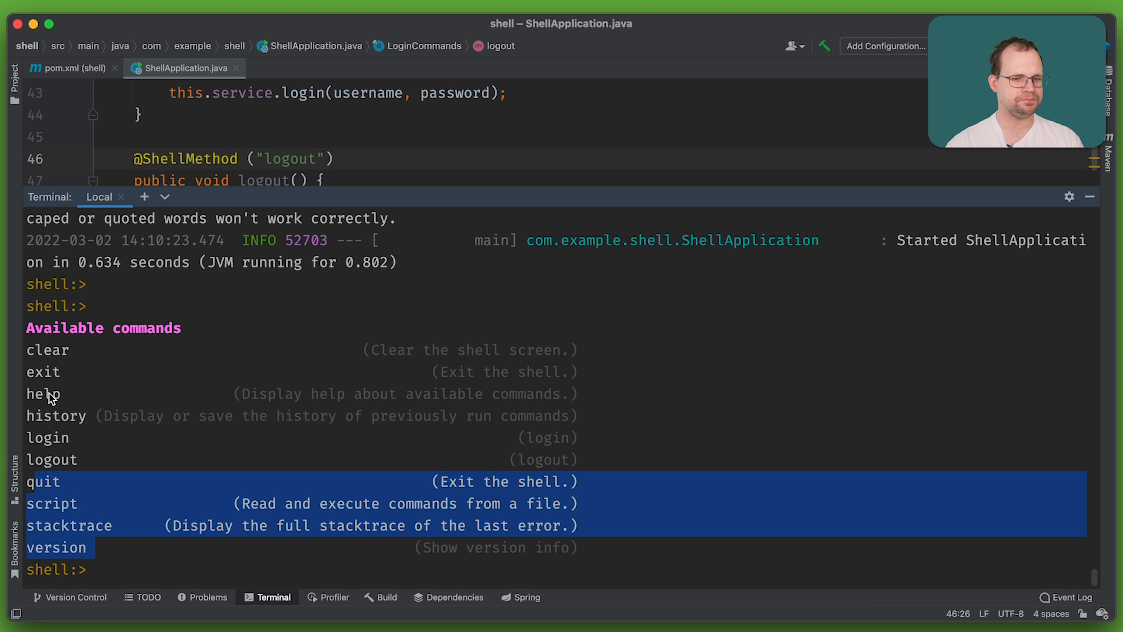
mouse_move(98, 365)
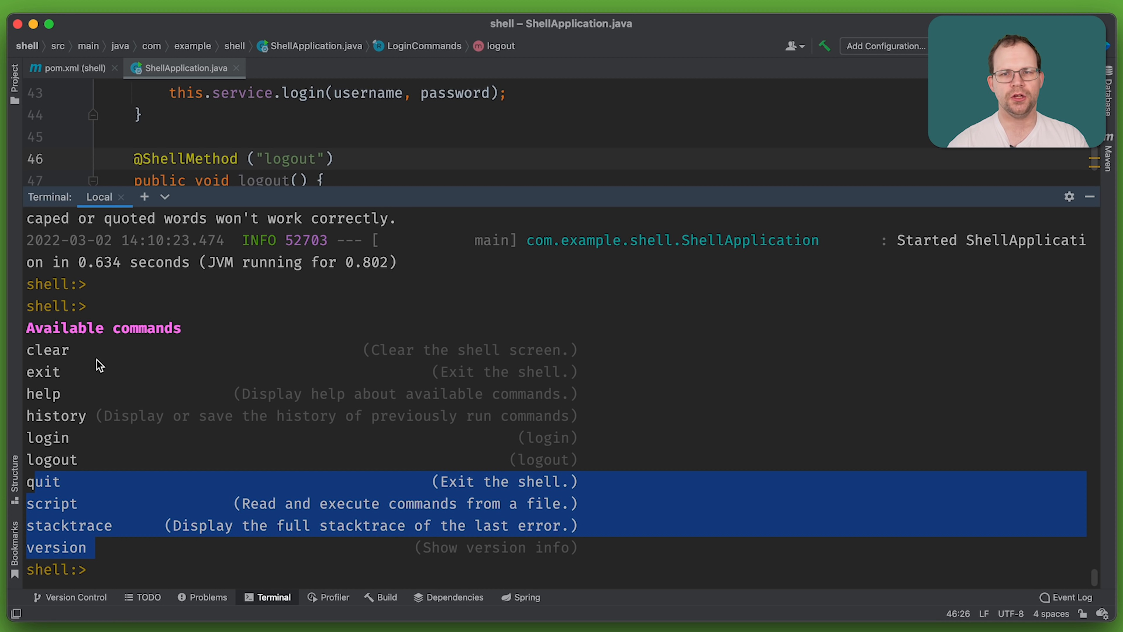
mouse_move(76, 443)
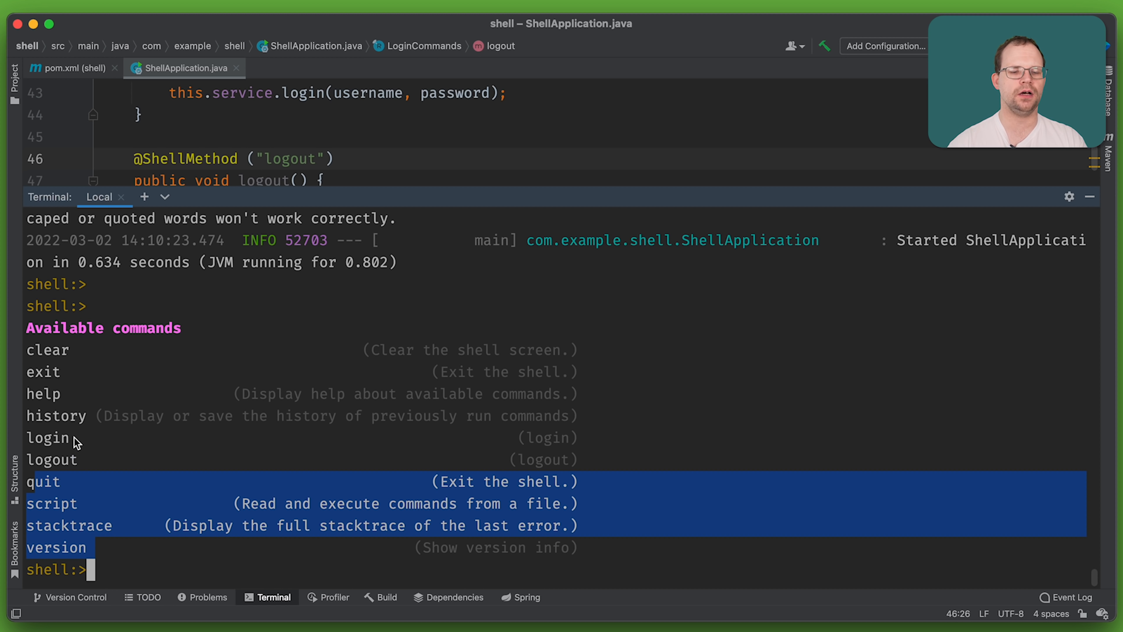
mouse_move(92, 424)
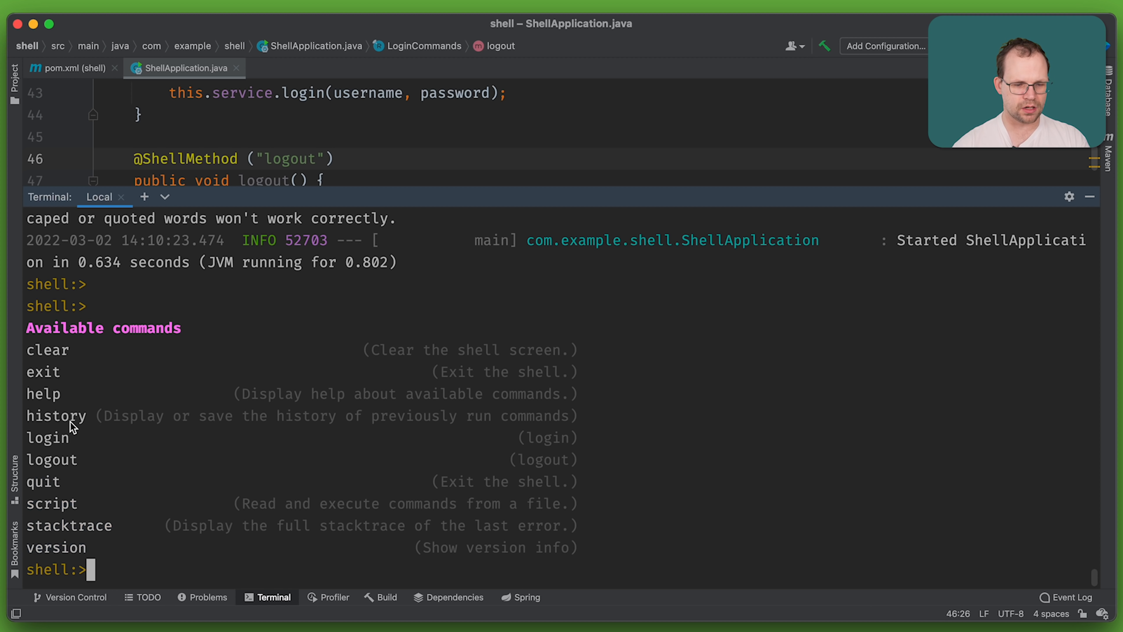
text(lo)
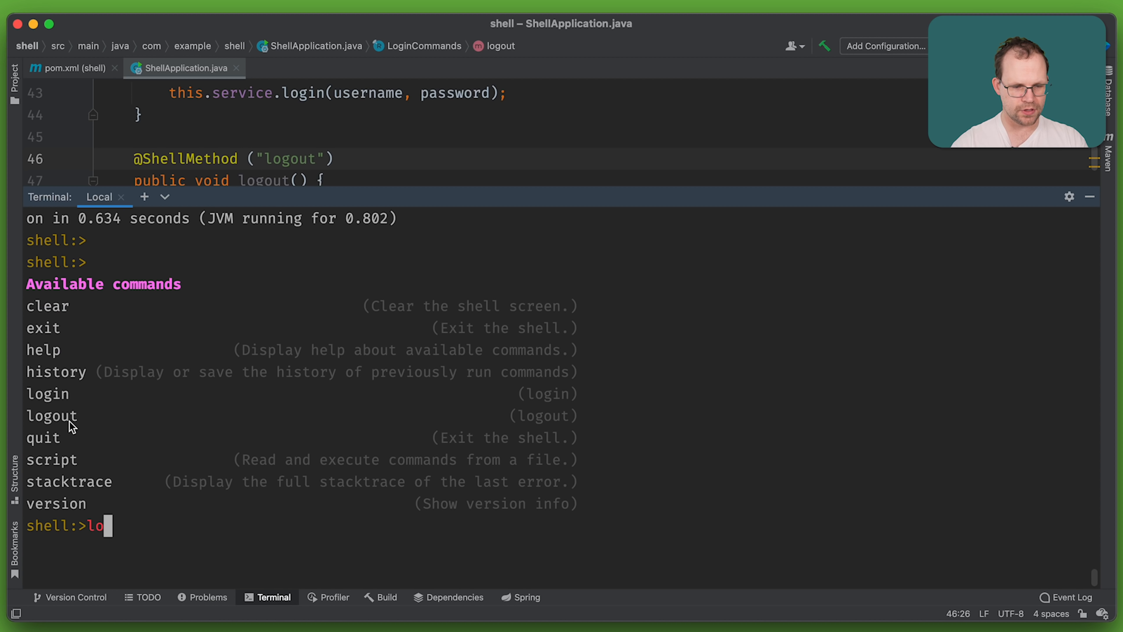
text(gin --)
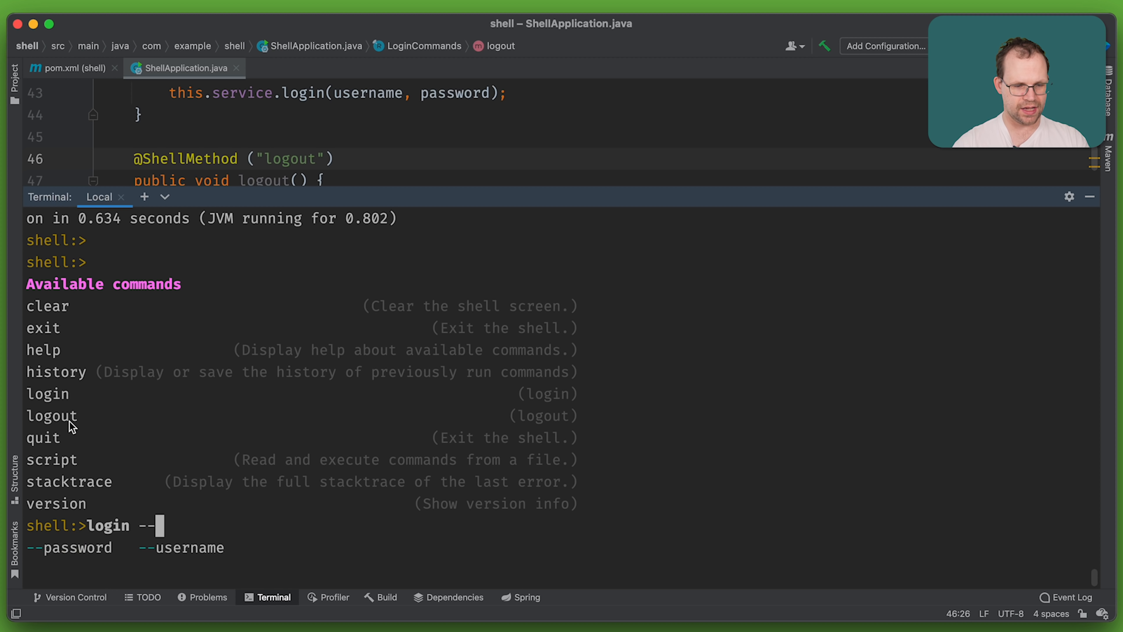
text(password pw)
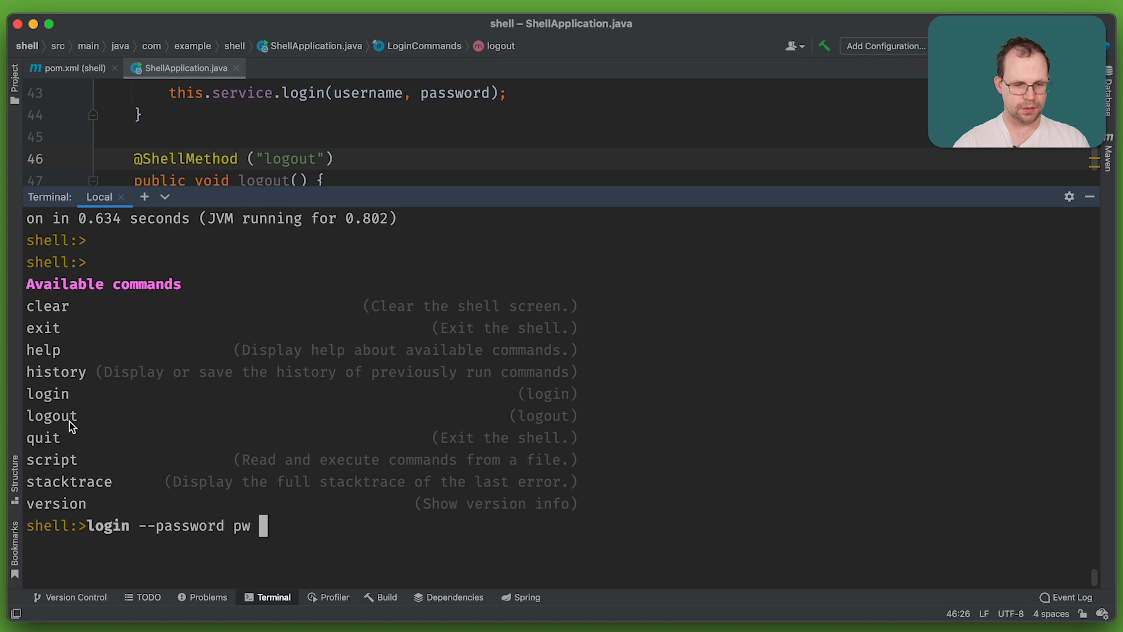
text(--username jlong)
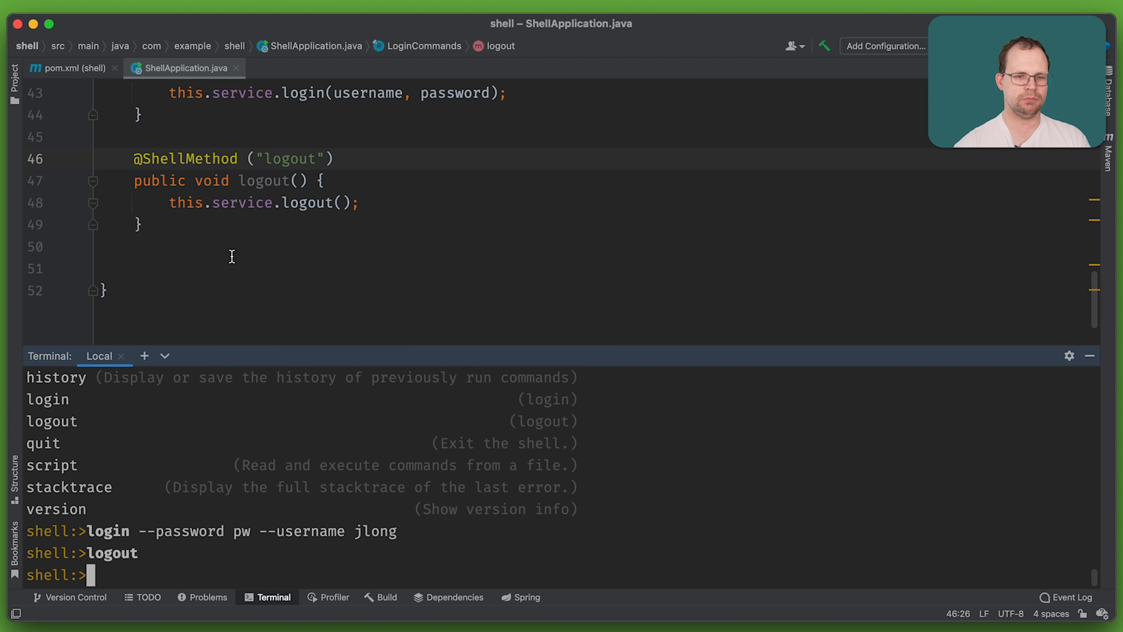
Write logoutAvailability() returning Availability.available() when service.isLoggedIn(), else unavailable("you must be logged in").
scroll(up, 3)
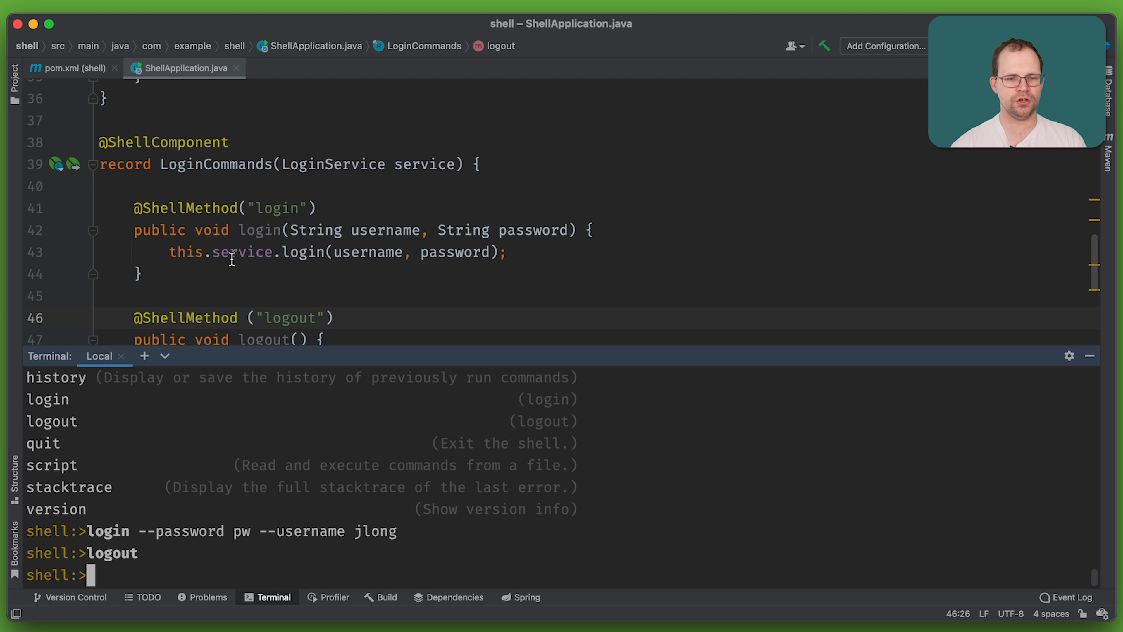
scroll(down, 3)
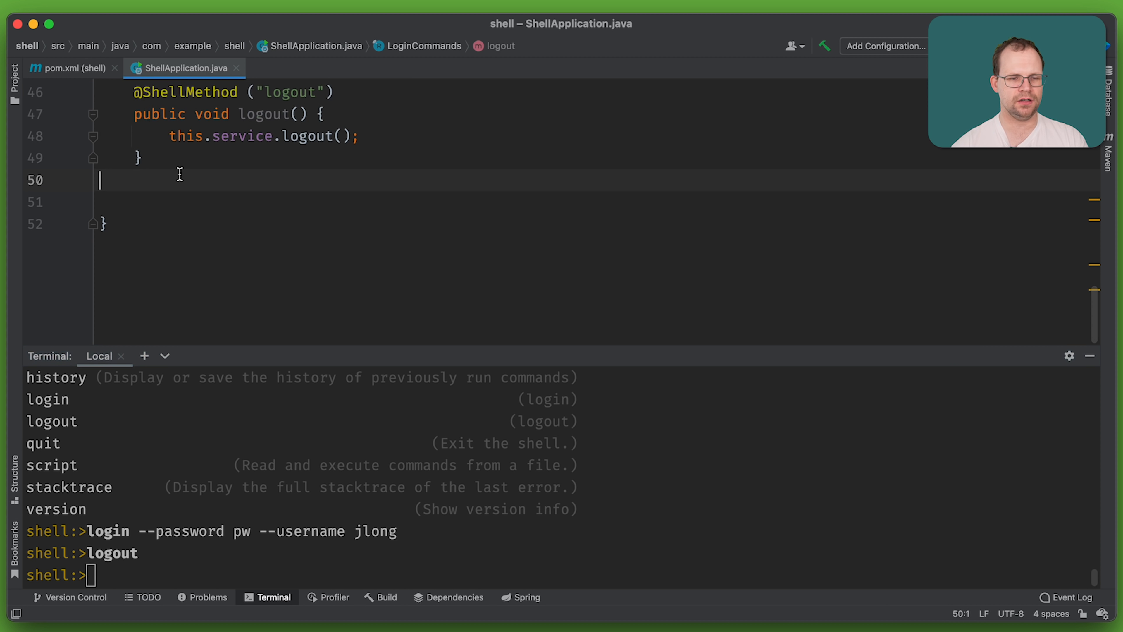
key(enter)
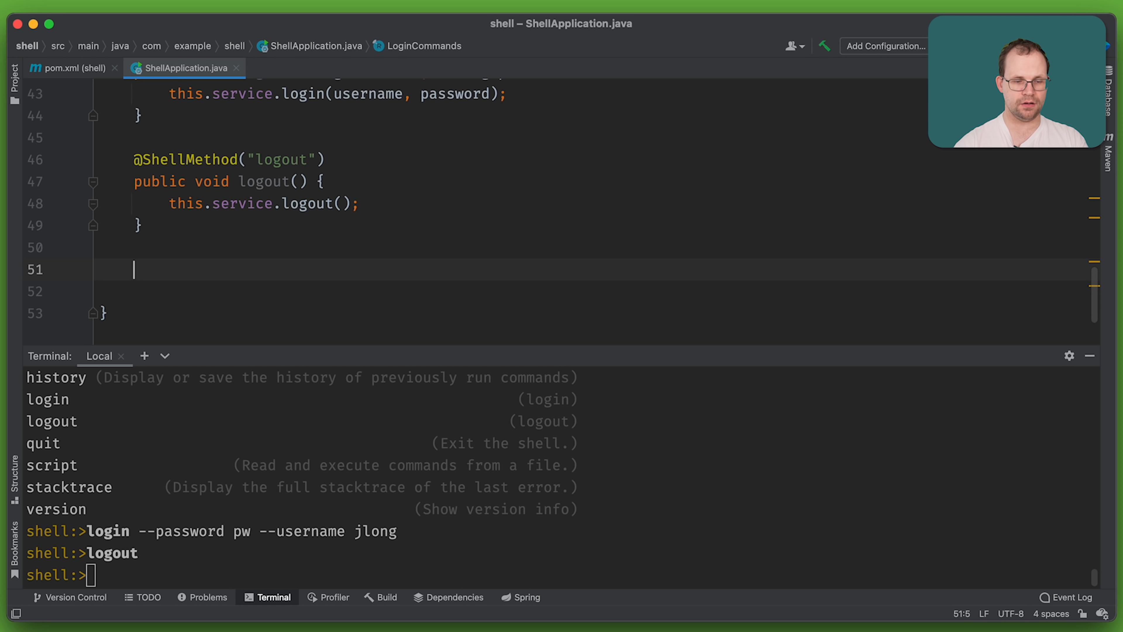
text(public Availability logoutAvailability (){)
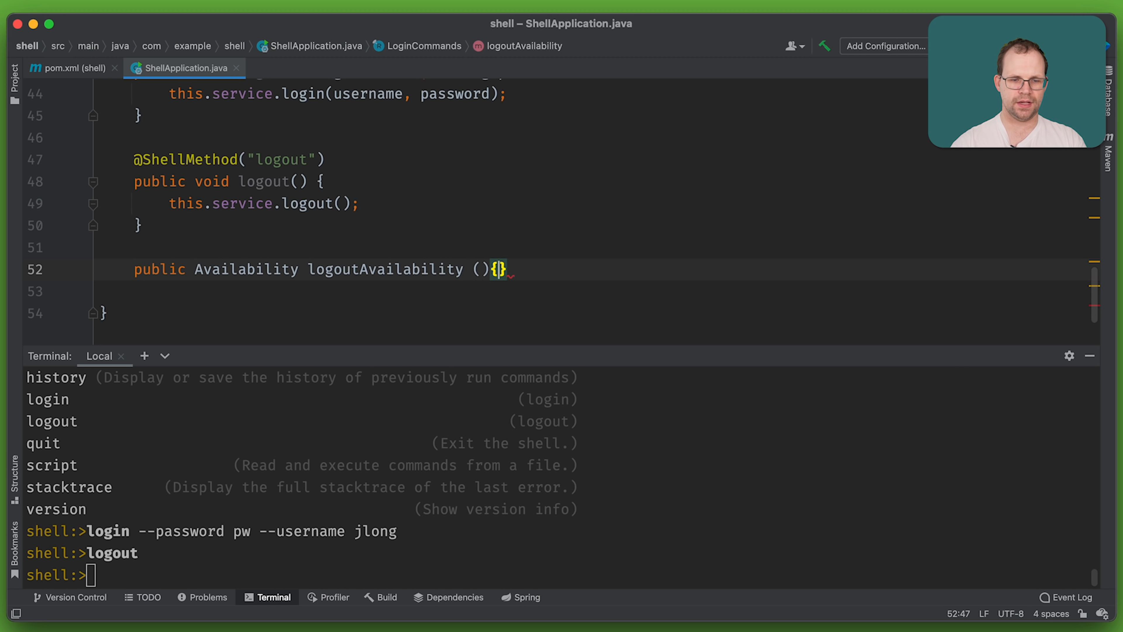
text(return this.service.isLoggedIn() ?)
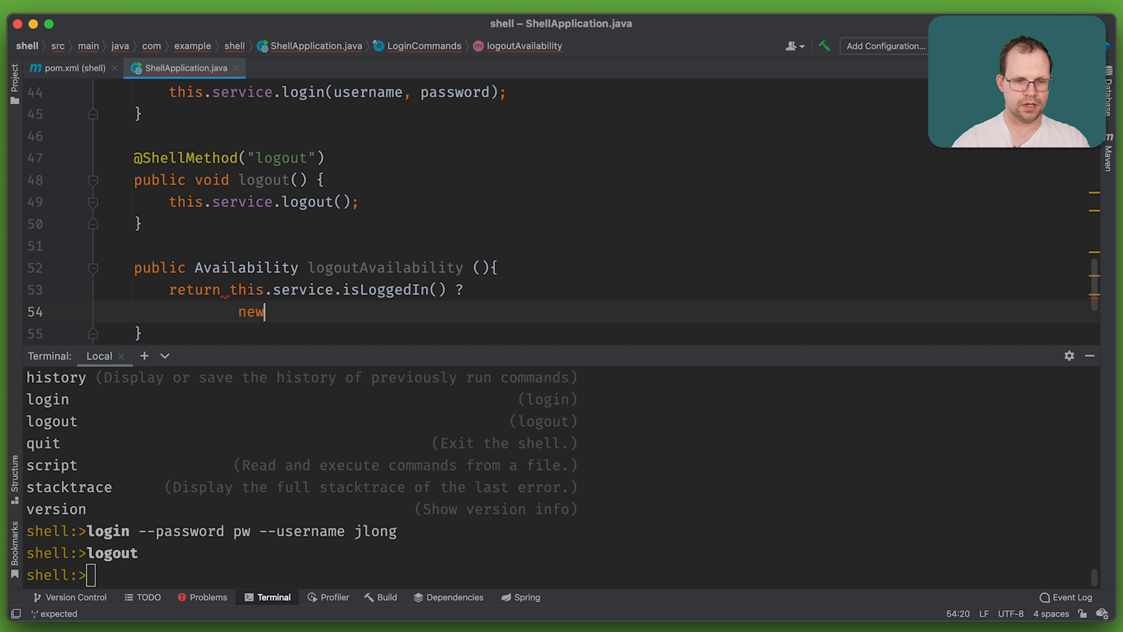
text(Availability.available() :)
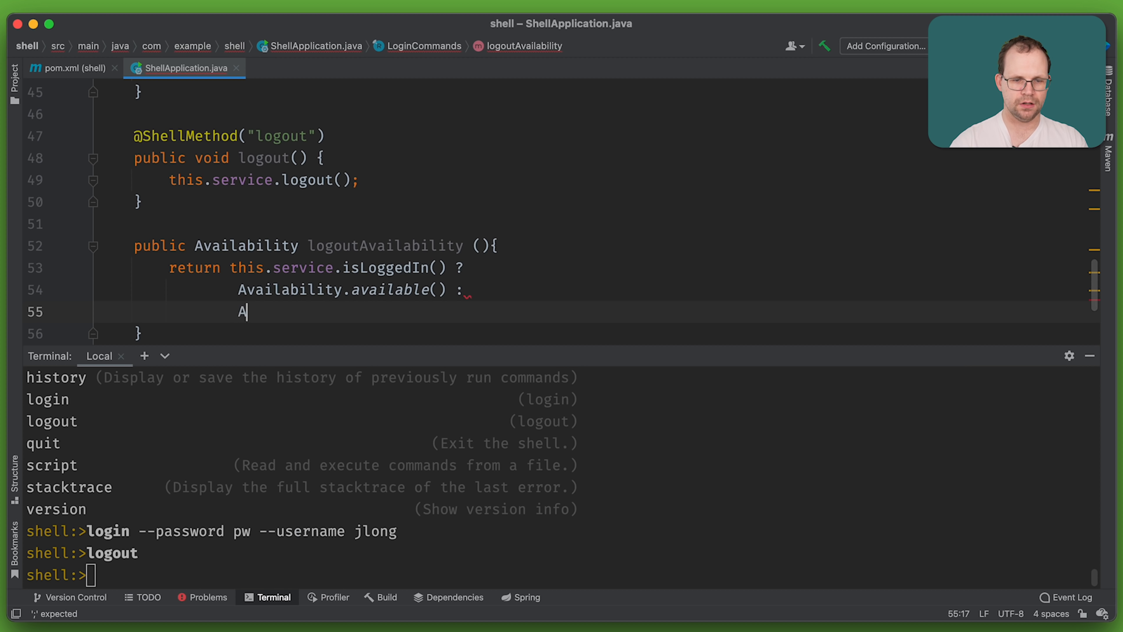
text(vailability.unavailable("you must be logged in");)
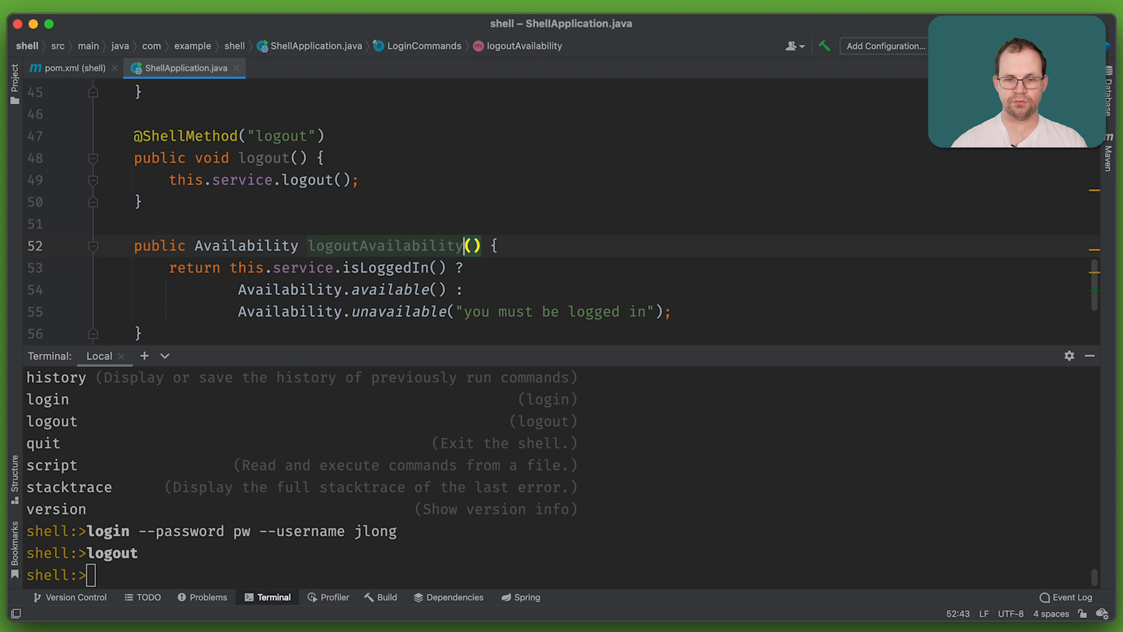
double_click(384, 245)
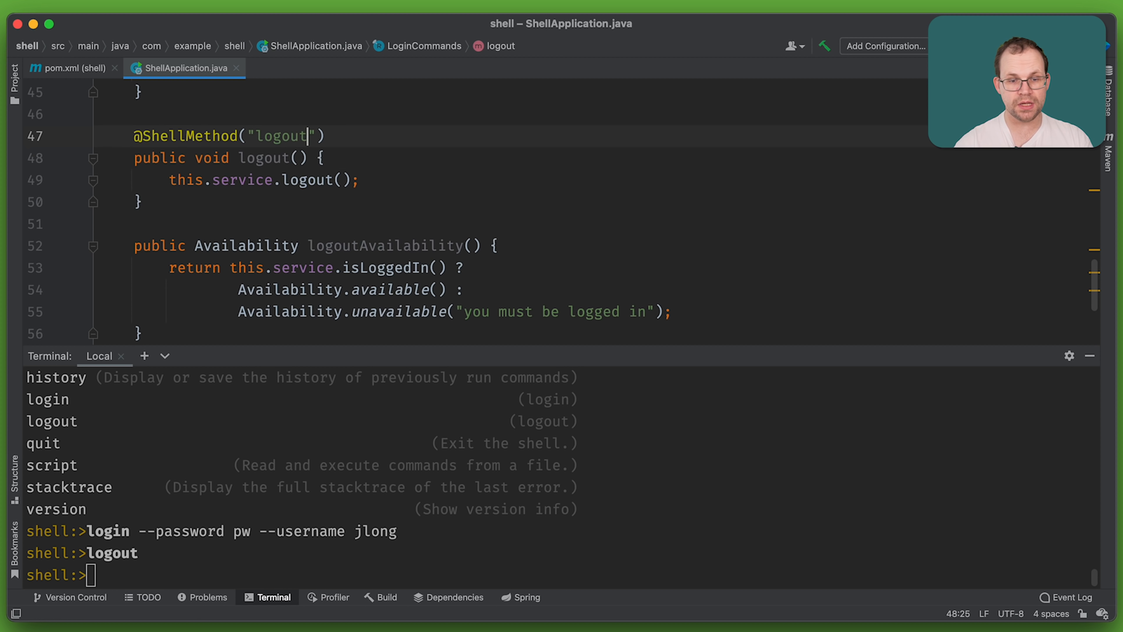
text(@ShellMethodAvailability (")
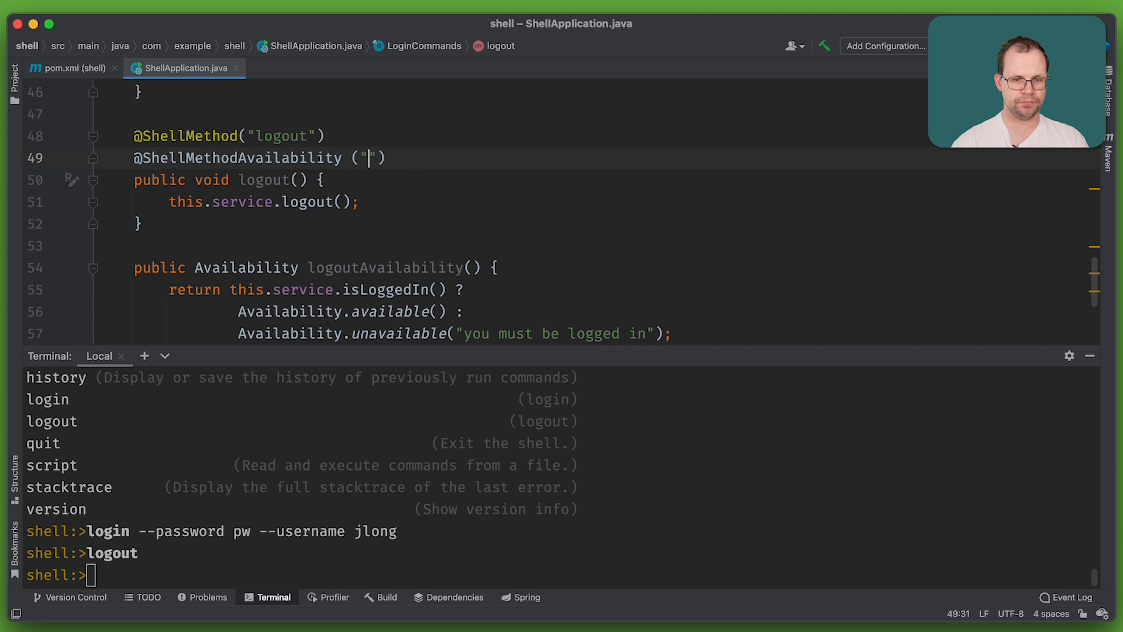
text(logoutAvailability)
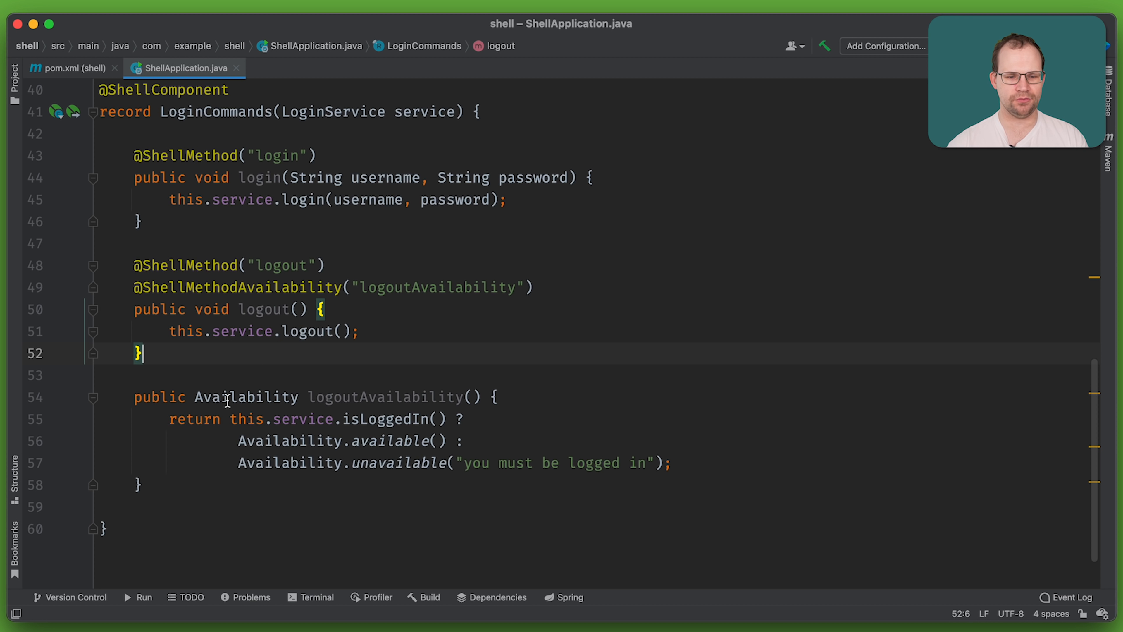
click(150, 508)
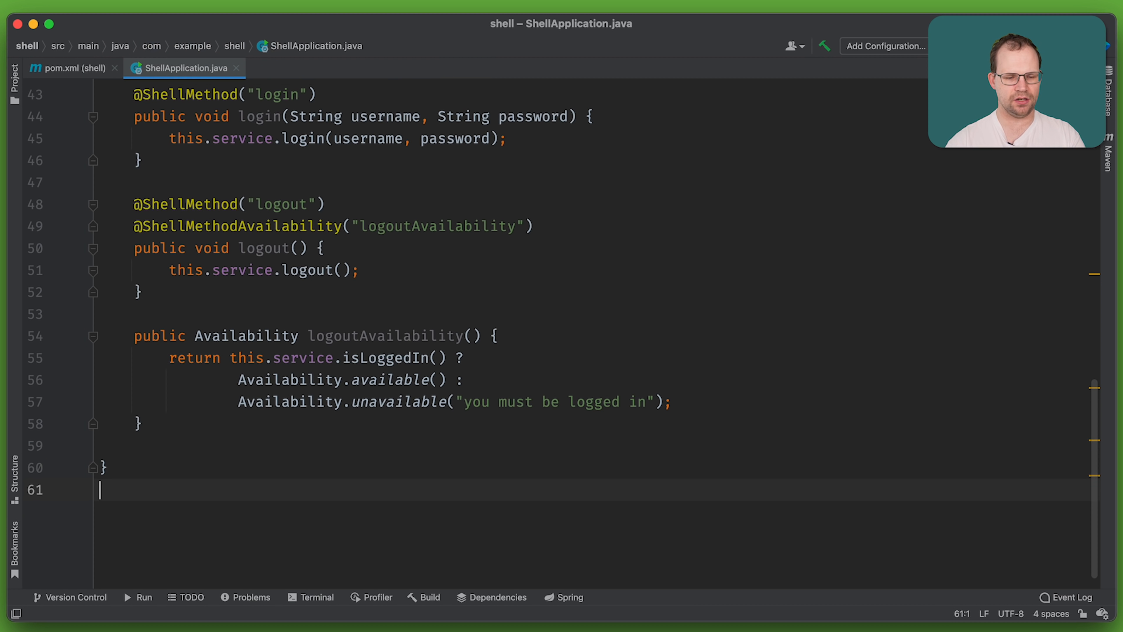
Add empty lines after the closing brace of the LoginCommands record.
key(enter)
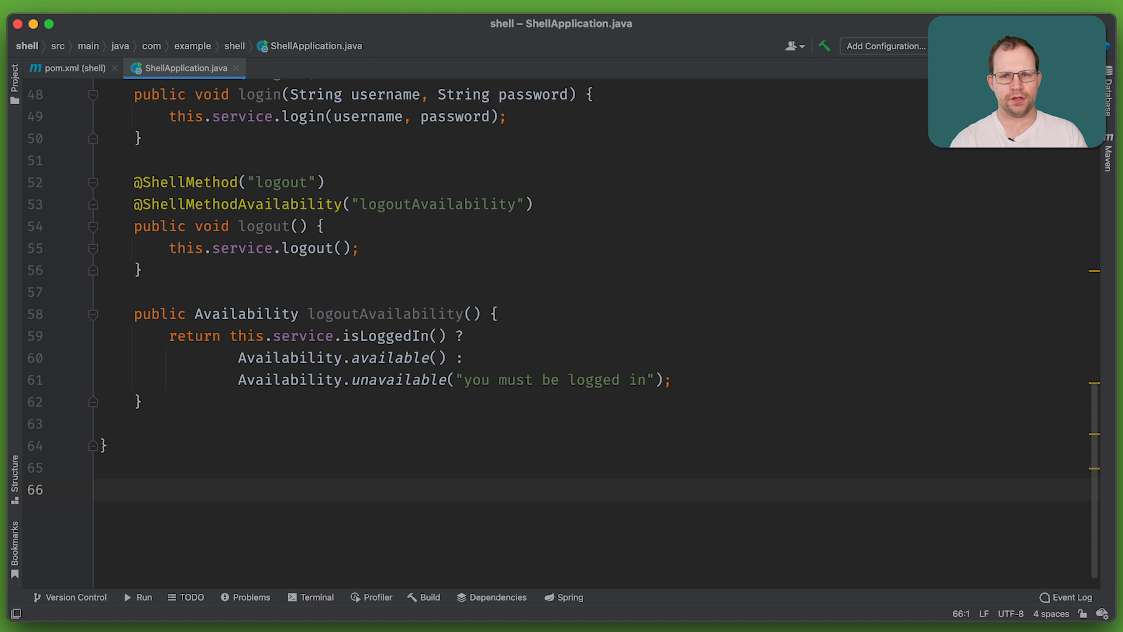
Declare record LoginPromptProvider(LoginService loginService) implements PromptProvider.
text(record)
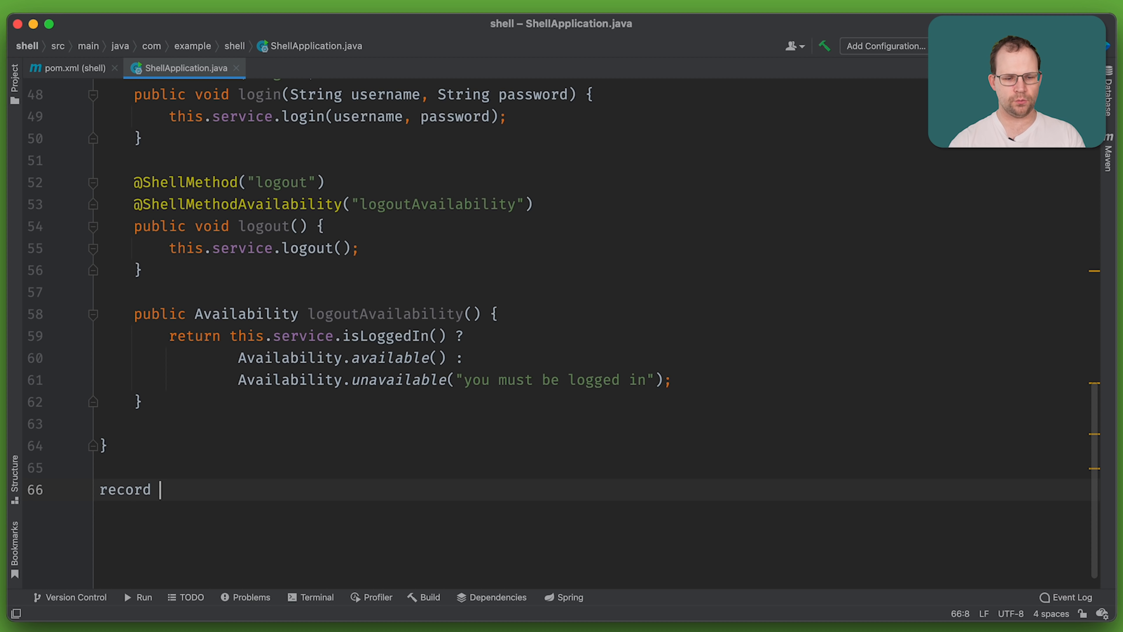
text(Login)
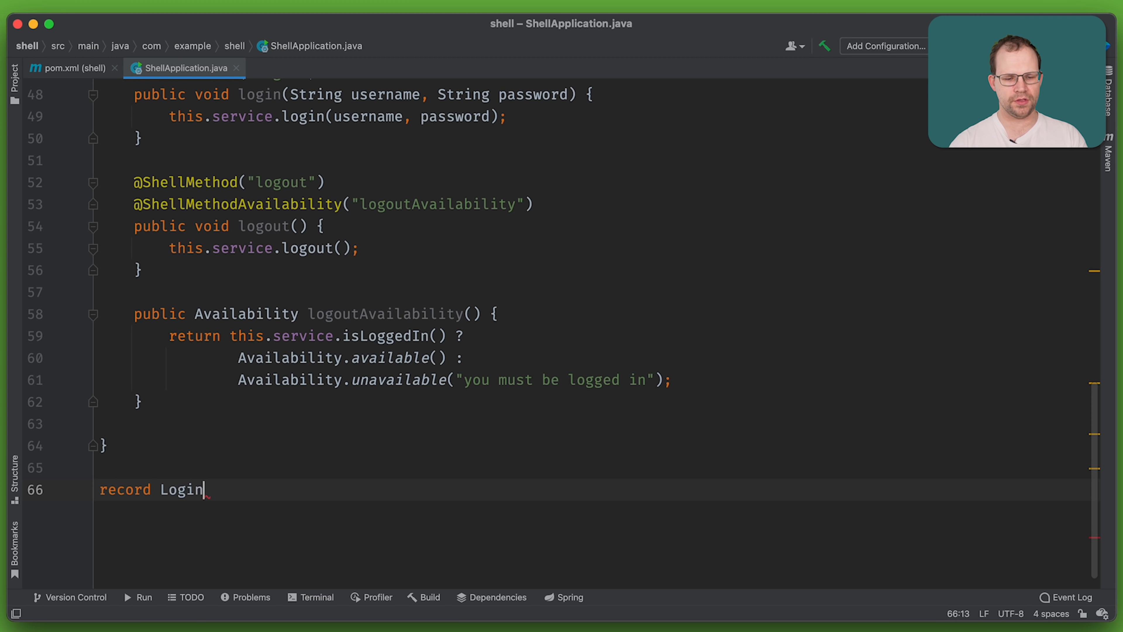
text(PromptProi)
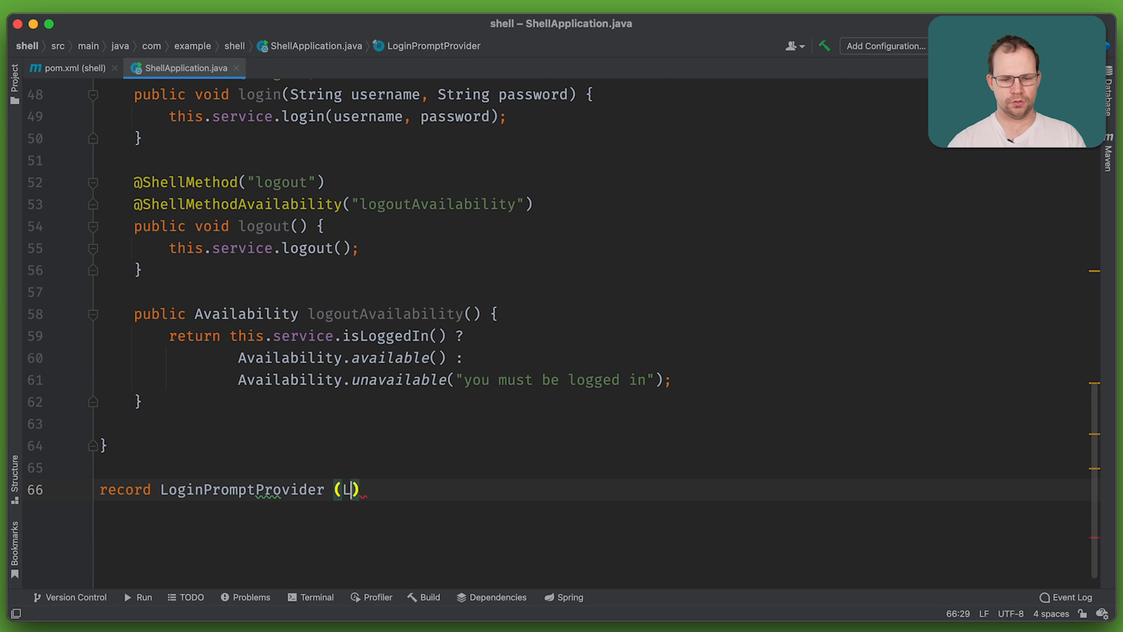
text(oginS)
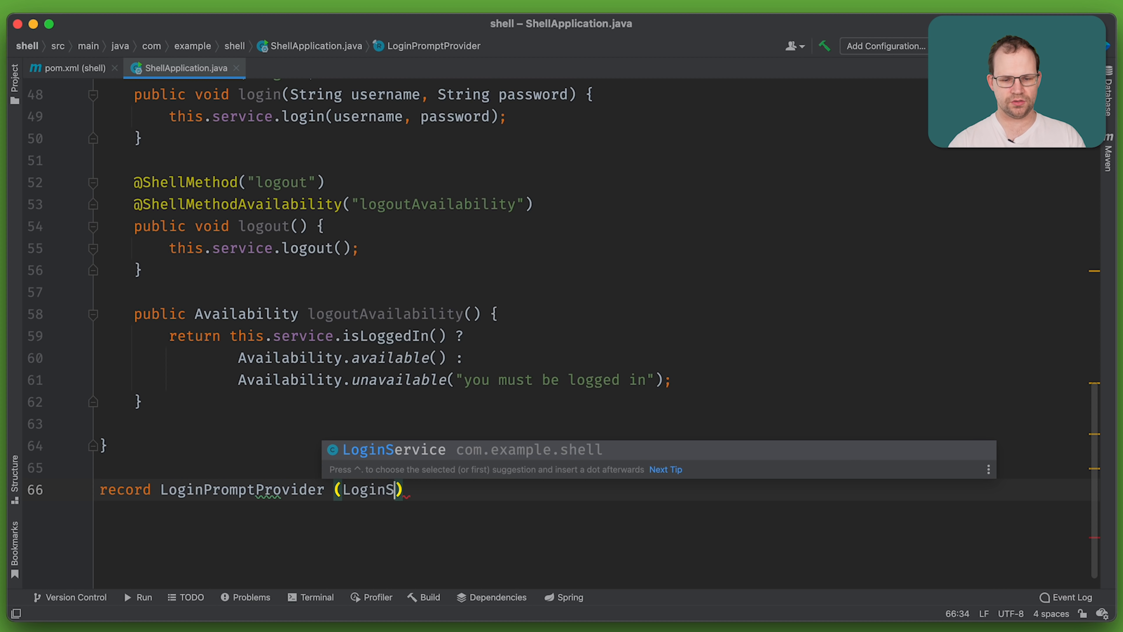
key(Tab)
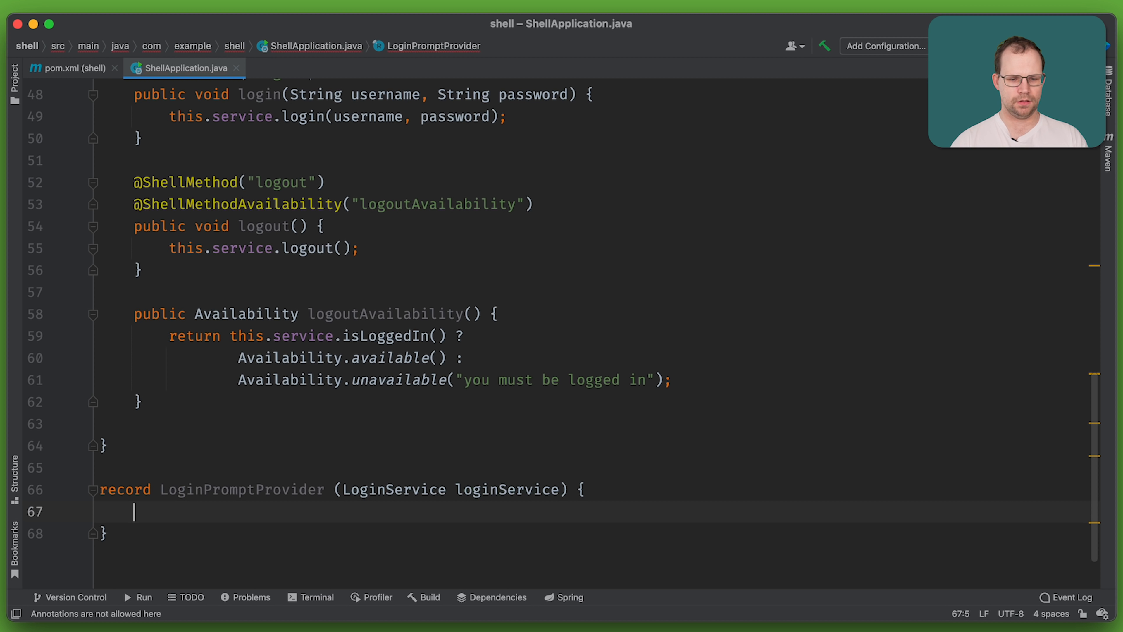
text(im)
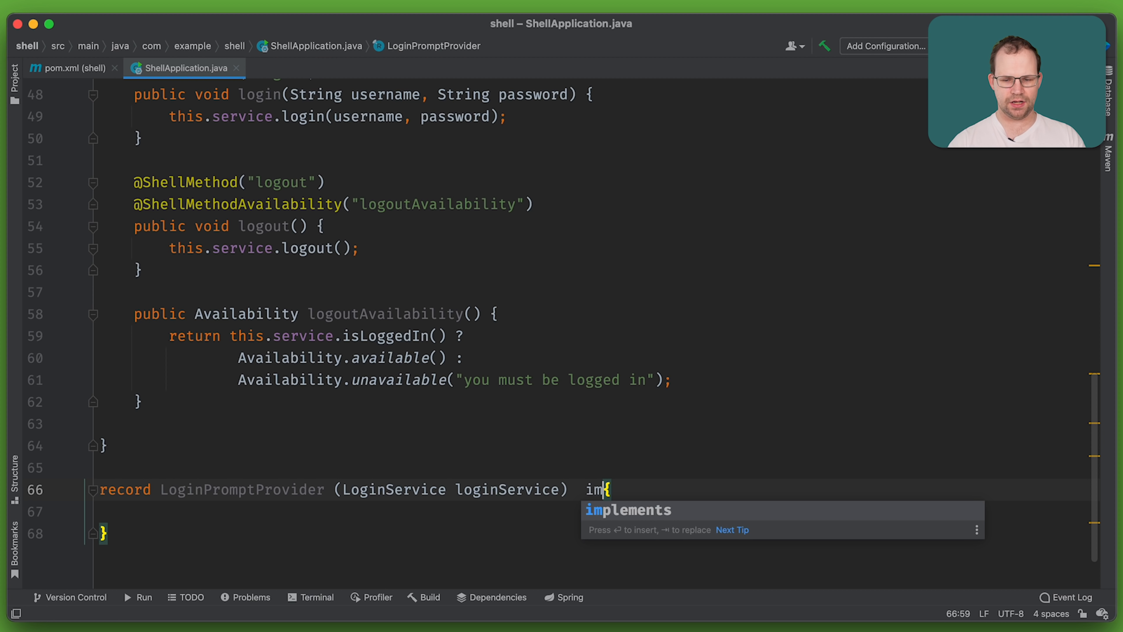
text(plements PromptProvider)
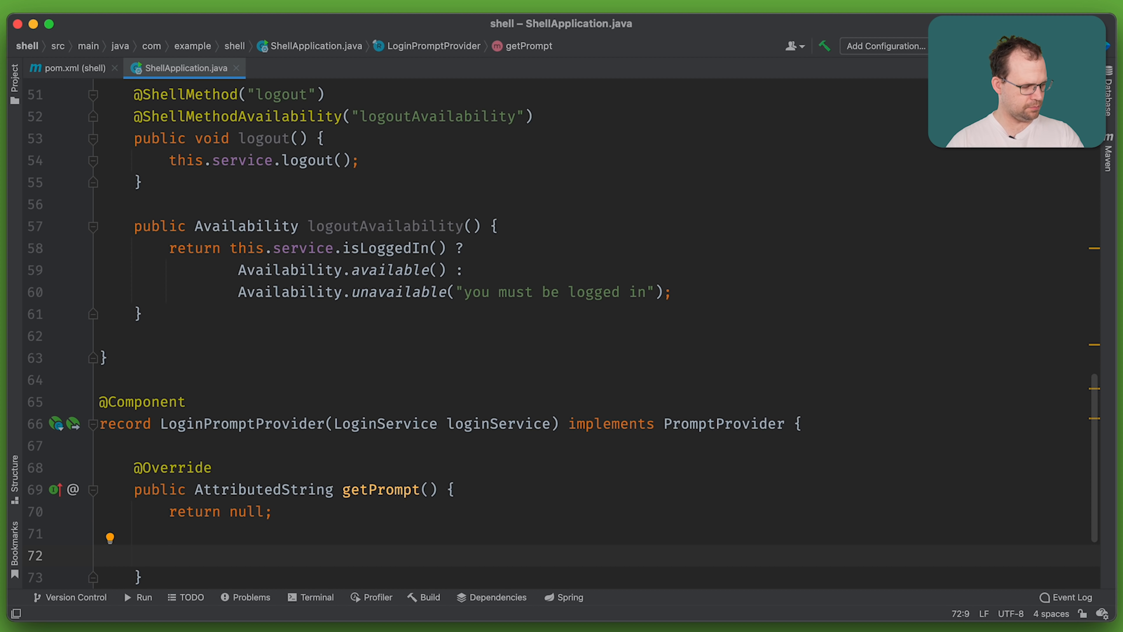
In getPrompt begin var logged = new AttributedString(this.loginService. ...
text(var ;pg)
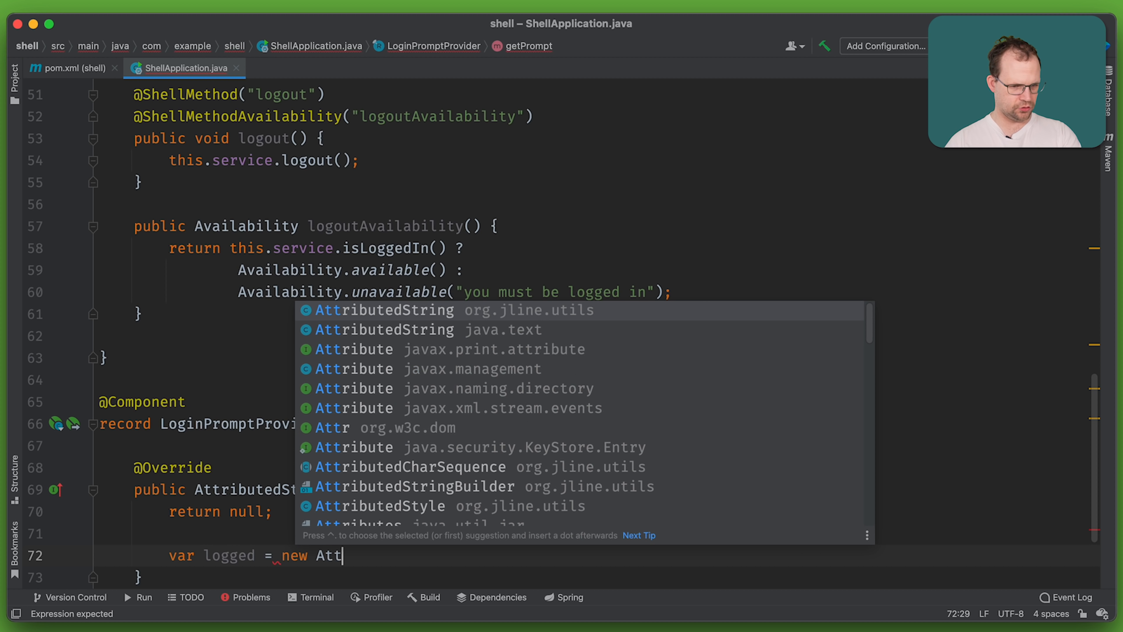
text(ributedString ( t)
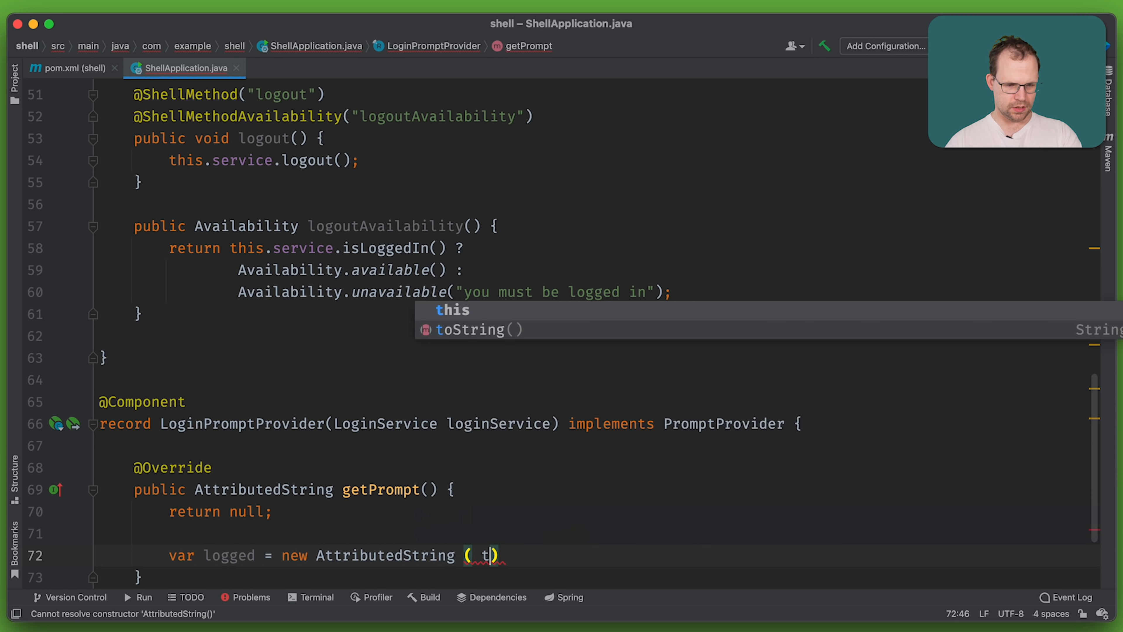
text(his.loginService.)
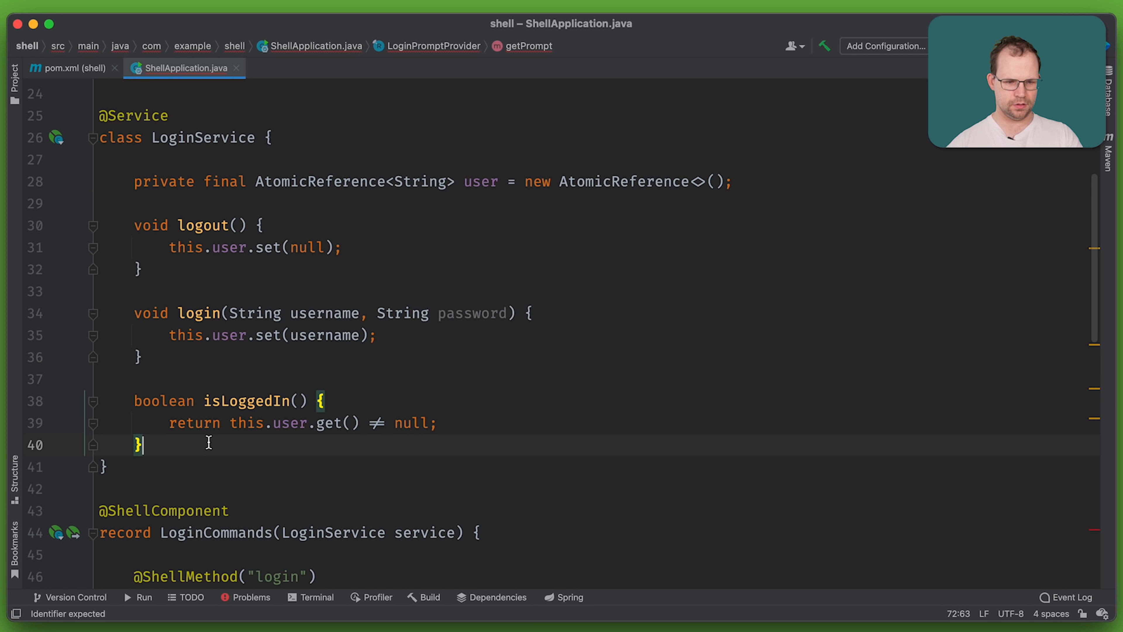
Add String loggedInUser() { return this.user.get(); } to LoginService.
text(String loggedInUse)
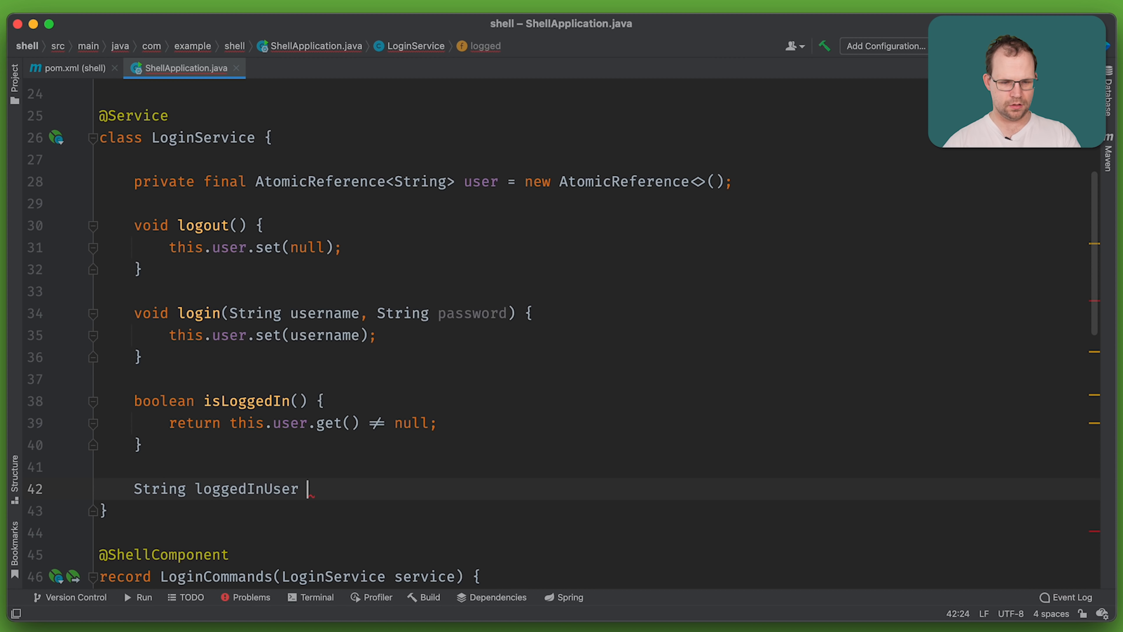
text(return this.)
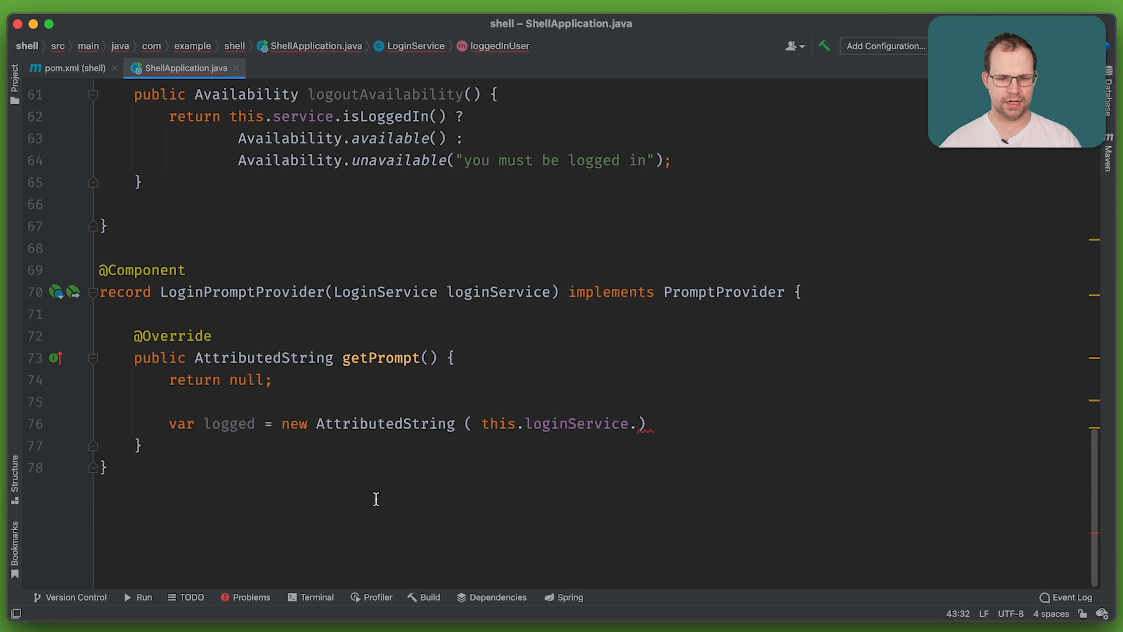
Complete the AttributedString with loggedInUser() + " >" and a green DEFAULT foreground style, then begin another var.
text(loggedInUser()
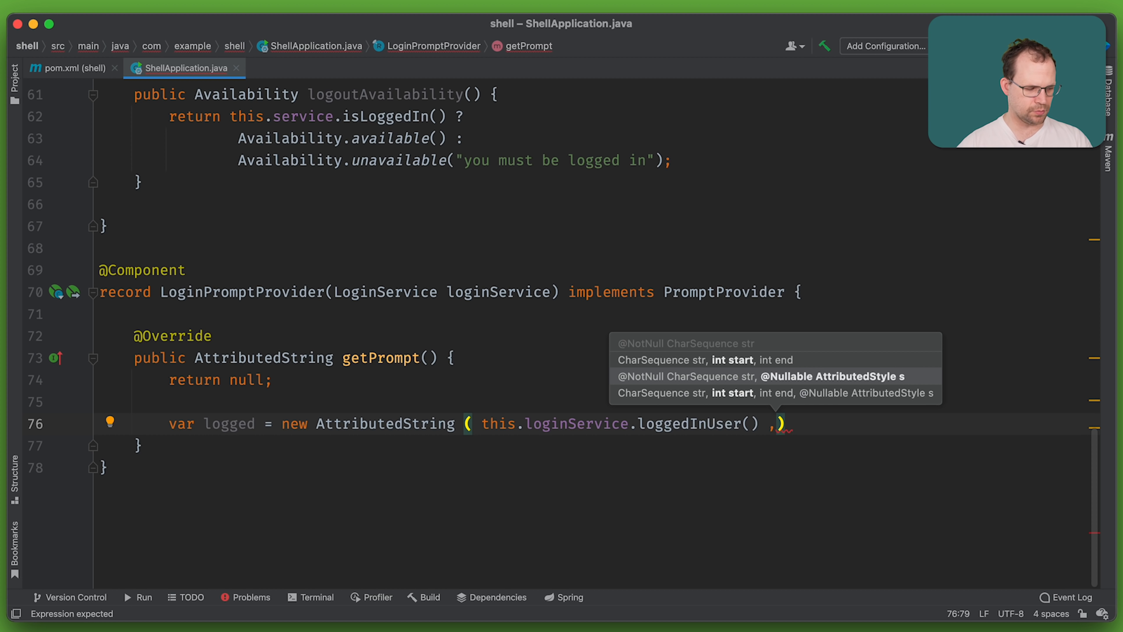
key(Backspace)
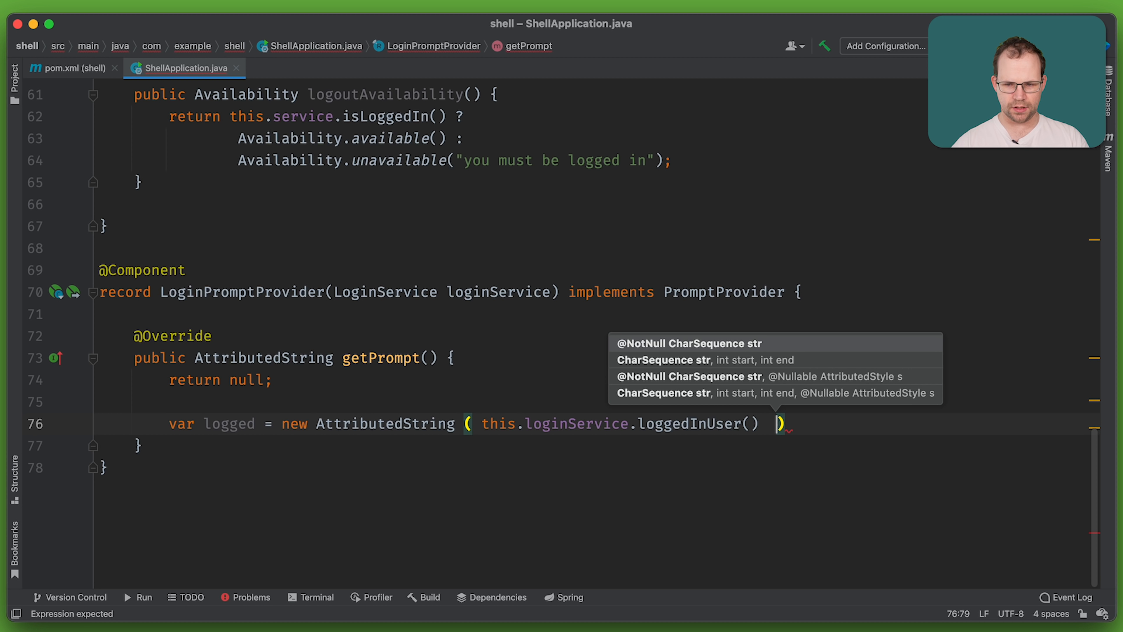
text(+ " >" ,)
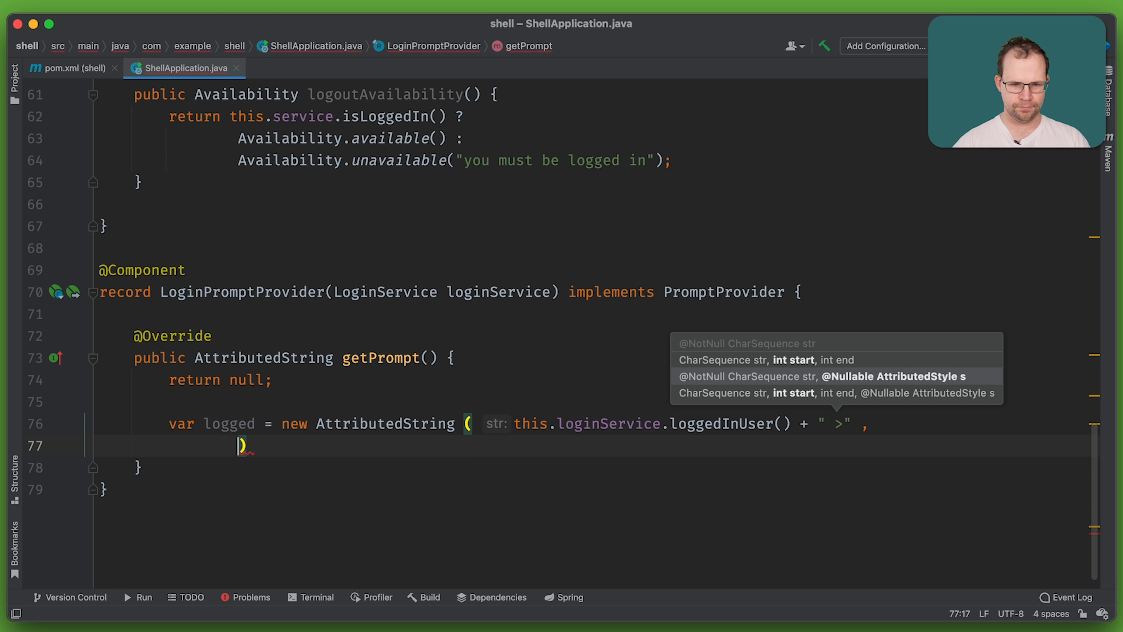
text(AttributedStyle.)
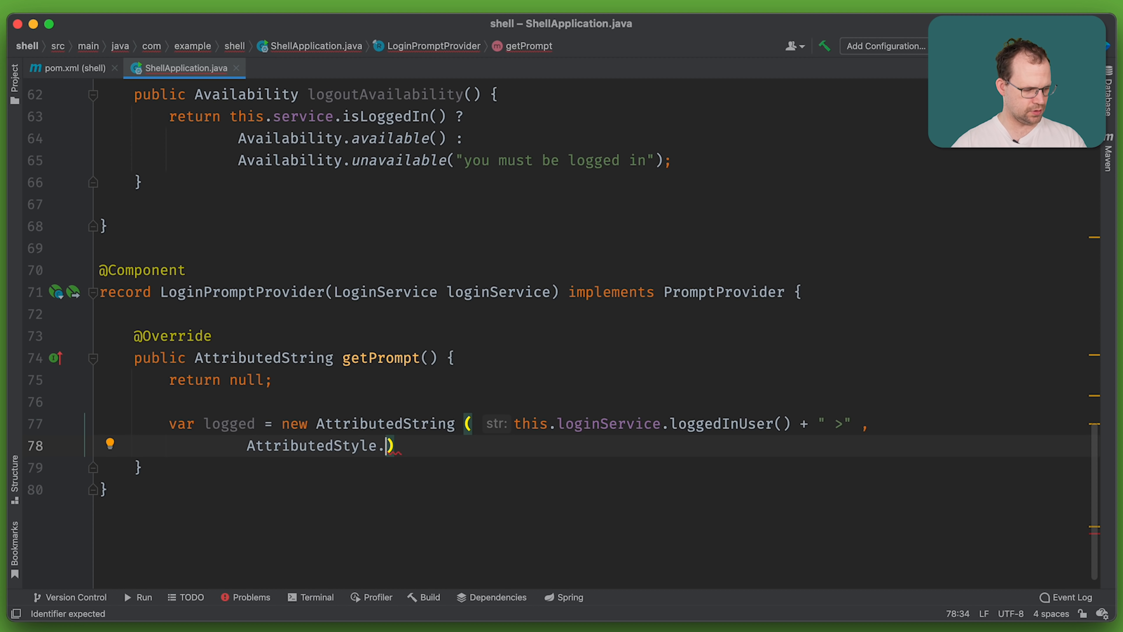
text(DEFAULT.)
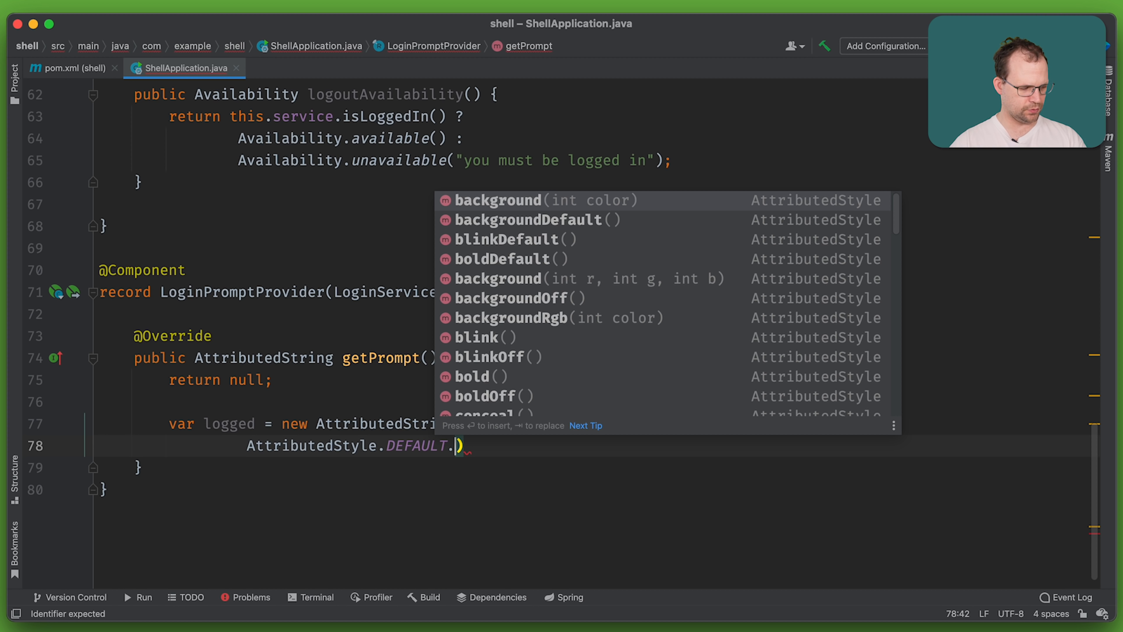
text(fo)
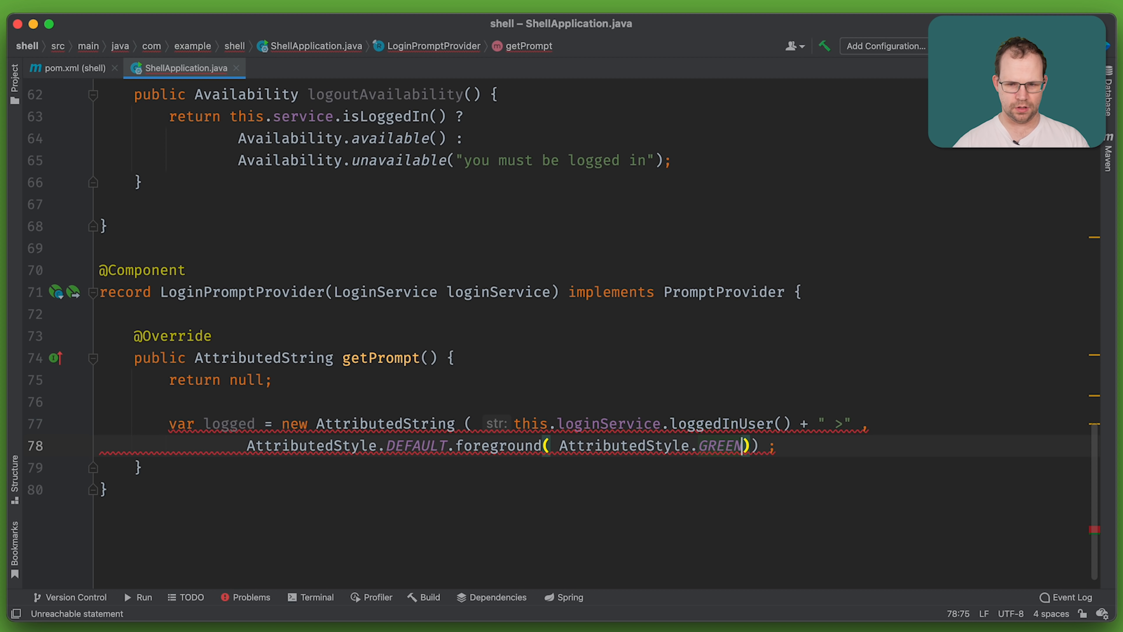
text(var)
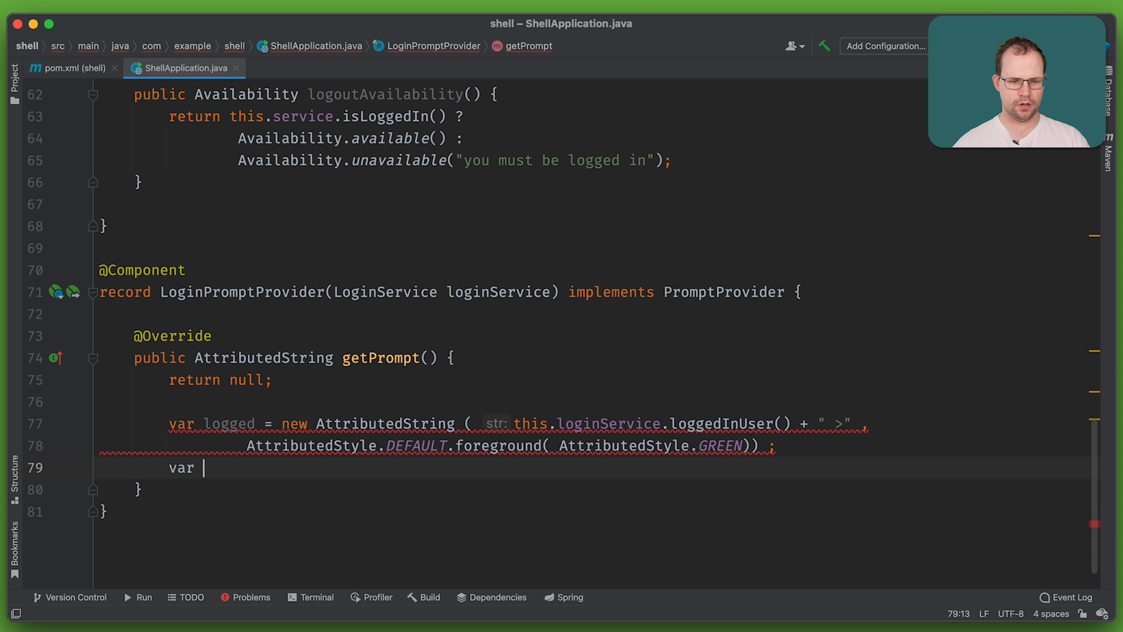
Define notLoggedIn = new AttributedString(" (unknown) >") with a red DEFAULT foreground style.
text(notLoggedIN)
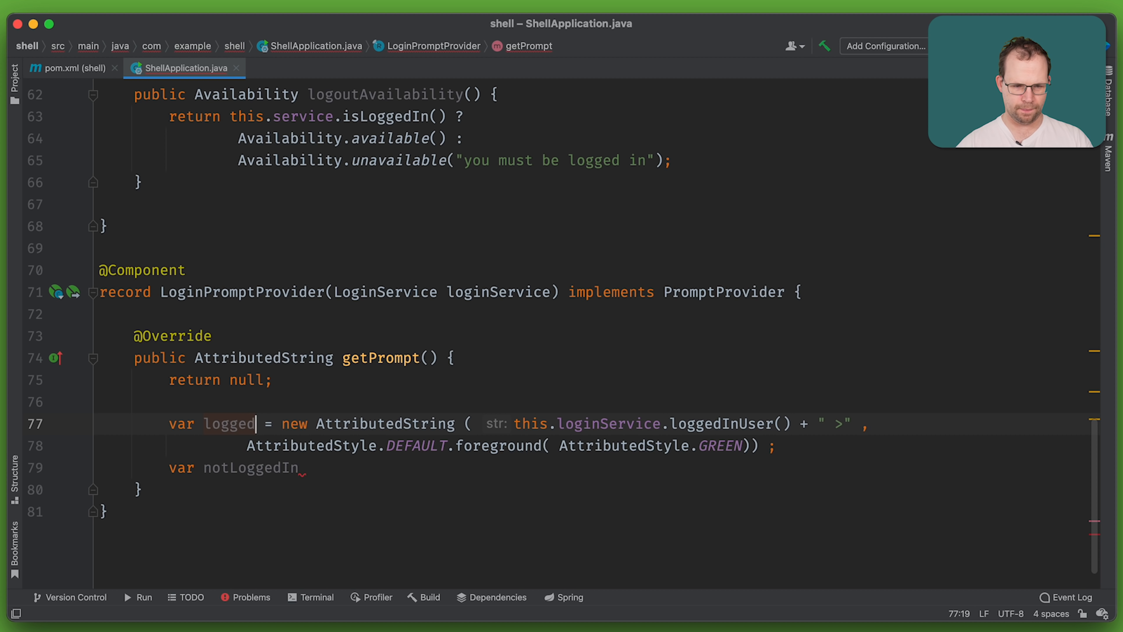
text(In)
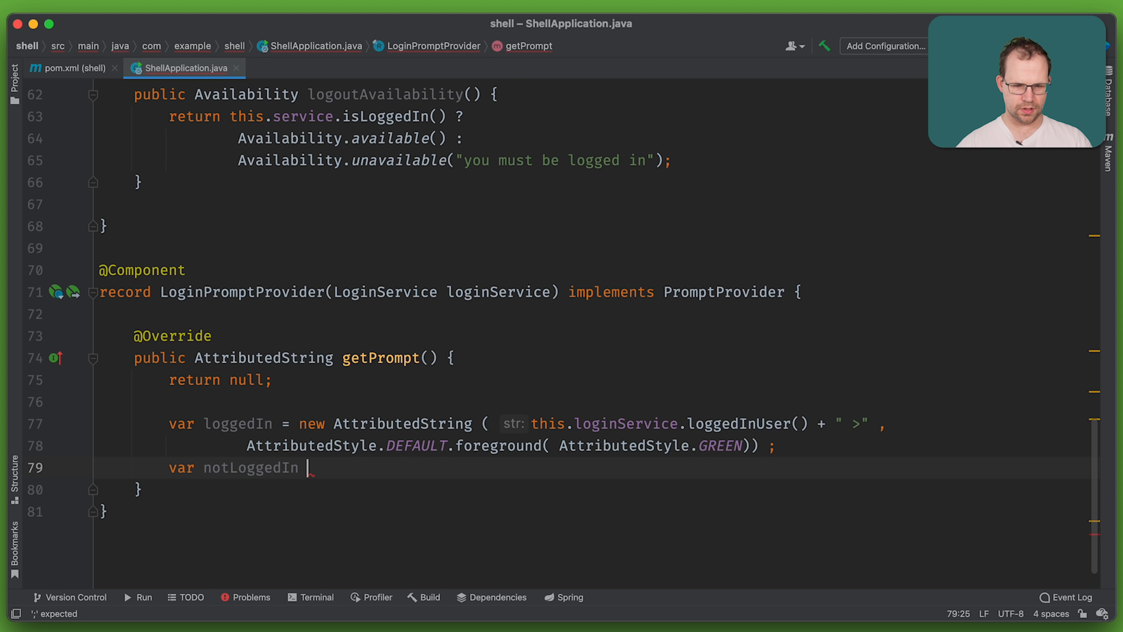
text(= new AttributedString()
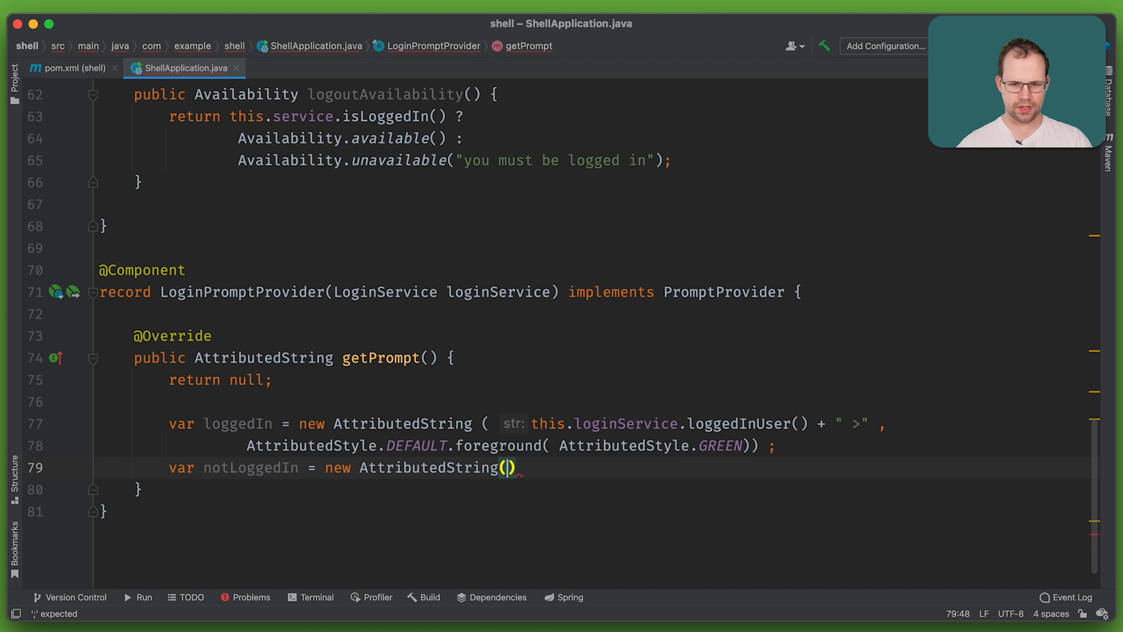
text(" un)
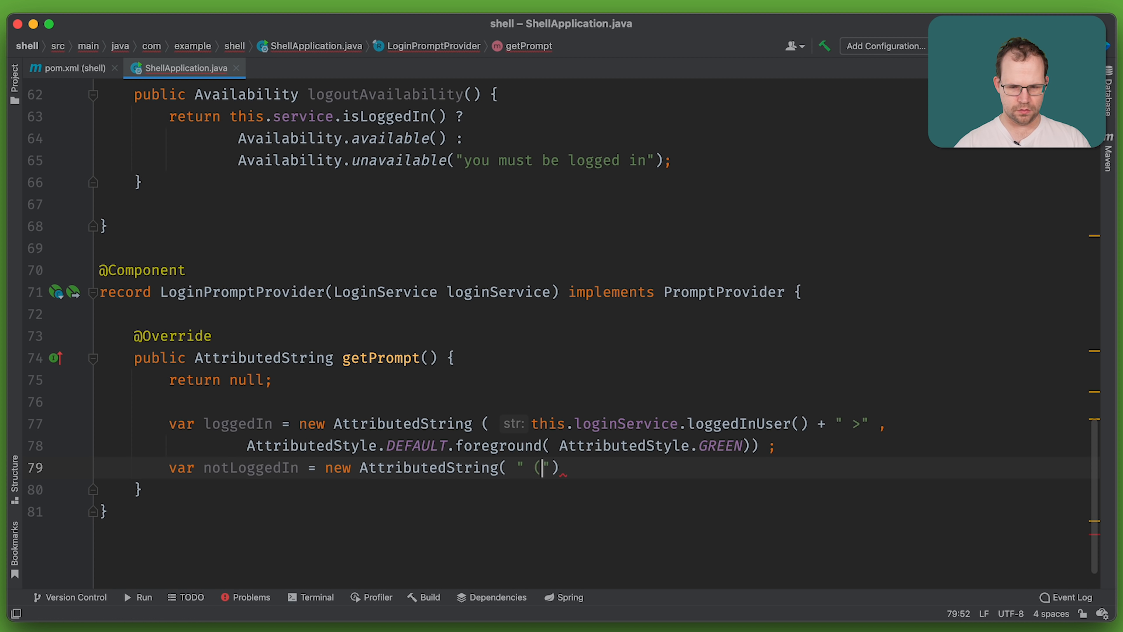
text(unknown) >)
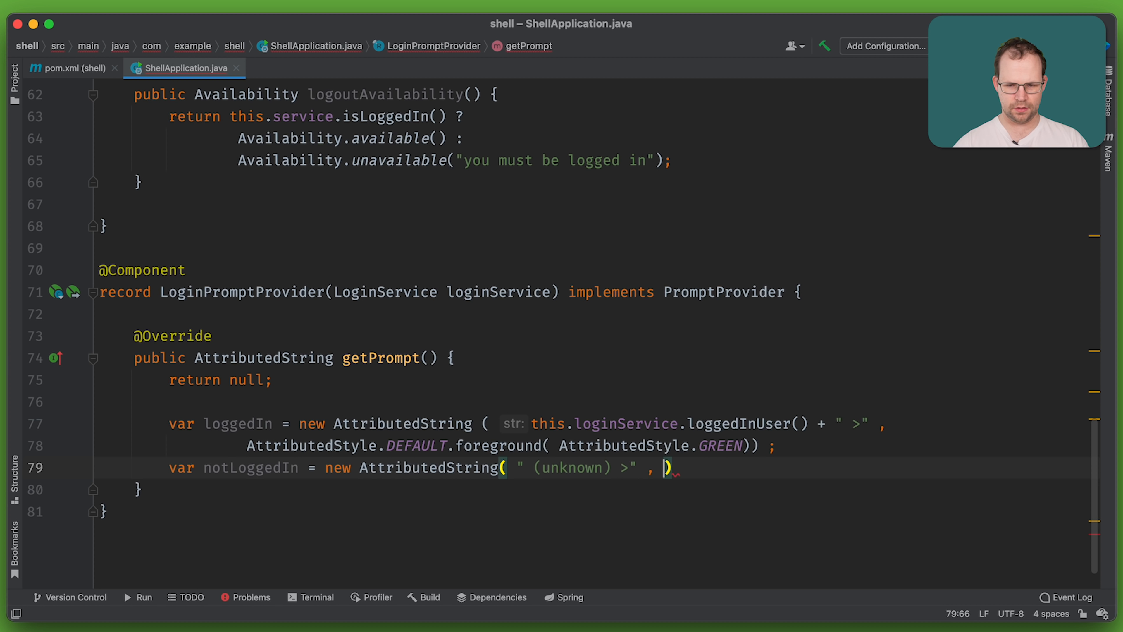
text(AttributedStyle.DEFAULT.)
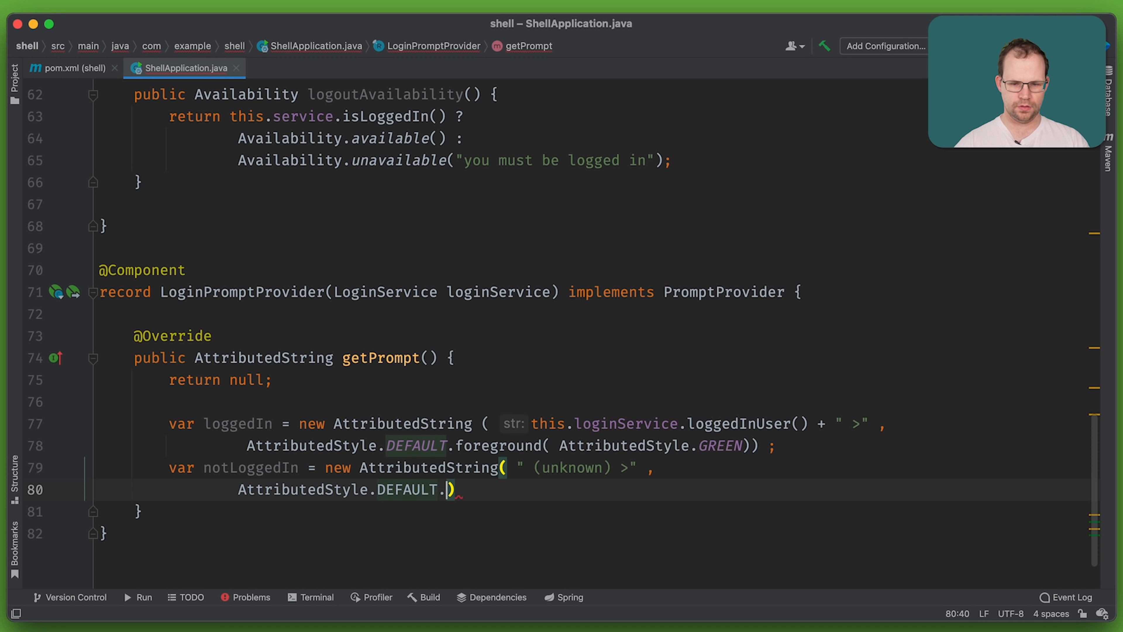
text(foreground( A)
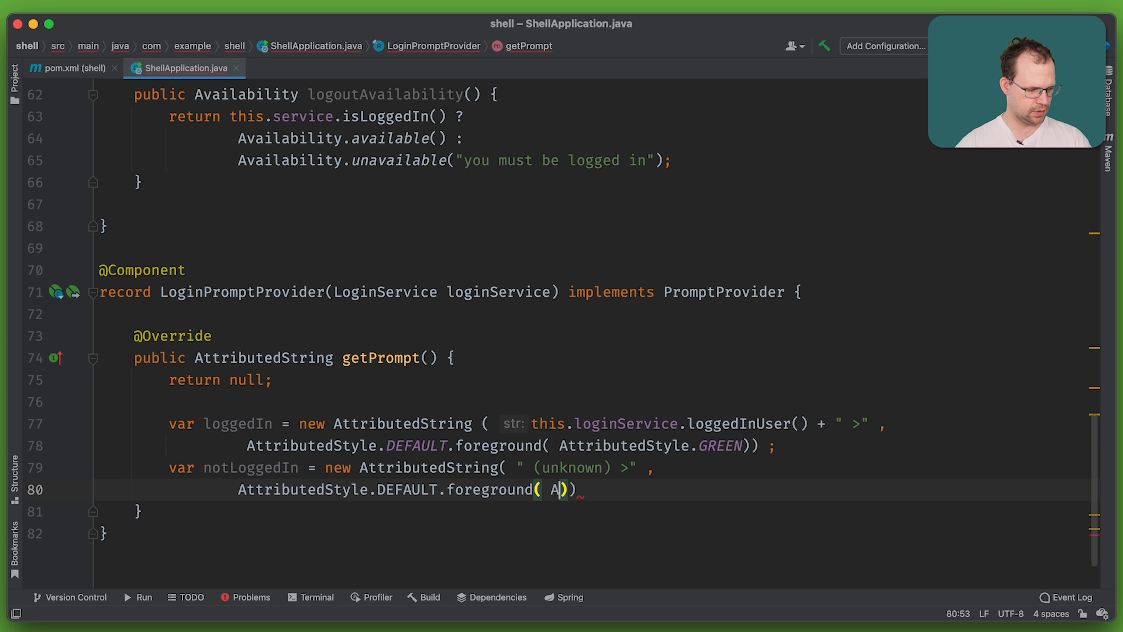
text(ttributedStyle.BLACK)
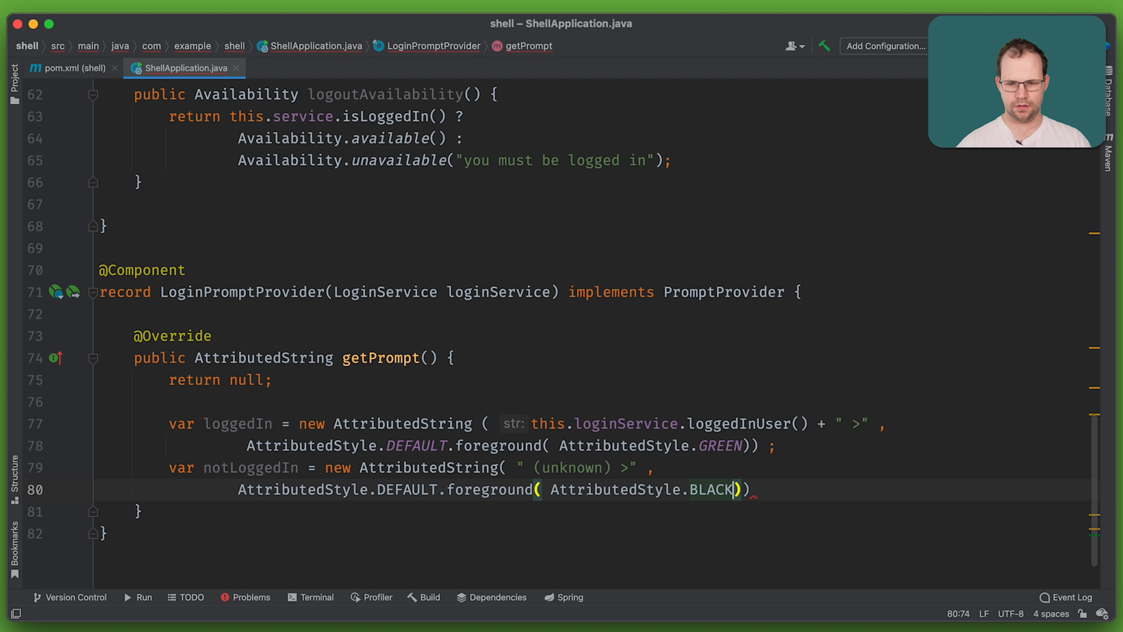
text(RED)
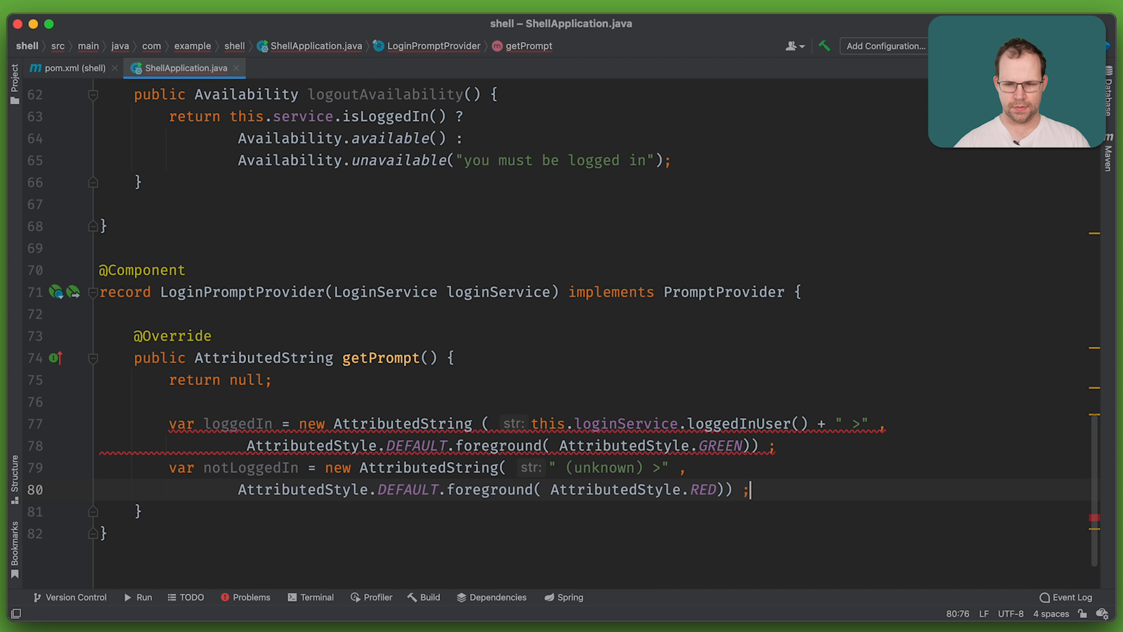
Start the return statement with return this.loginService...
text(return)
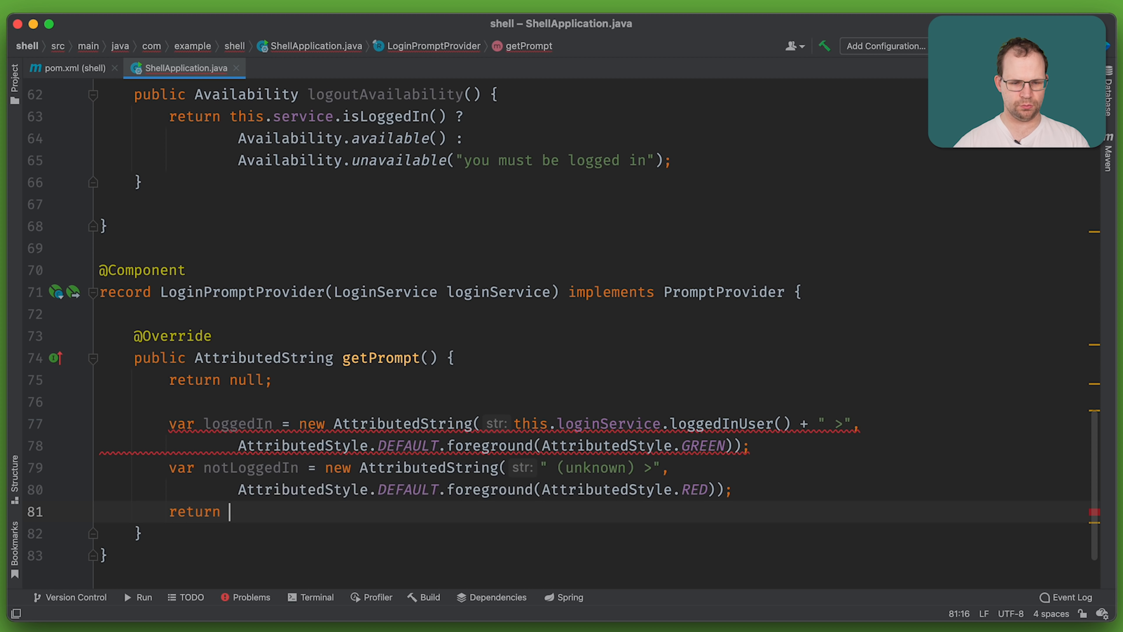
text(this.loginService.is)
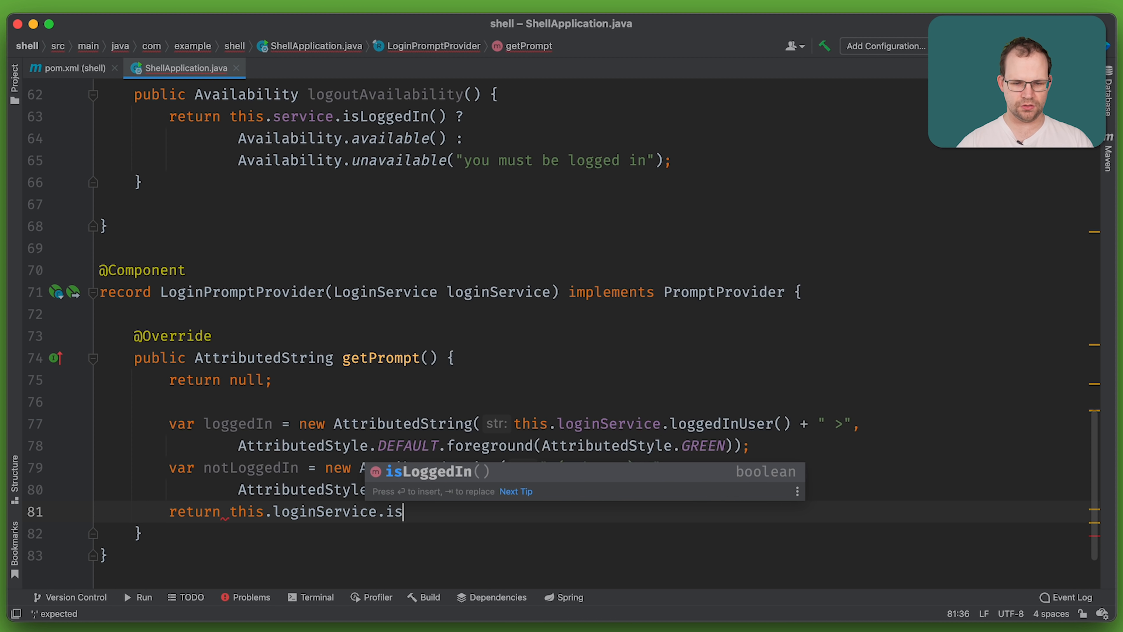
click(316, 597)
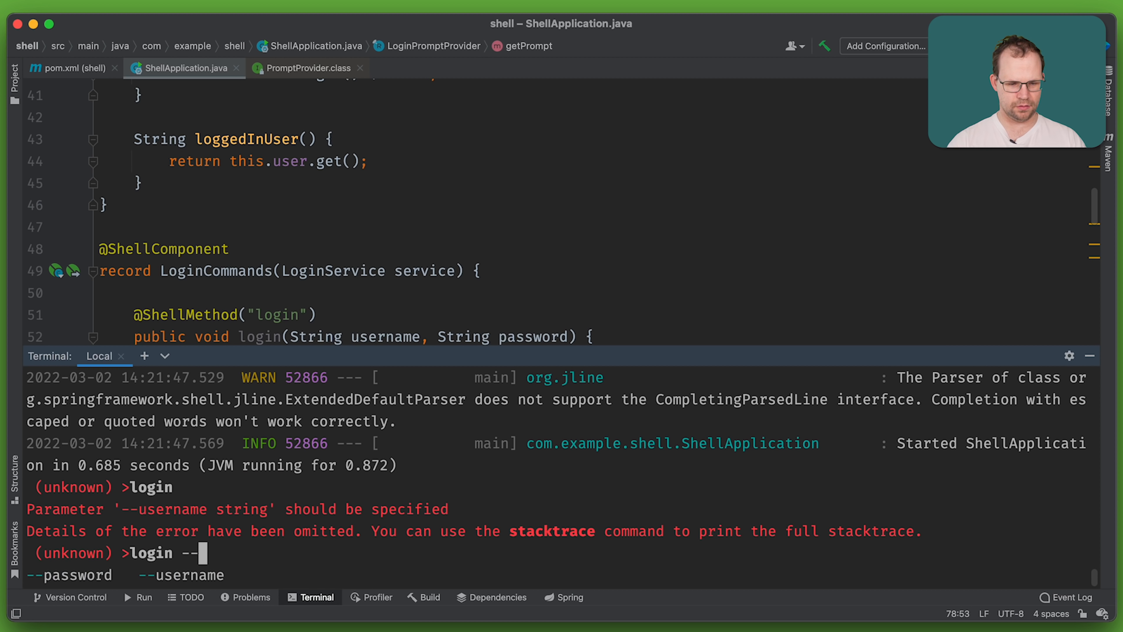
In the terminal log in with username and password, log out, then log out again to see the refusal.
text(username jl)
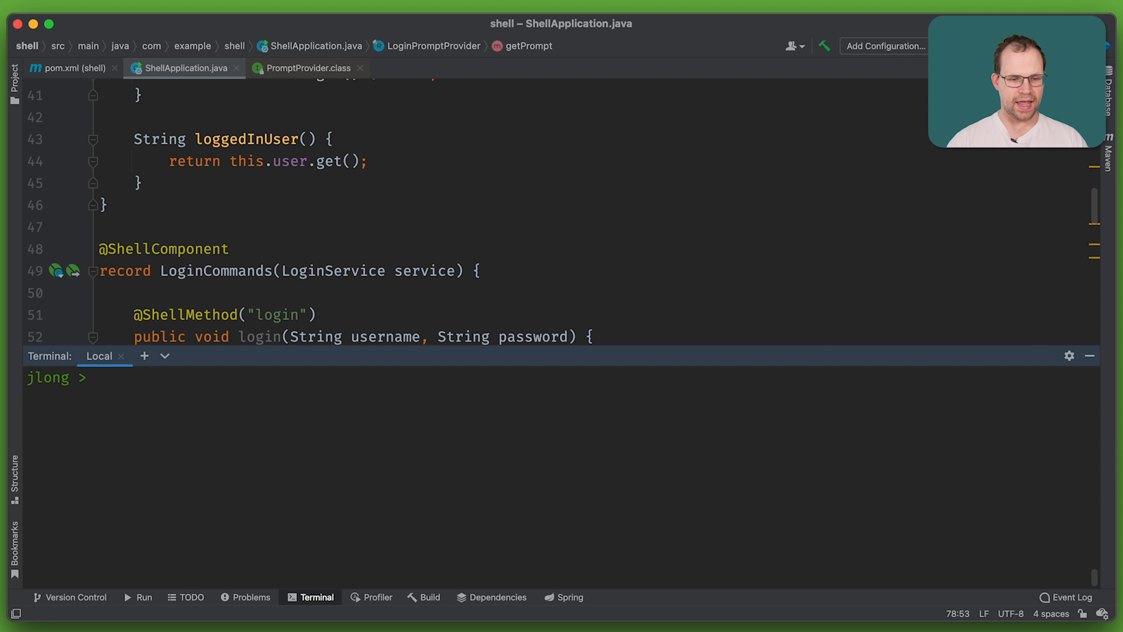
text(logout)
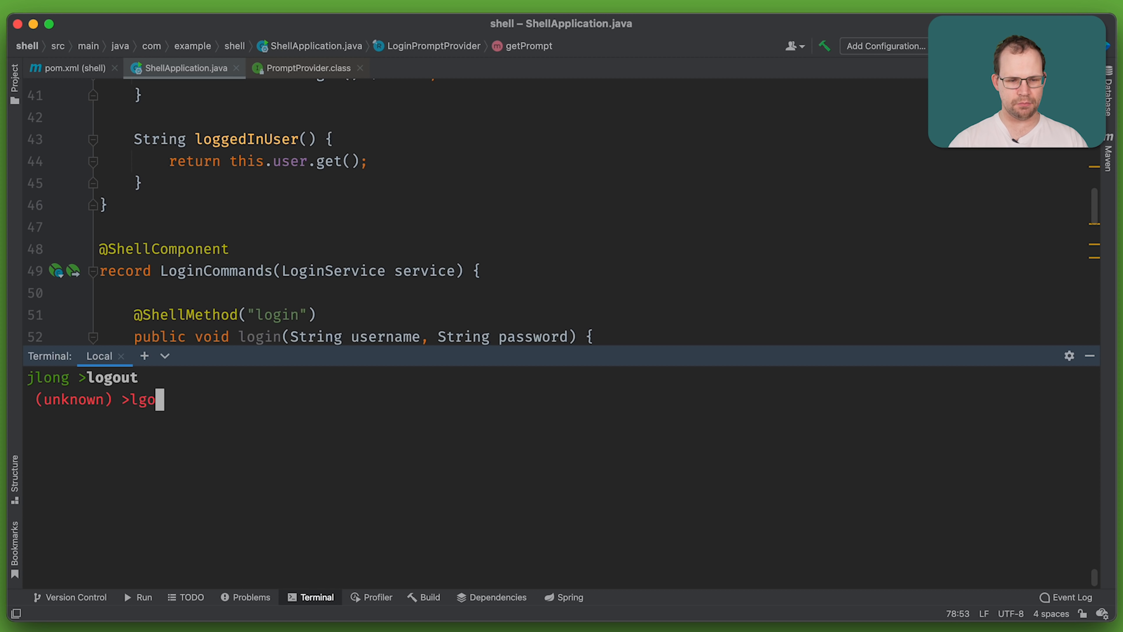
key(Enter)
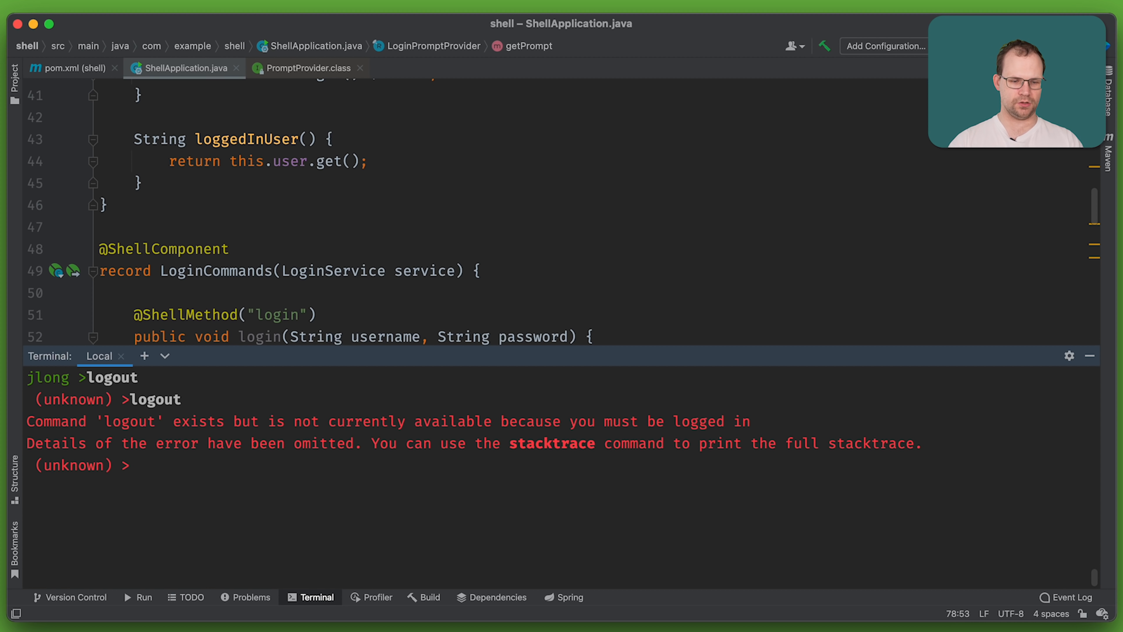
text(rx)
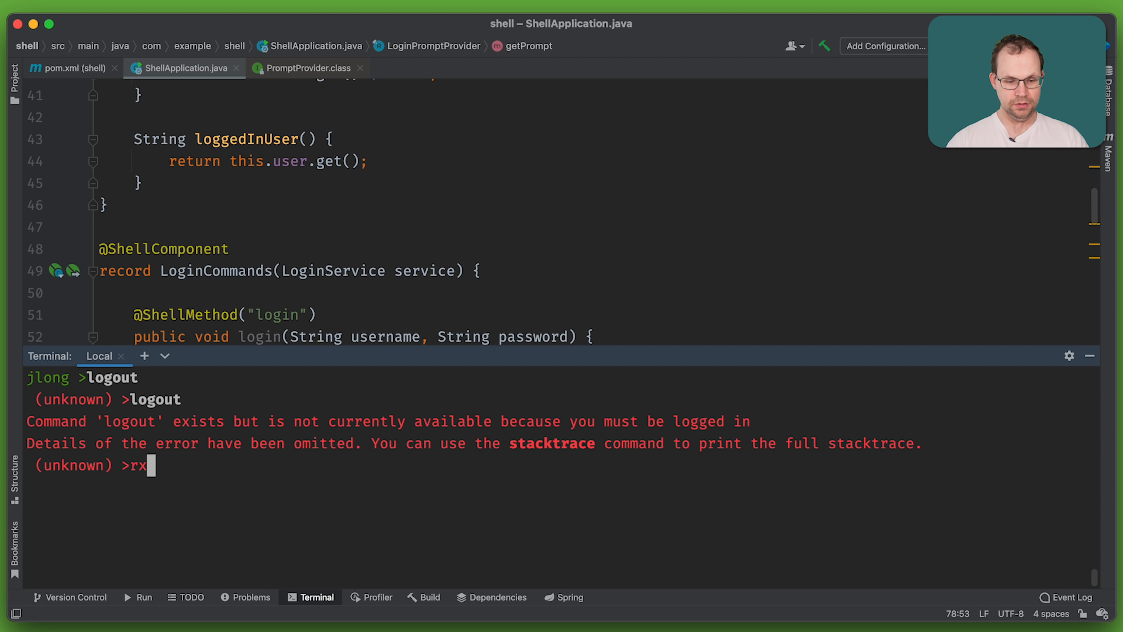
key(enter)
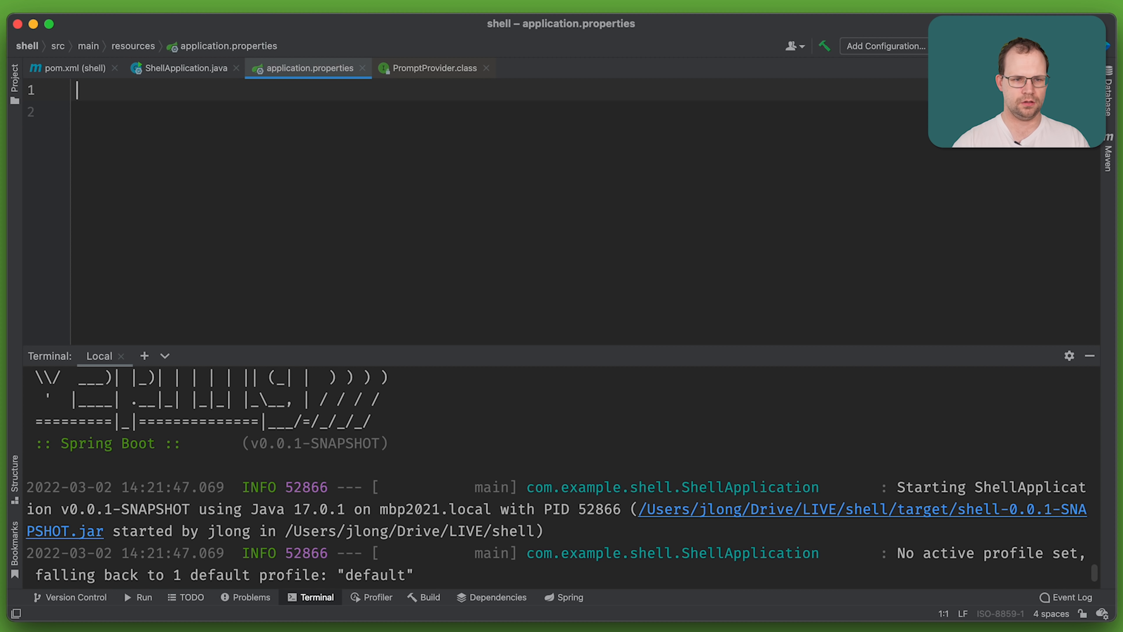
Add logging.level.root=off to application.properties.
text(logging.level.root)
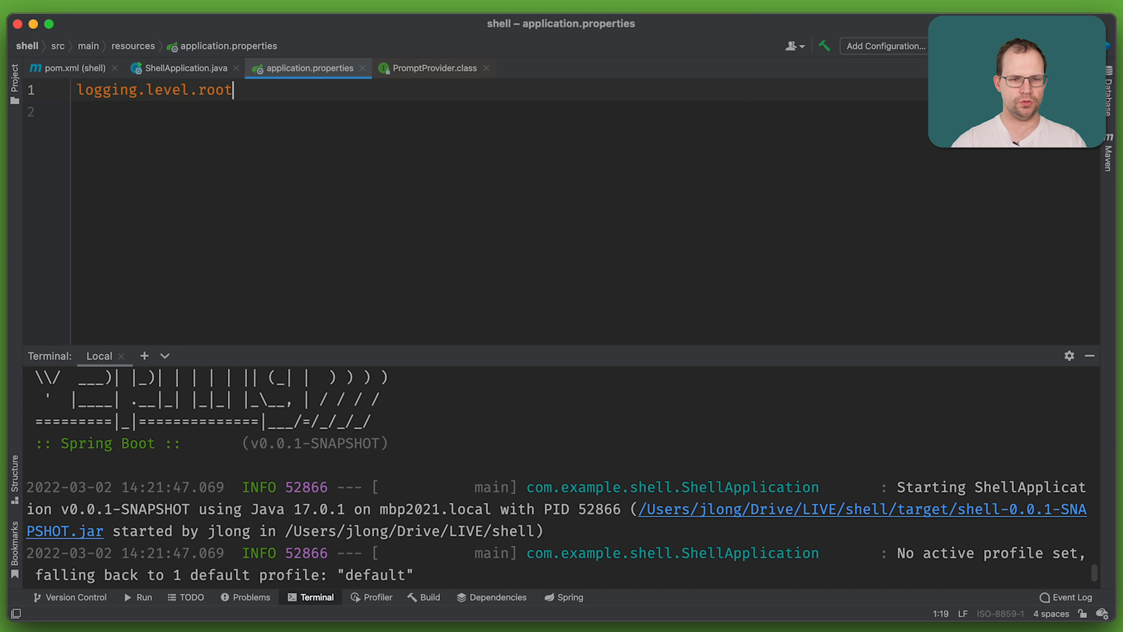
text(=off)
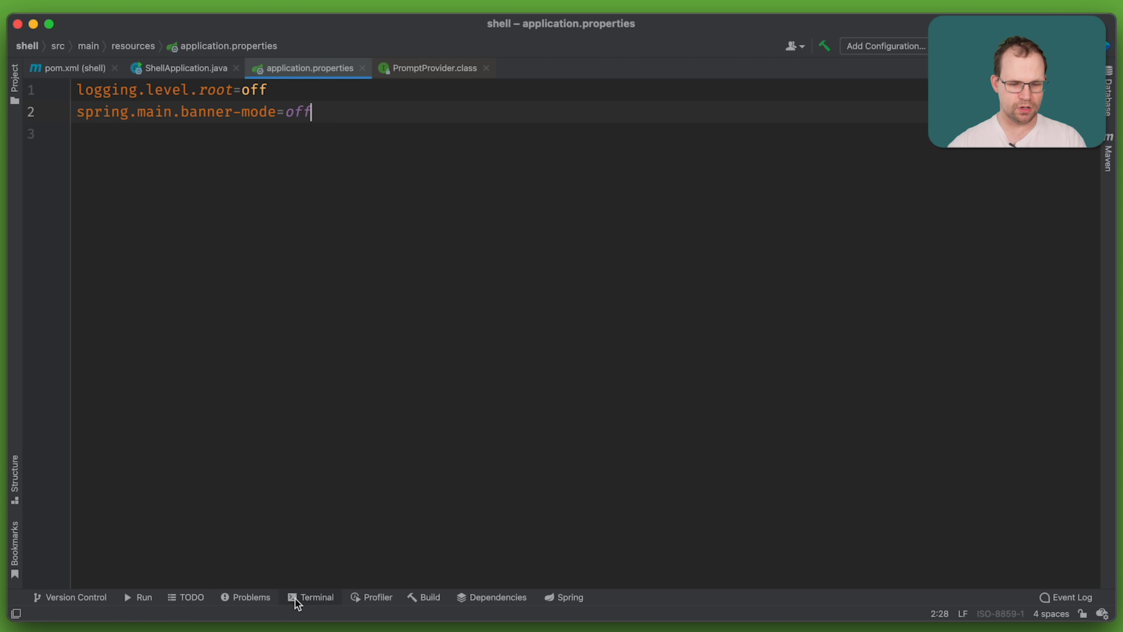
In the terminal exit the shell, rerun the Maven package build, and launch java -jar target/shell-0.0.1-SNAPSHOT.jar.
click(316, 597)
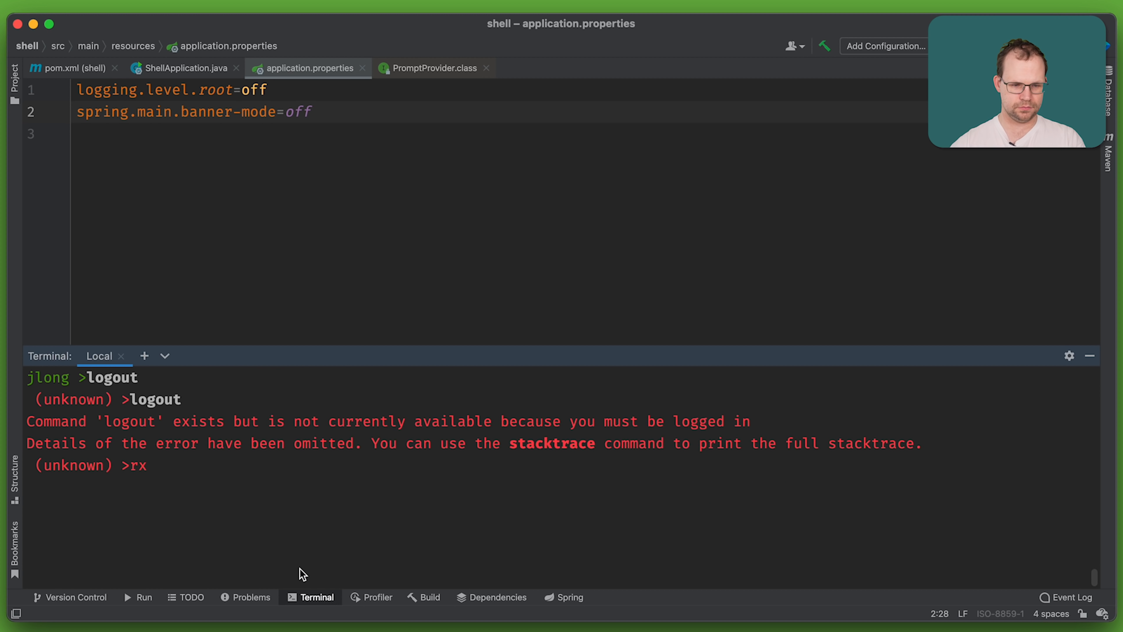
text(exit)
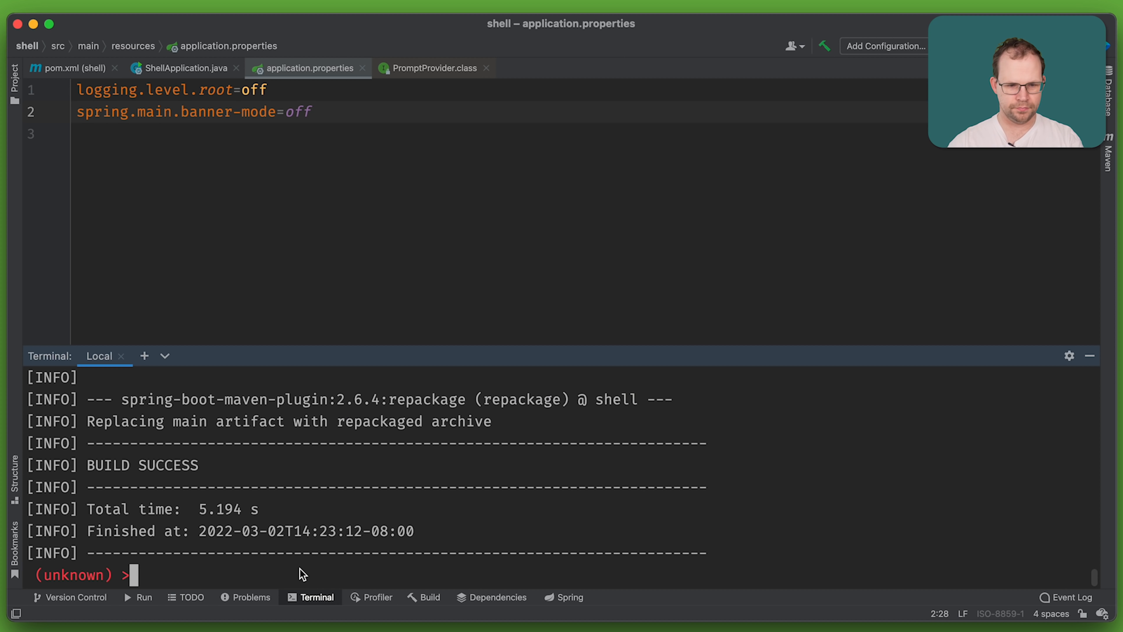
text(exit)
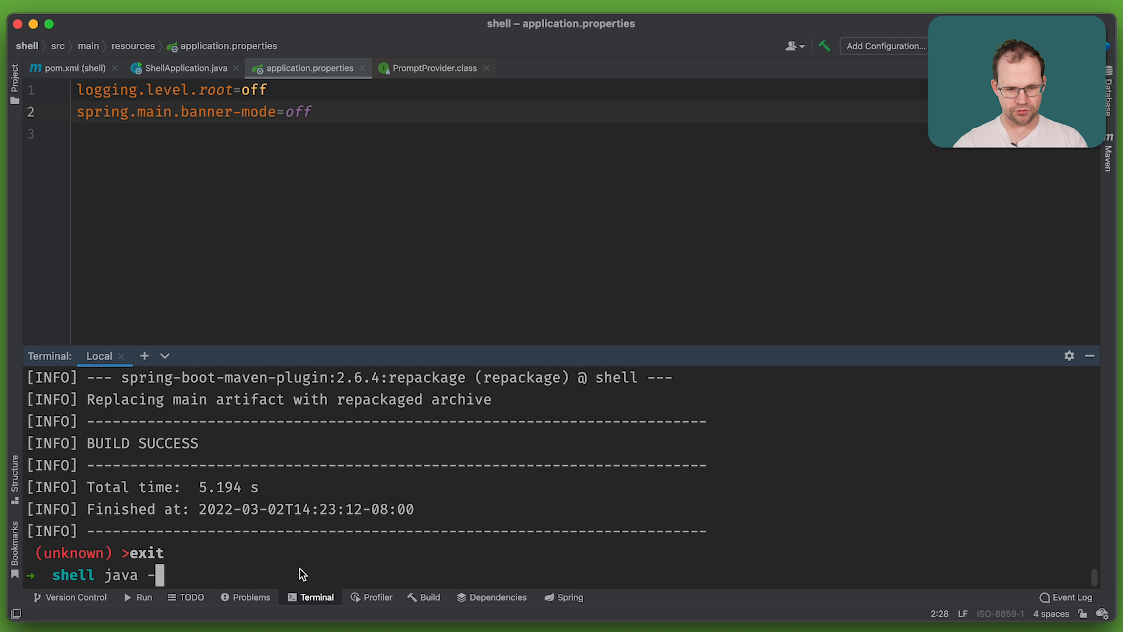
text(jar target/shell-0.0.1-SNAPSHOT.jar)
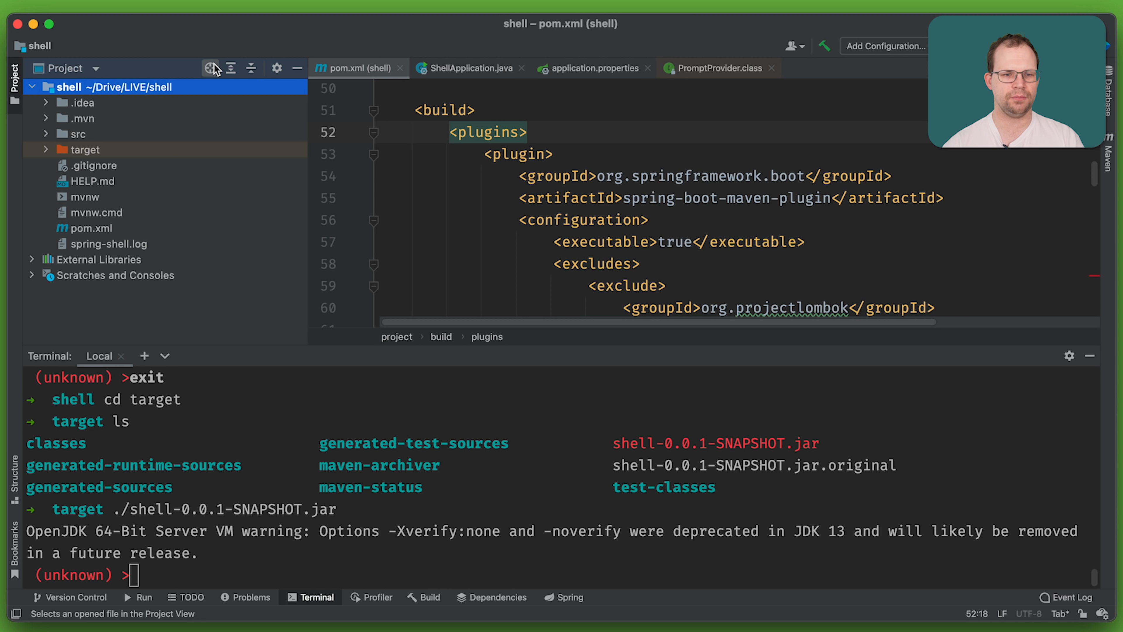
Expand src/main/java in the Project view and start a new nativex package inside the shell package.
click(77, 134)
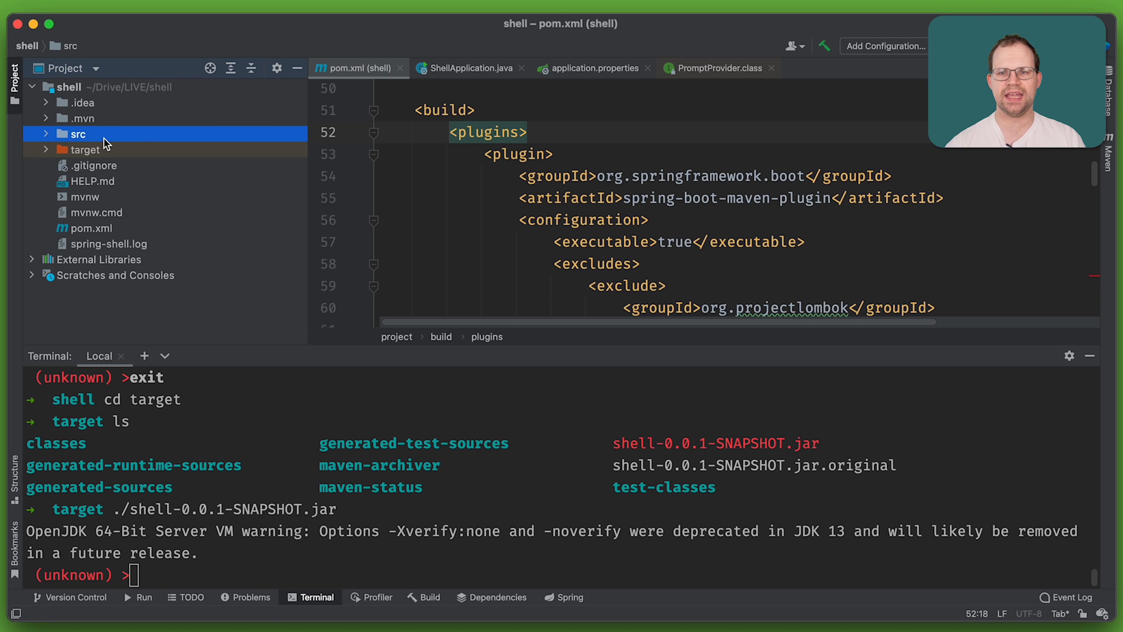
click(47, 134)
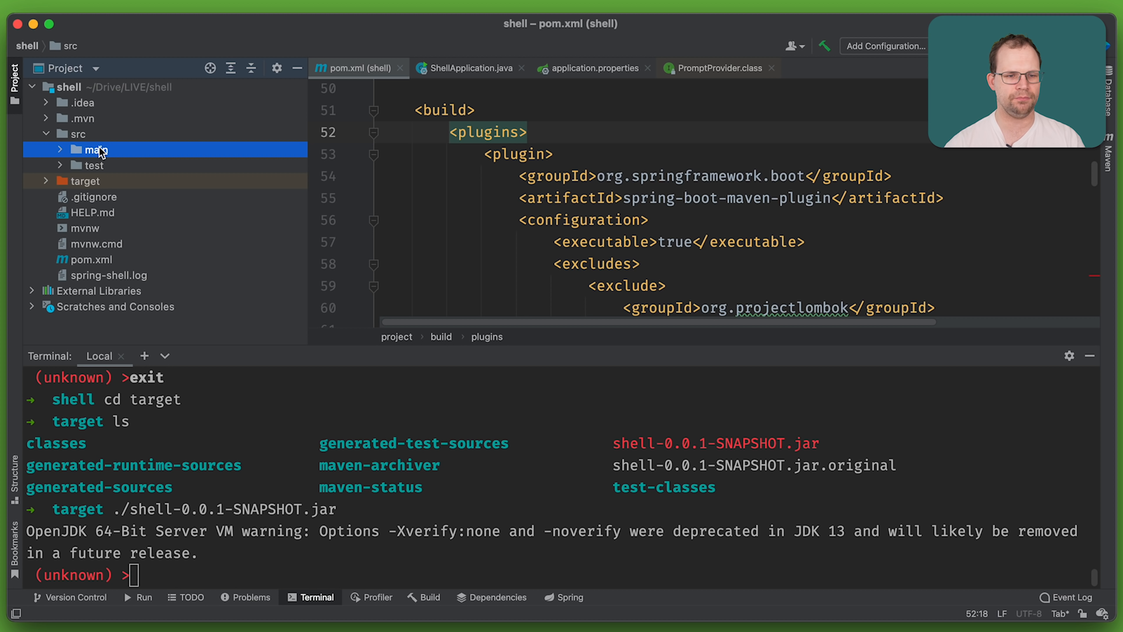
click(94, 149)
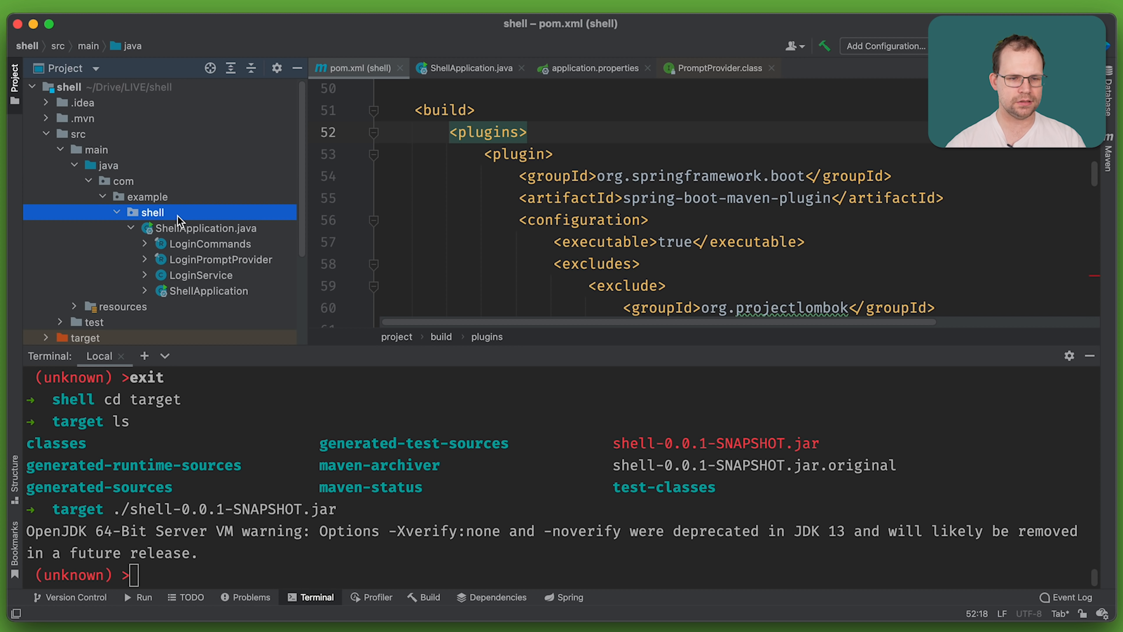
right_click(151, 212)
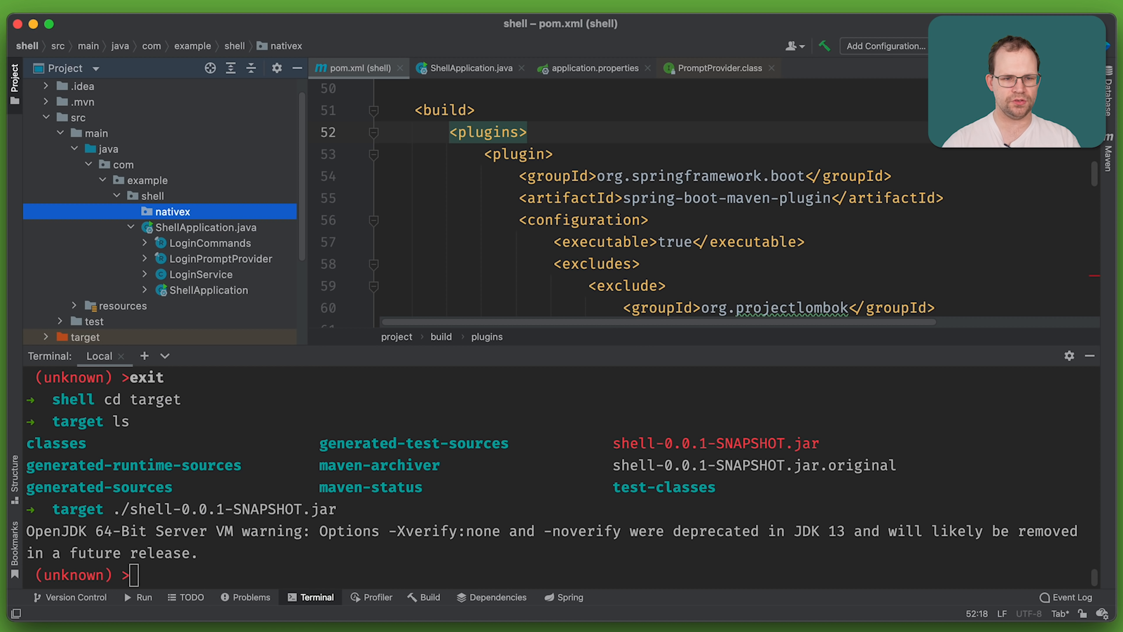
Create the ShellNativeConfiguration class in nativex and switch back to its editor tab.
text(ShellNativeConfiguration)
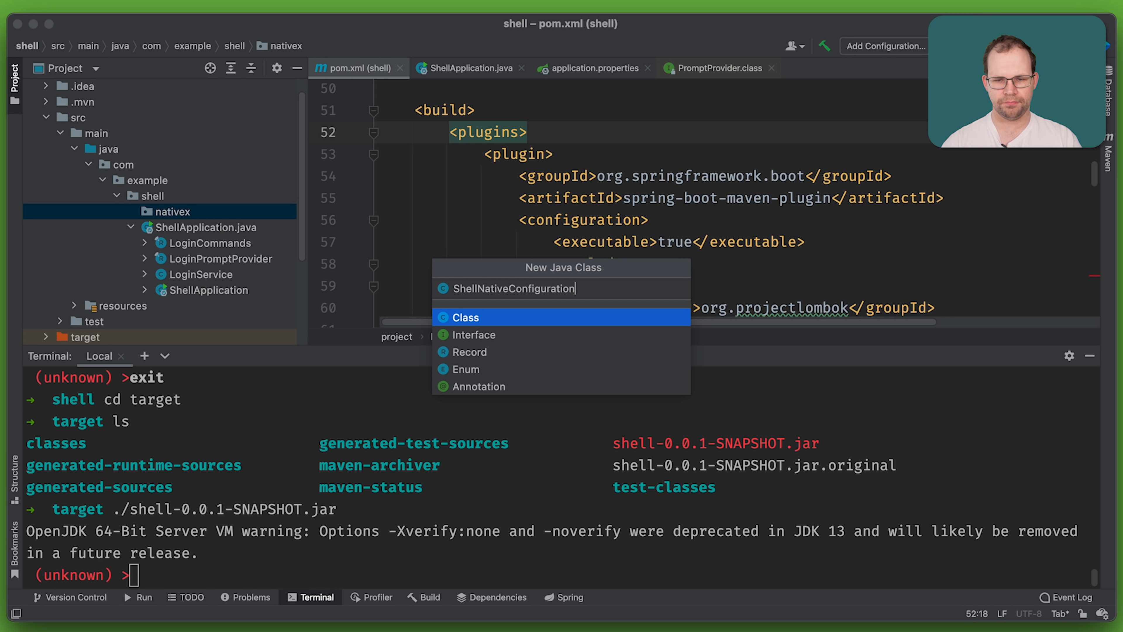
key(enter)
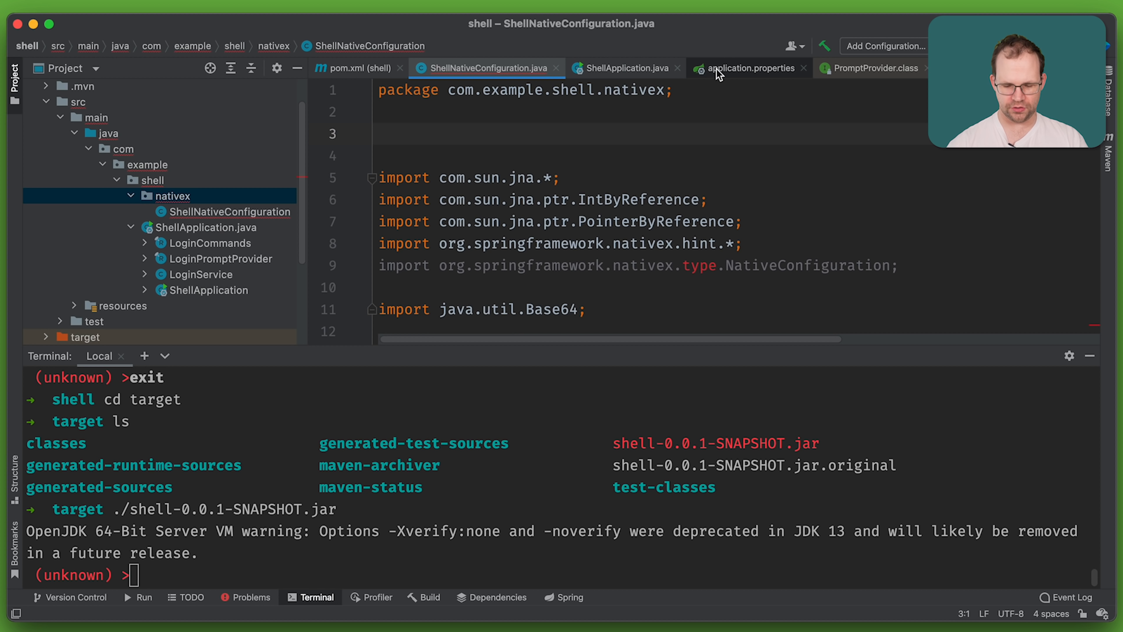
click(356, 67)
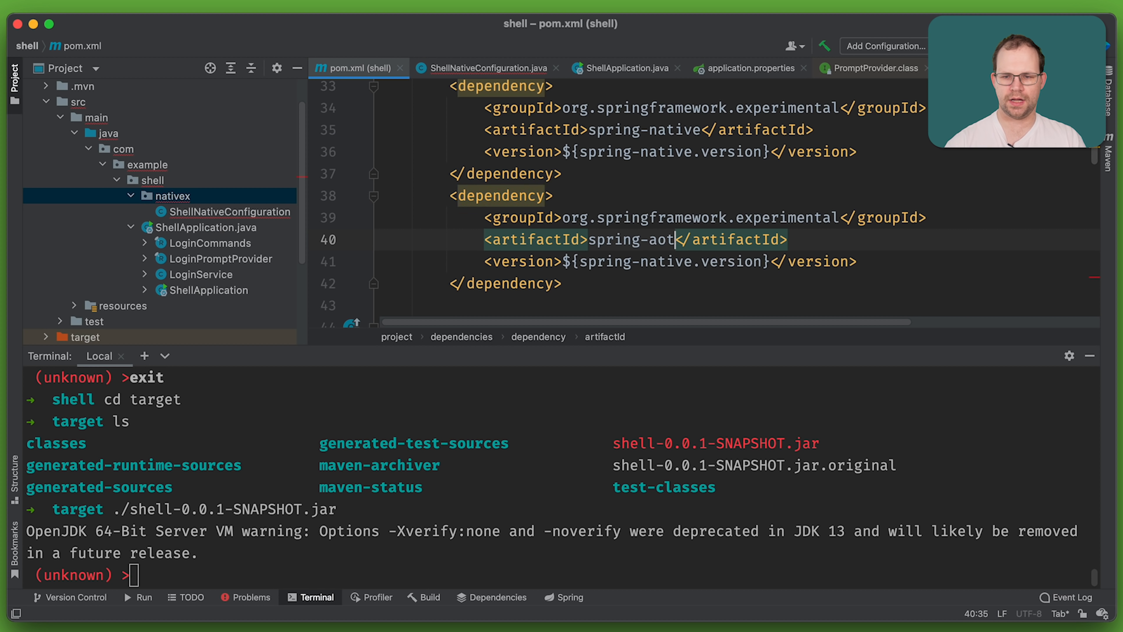
mouse_move(478, 68)
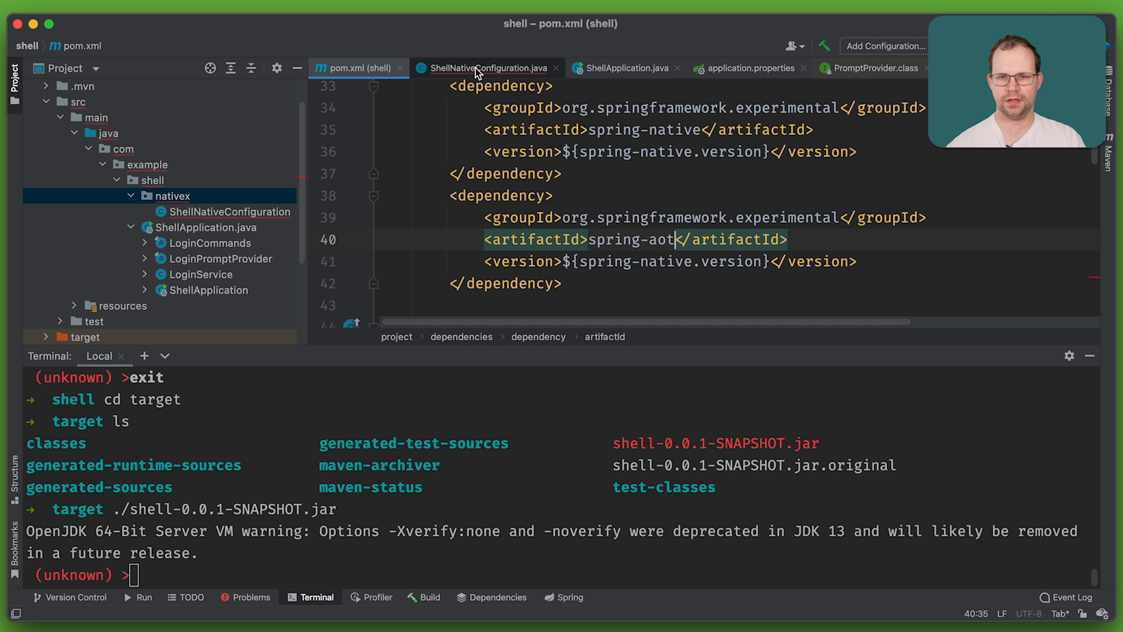
Review ShellNativeConfiguration's TypeHint and JdkProxyHint entries, selecting the class name and the jna proxy hint.
click(487, 67)
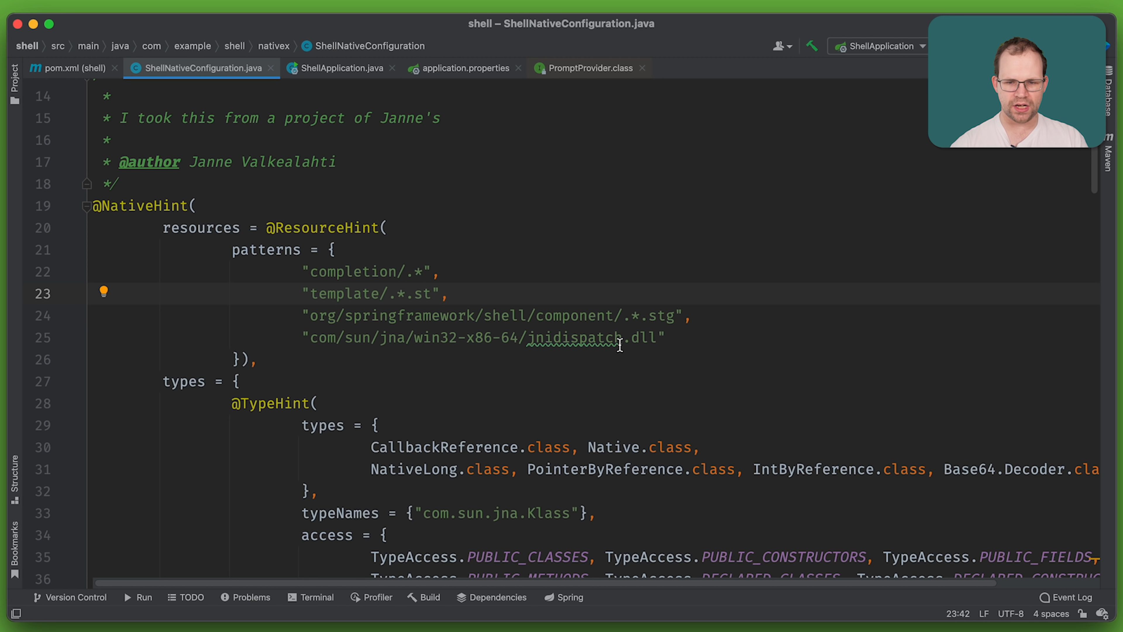
mouse_move(425, 341)
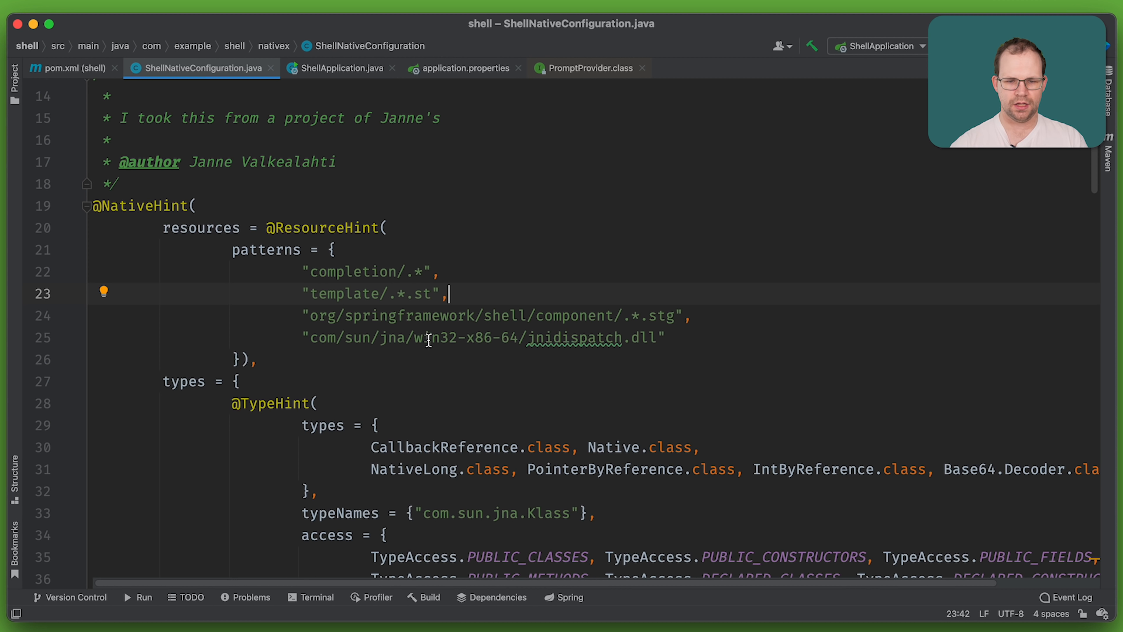
scroll(down, 3)
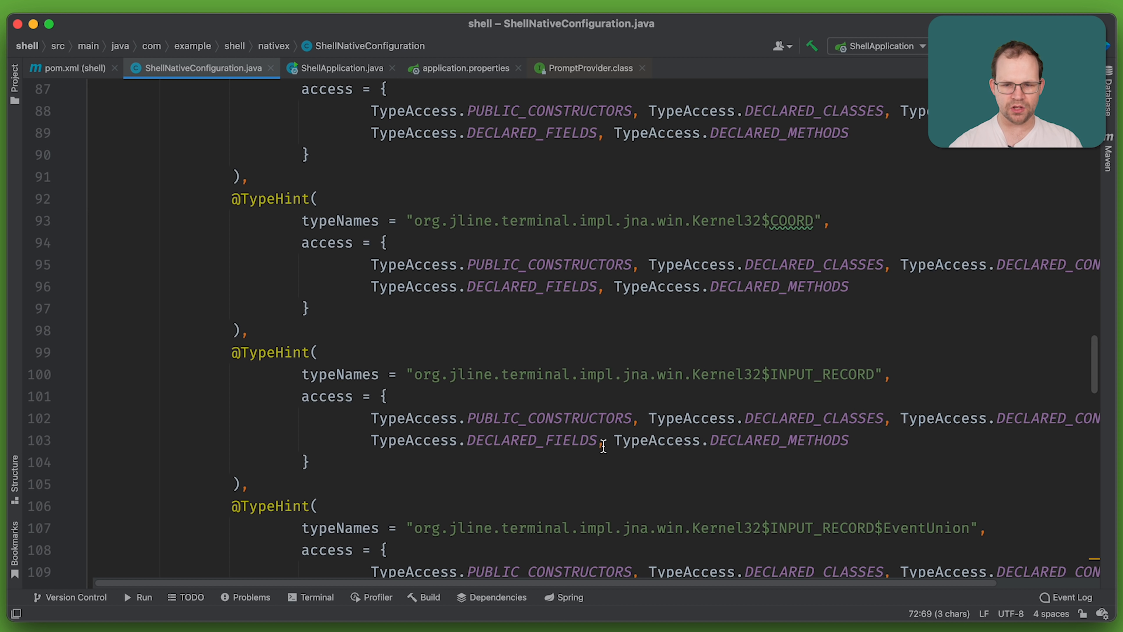
scroll(down, 3)
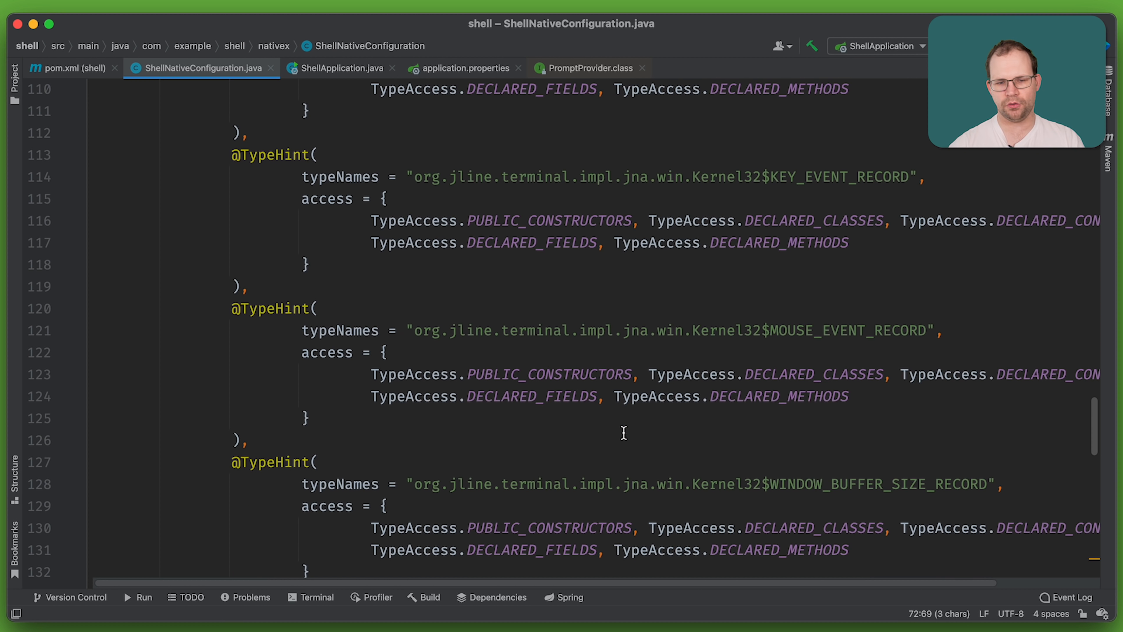
scroll(down, 3)
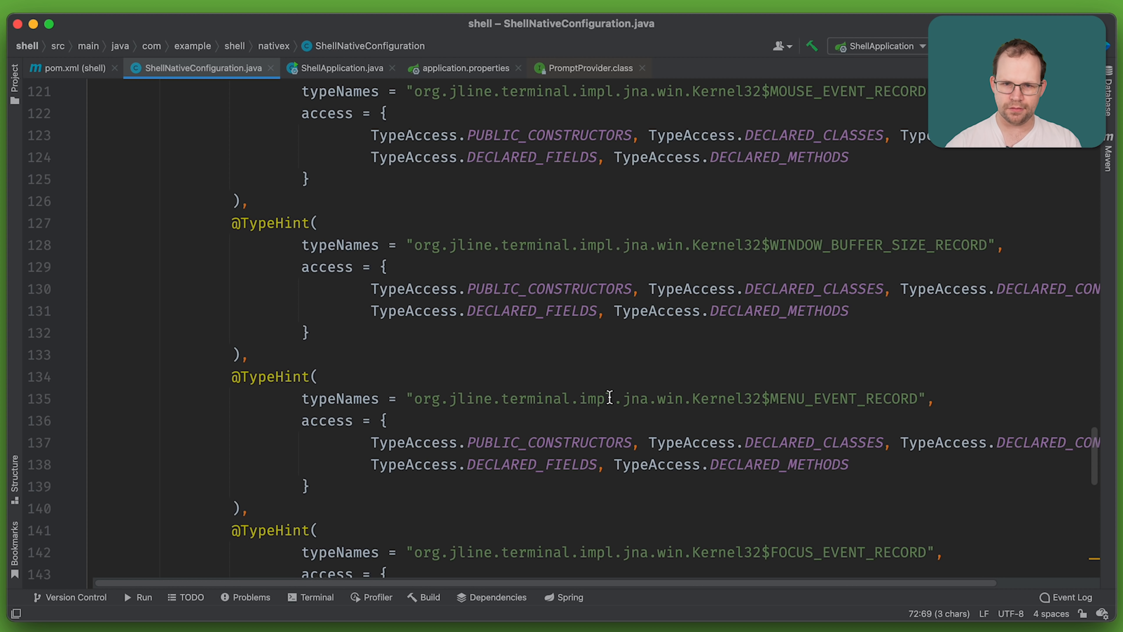
scroll(down, 3)
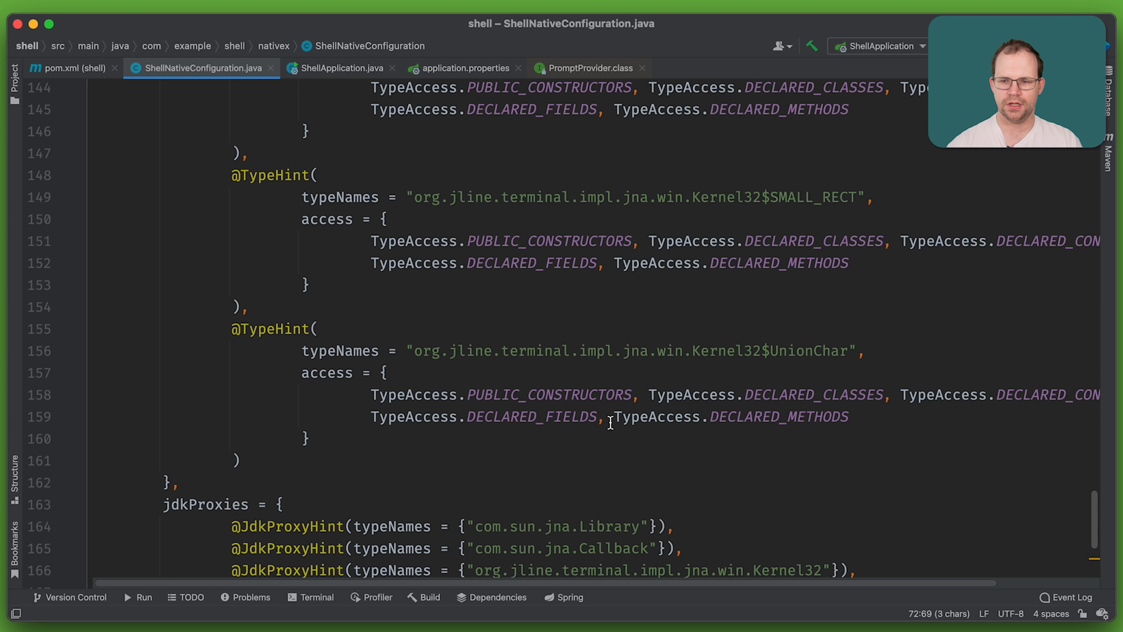
scroll(down, 3)
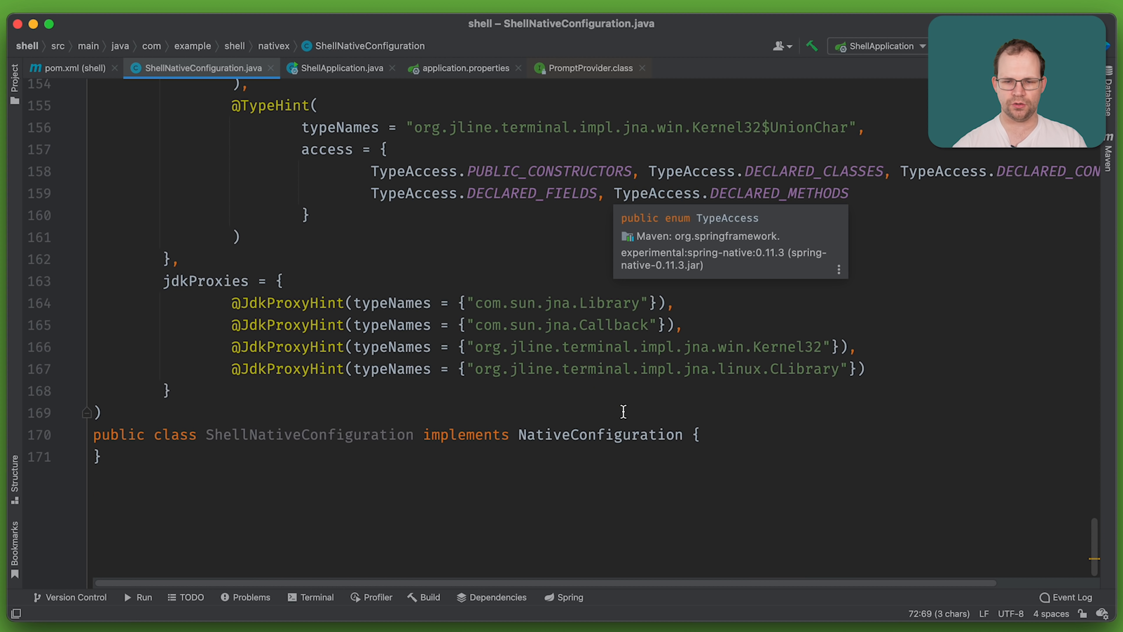
double_click(310, 435)
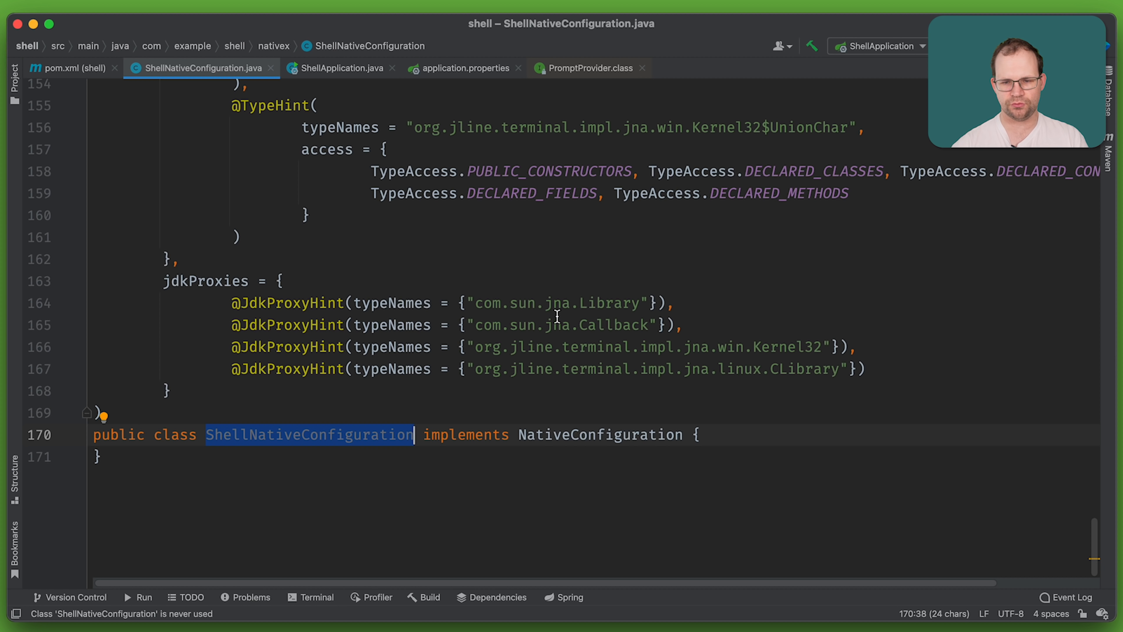
double_click(554, 302)
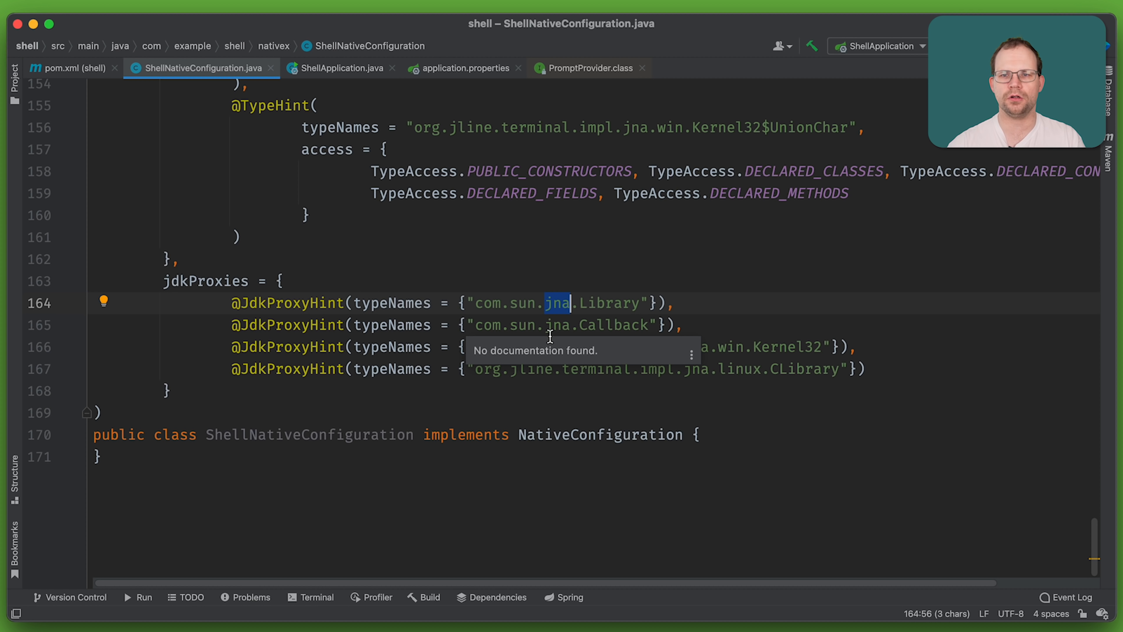
mouse_move(591, 313)
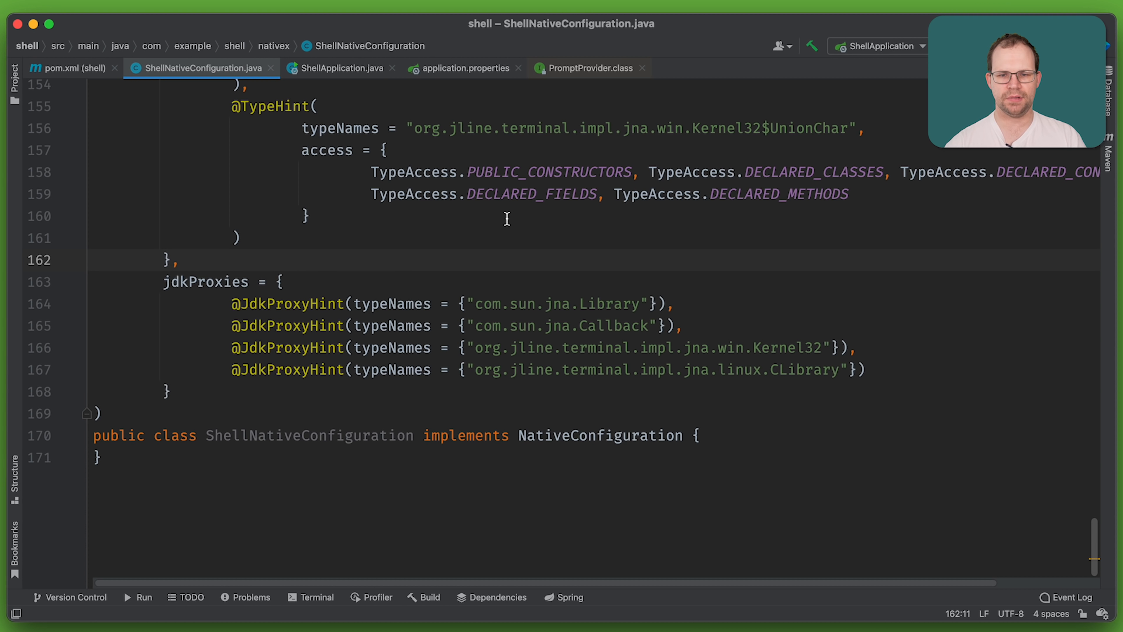
mouse_move(591, 117)
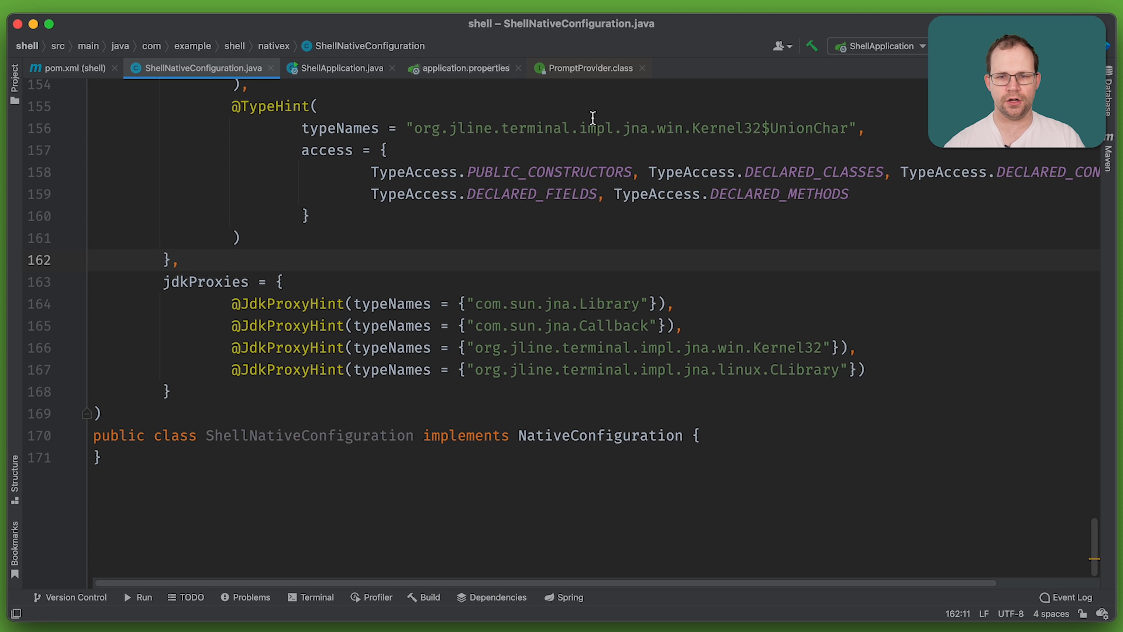
Check the access list closing brace, glance at pom.xml's spring-native dependencies, and return to the class declaration.
click(304, 216)
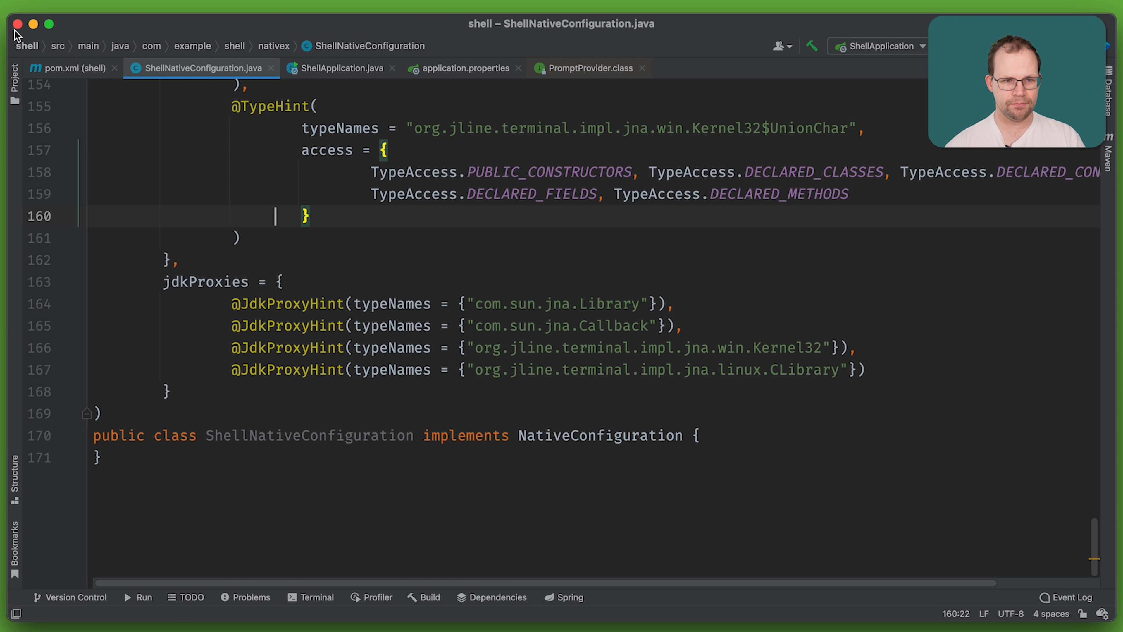
click(71, 68)
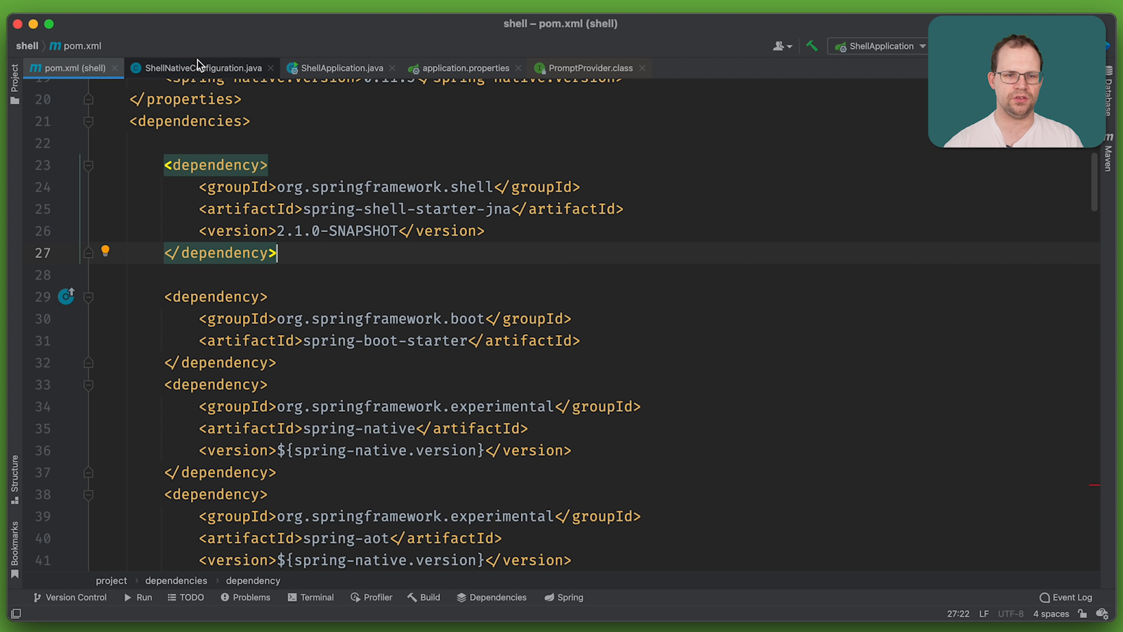
click(202, 67)
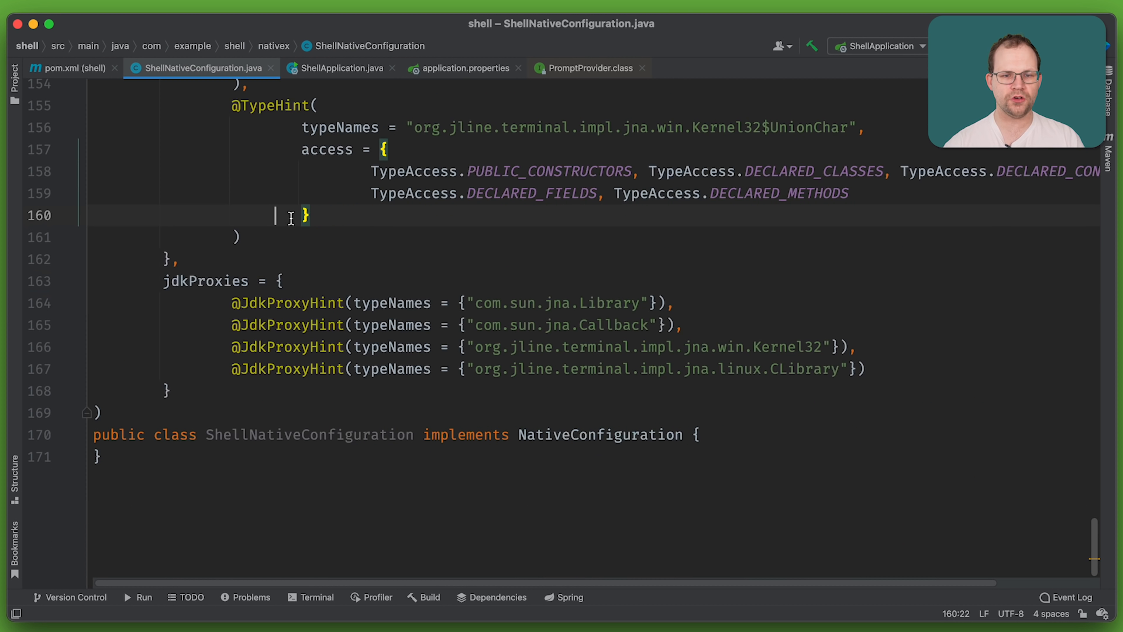
double_click(309, 434)
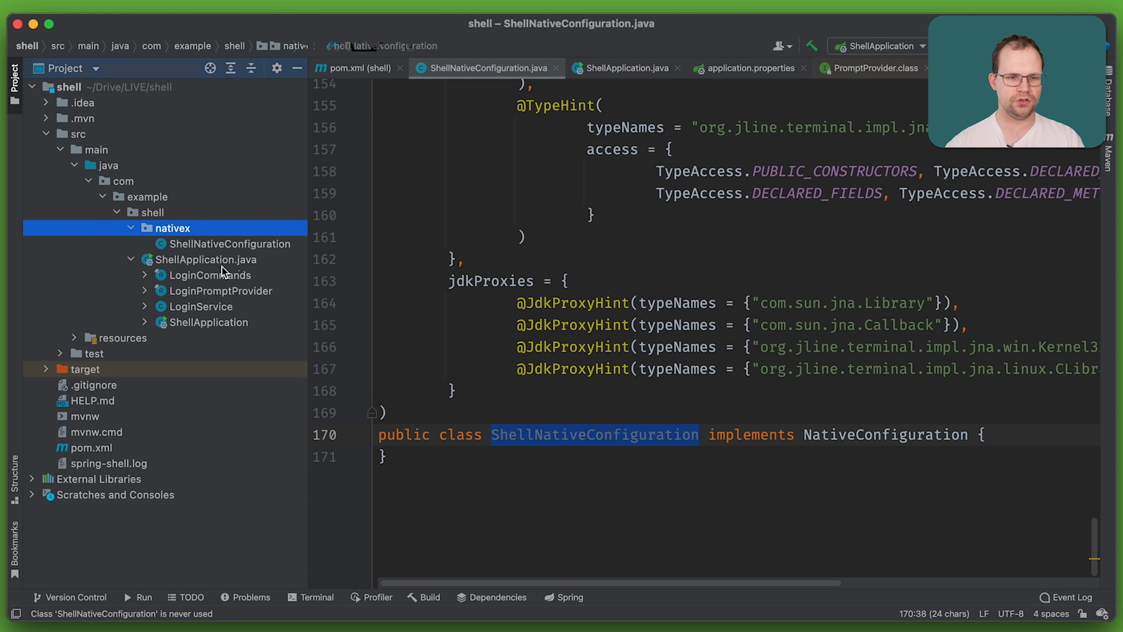
Create the META-INF directory under resources with a spring.factories file inside it.
click(120, 337)
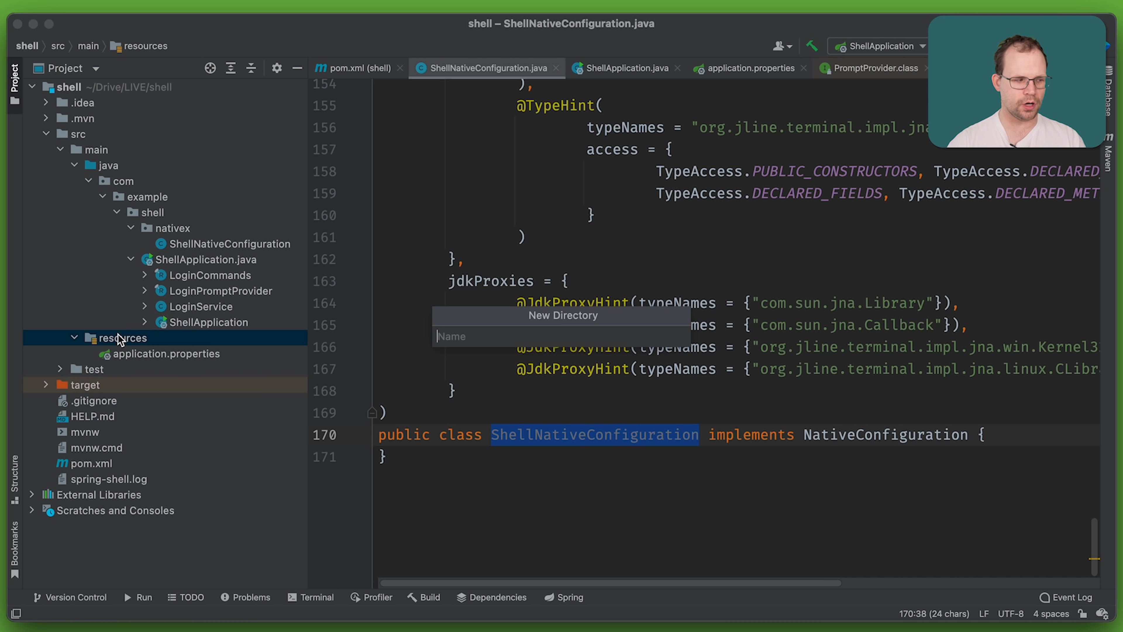
text(META-INF)
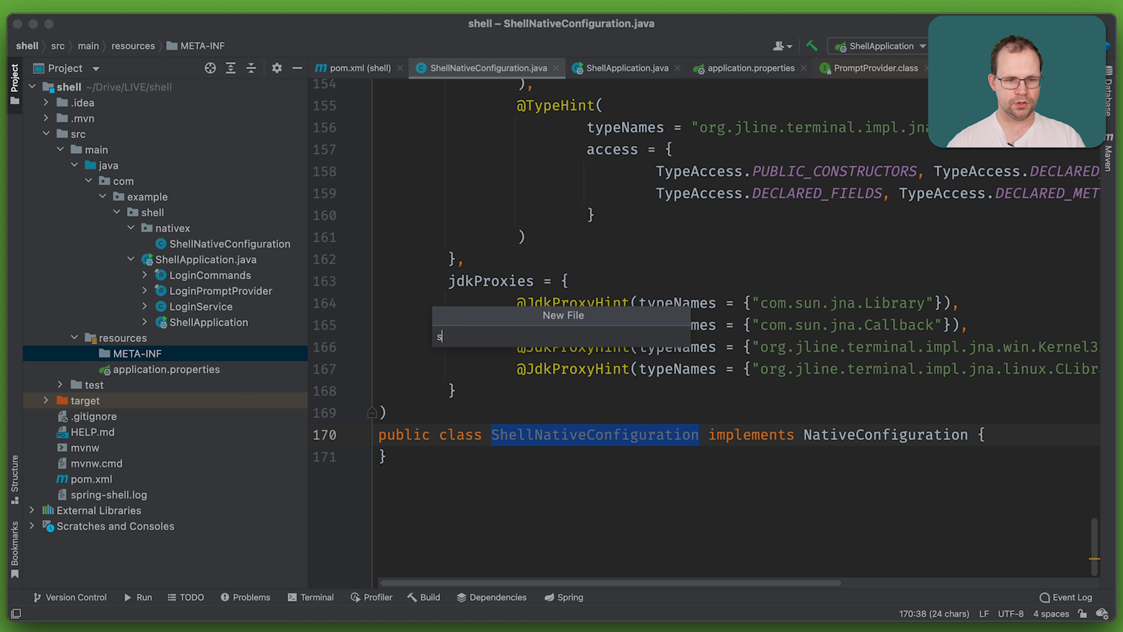
text(spring.factories)
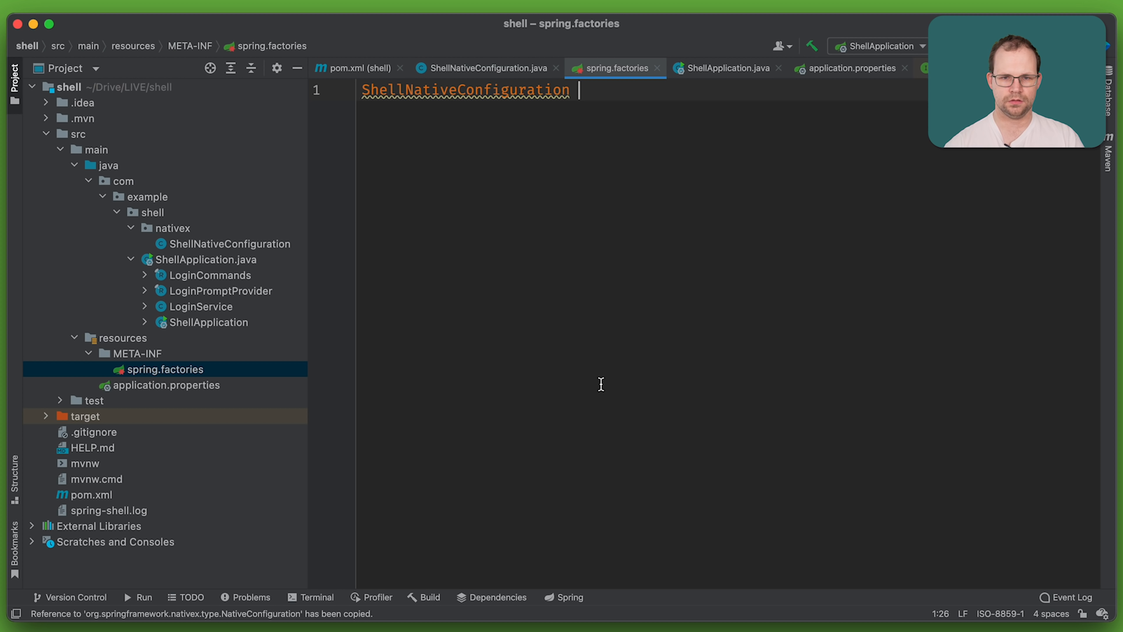
Register com.example.shell.nativex.ShellNativeConfiguration as the NativeConfiguration using its copied fully qualified reference.
click(487, 68)
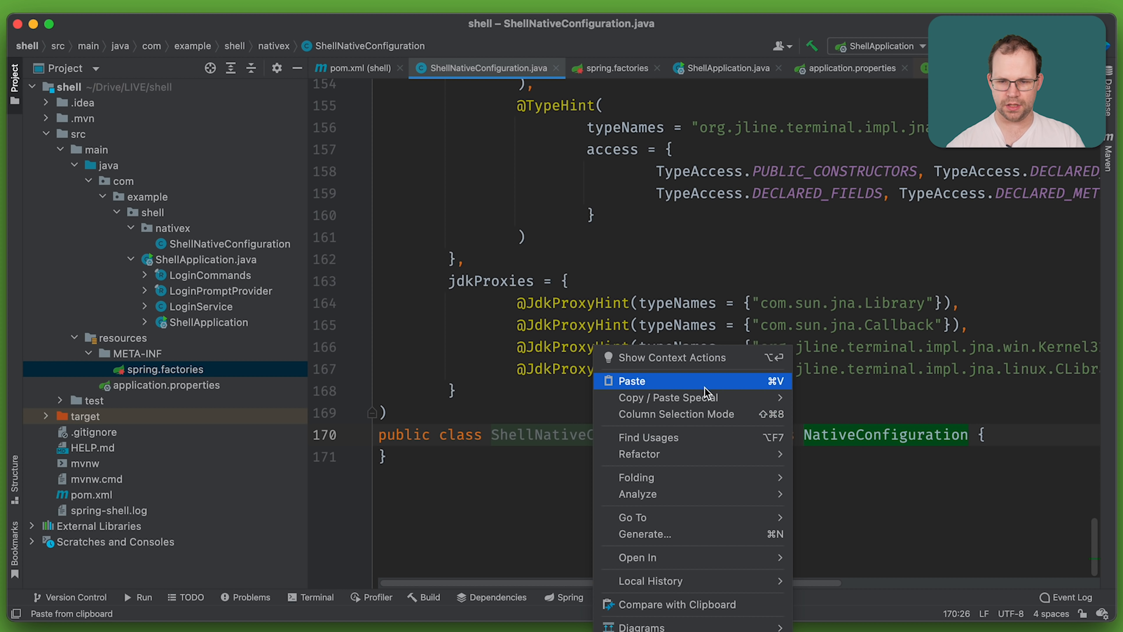
click(615, 67)
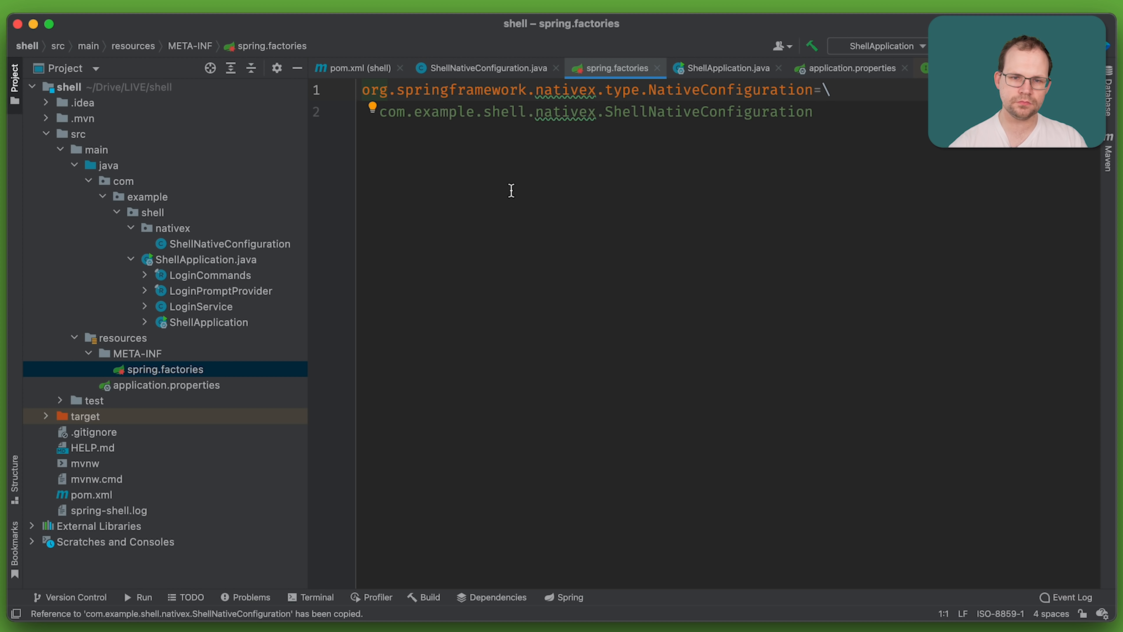
click(484, 68)
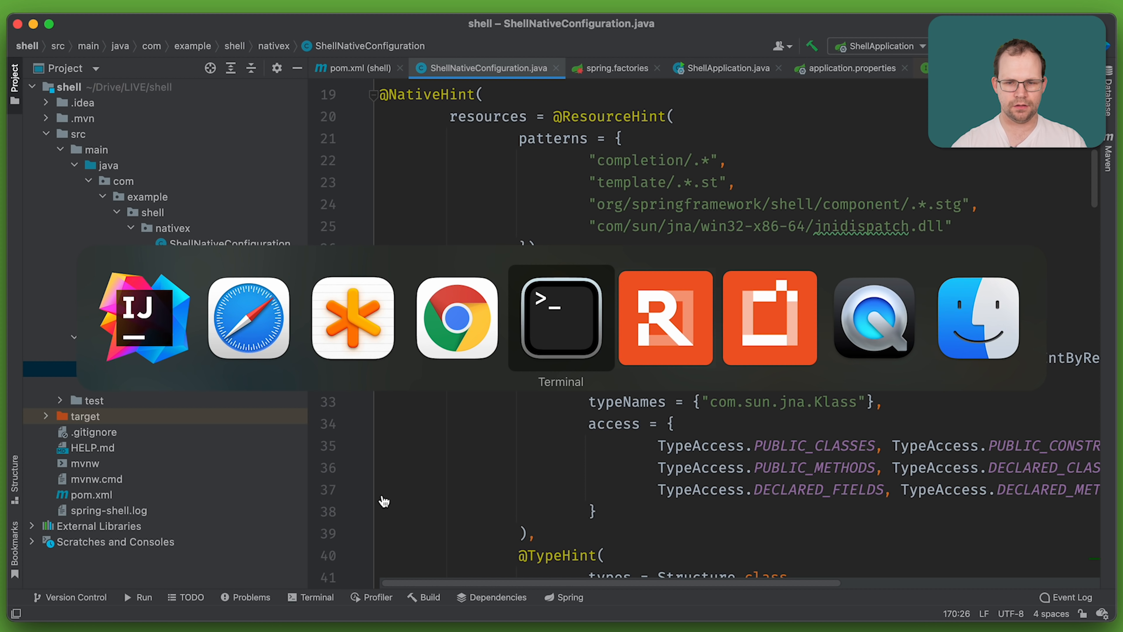
In Terminal, cd into shell and run mvn -Pnative -DskipTests package to build the native executable.
click(561, 319)
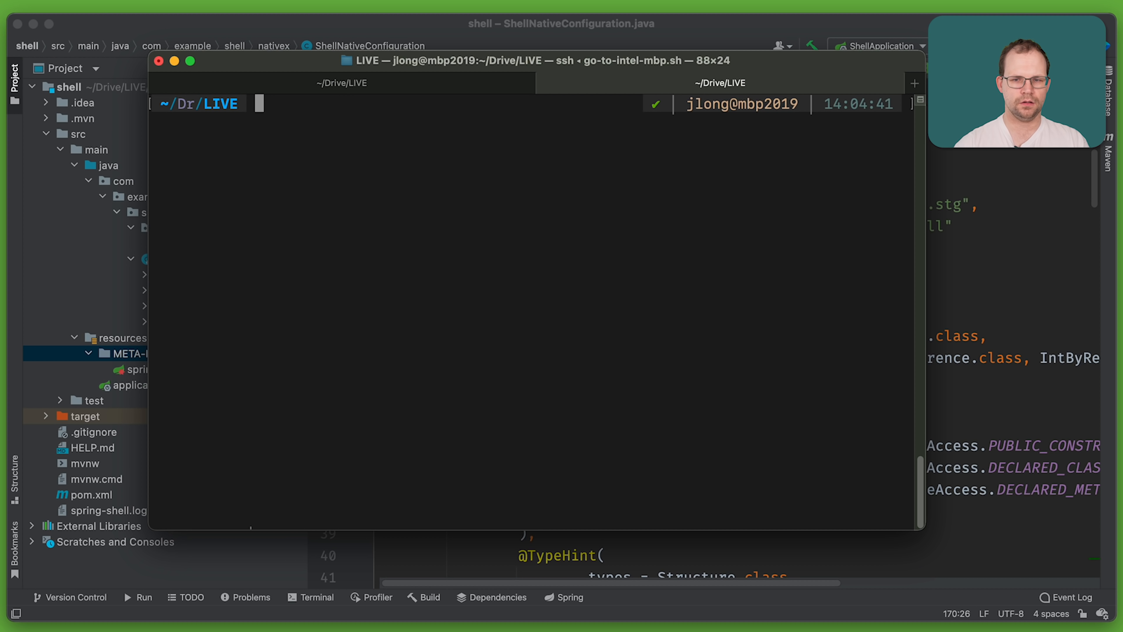
text(cd shell)
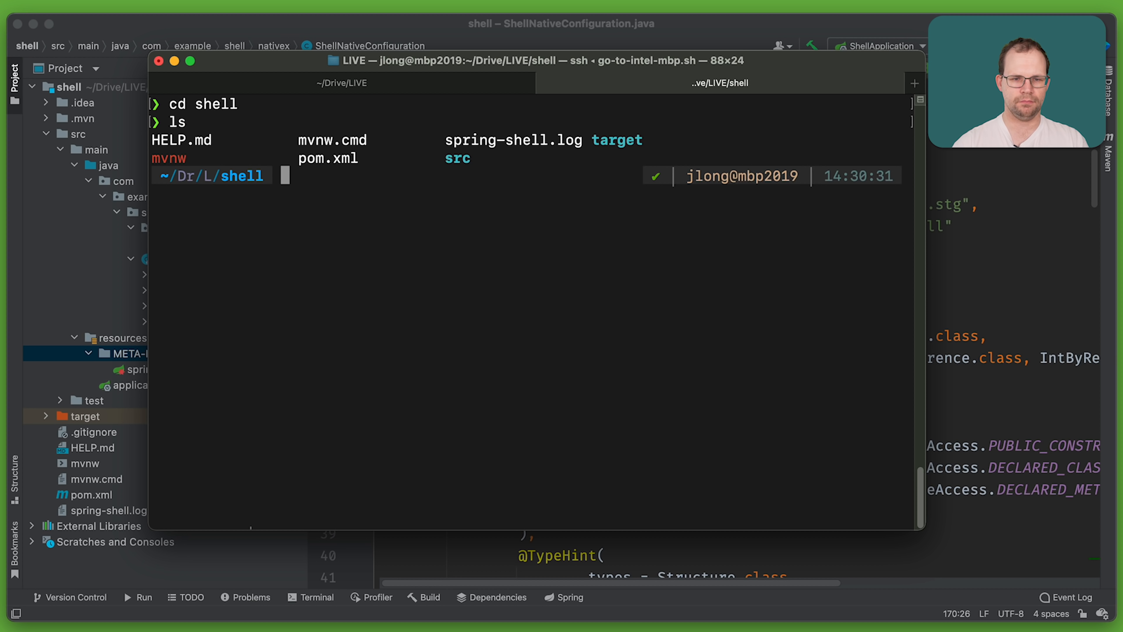
text(mvn -Pnative)
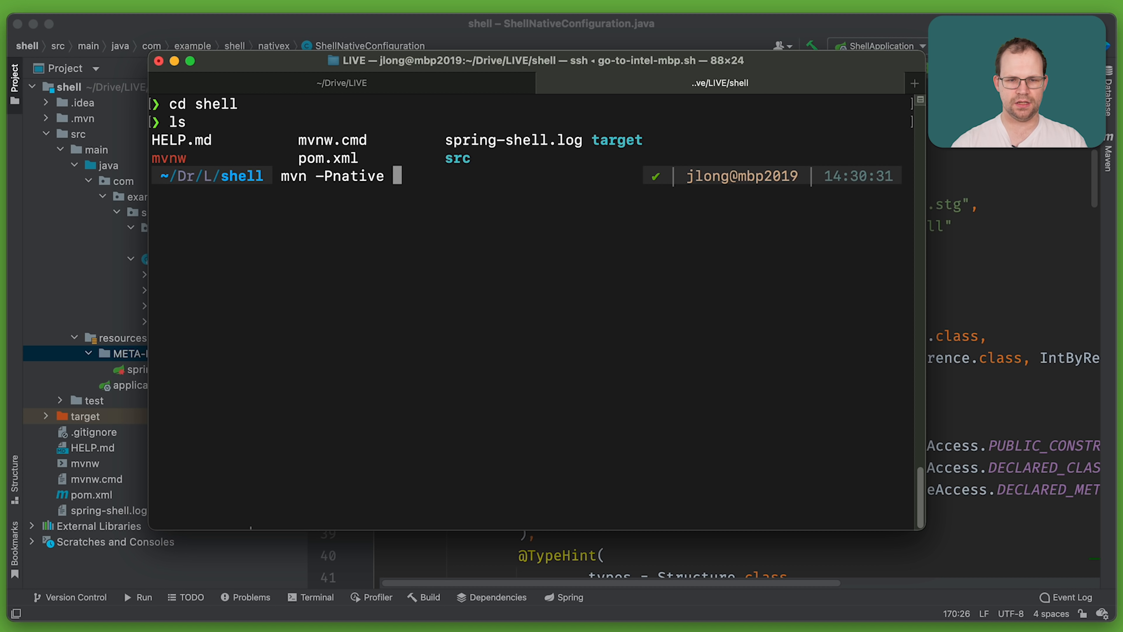
text(-DskipTess)
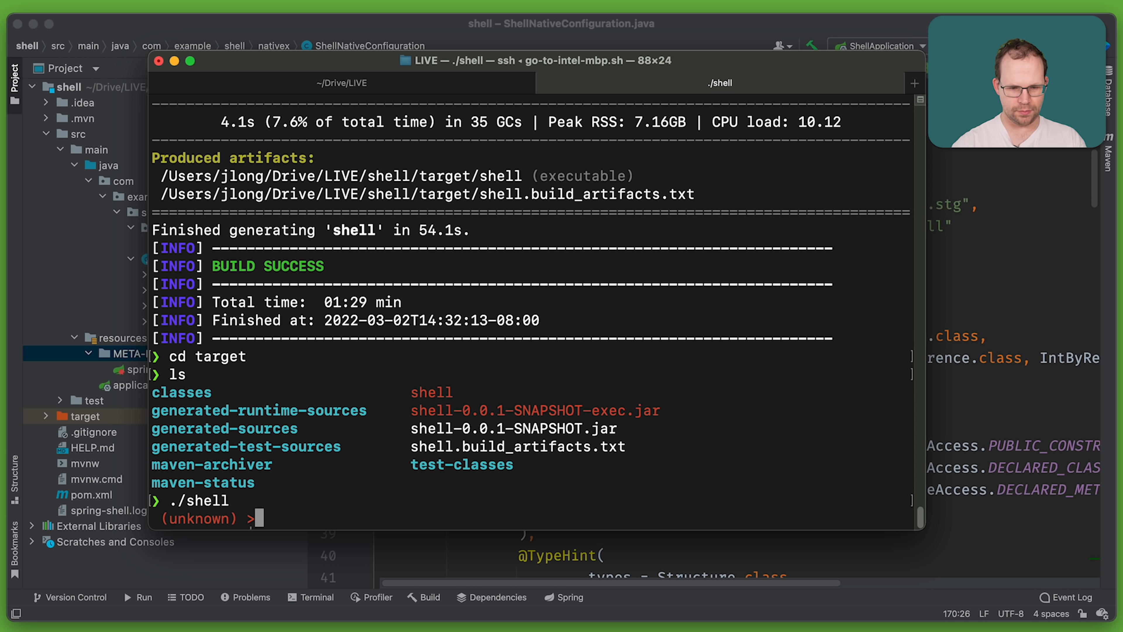
text(login)
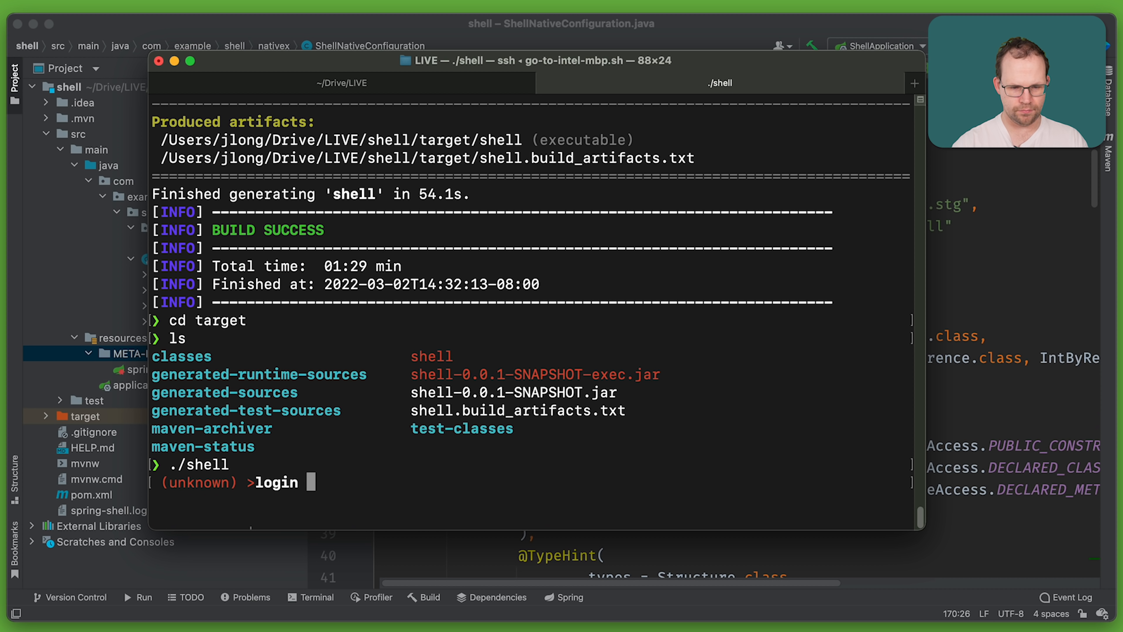
text(--username jlong)
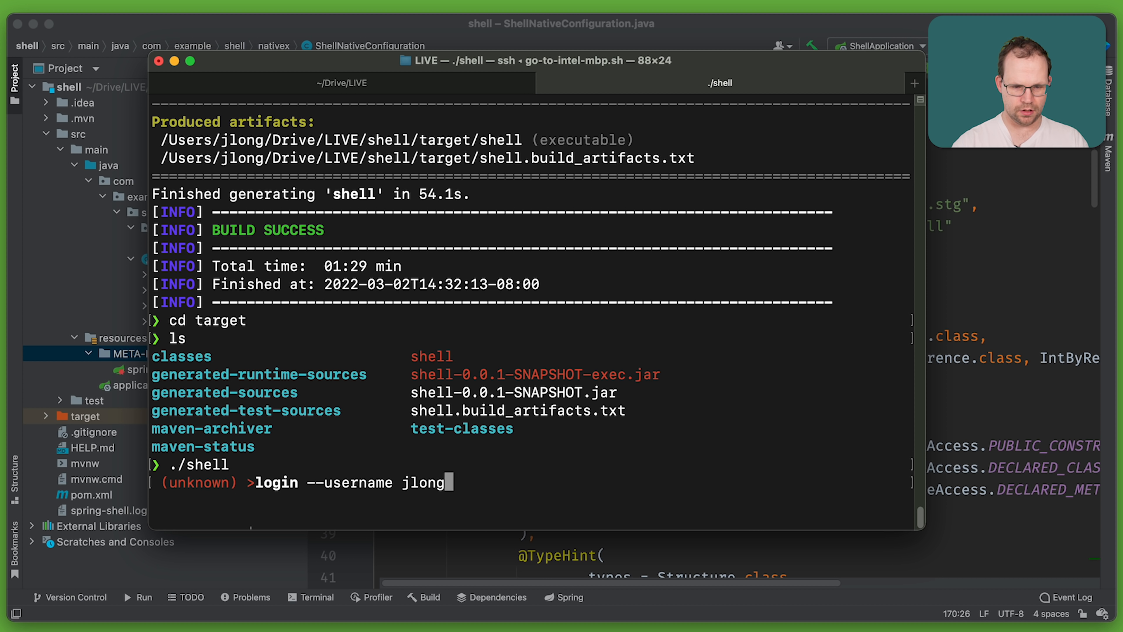
text(--password pw)
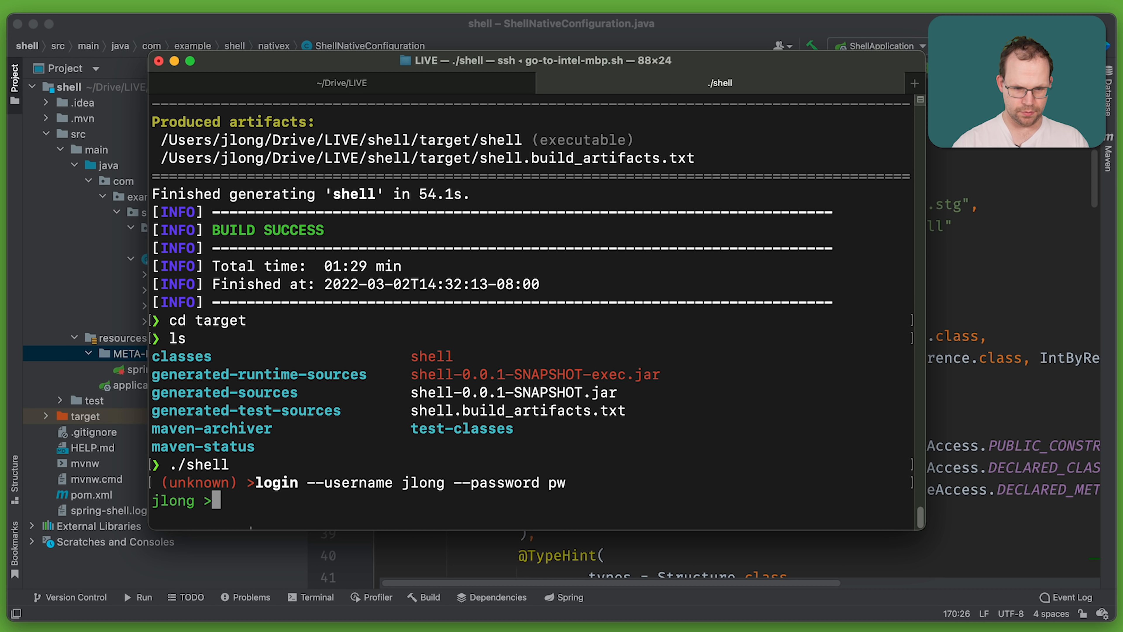
Run help and version in the shell, then exit it.
text(help)
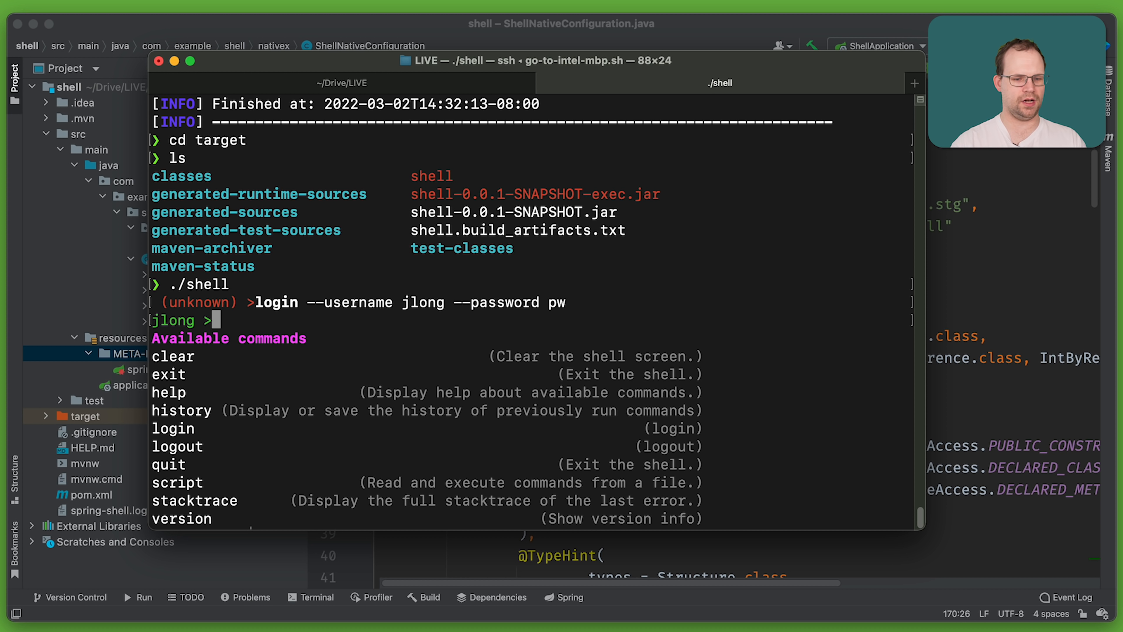
text(version)
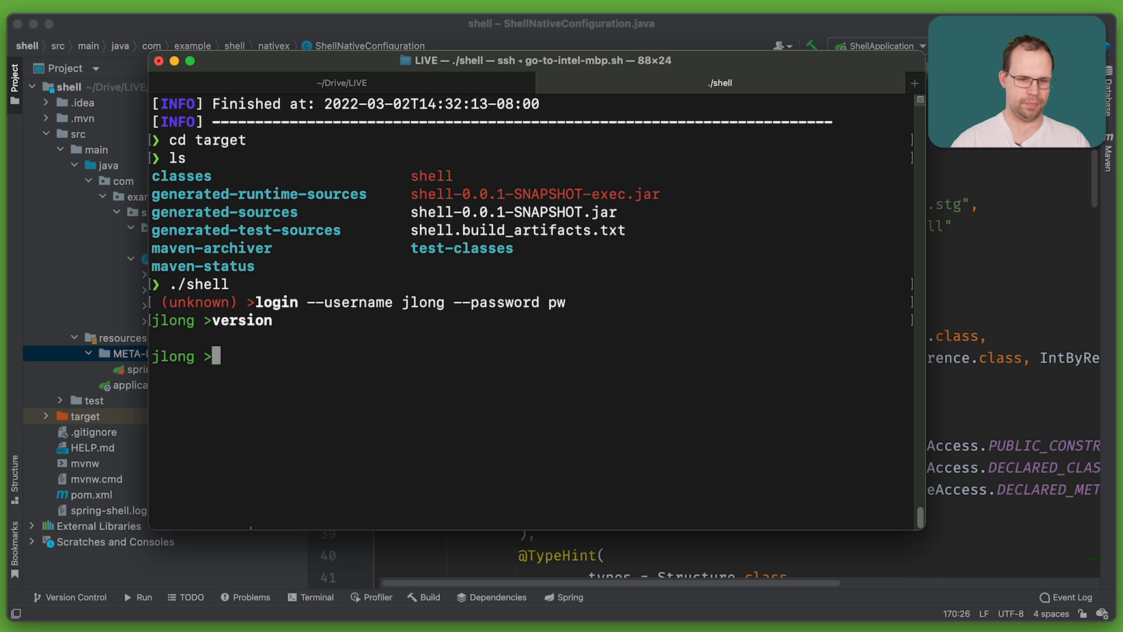
text(exit)
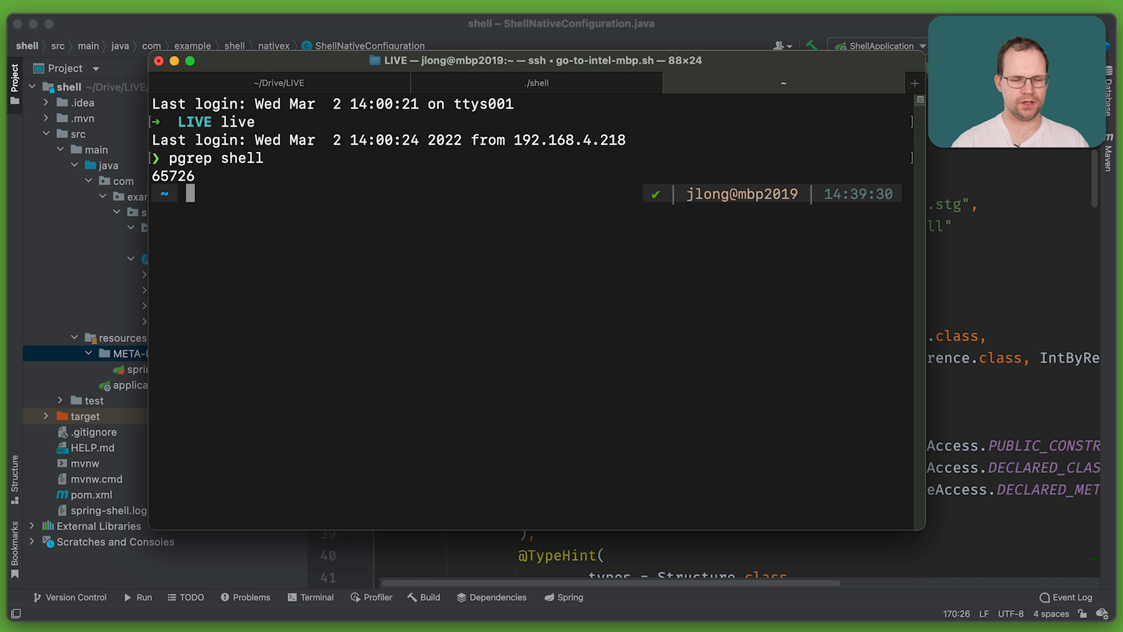
Find the shell's pid with pgrep shell and run rssbypid.sh against it.
text(pgrep shell)
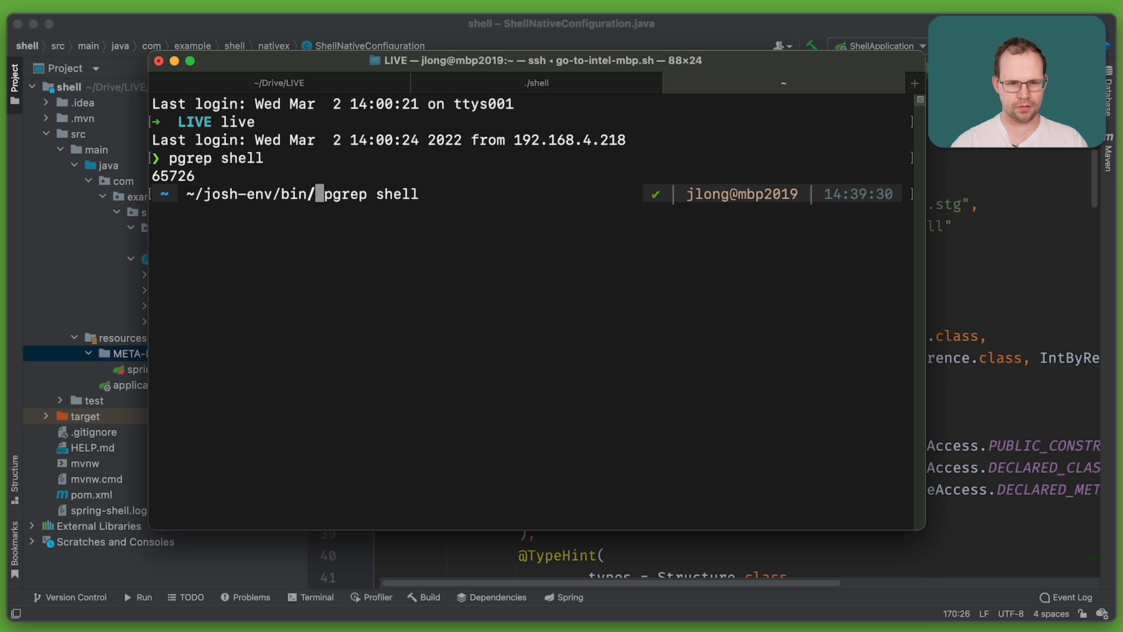
text(rssbypid.sh)
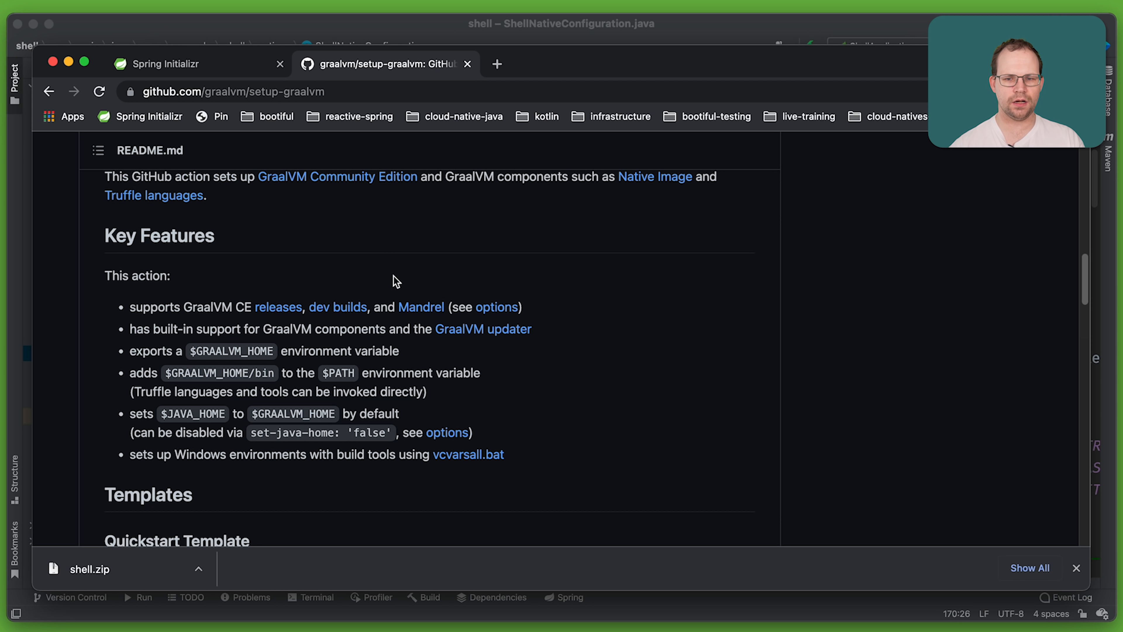
In the setup-graalvm Quickstart Template, highlight the native-image component, github-token line and java-version 11.
scroll(down, 3)
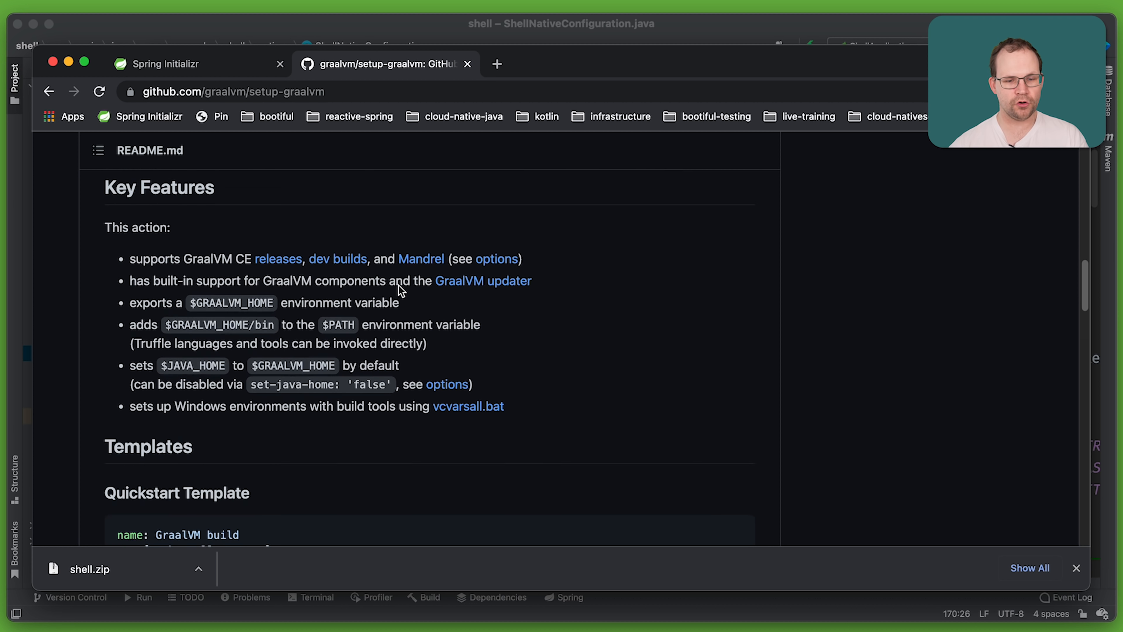
scroll(down, 3)
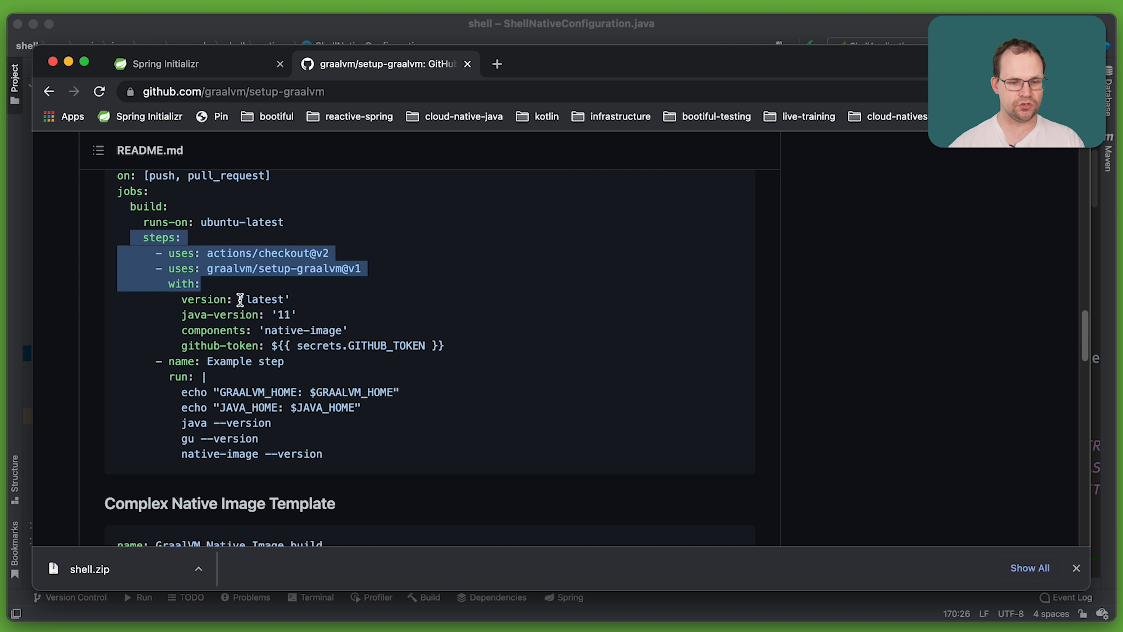
click(312, 377)
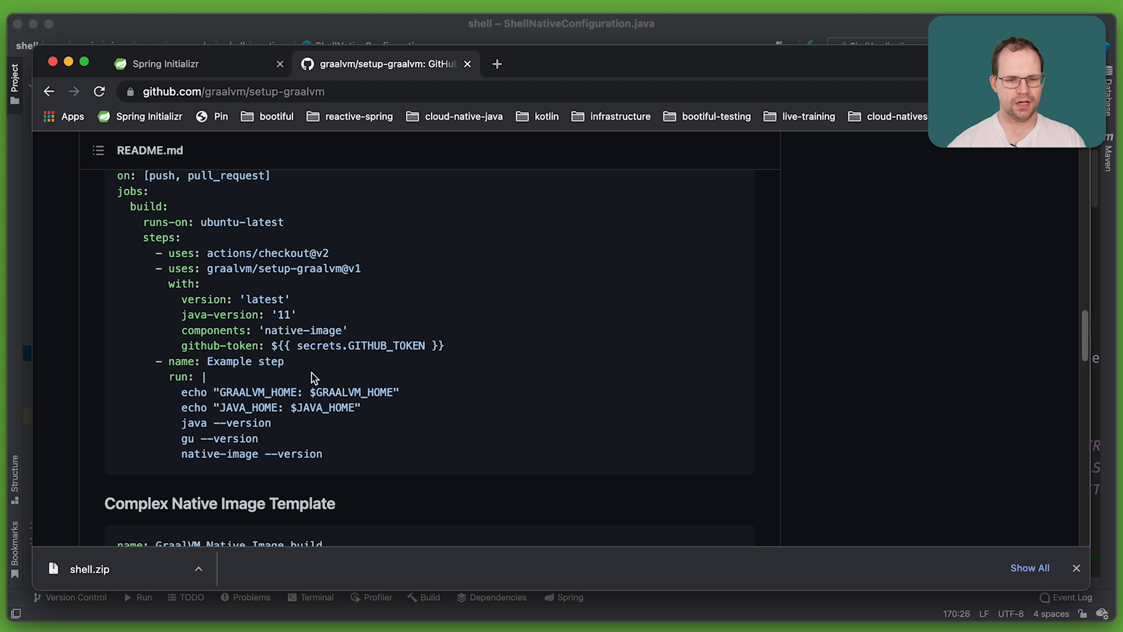
double_click(303, 330)
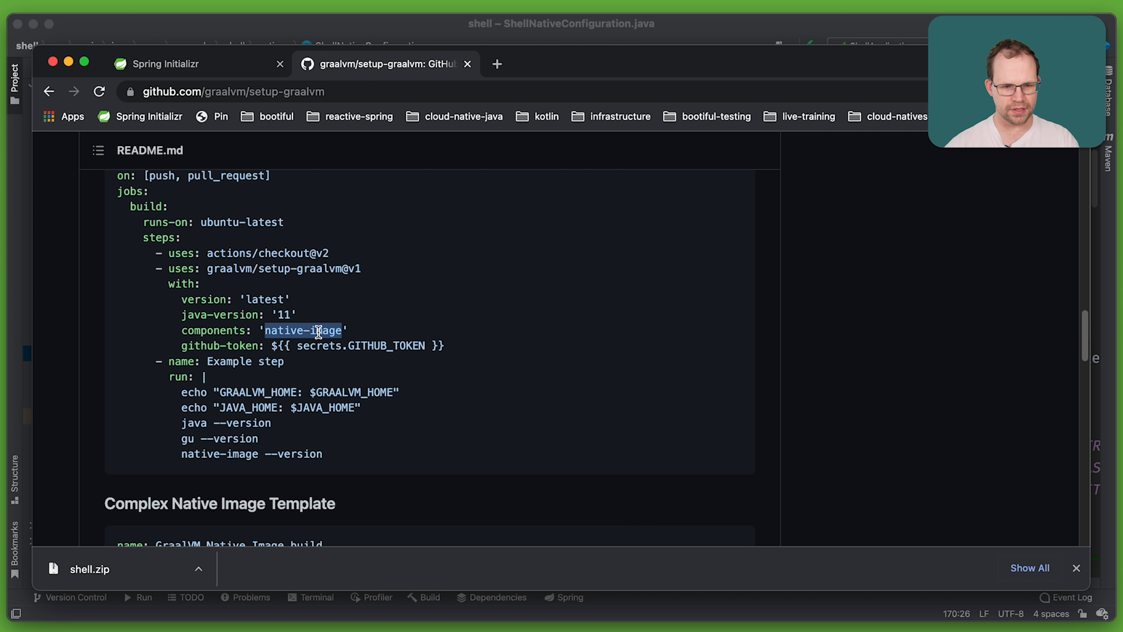
click(236, 345)
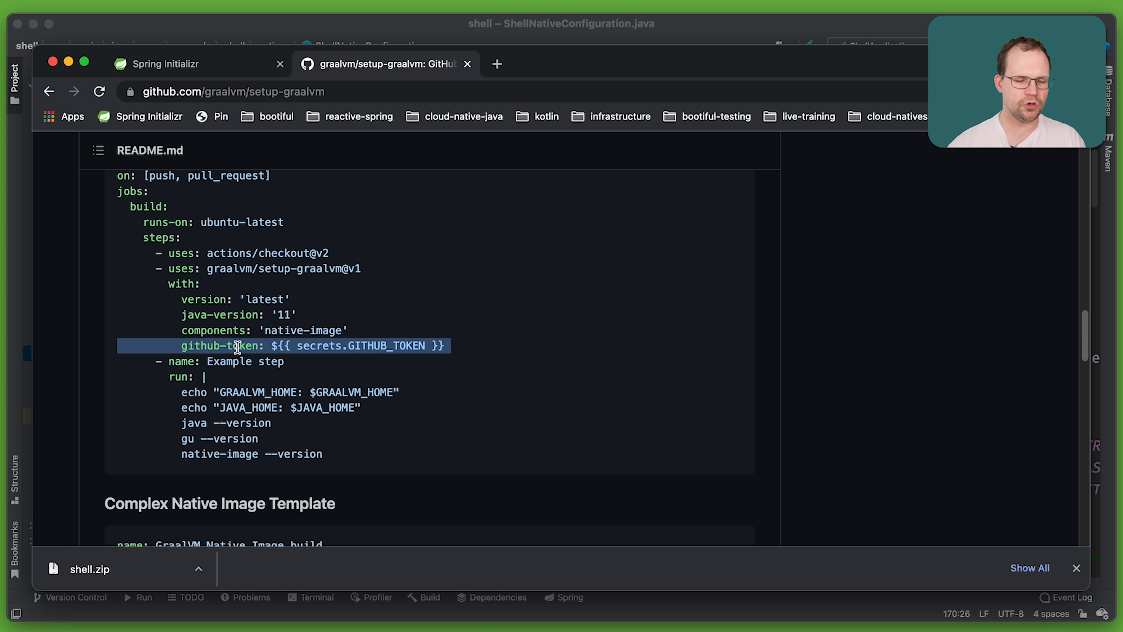
mouse_move(229, 314)
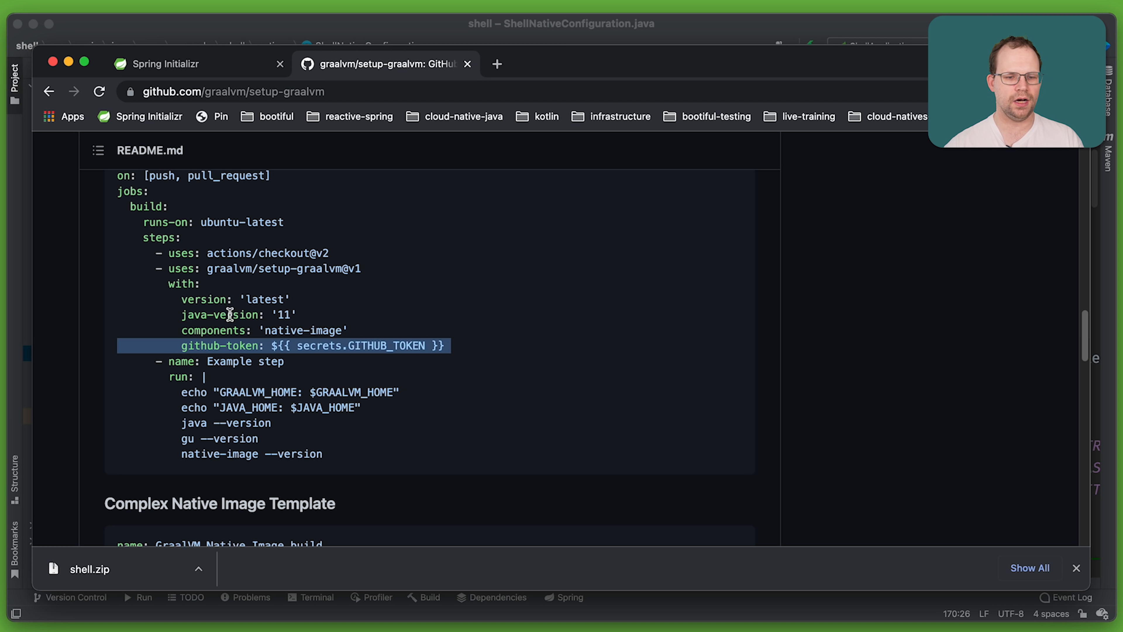
double_click(284, 315)
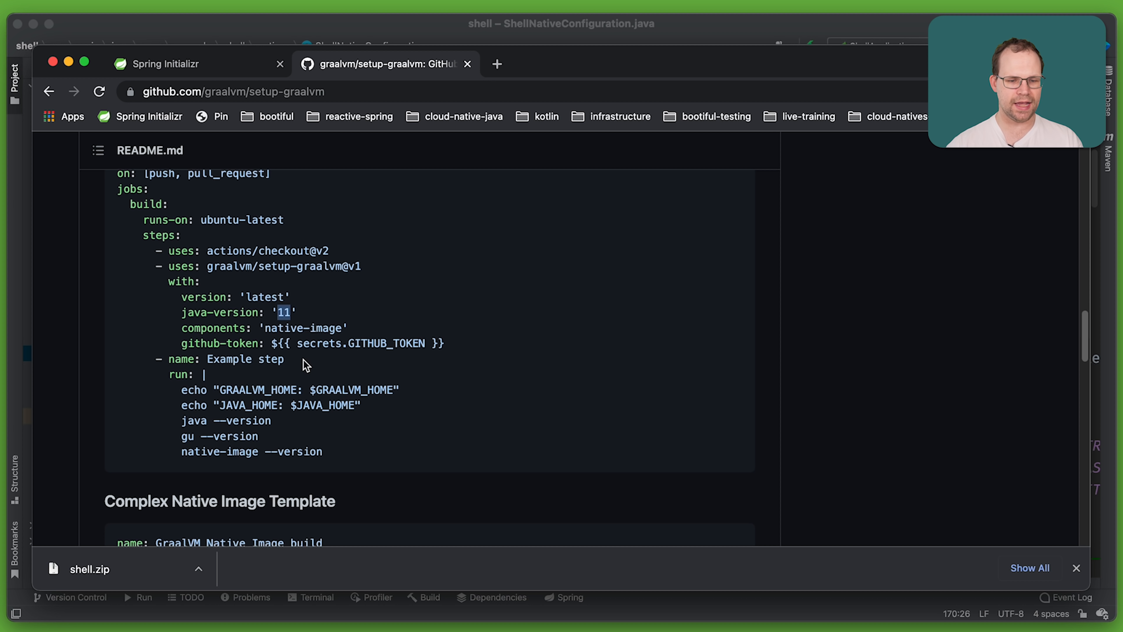
scroll(down, 3)
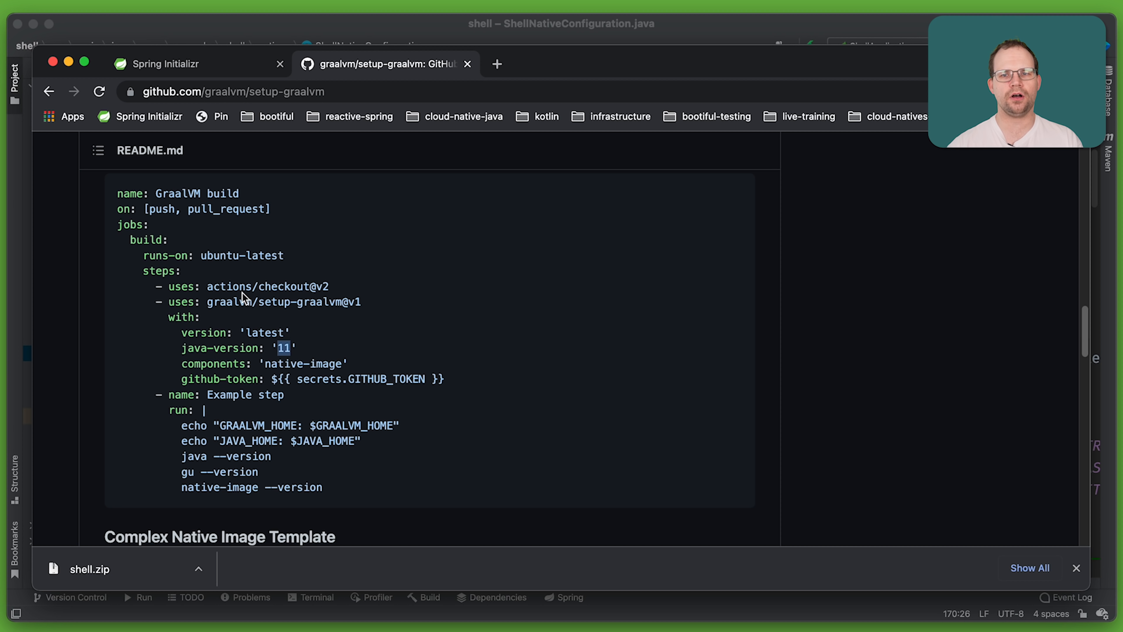
mouse_move(244, 293)
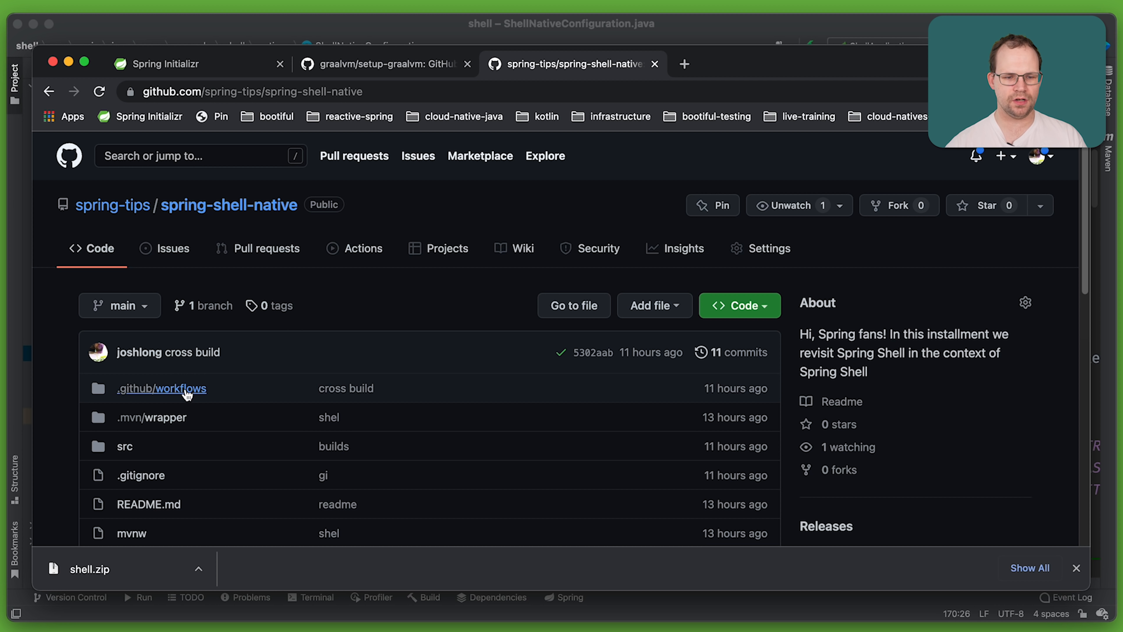
mouse_move(186, 433)
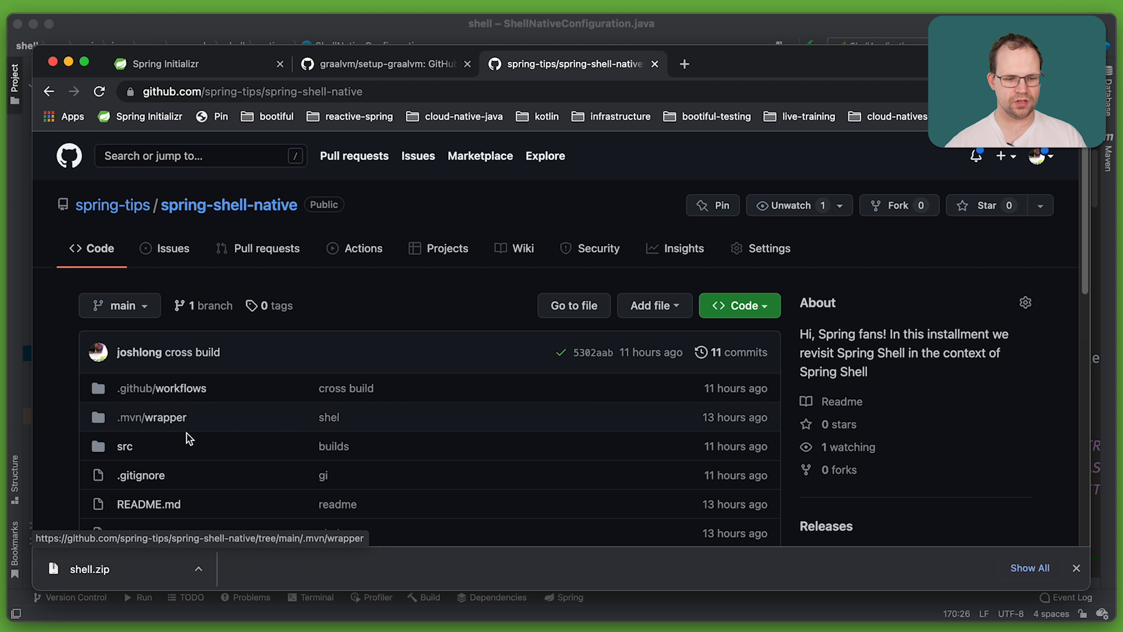
Browse into .github/workflows and display the cross-build.yaml workflow file.
click(160, 389)
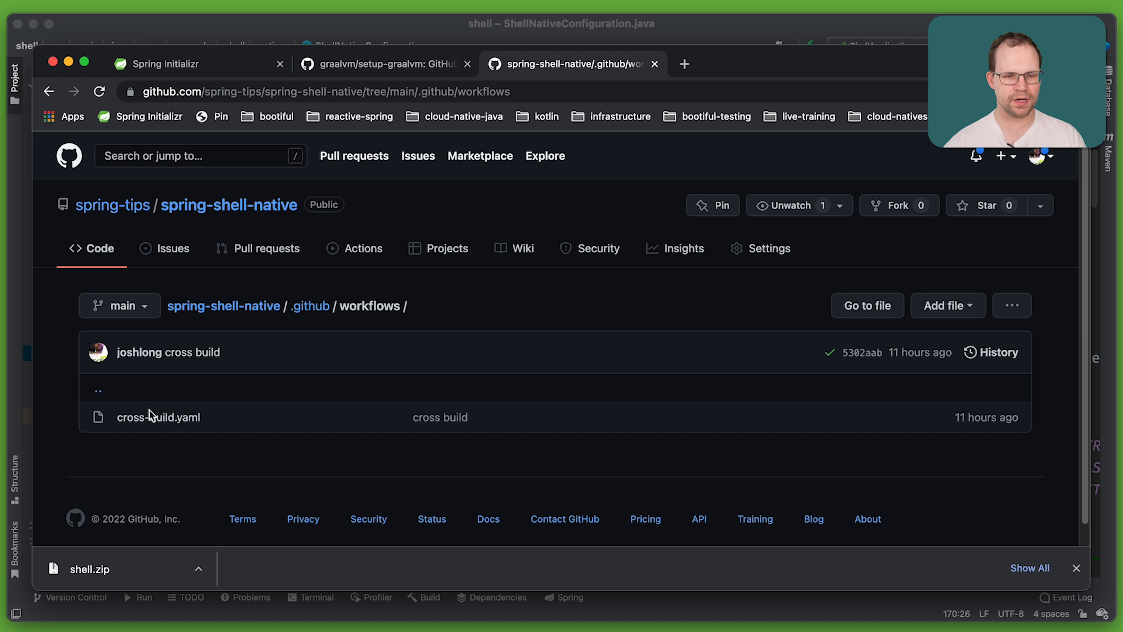
mouse_move(150, 411)
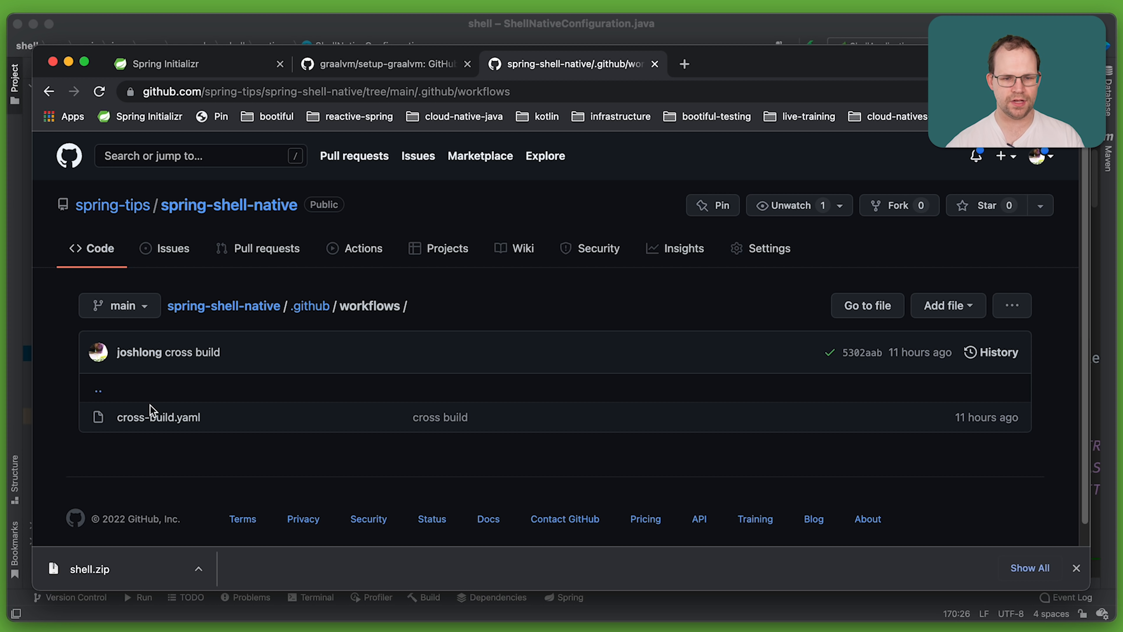
mouse_move(309, 305)
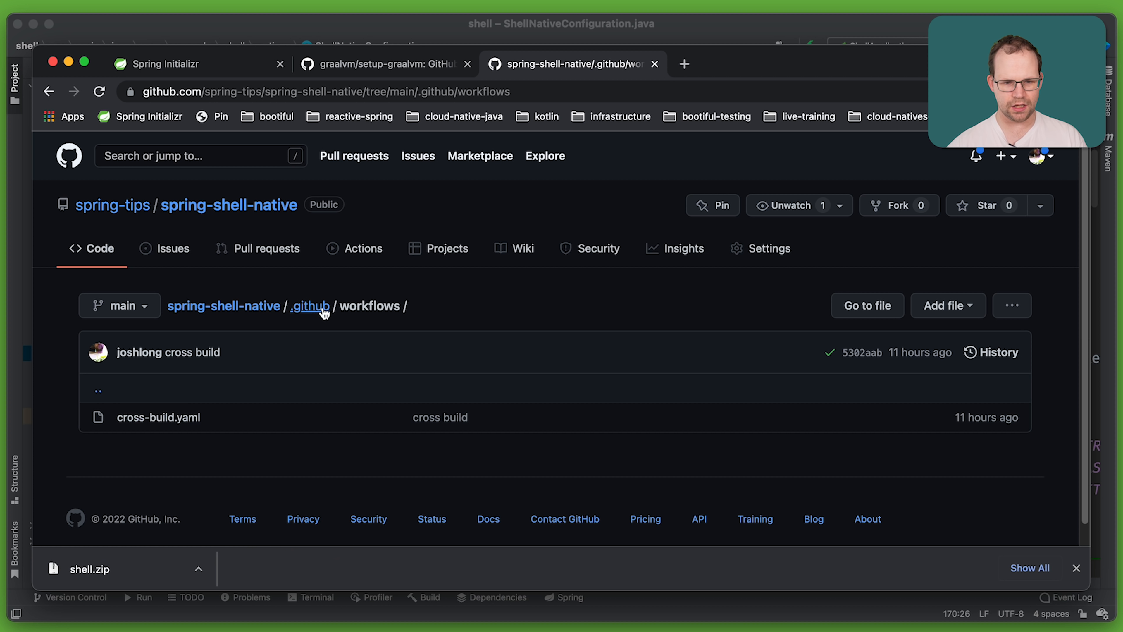
click(158, 417)
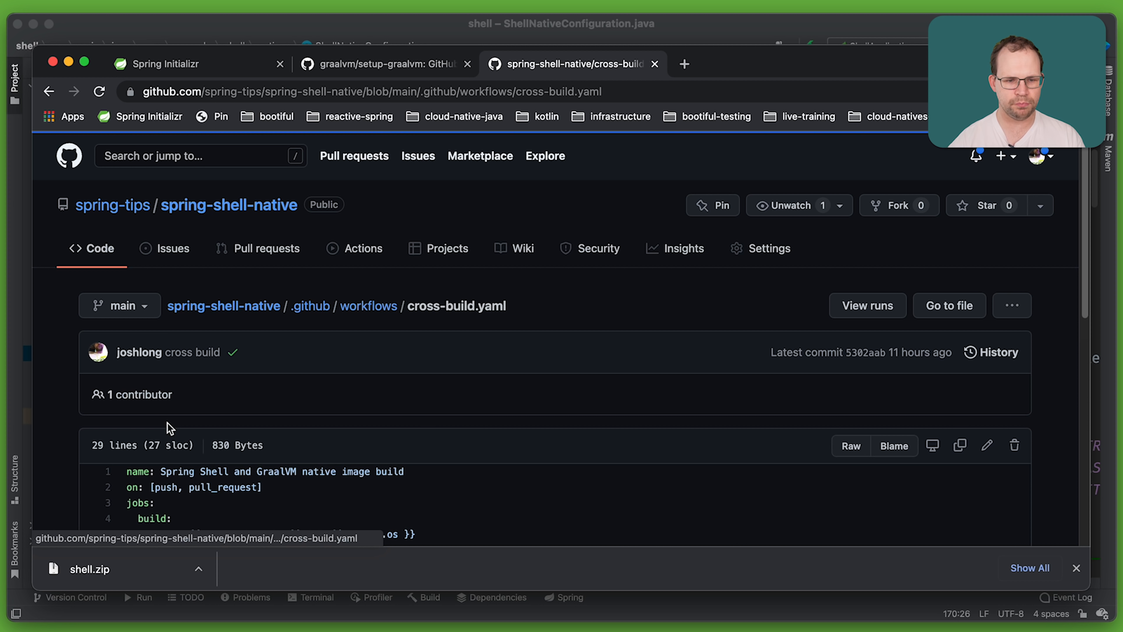
scroll(down, 3)
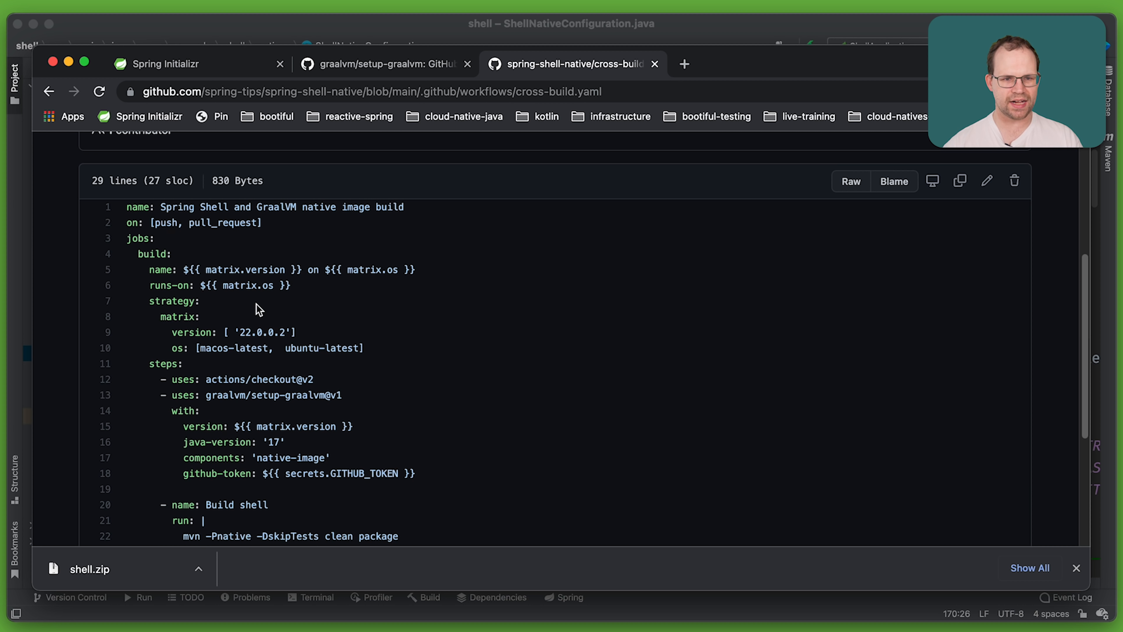
double_click(166, 223)
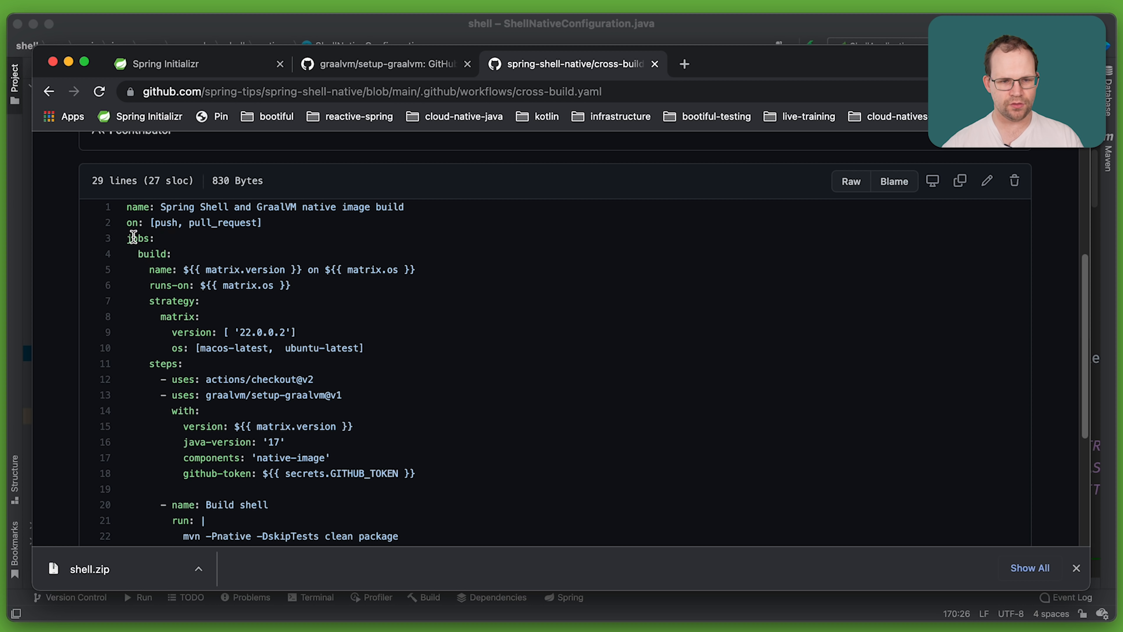
double_click(153, 253)
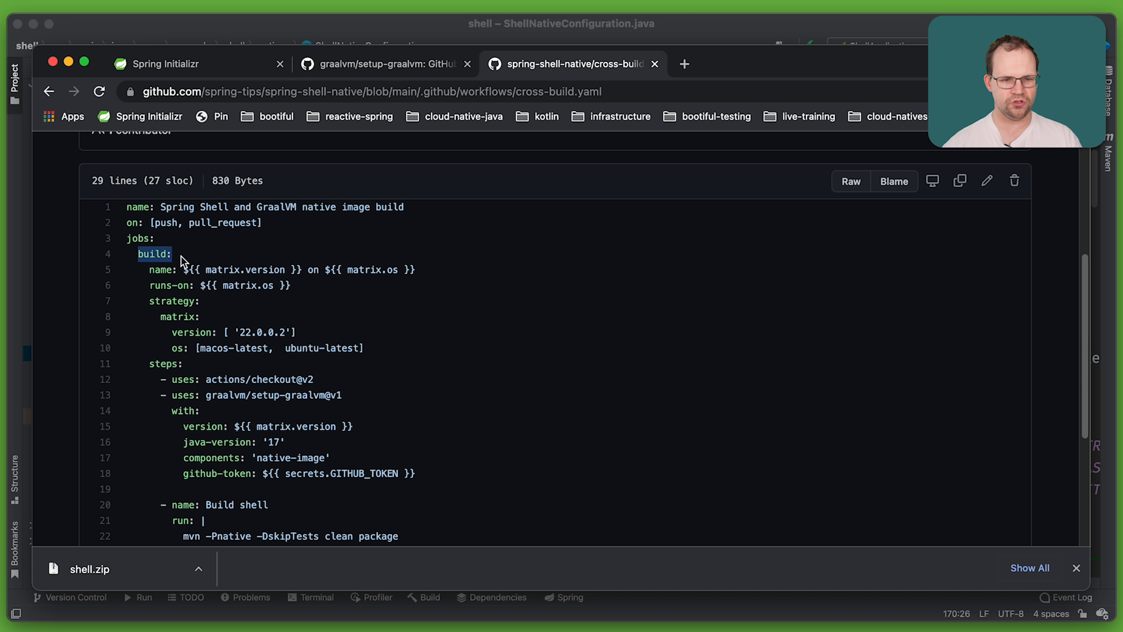
drag(185, 269, 415, 269)
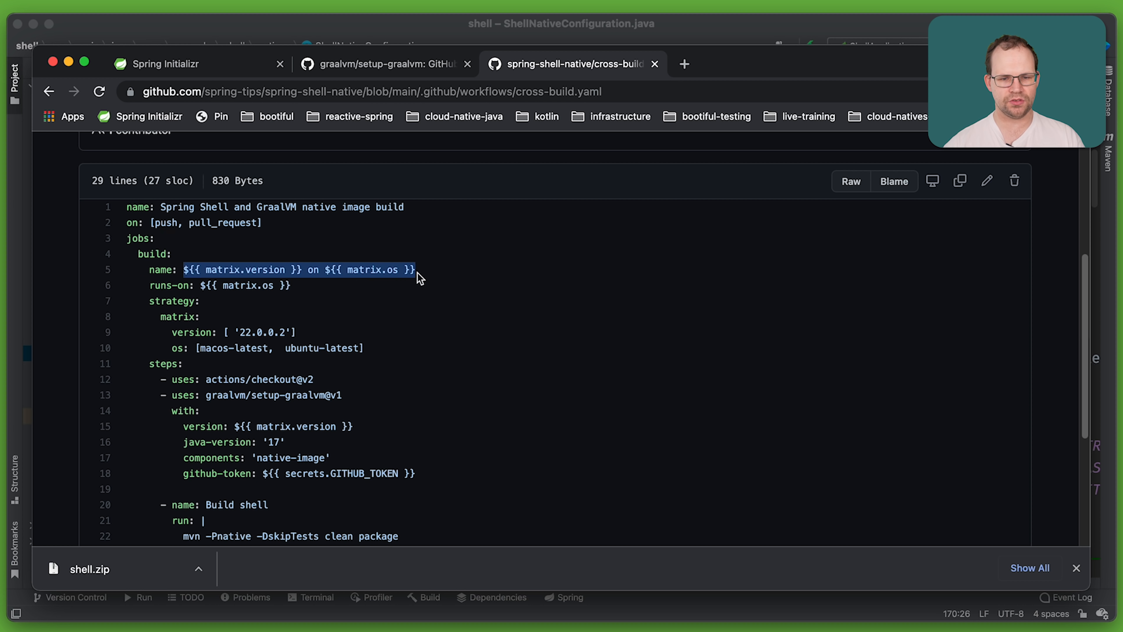
mouse_move(418, 294)
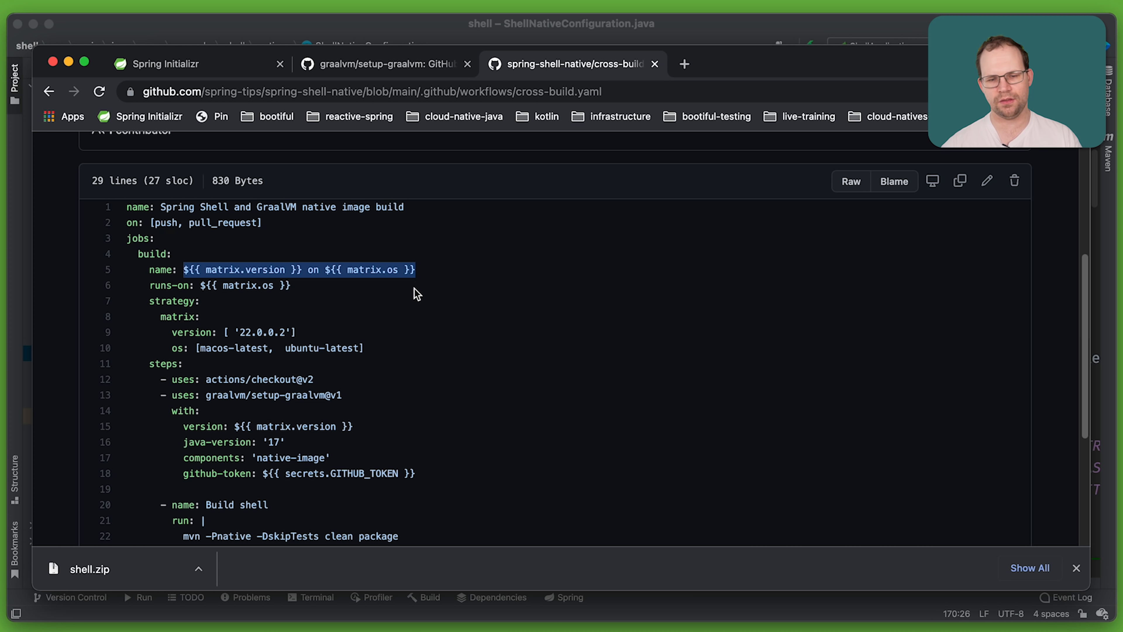
mouse_move(201, 285)
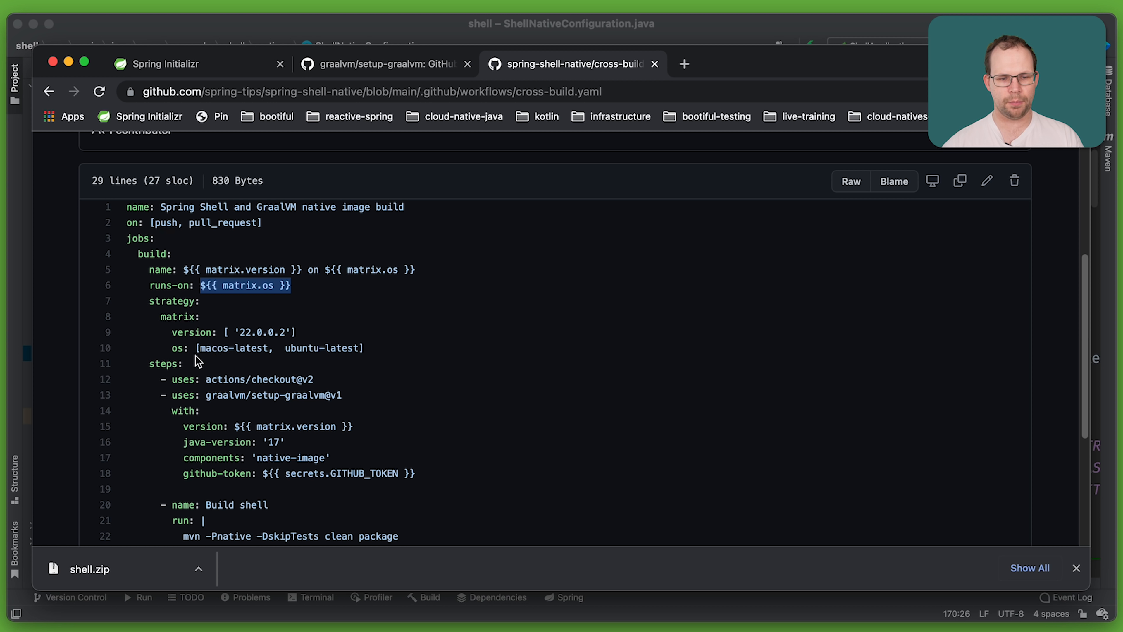
double_click(280, 348)
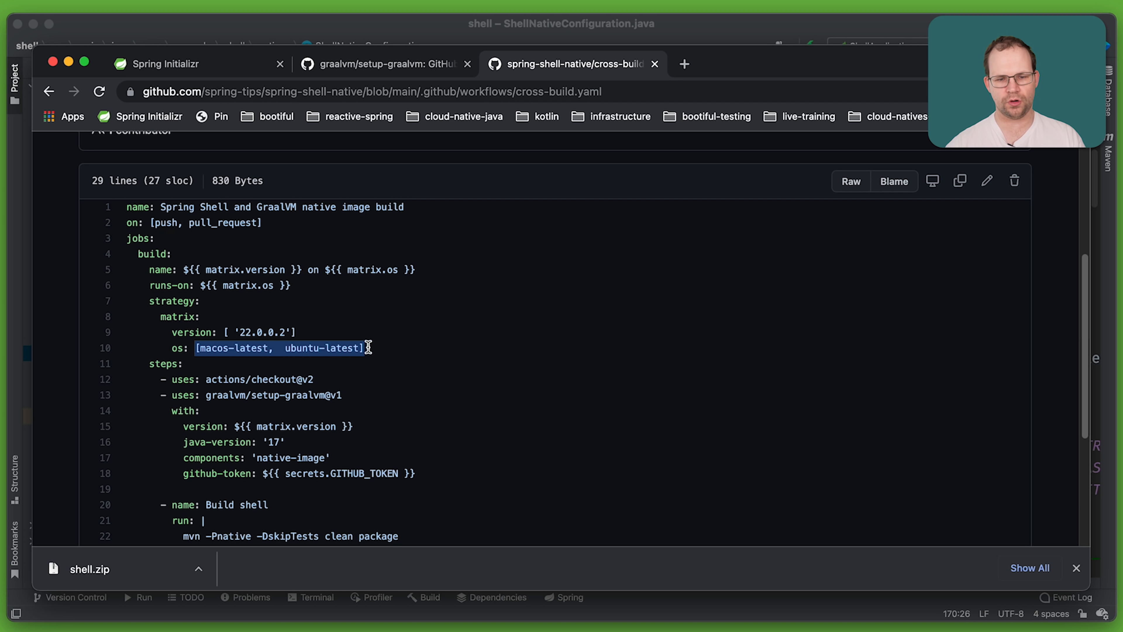
mouse_move(292, 331)
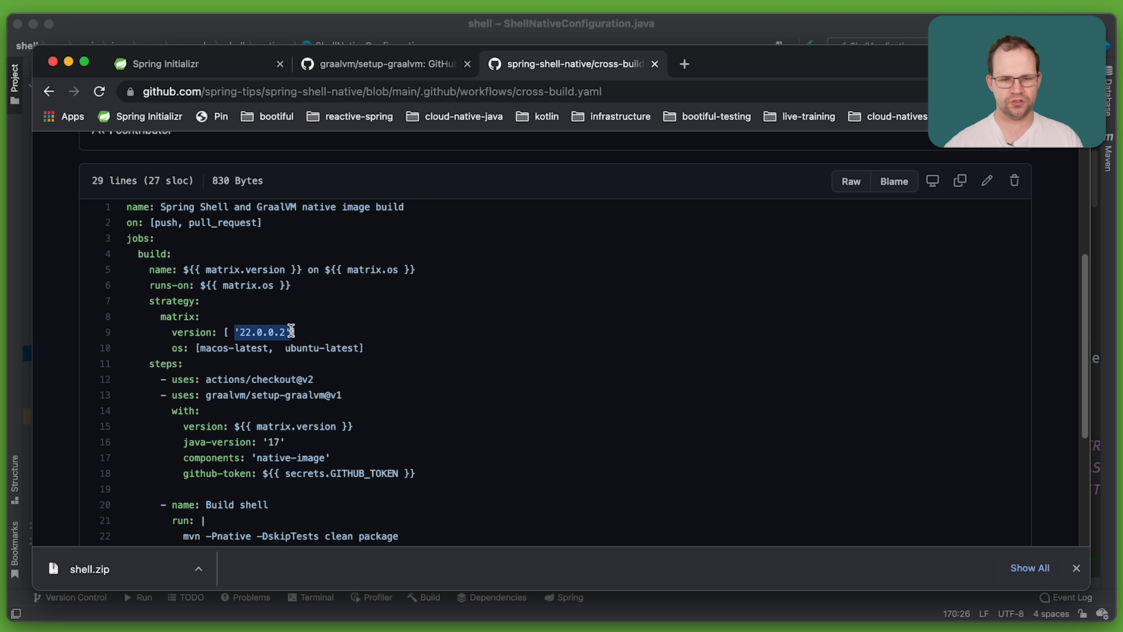
mouse_move(305, 347)
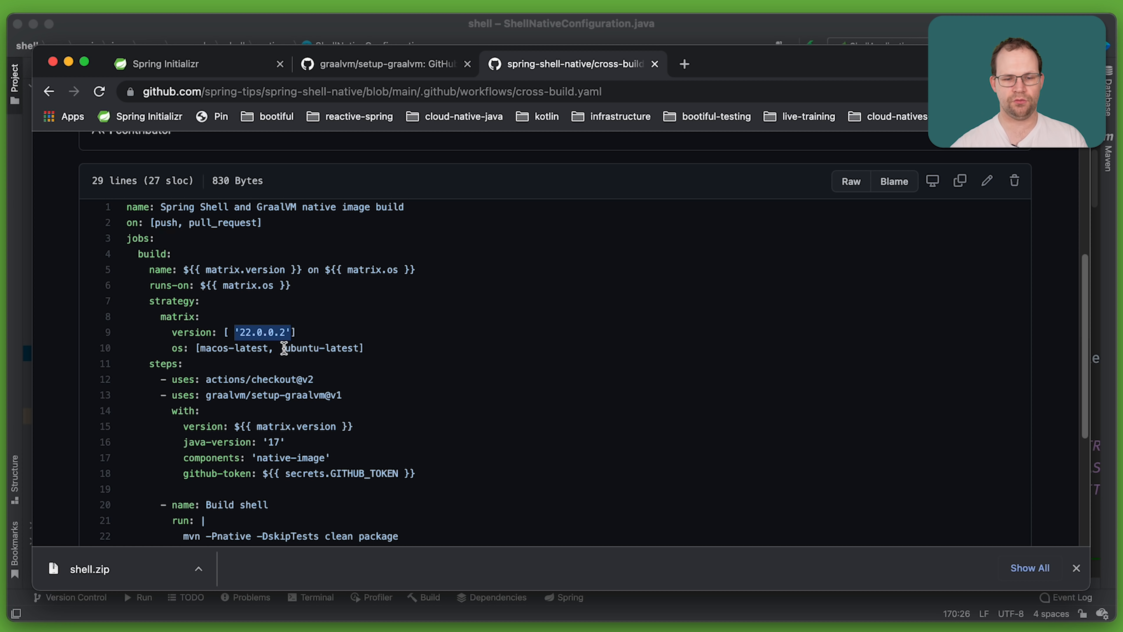
mouse_move(300, 326)
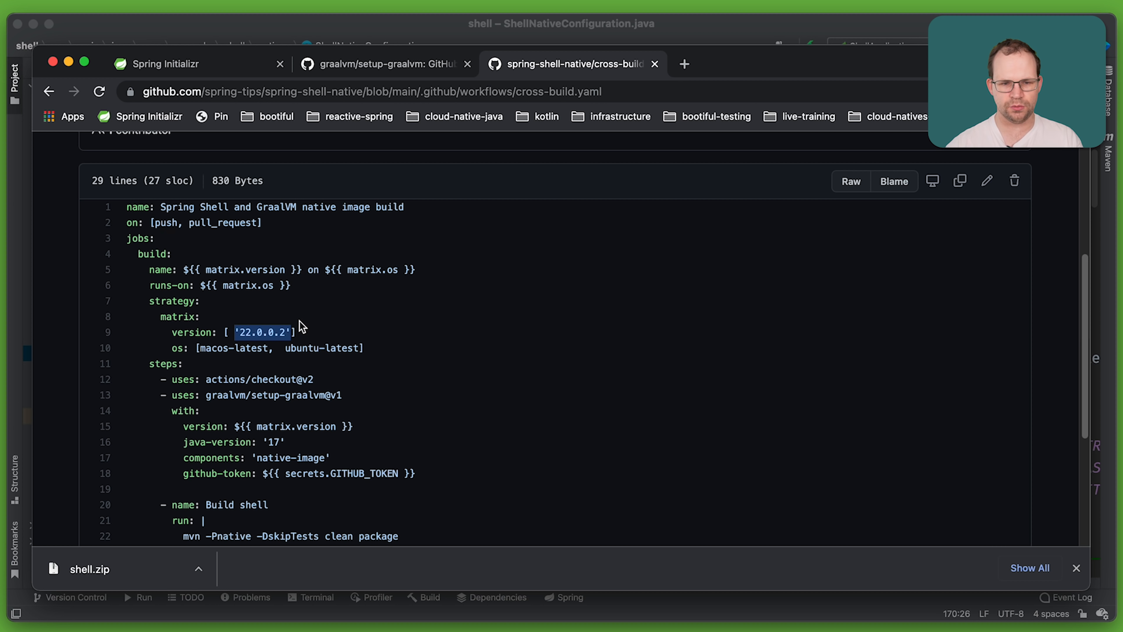
mouse_move(261, 322)
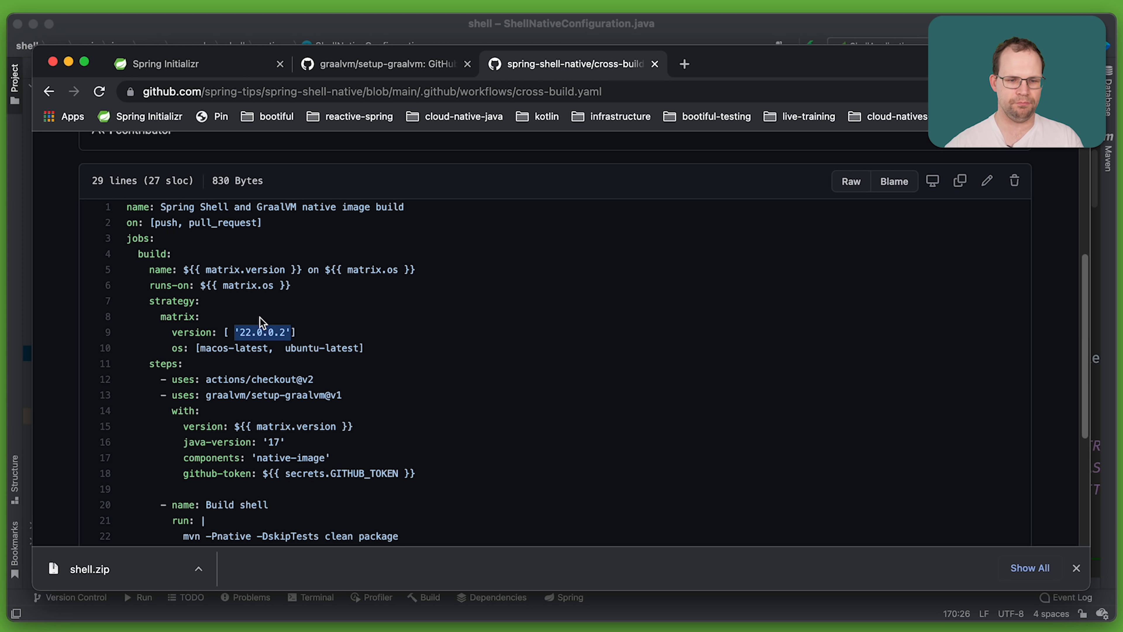
scroll(down, 3)
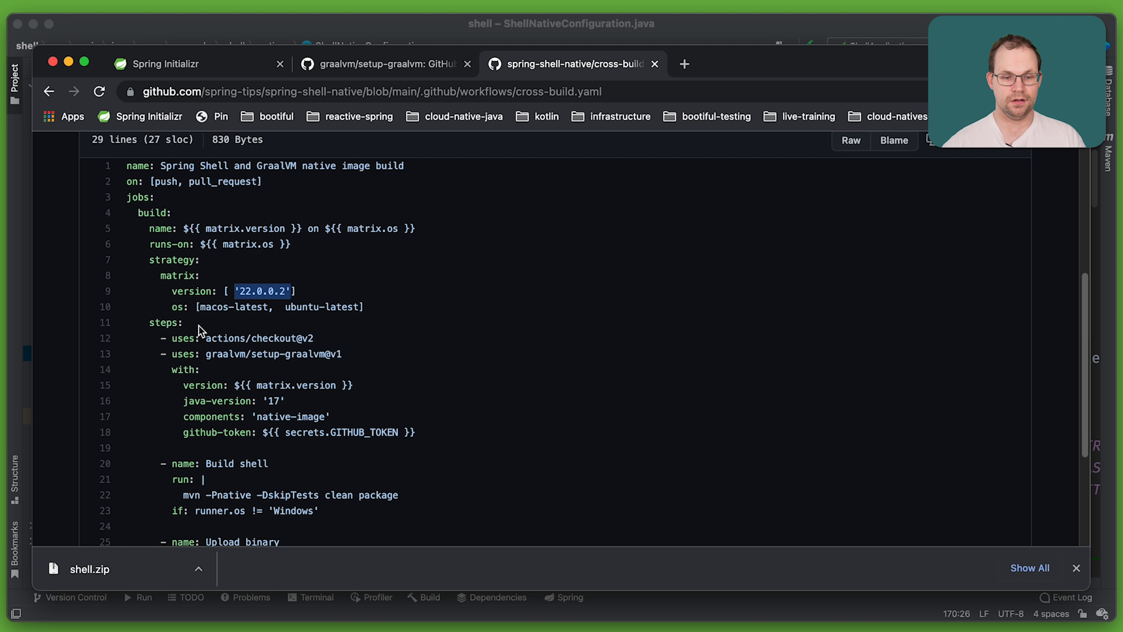
double_click(259, 337)
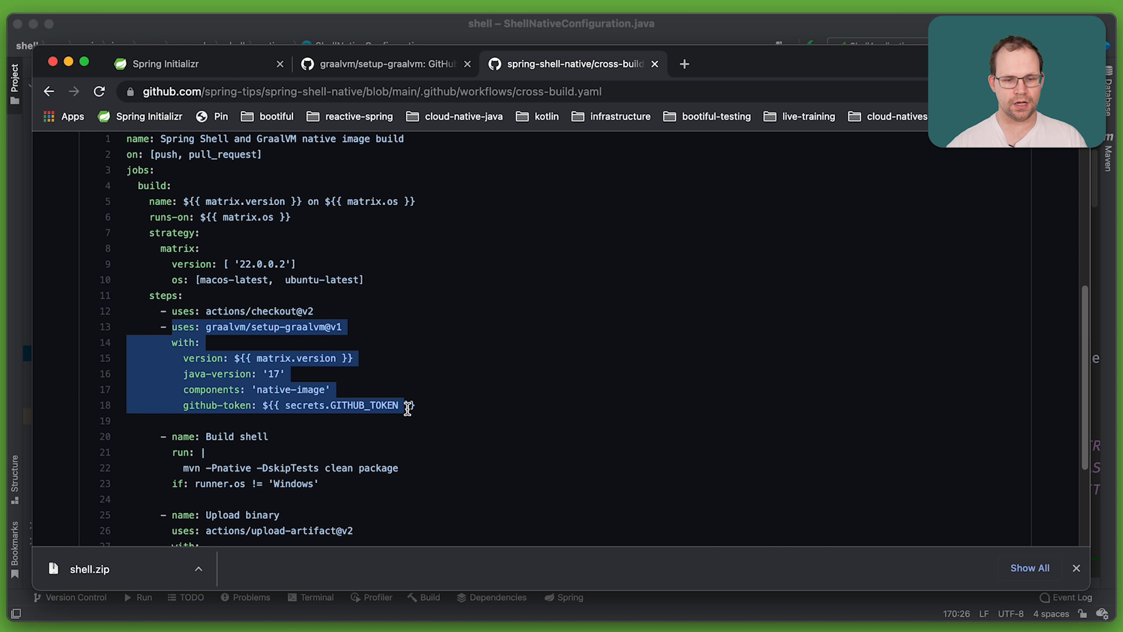
scroll(down, 3)
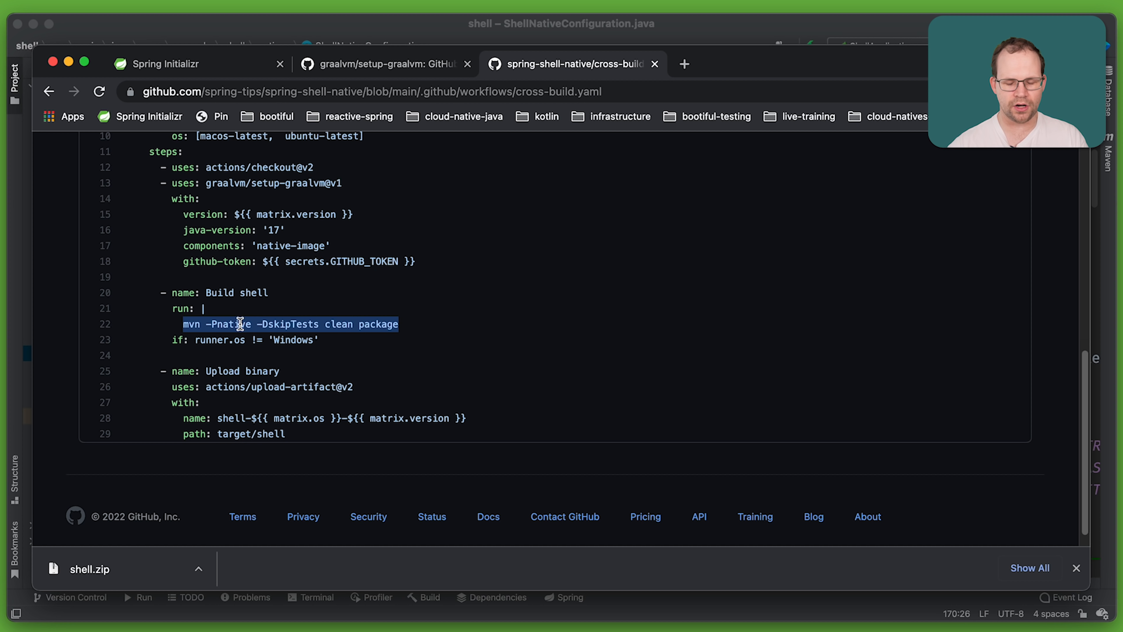
mouse_move(240, 324)
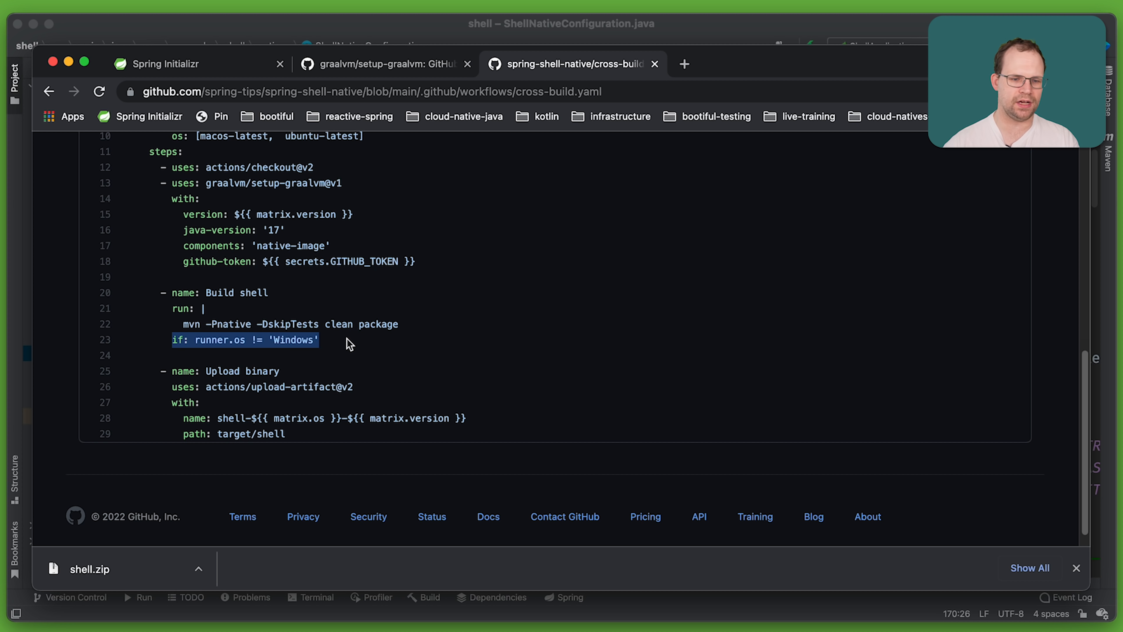
double_click(191, 323)
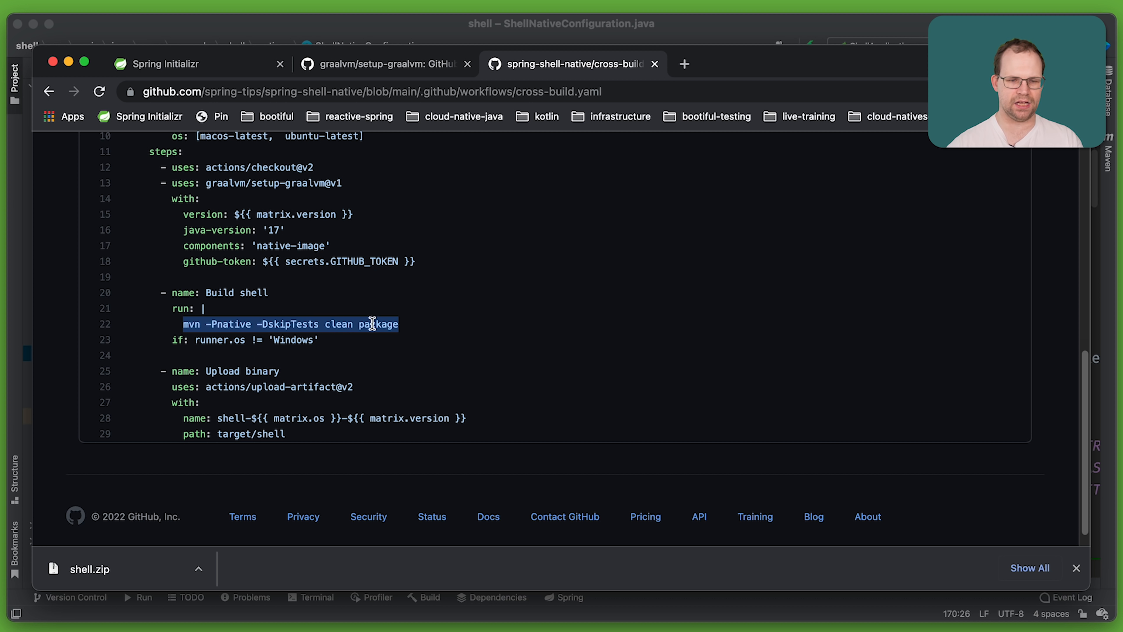
mouse_move(293, 338)
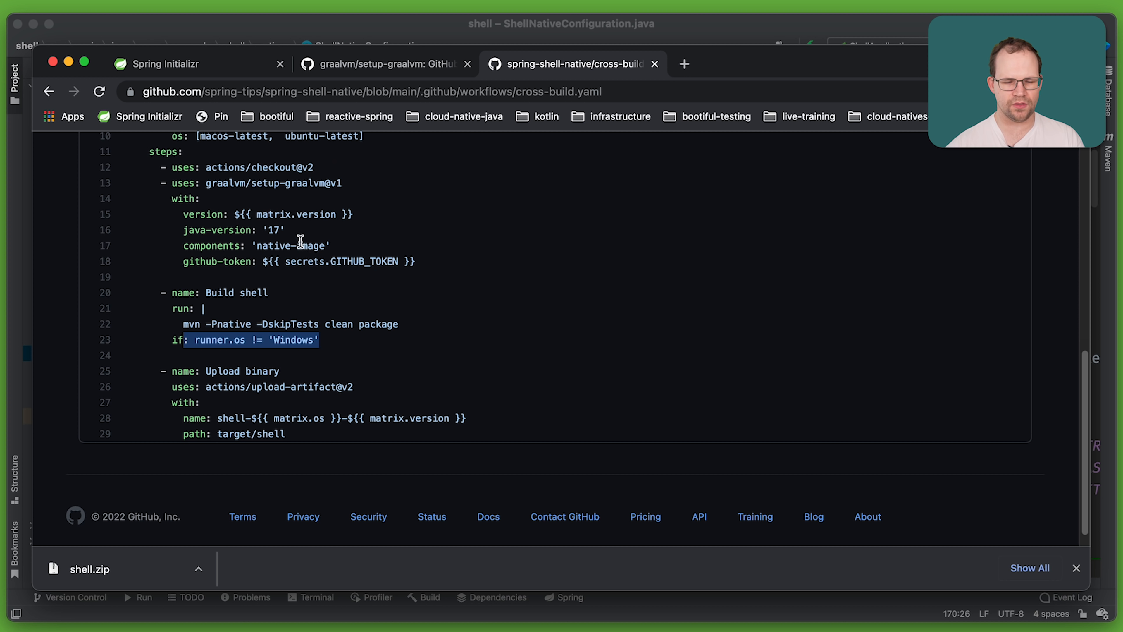
mouse_move(218, 339)
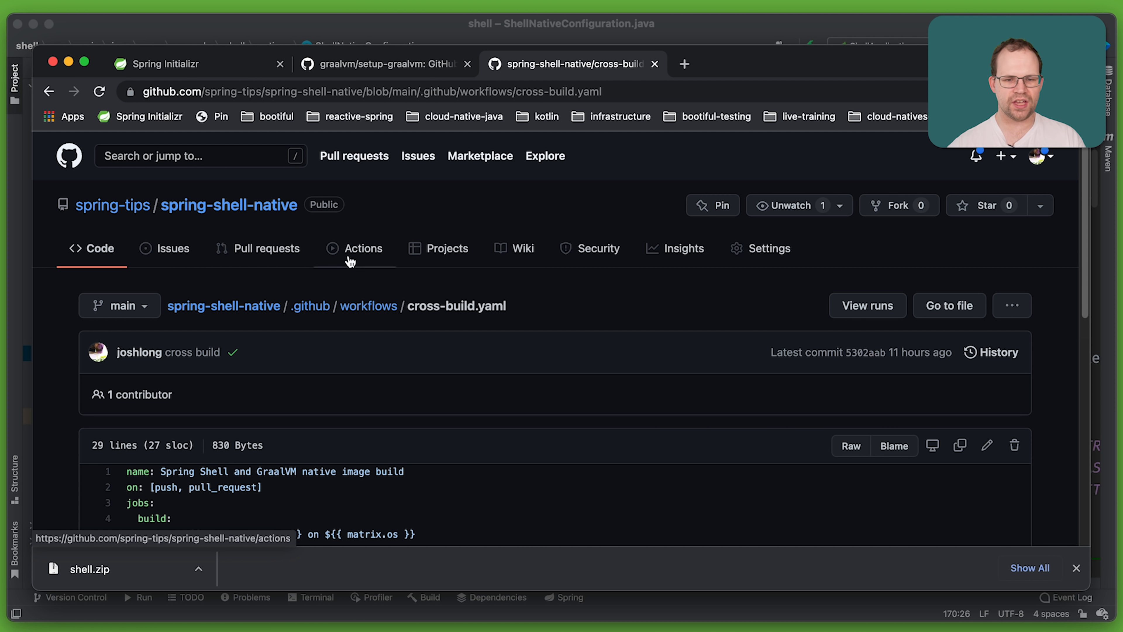
From the Actions cross build run, download the shell-ubuntu-latest-22.0.0.2 artifact.
click(355, 248)
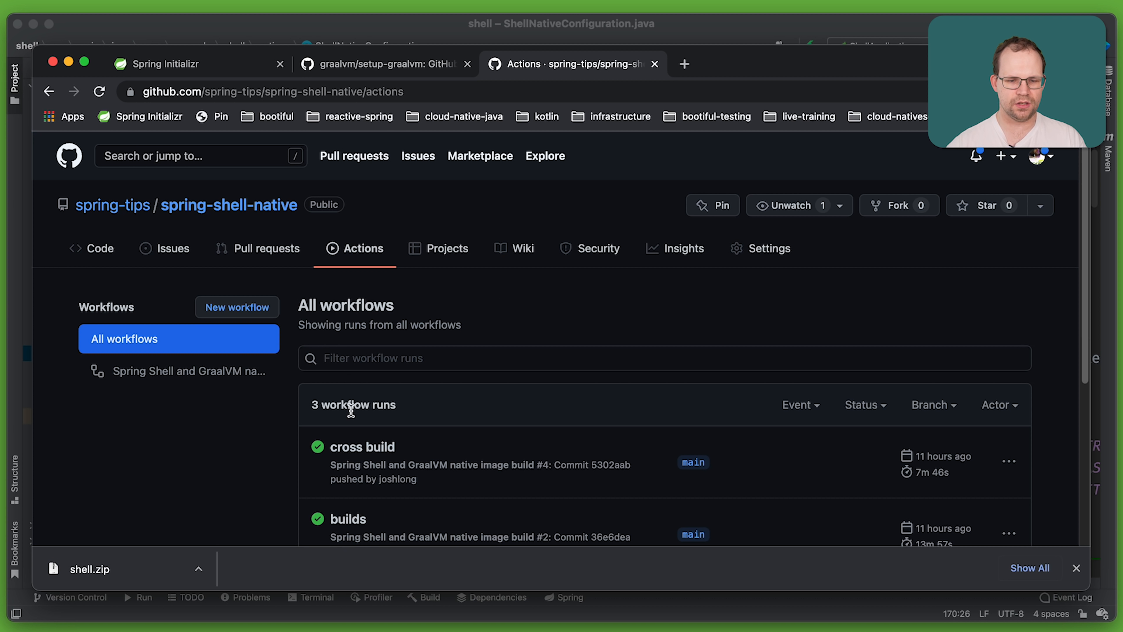
click(361, 446)
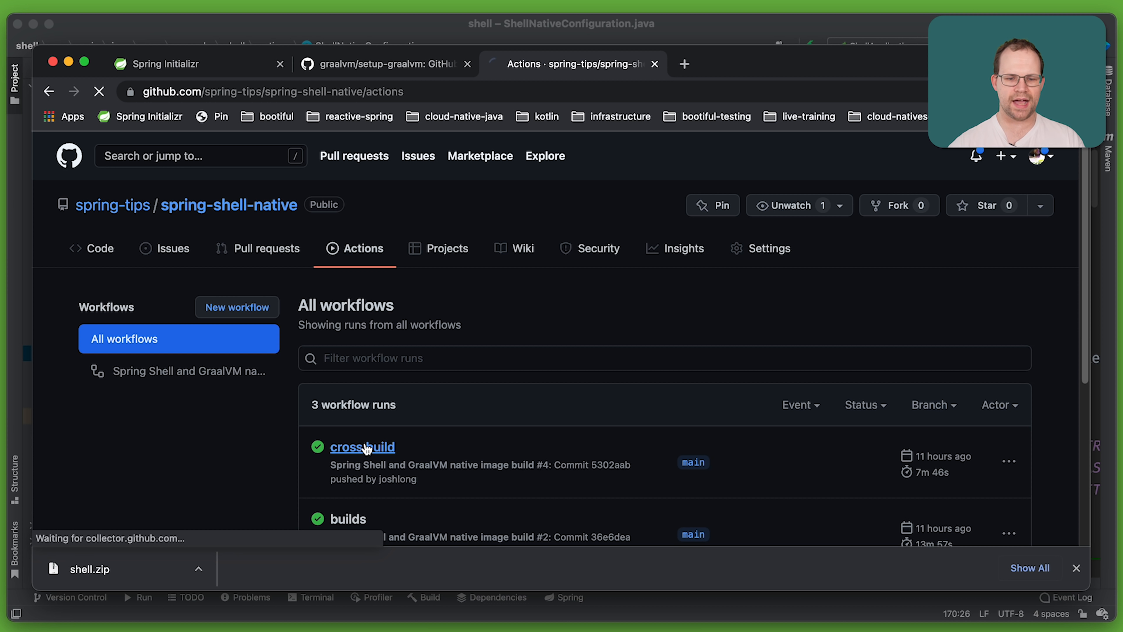
click(363, 446)
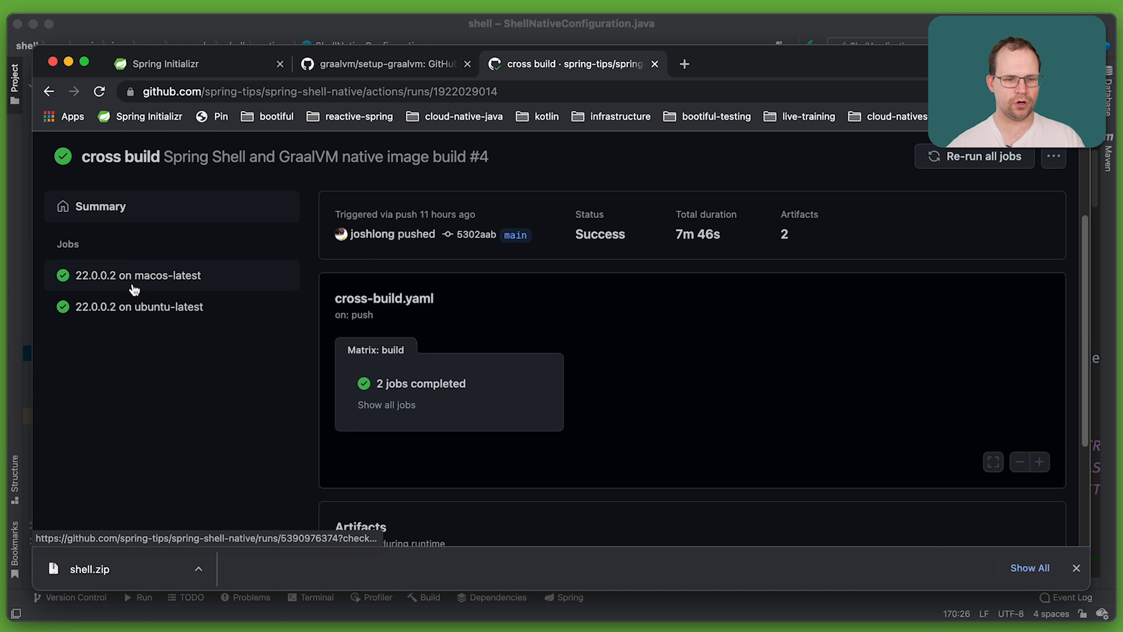
mouse_move(170, 277)
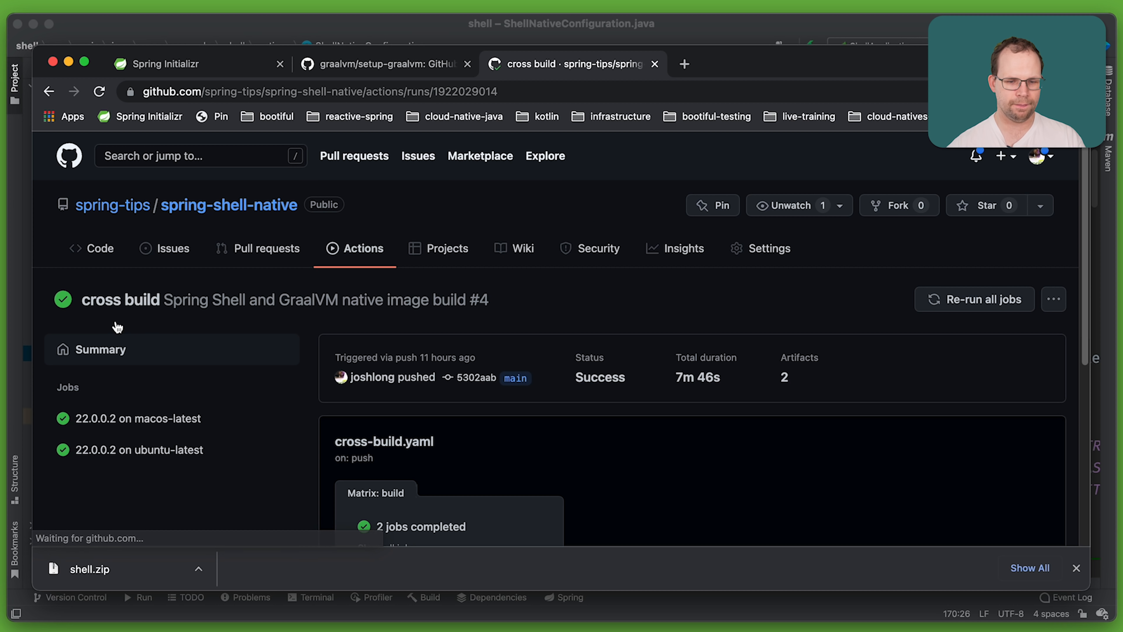
scroll(down, 3)
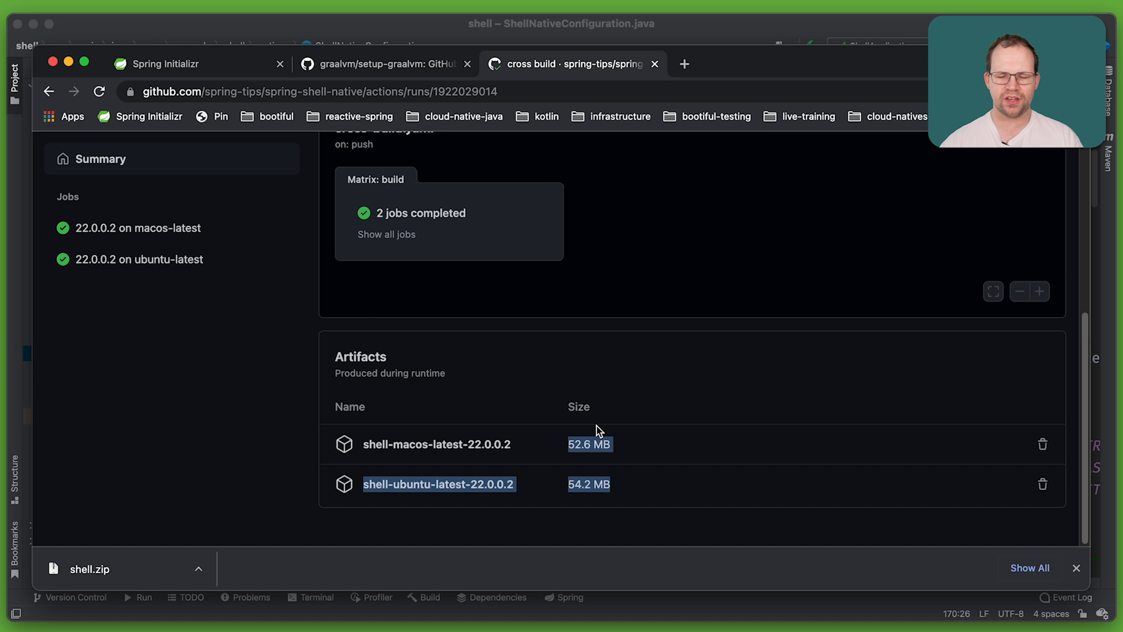
mouse_move(585, 450)
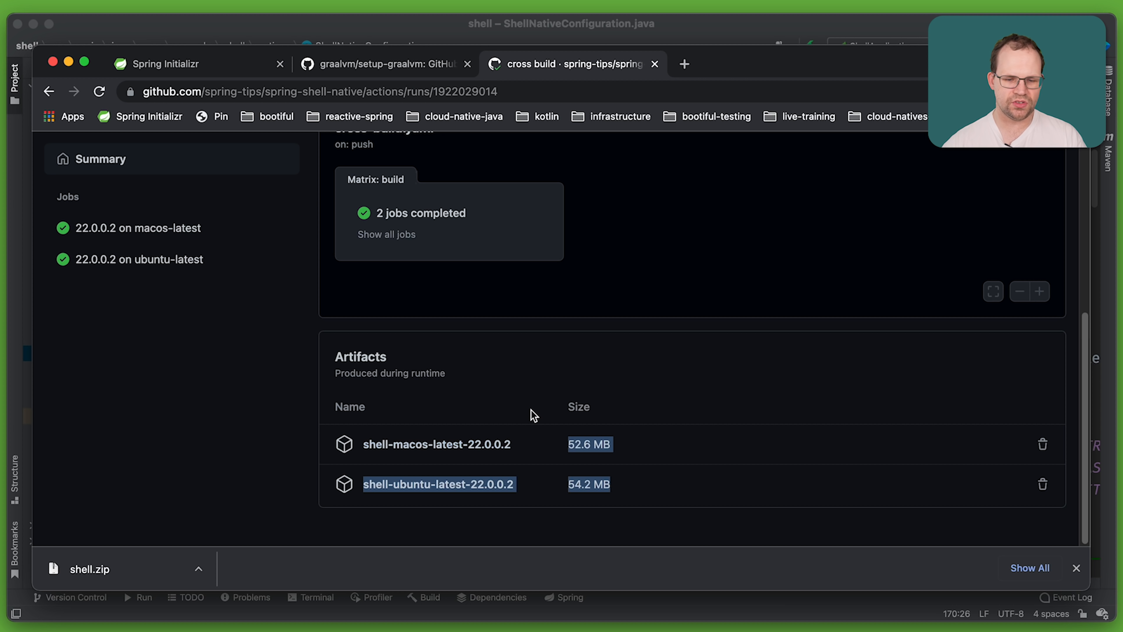
mouse_move(438, 484)
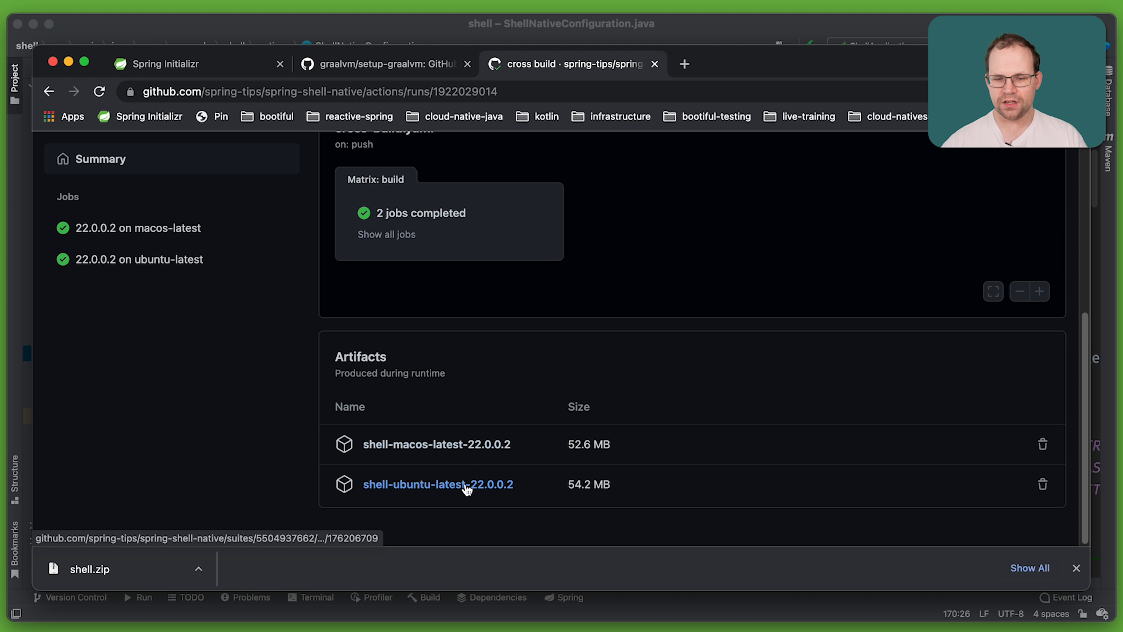
mouse_move(448, 435)
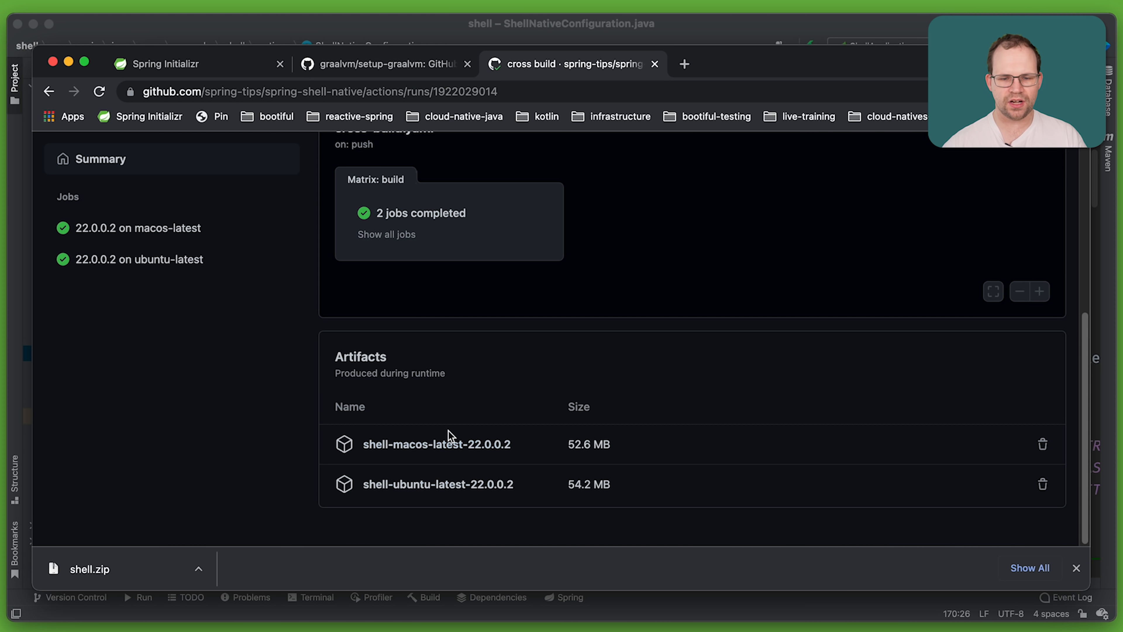
mouse_move(437, 444)
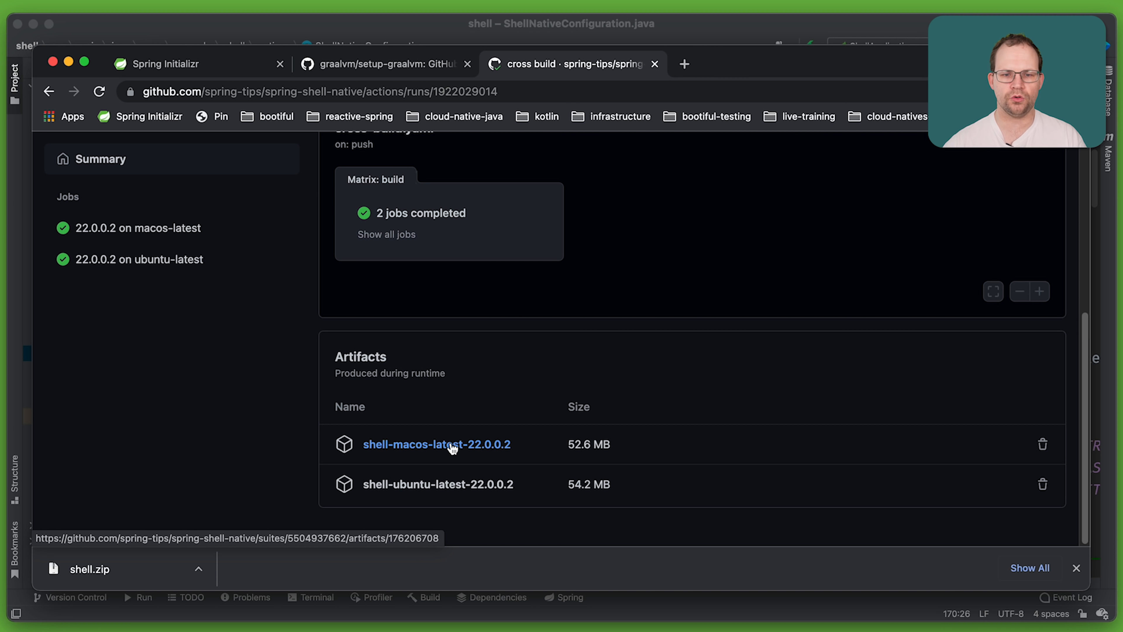
mouse_move(438, 483)
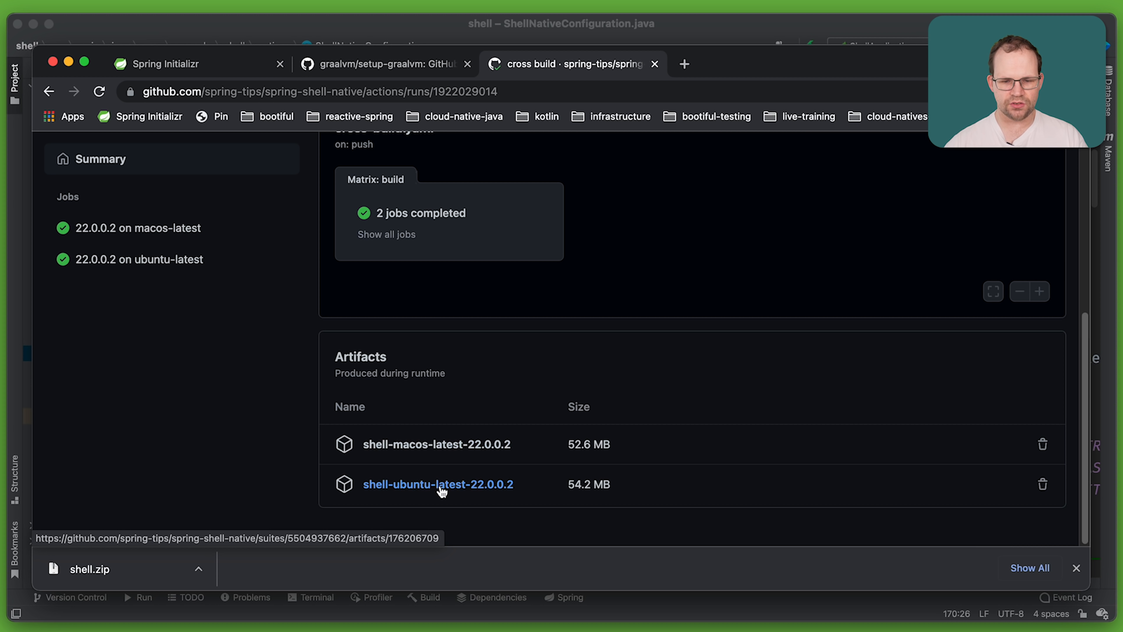
click(438, 484)
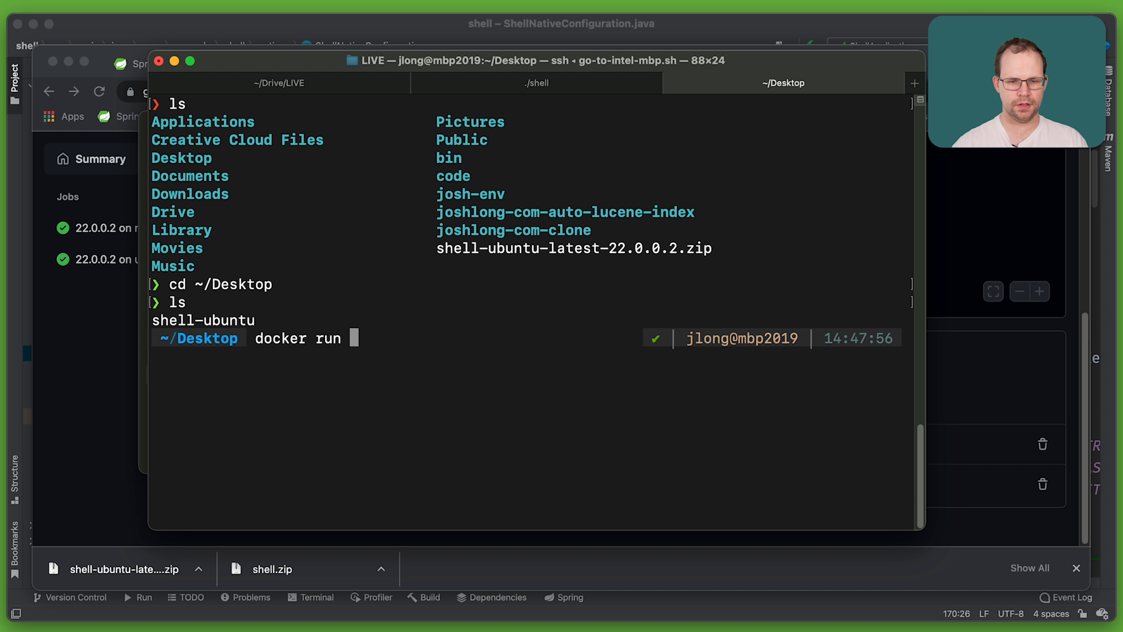
Start an interactive Ubuntu container with docker run -it ubuntu bash and exit the local shell in the other tab.
text(-it ubuntu)
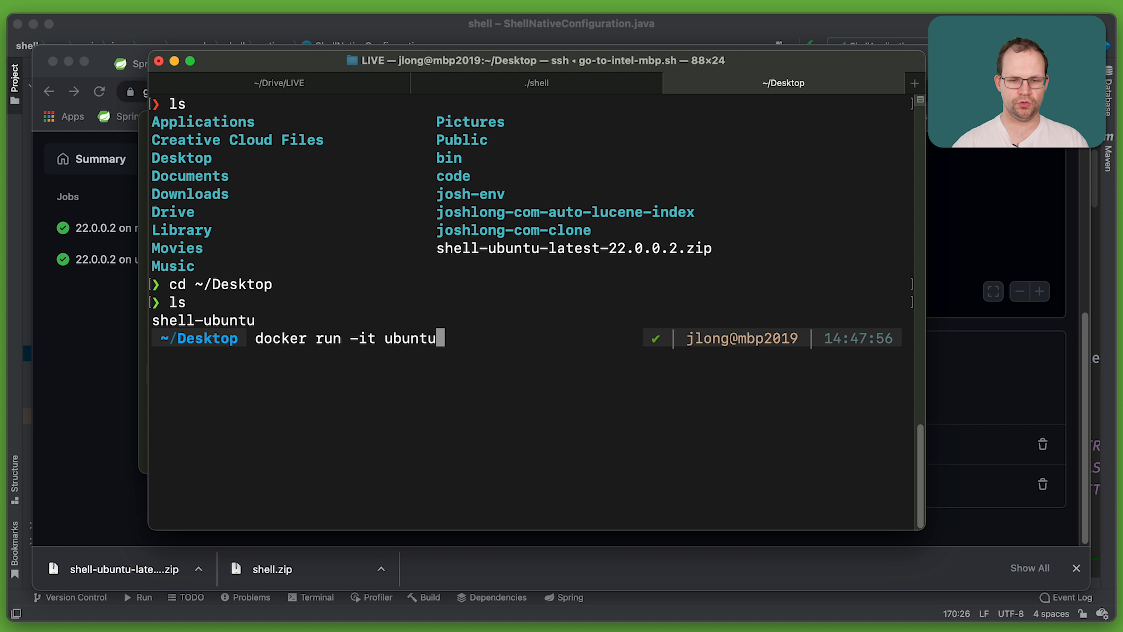
key(Return)
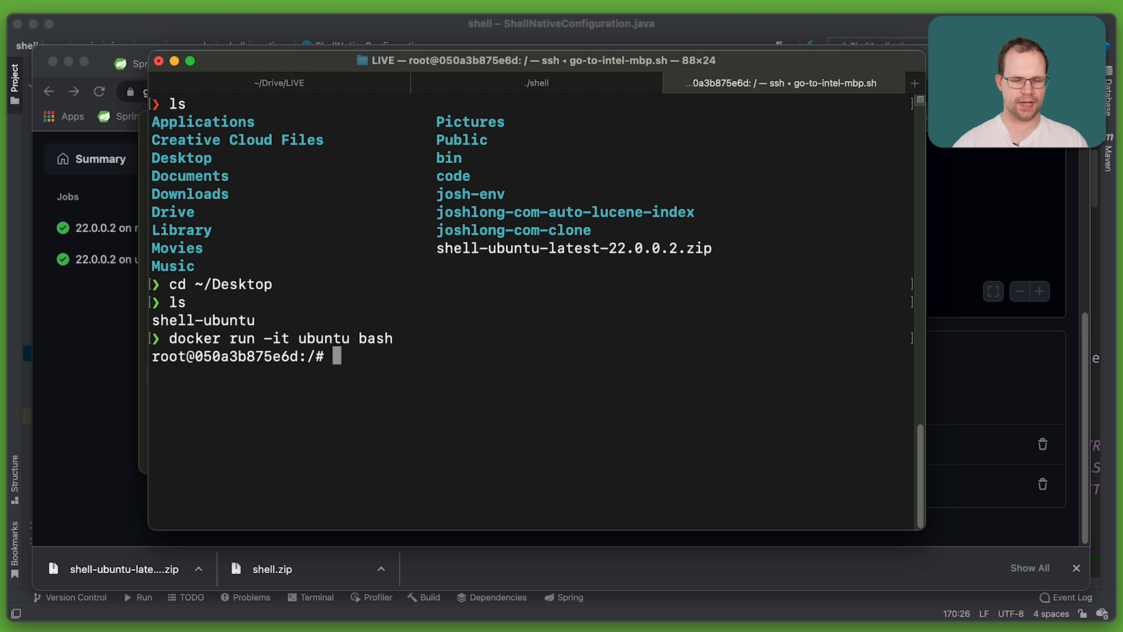
double_click(243, 356)
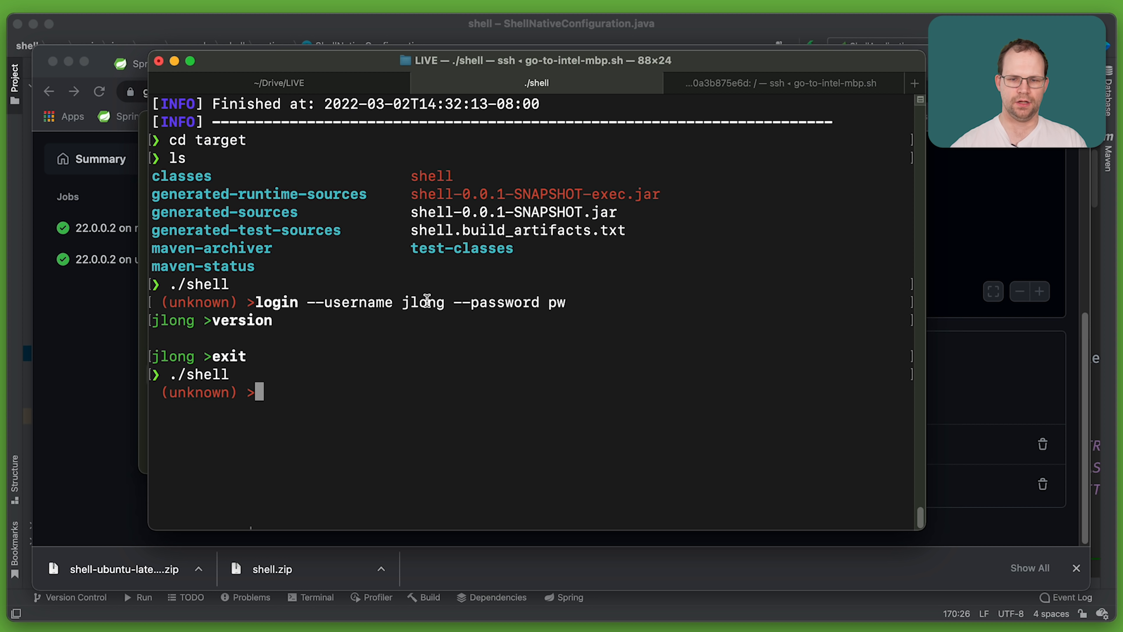
text(exit)
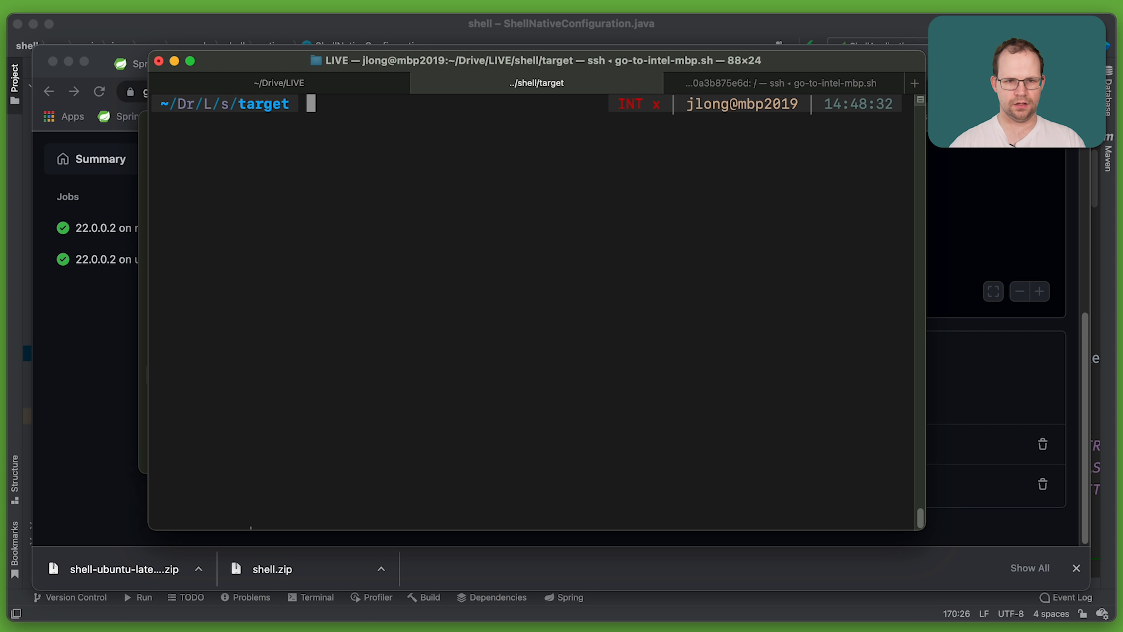
Copy ~/Desktop/shell-ubuntu into the container root with docker cp to 050a3b875e6d:/.
text(docker cp)
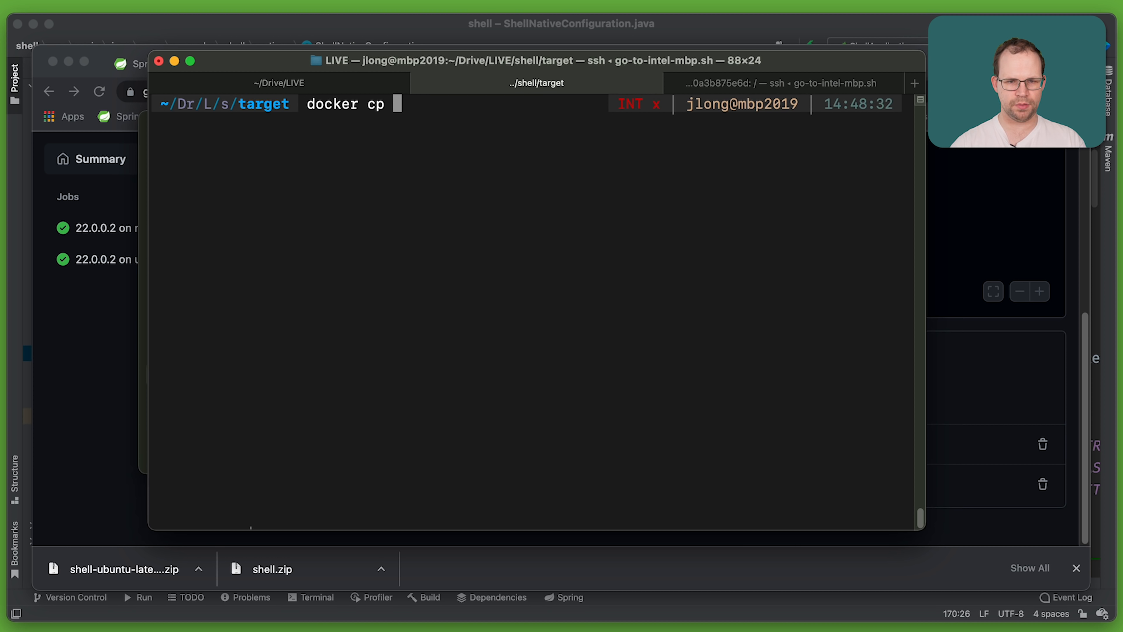
text(~/Des)
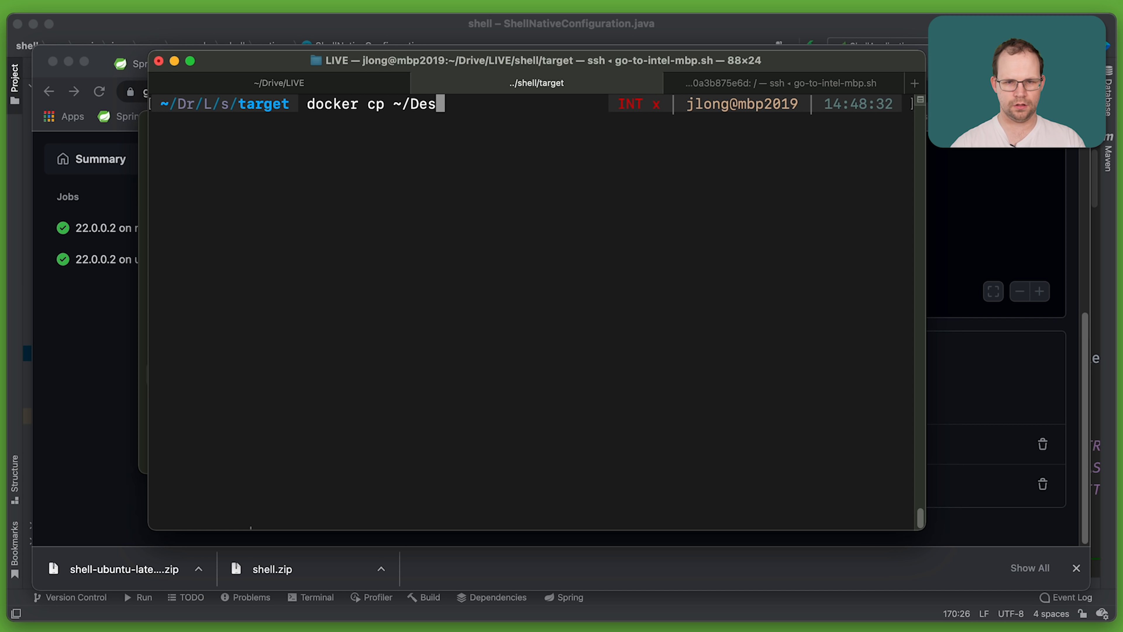
text(k)
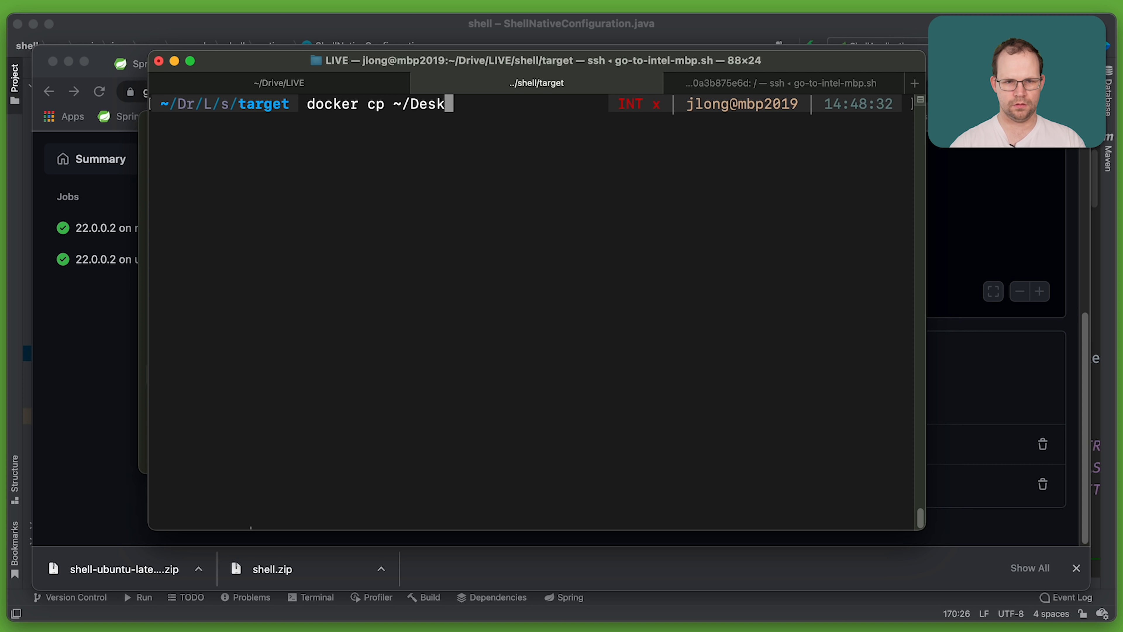
text(op/)
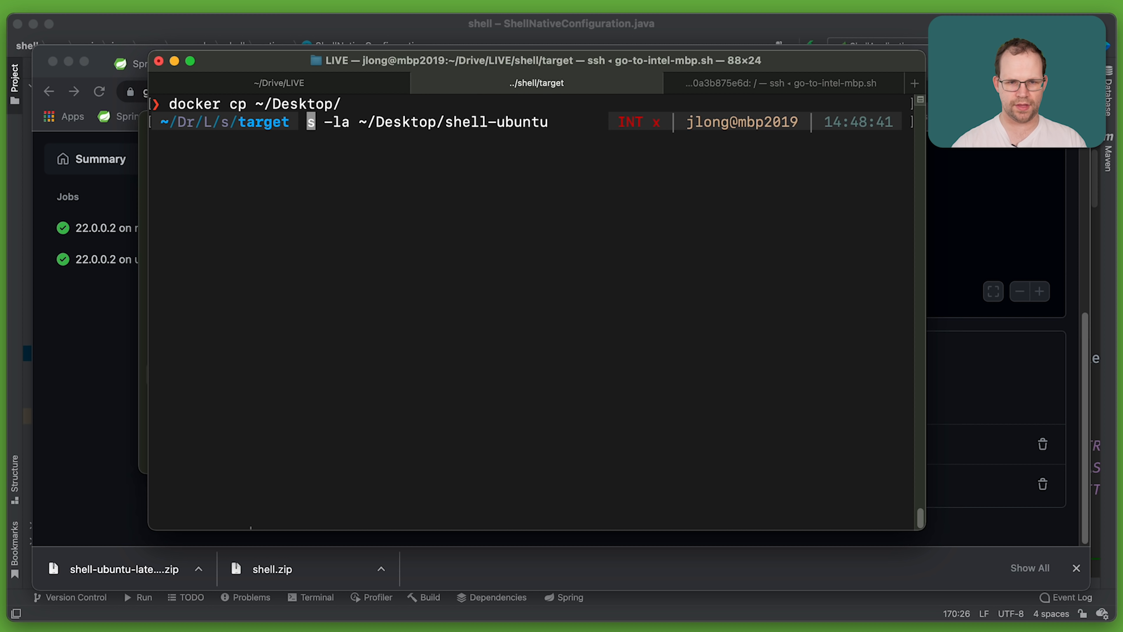
text(docker c)
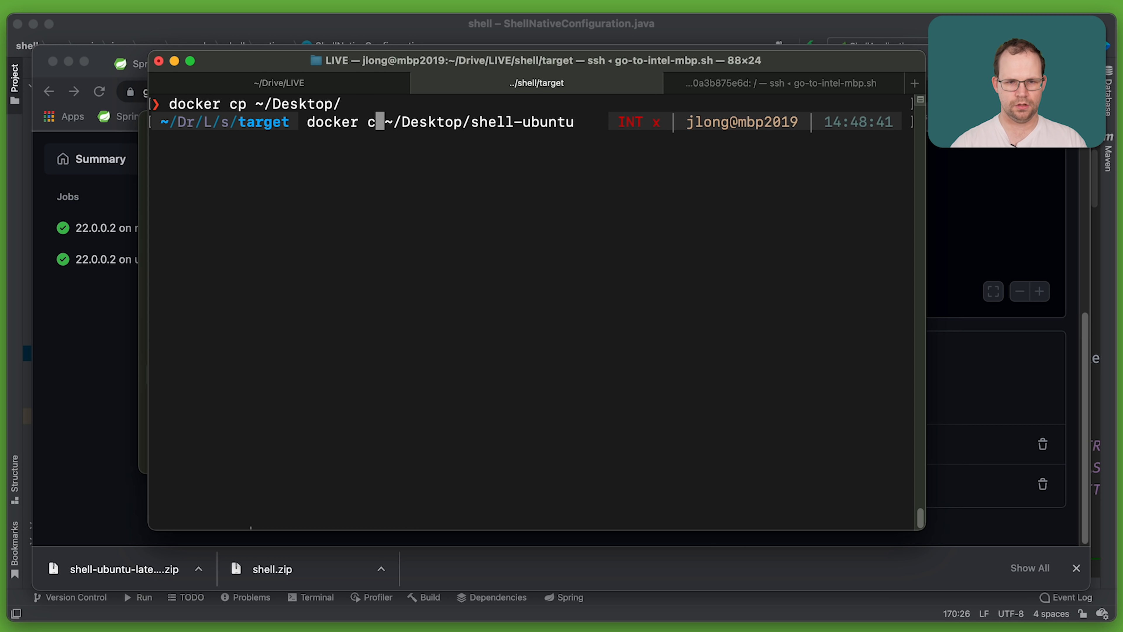
text(j)
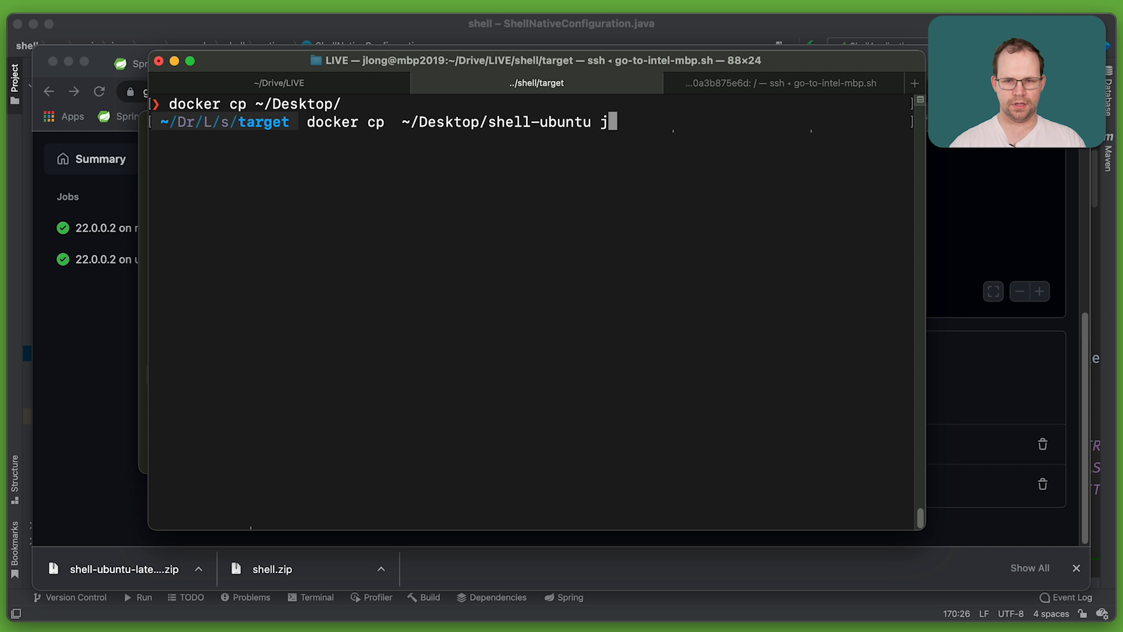
text(050a3b875e6d:/)
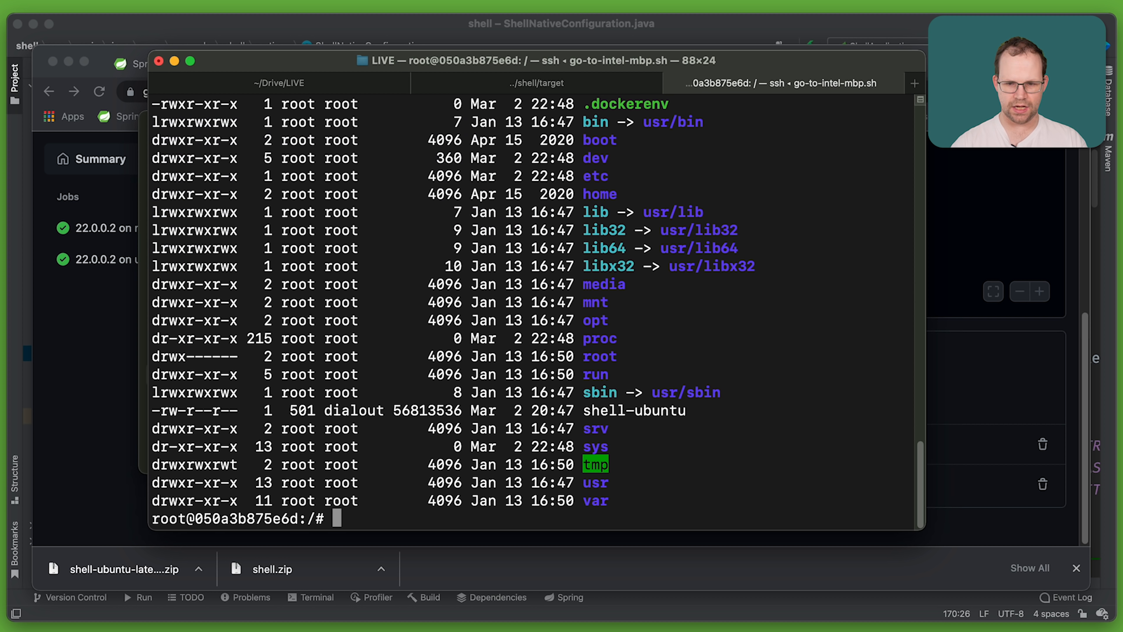
mouse_move(438, 302)
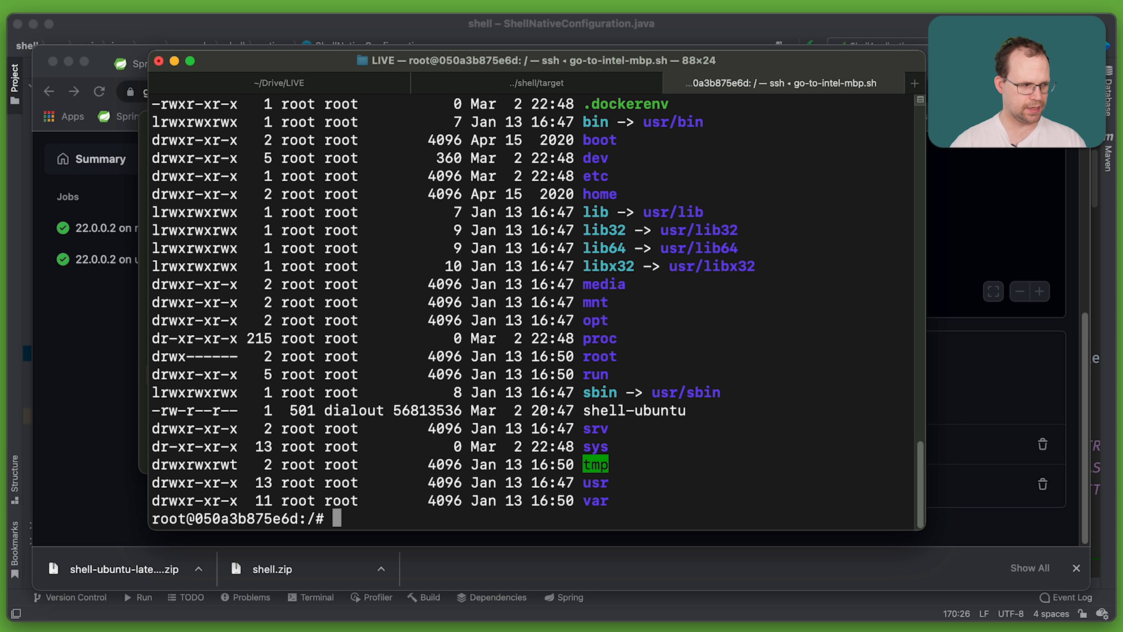
Make shell-ubuntu executable with chmod a+x and launch it inside the container.
text(chmod a+x shell-ubuntu)
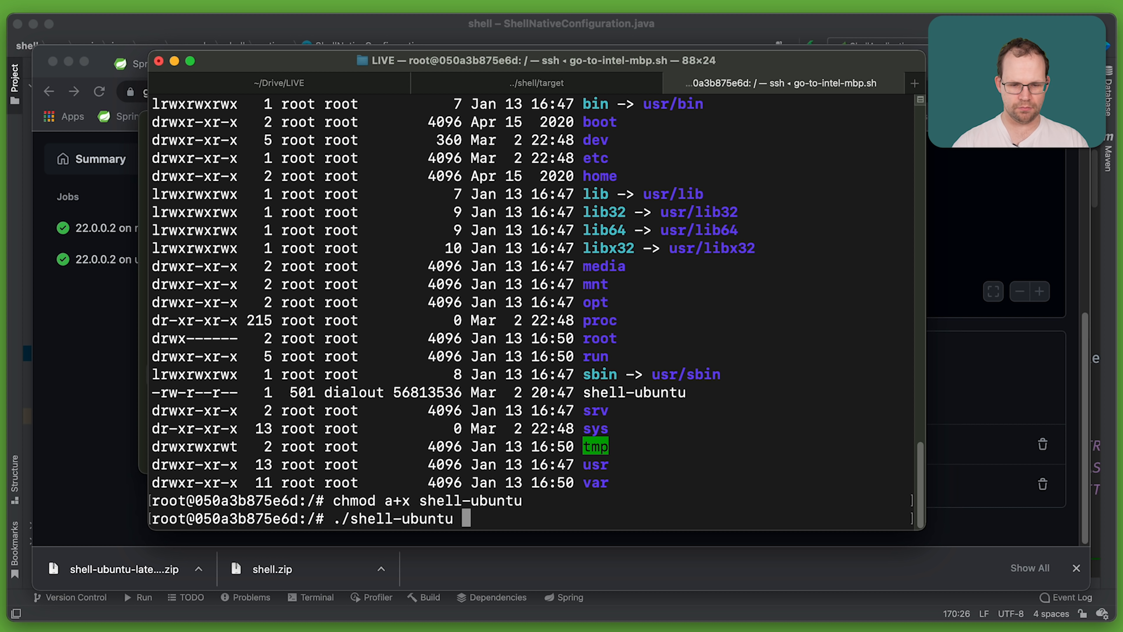
key(Return)
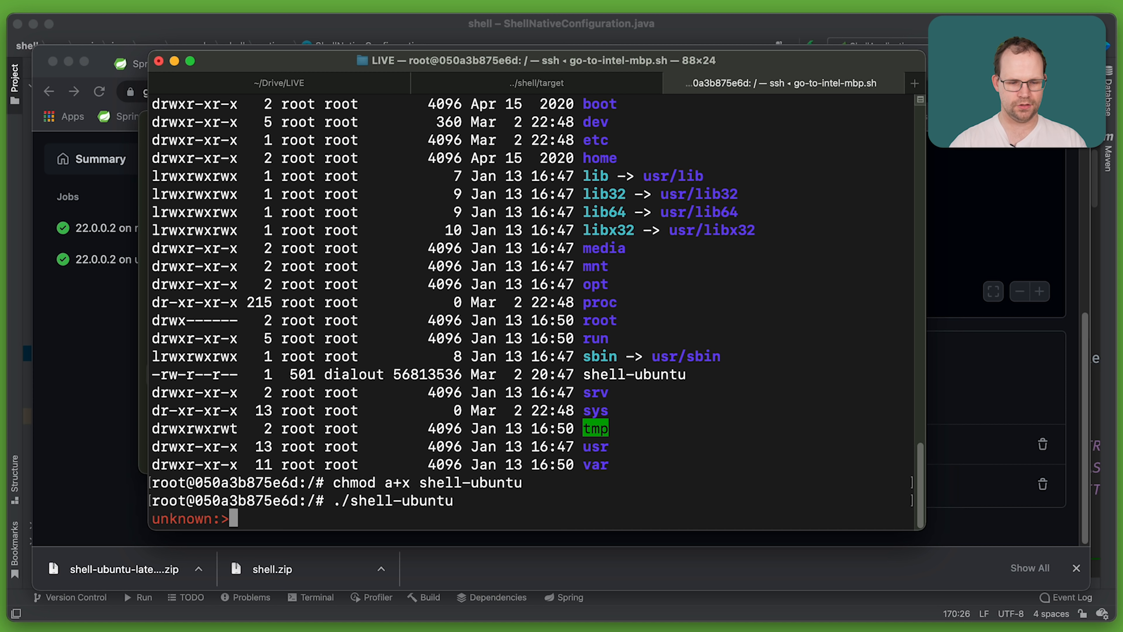
text(login)
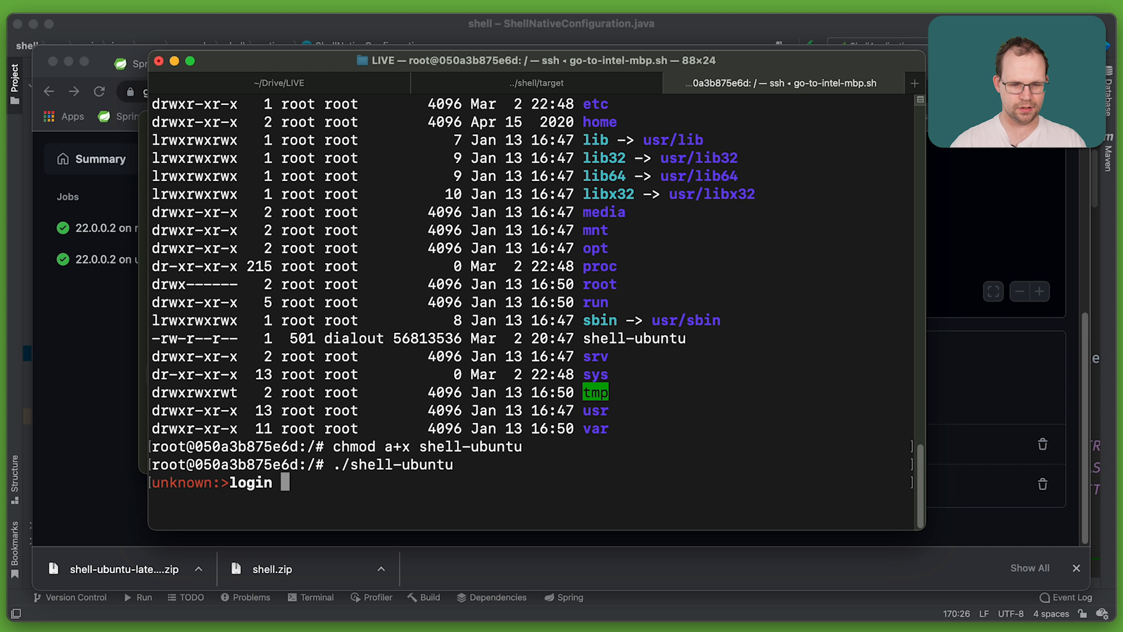
text(--username jlong)
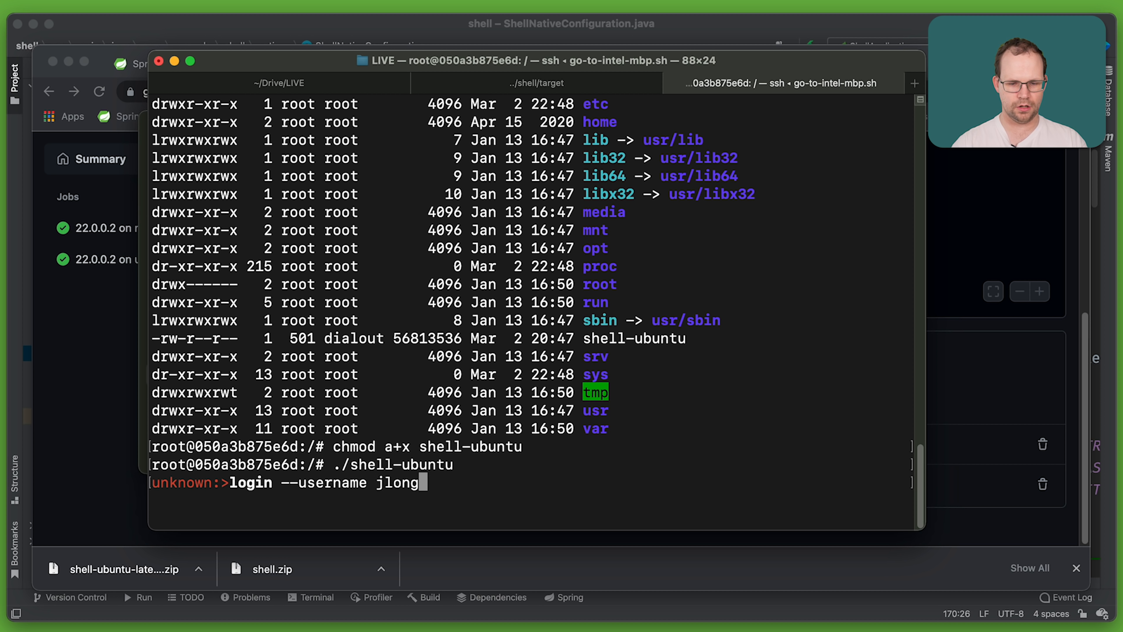
text(--password pw)
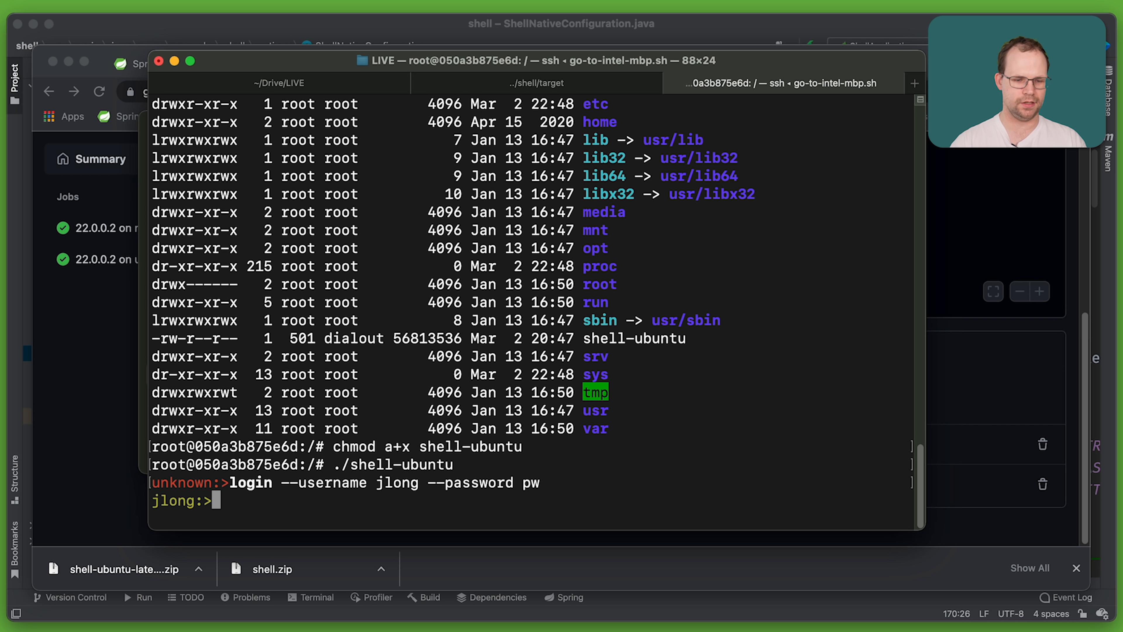
text(logout)
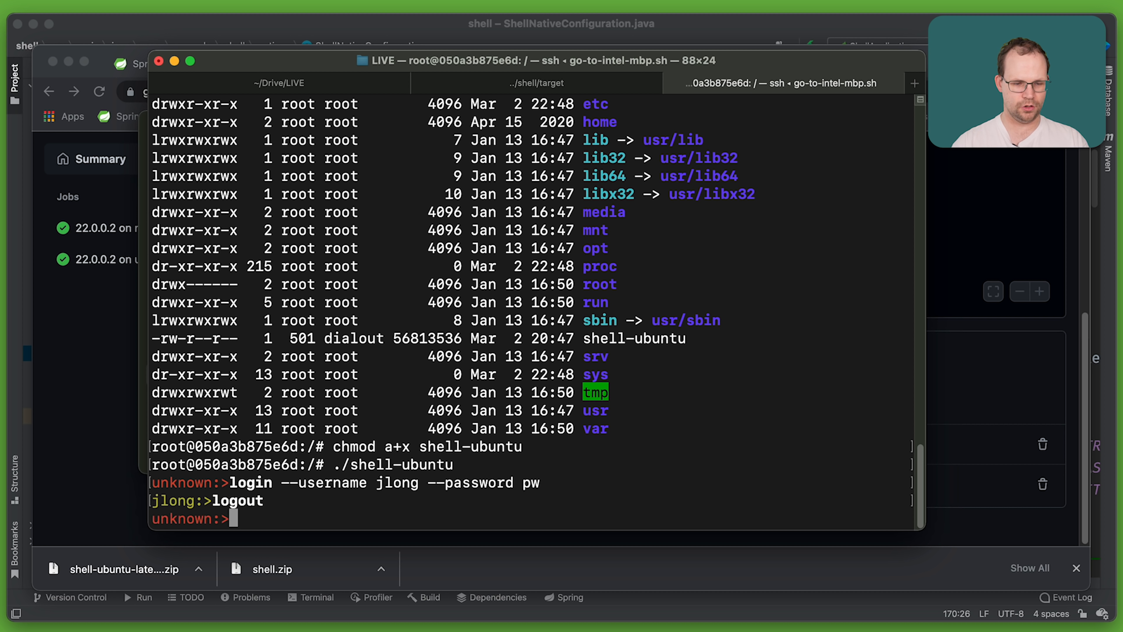
text(logout)
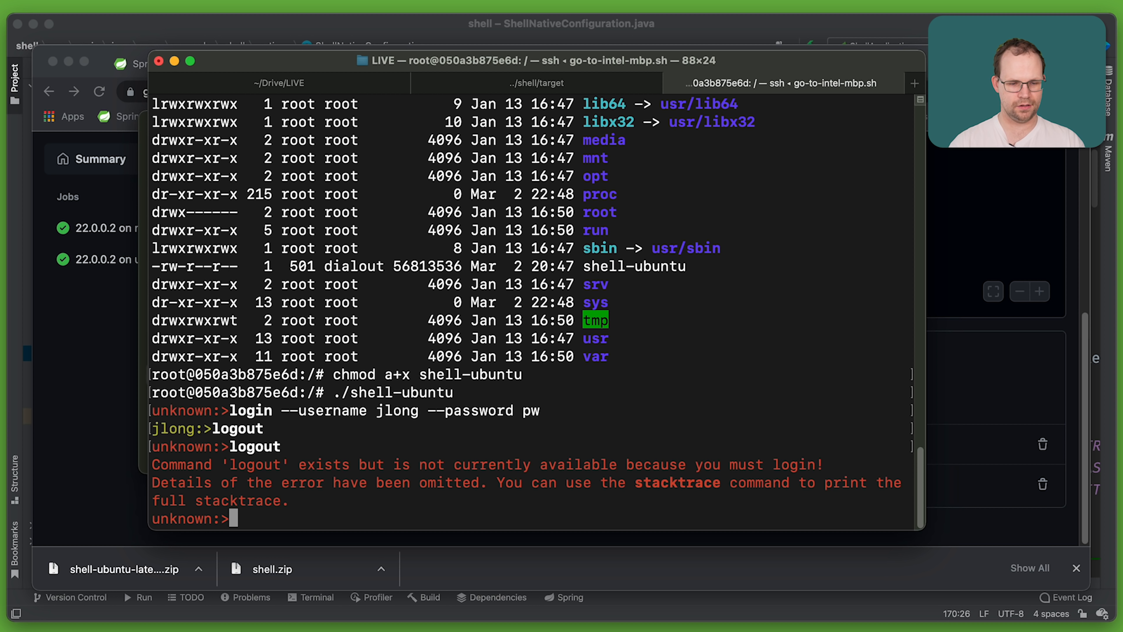